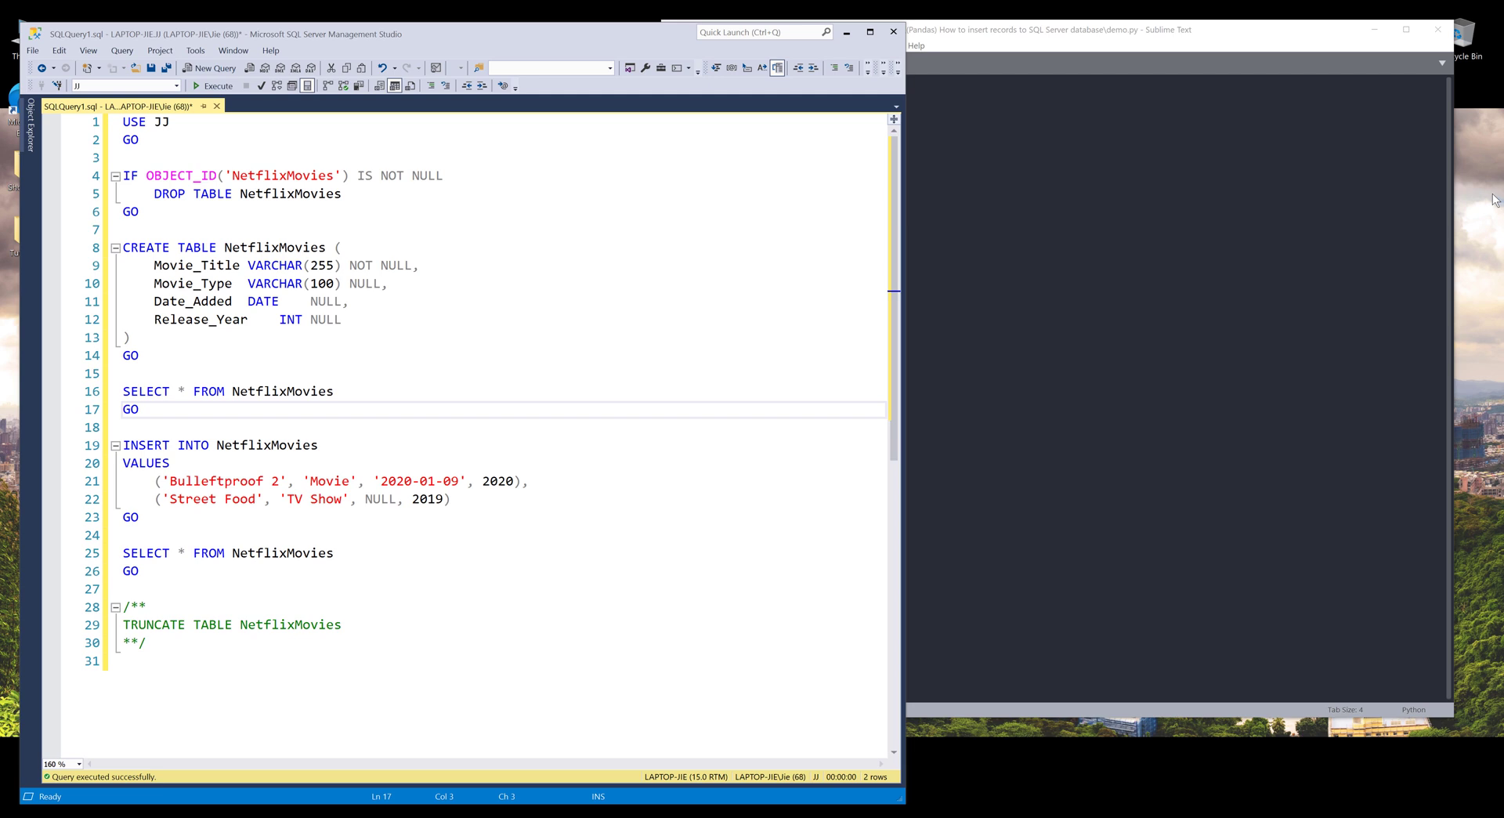
pyautogui.moveTo(365, 512)
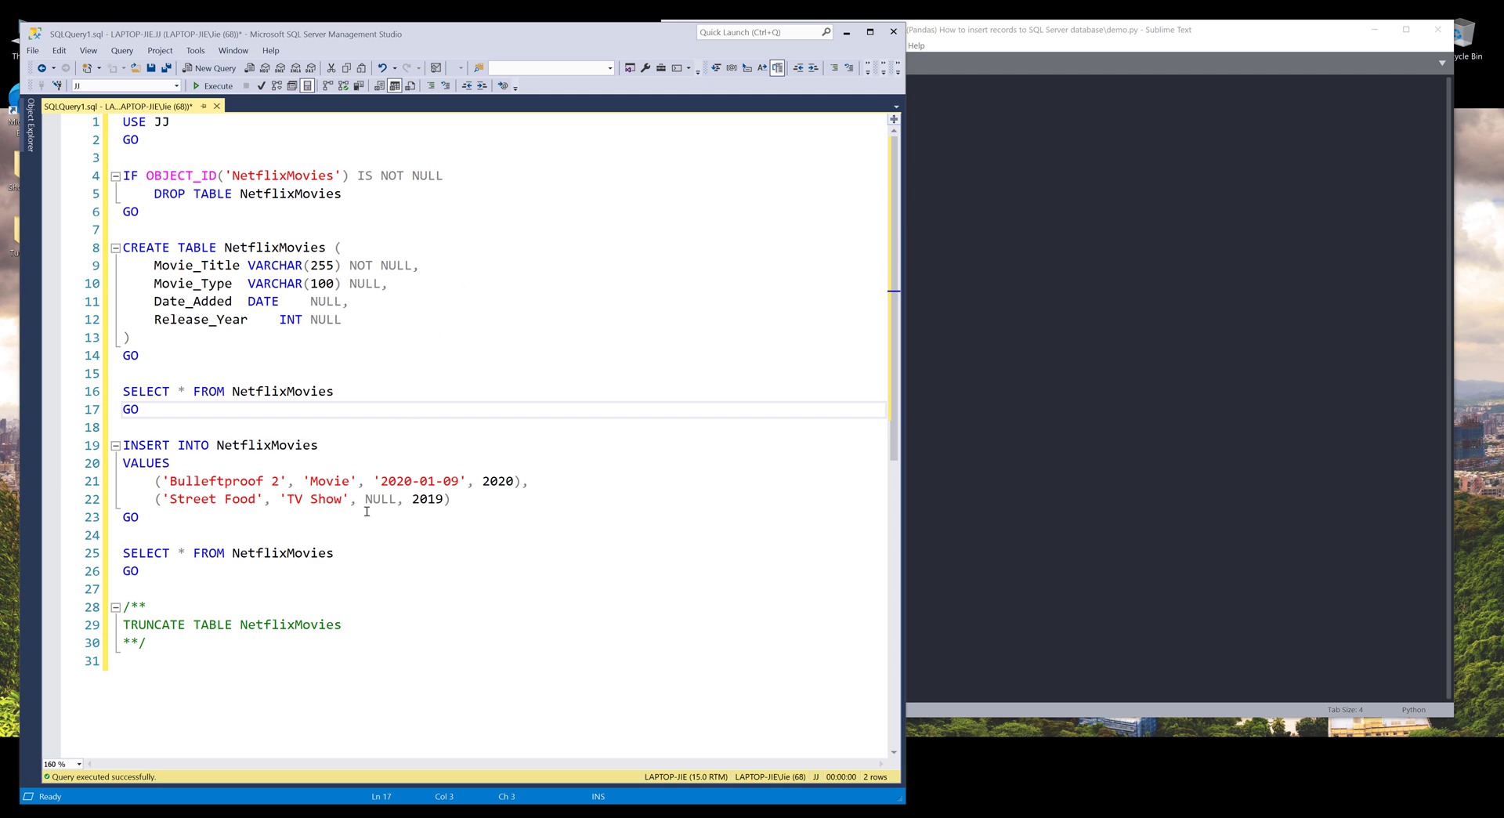
pyautogui.moveTo(164, 585)
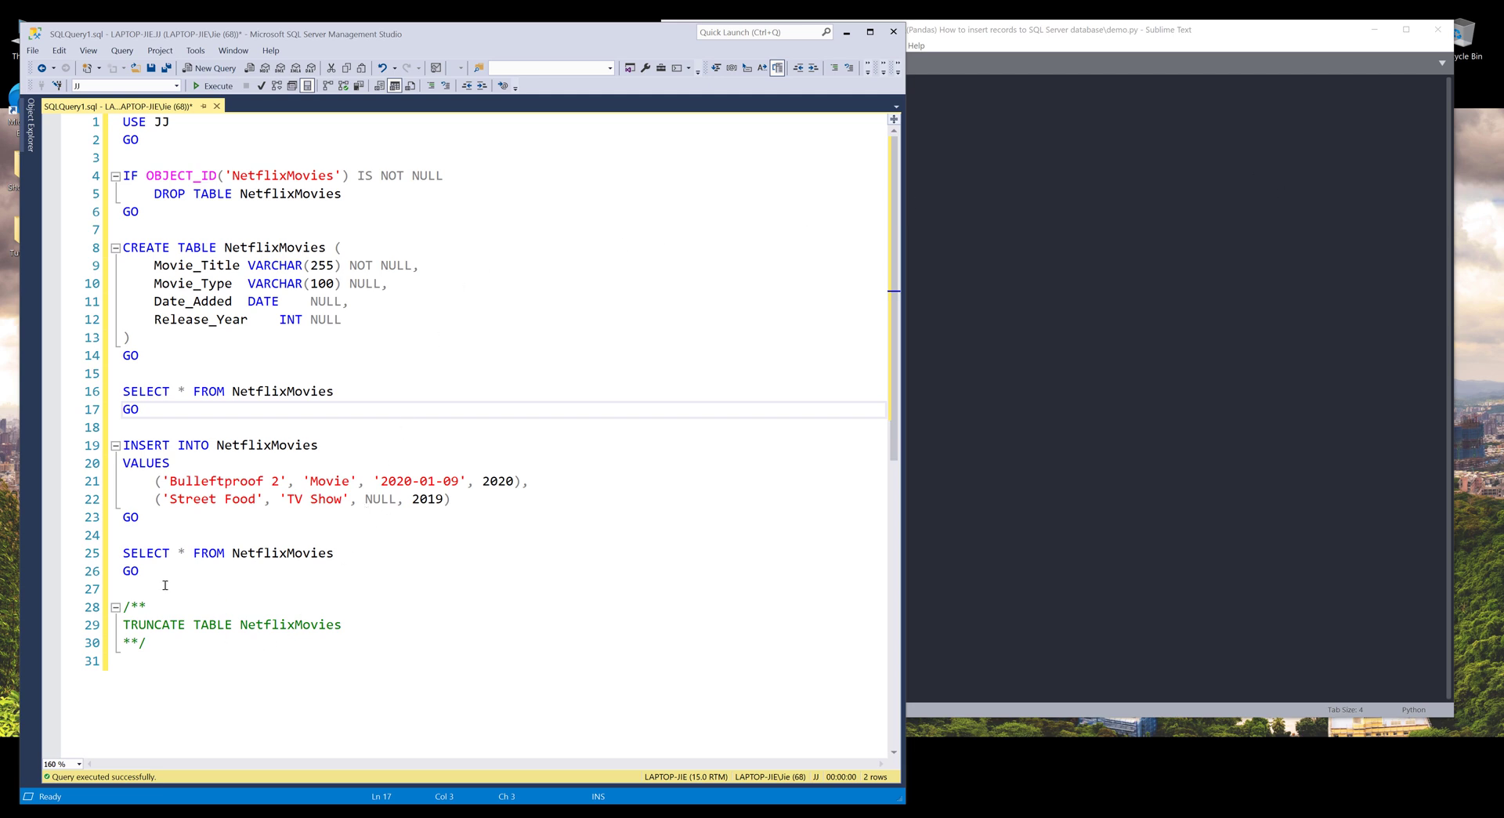
# Execute the NetflixMovies script in SSMS, returning the Bulleftproof 2 and Street Food rows.
pyautogui.click(189, 211)
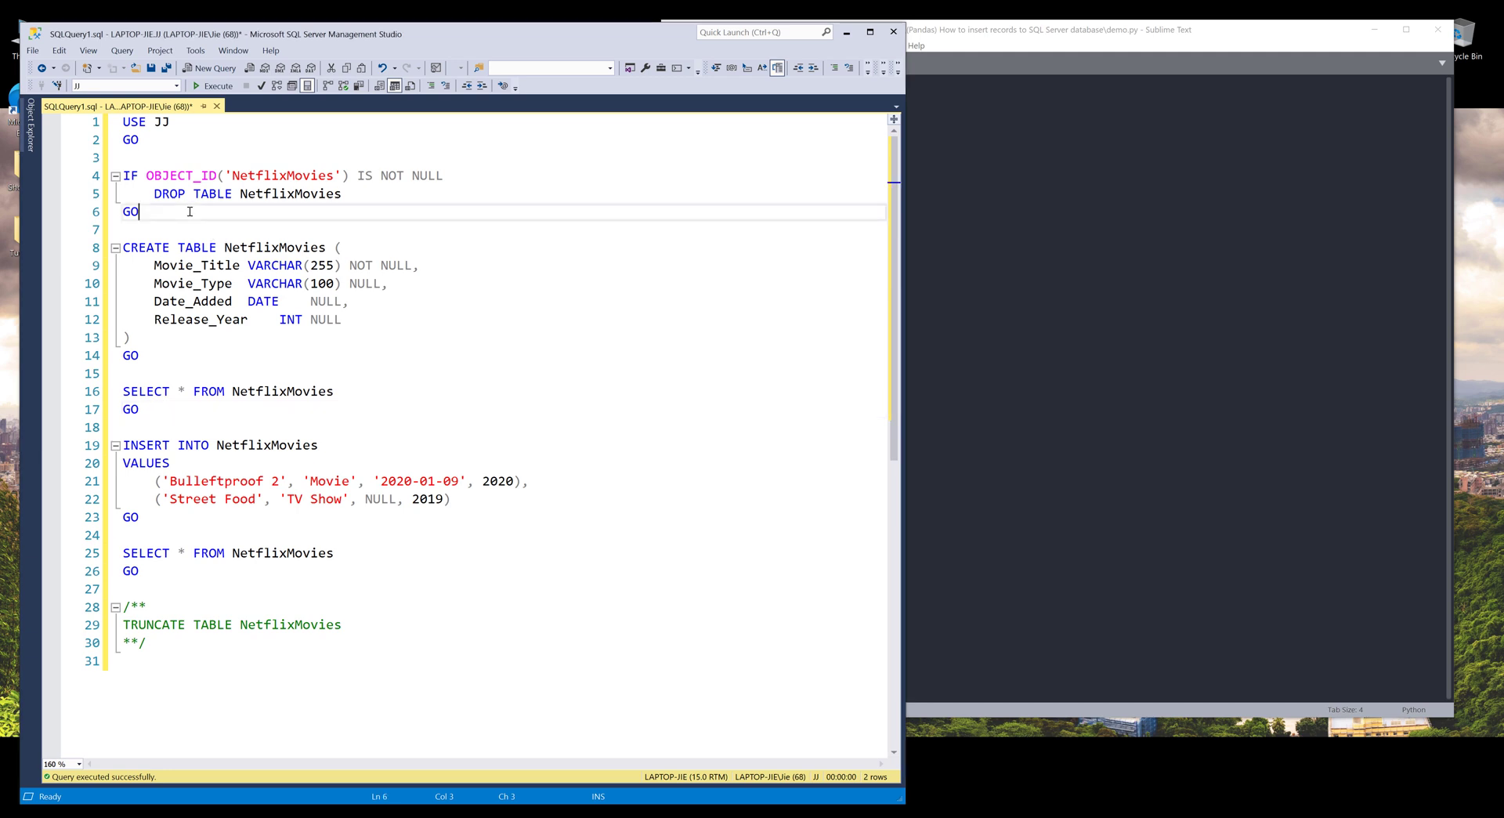
pyautogui.moveTo(123, 159)
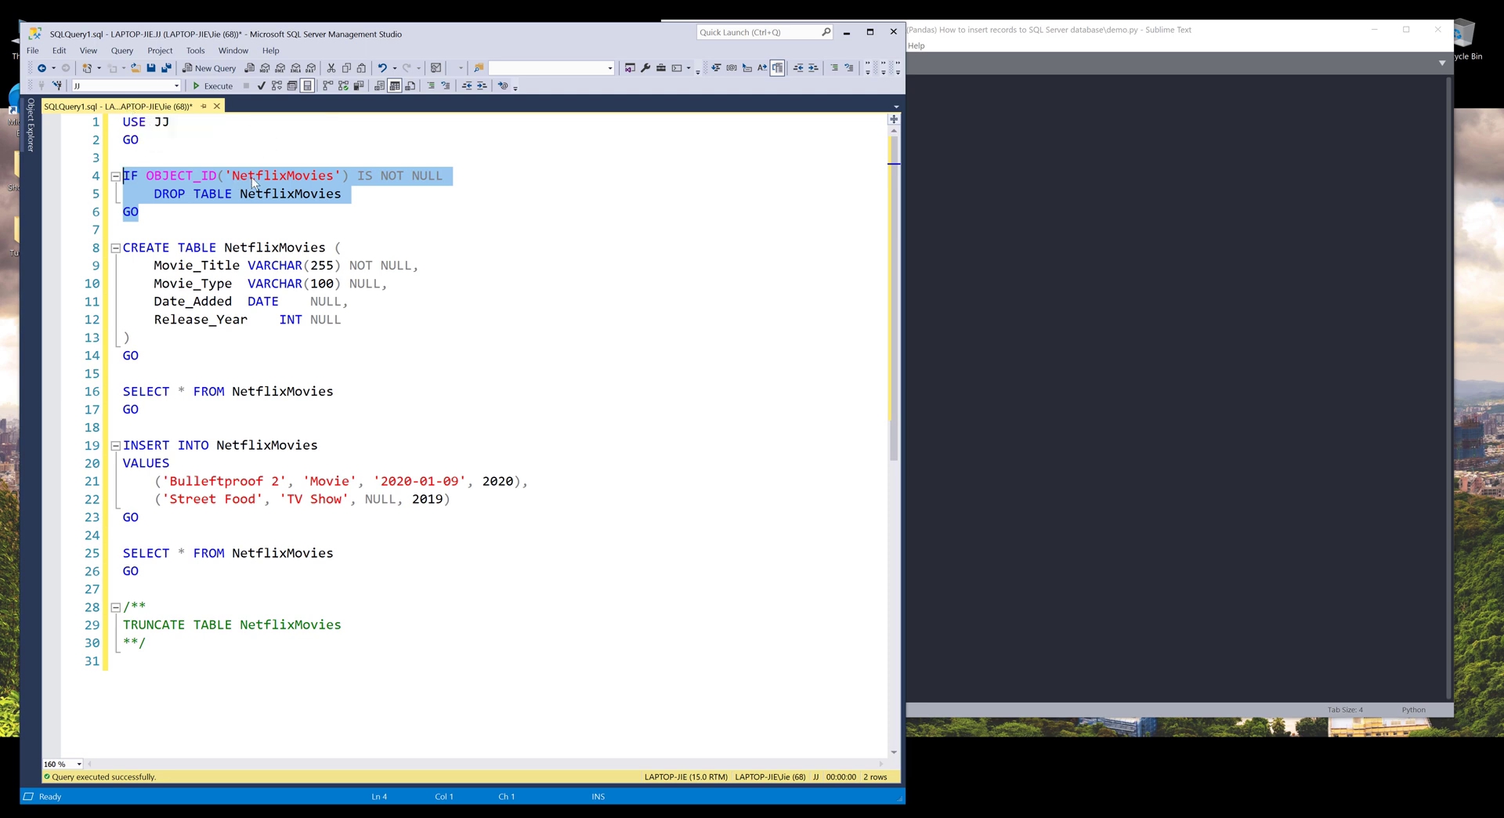
pyautogui.click(323, 210)
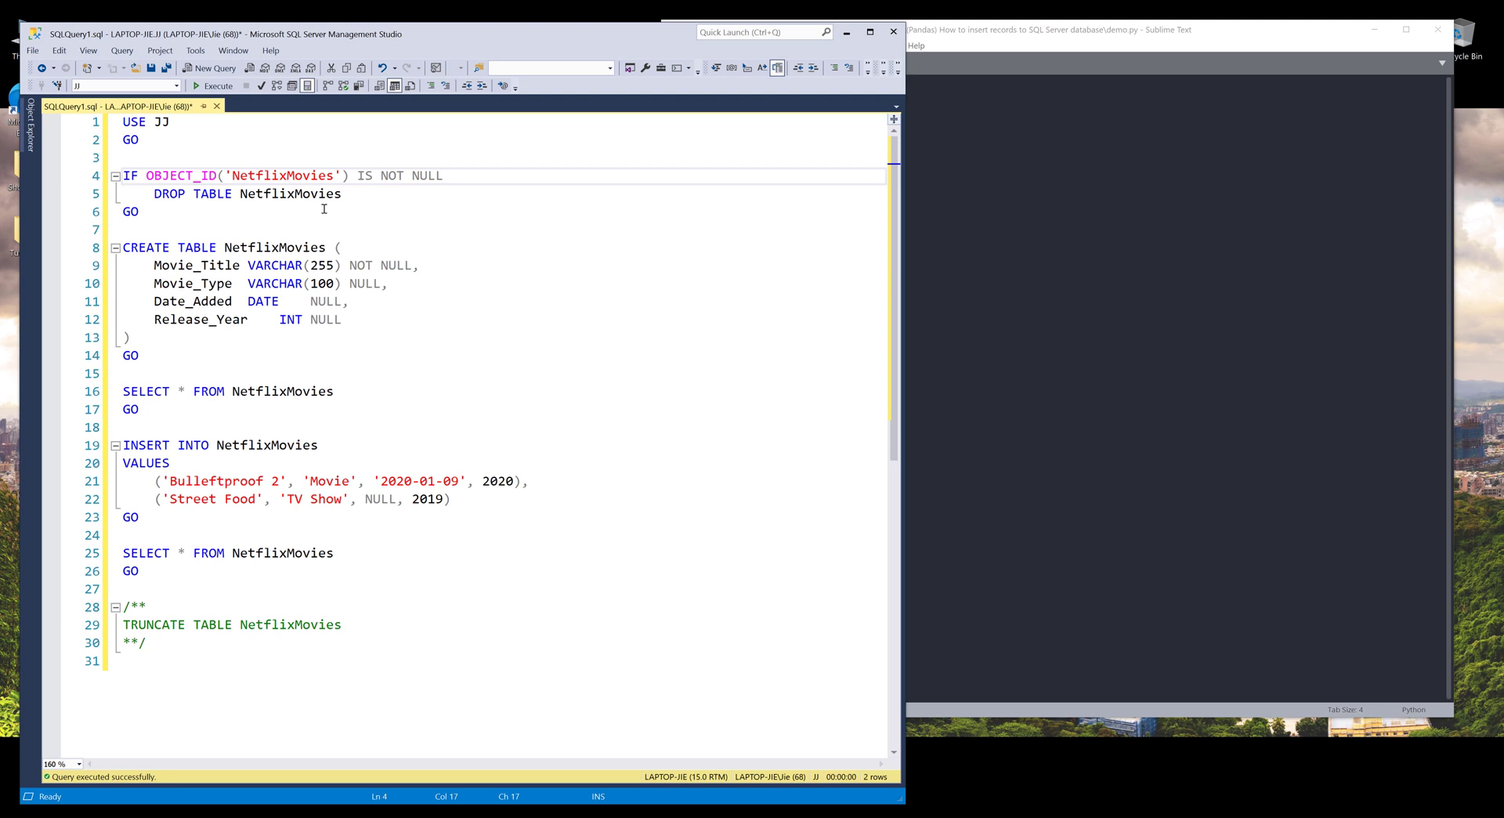
pyautogui.moveTo(238, 206)
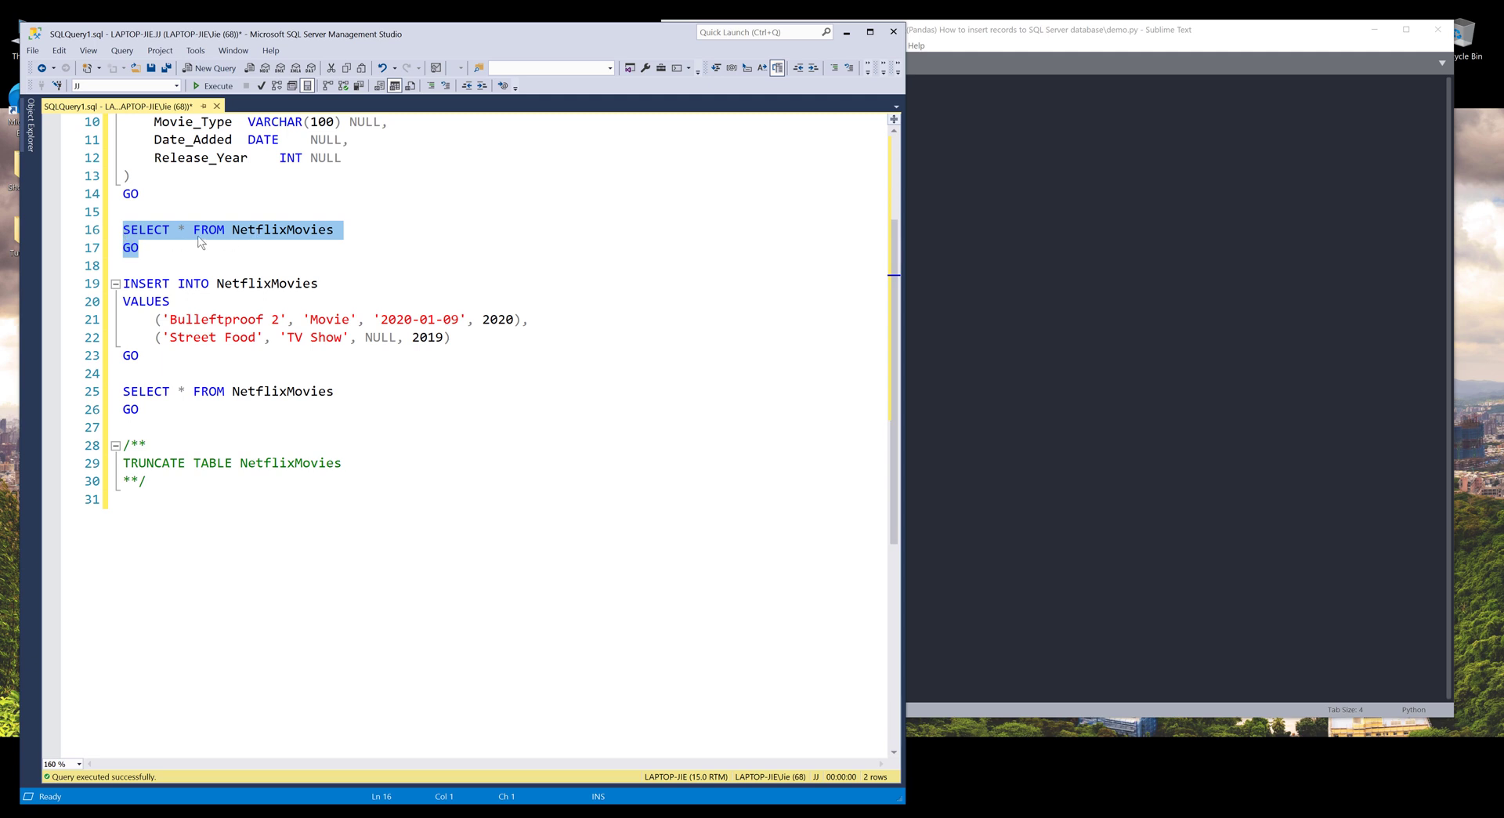
pyautogui.moveTo(261, 240)
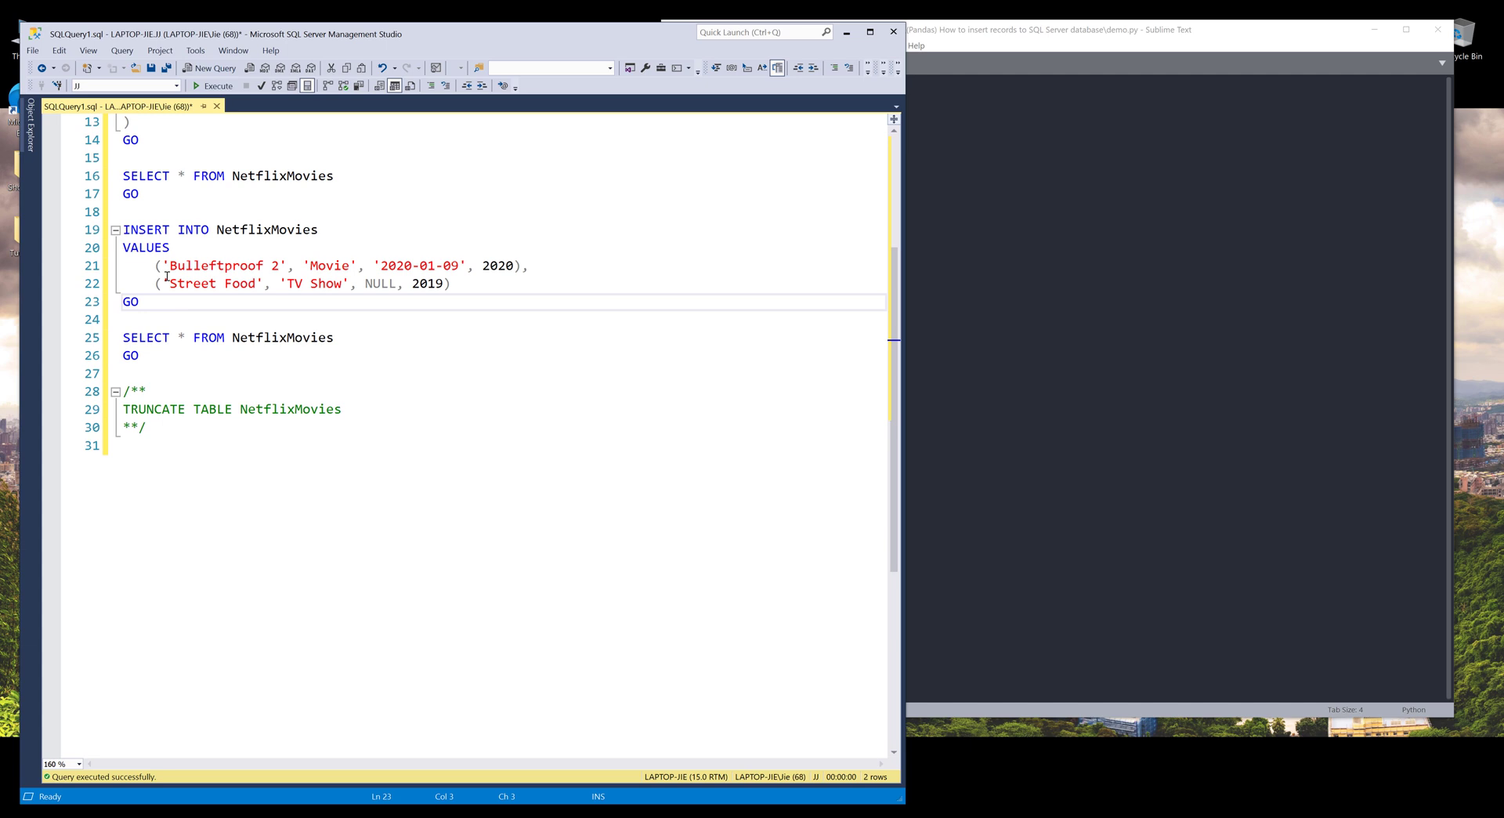
pyautogui.moveTo(212, 229)
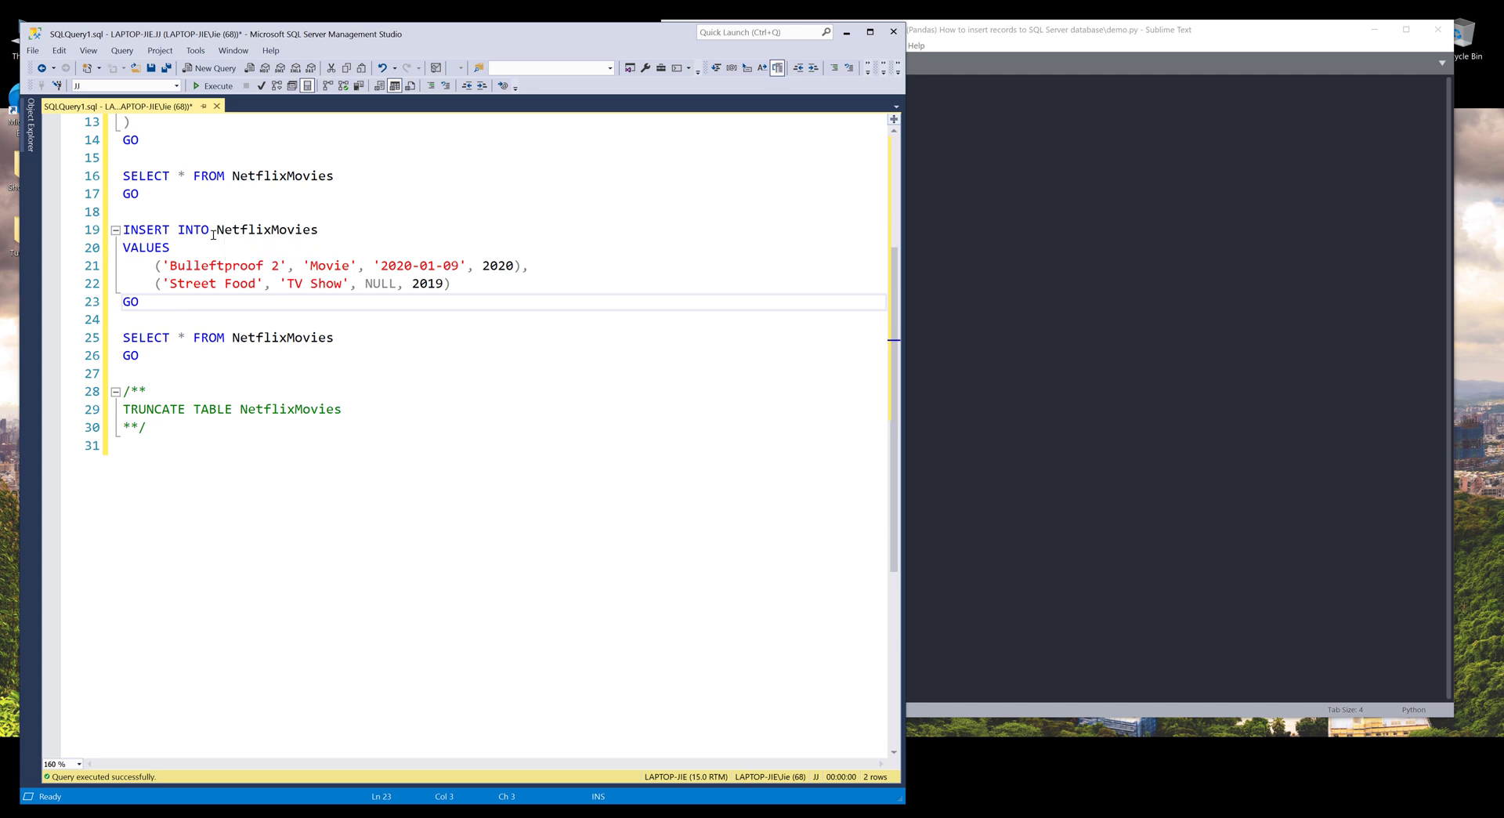
pyautogui.click(129, 373)
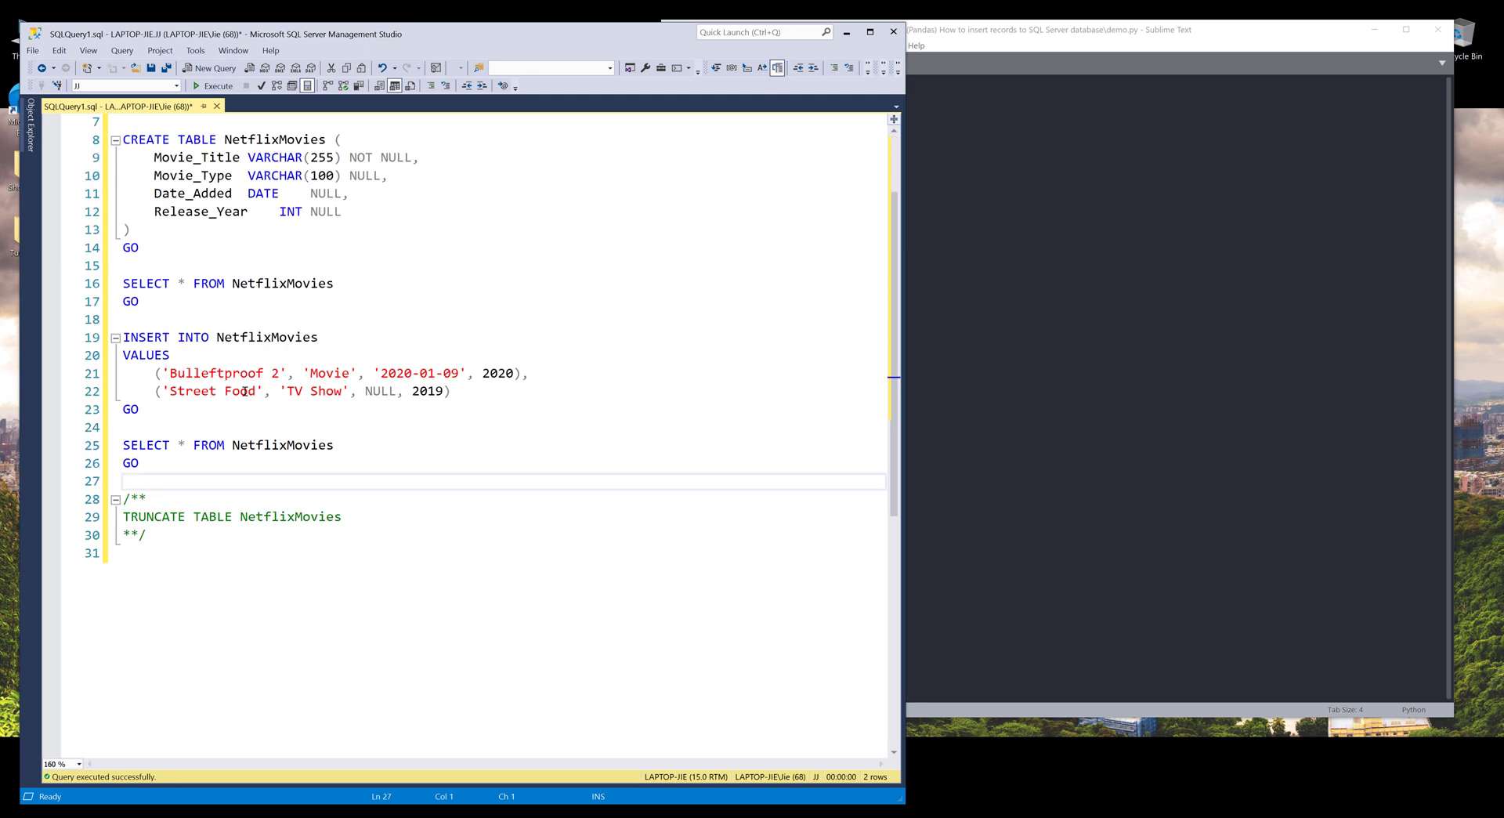
pyautogui.moveTo(122, 355); pyautogui.dragTo(139, 410)
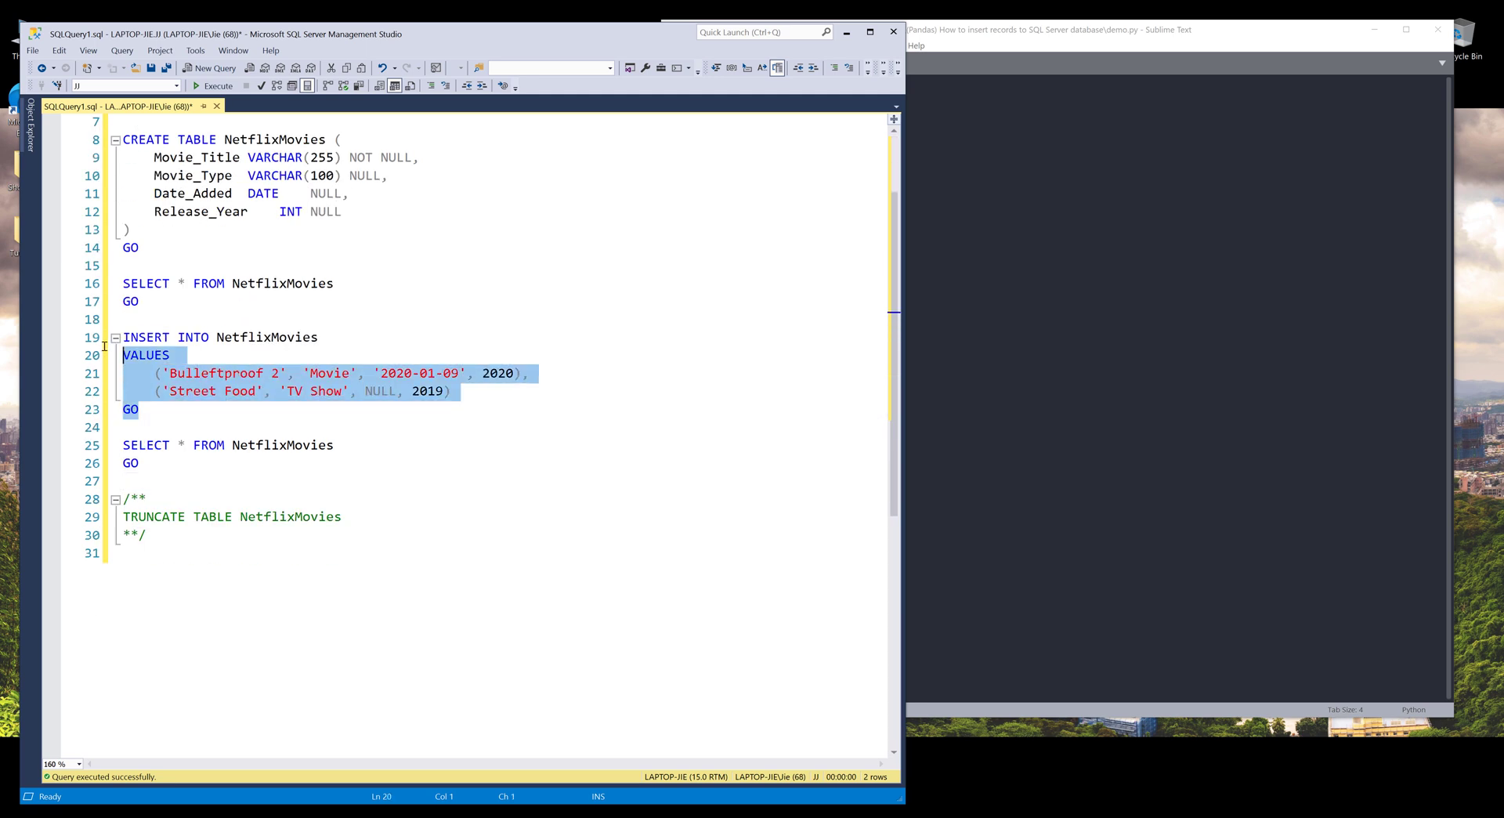
pyautogui.click(154, 337)
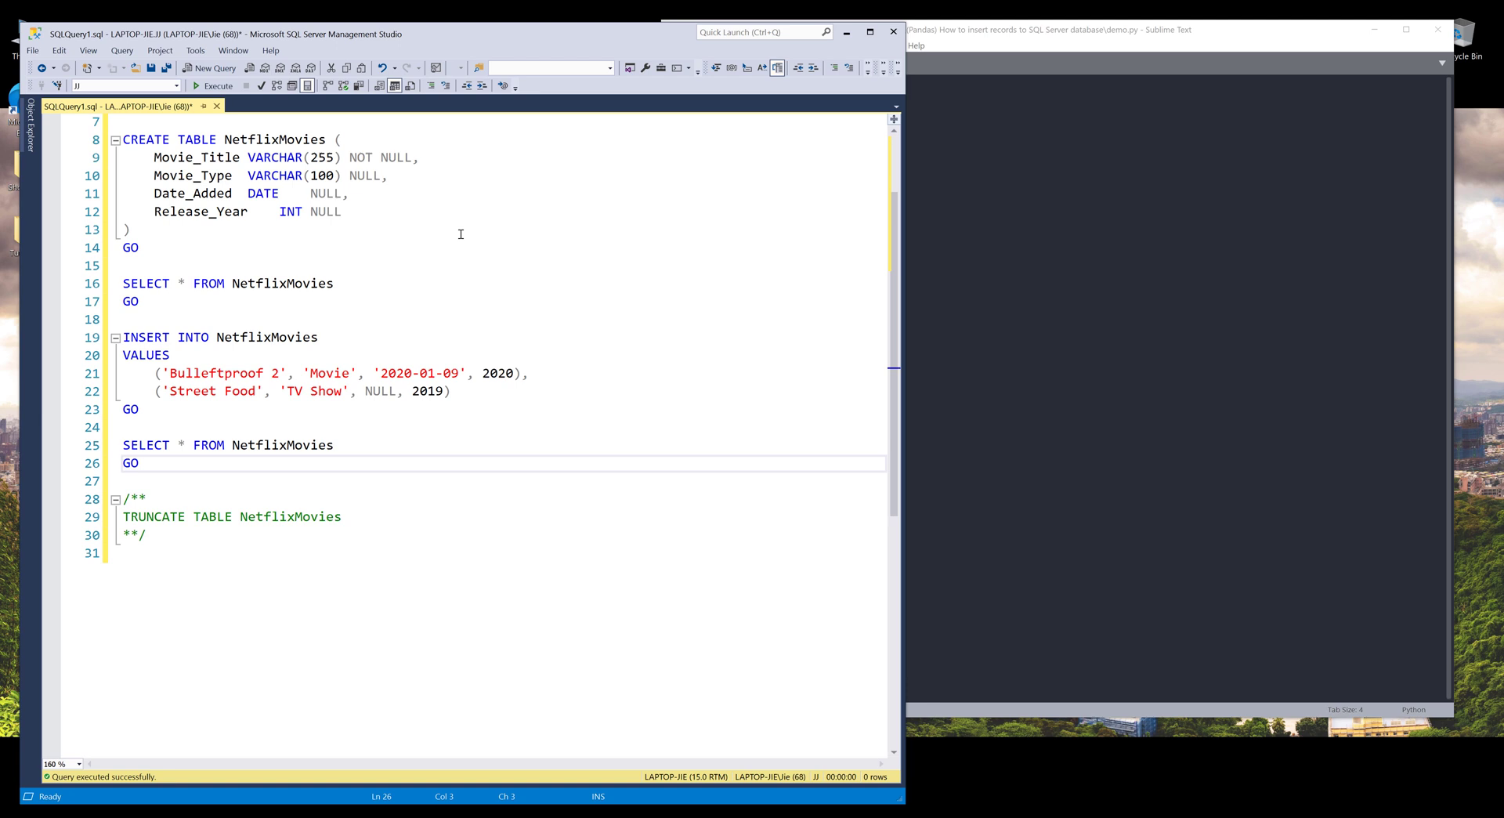
pyautogui.click(214, 86)
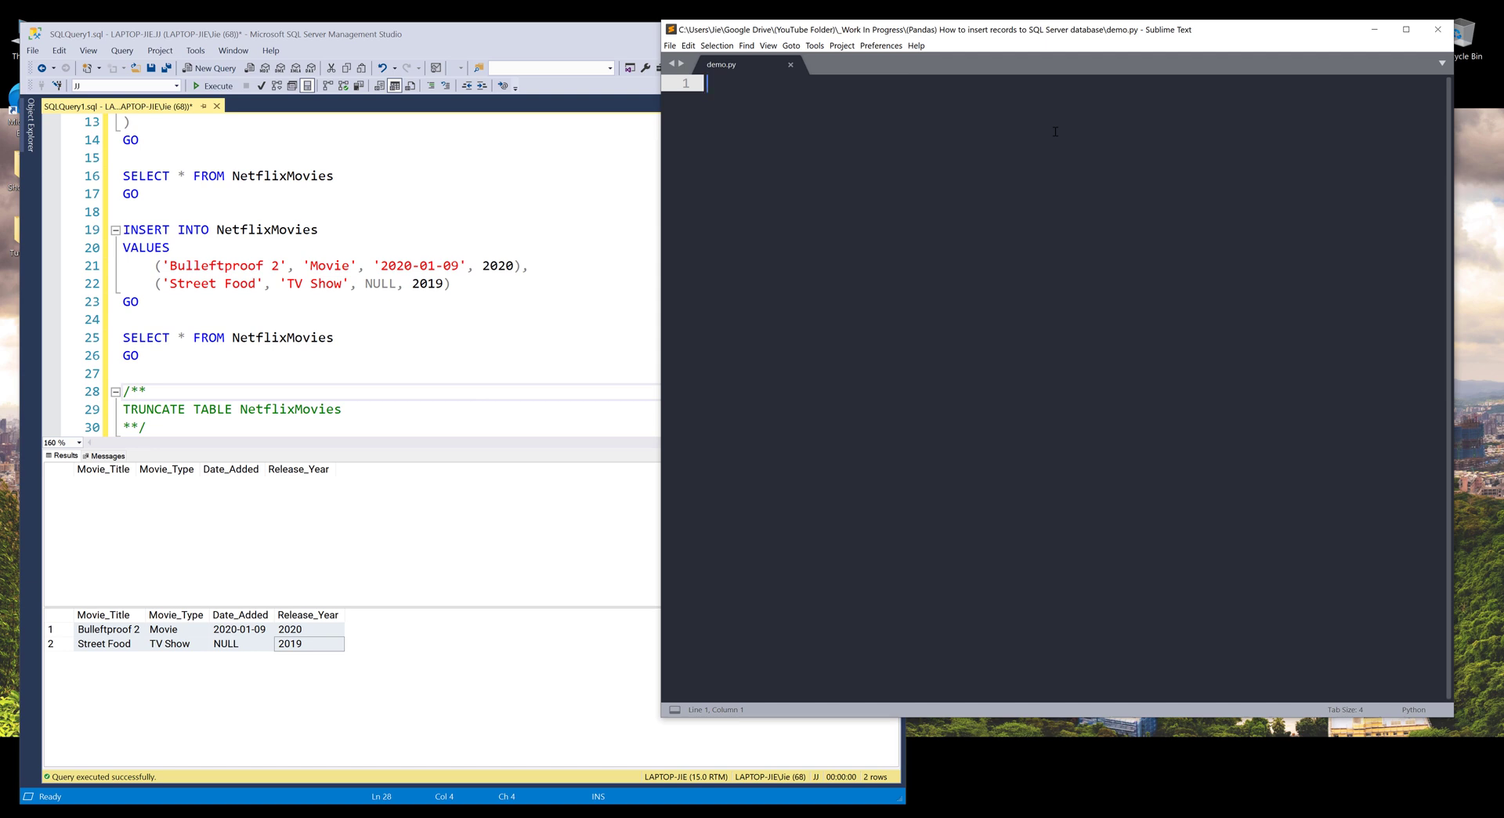
# Write 'import sys' and 'import pypyodbc as odbc' as demo.py's first two lines.
pyautogui.write('import sys')
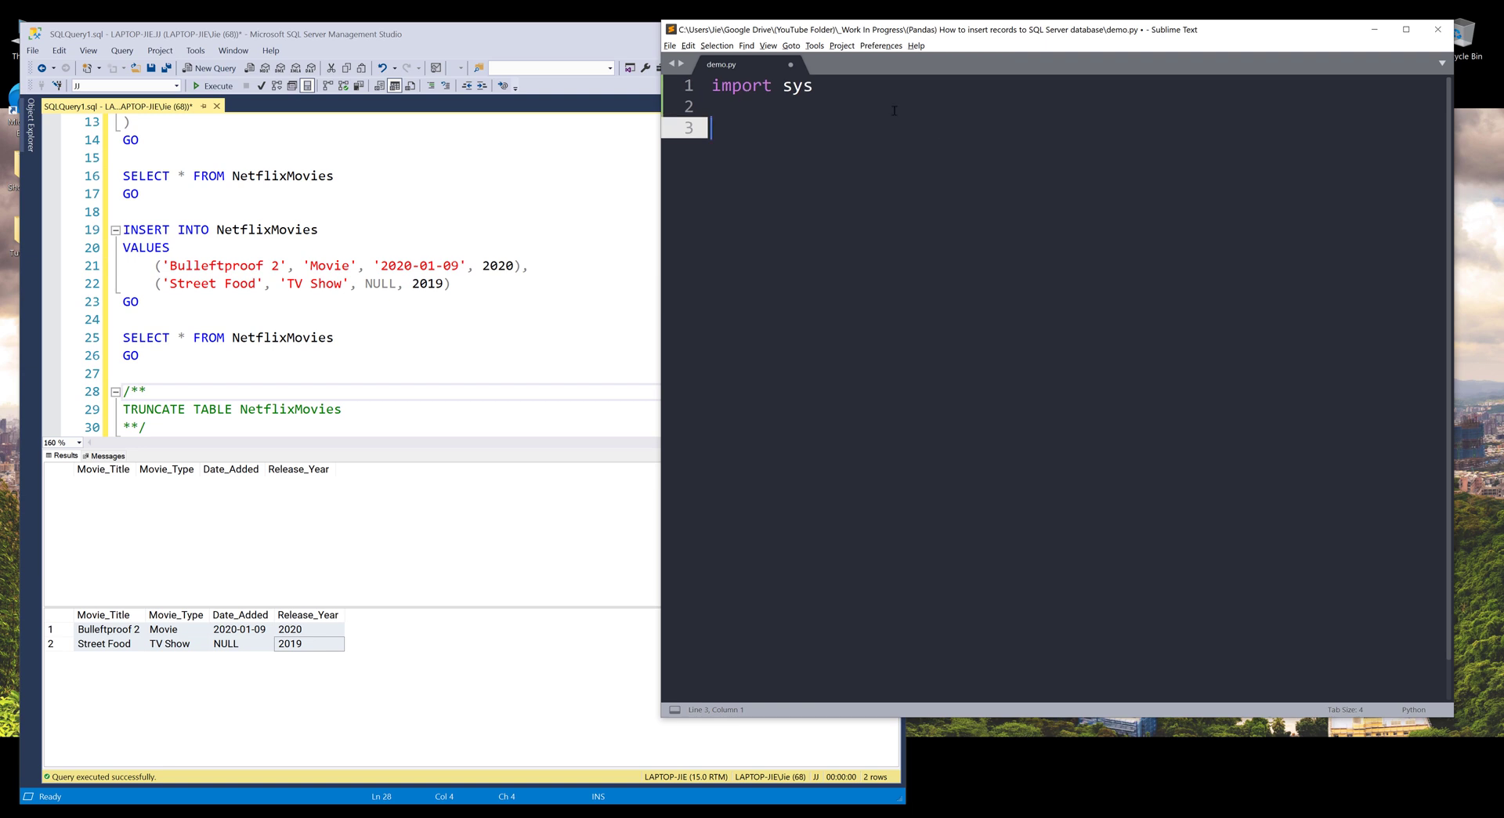
pyautogui.click(710, 107)
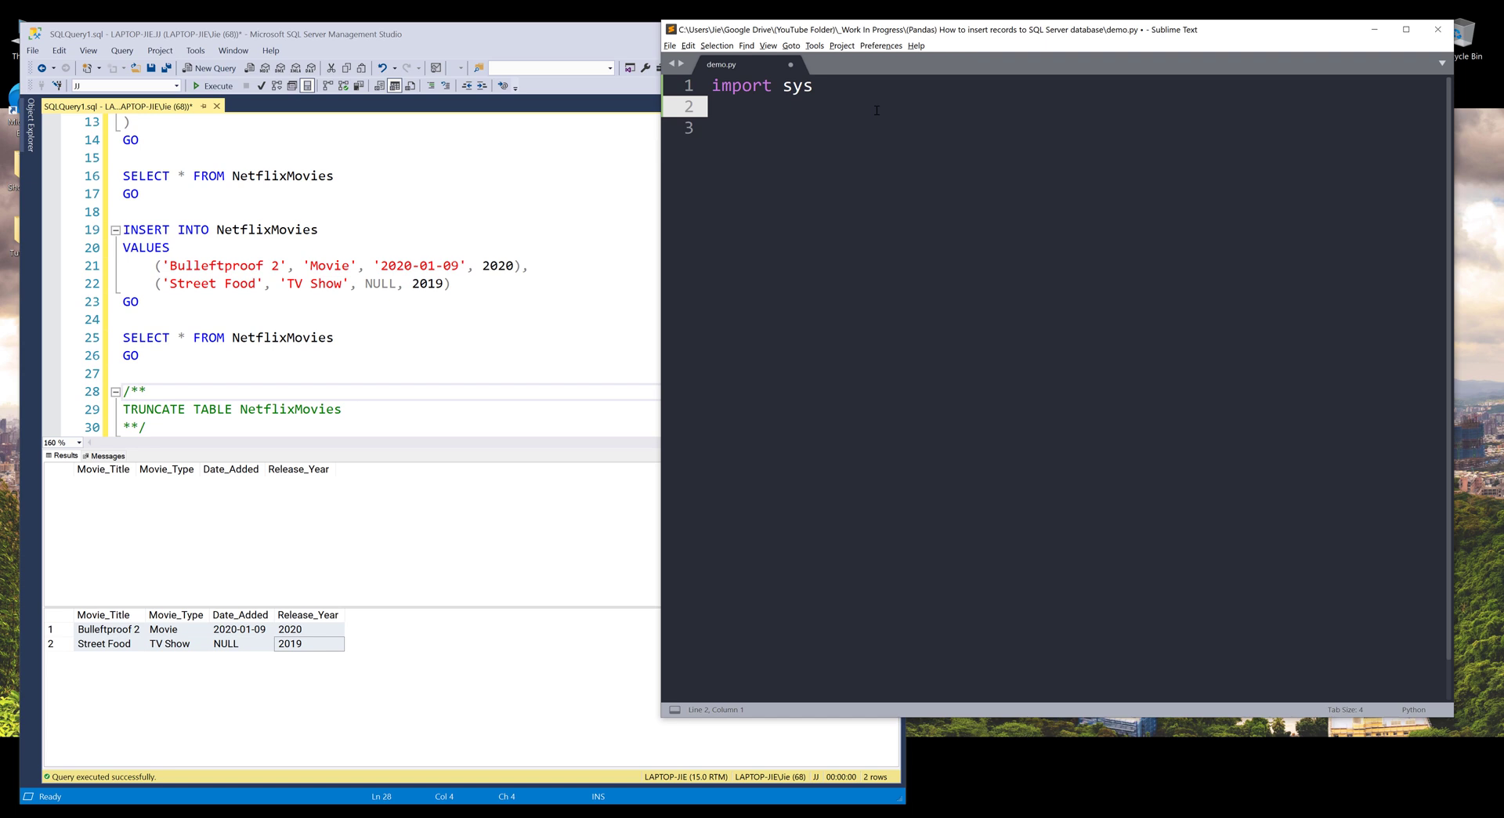
pyautogui.write('import')
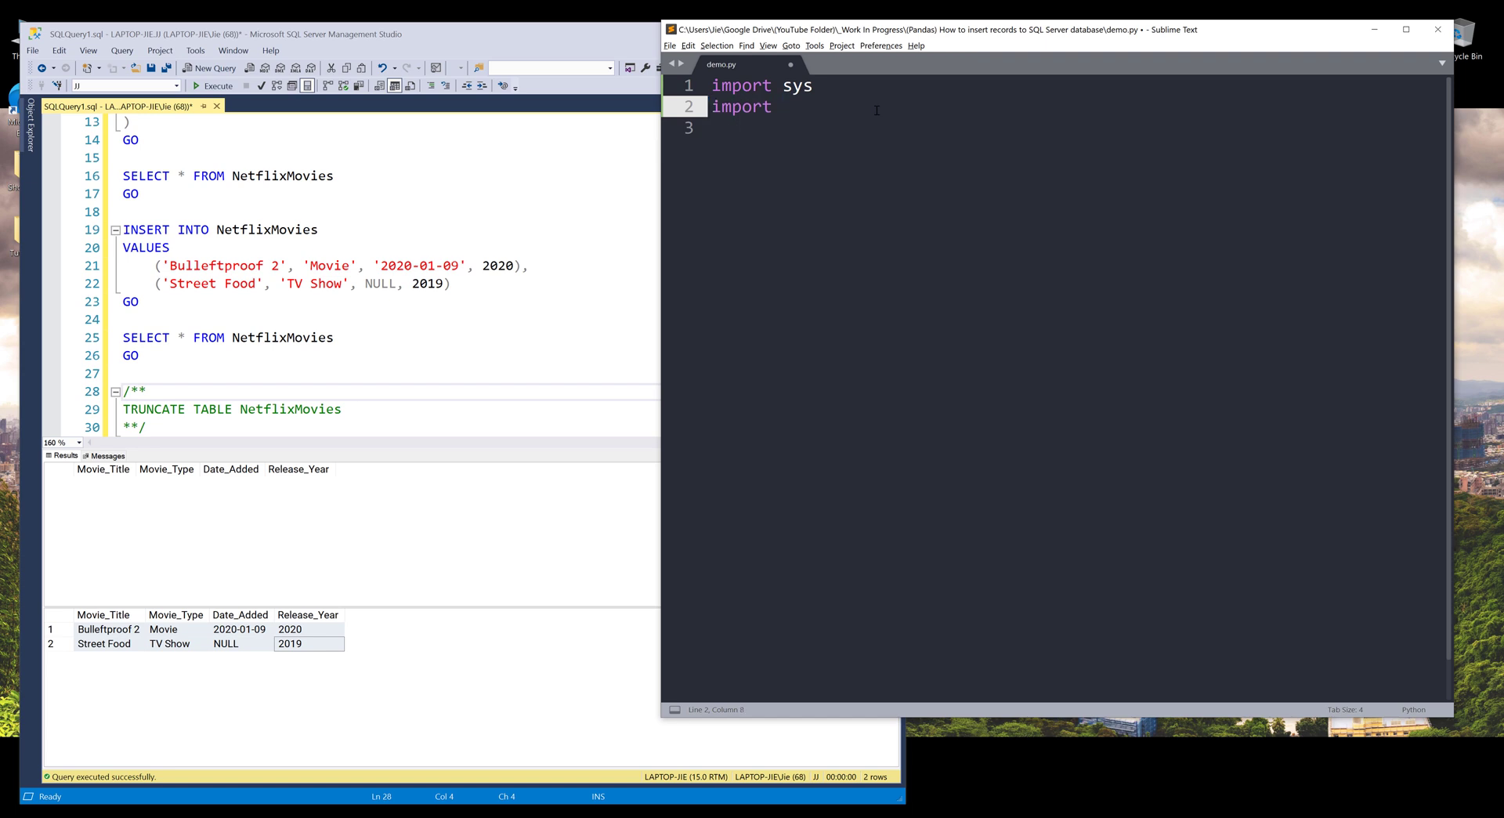
pyautogui.write('pypyodb')
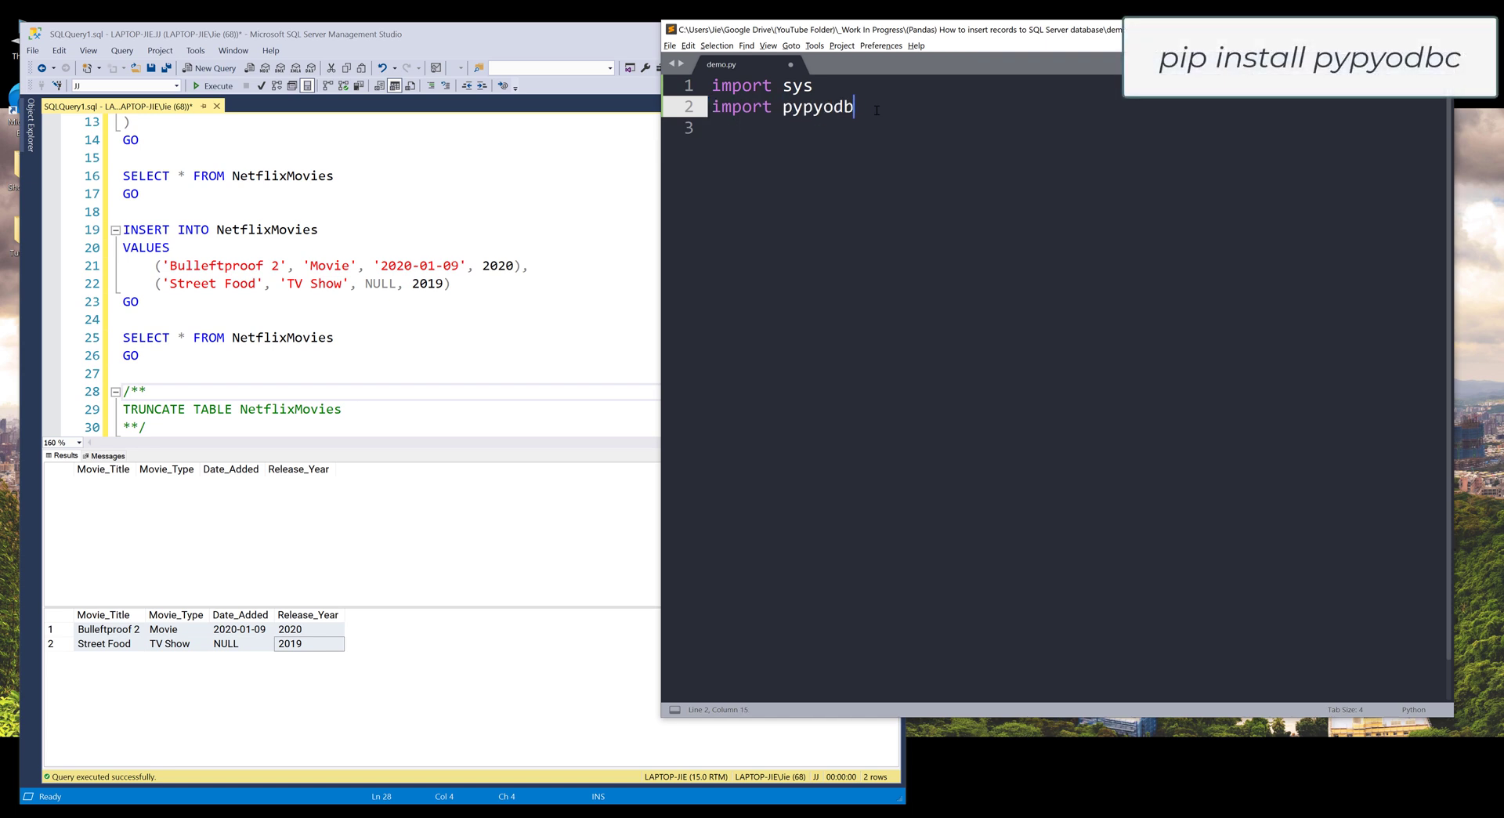
pyautogui.write('i')
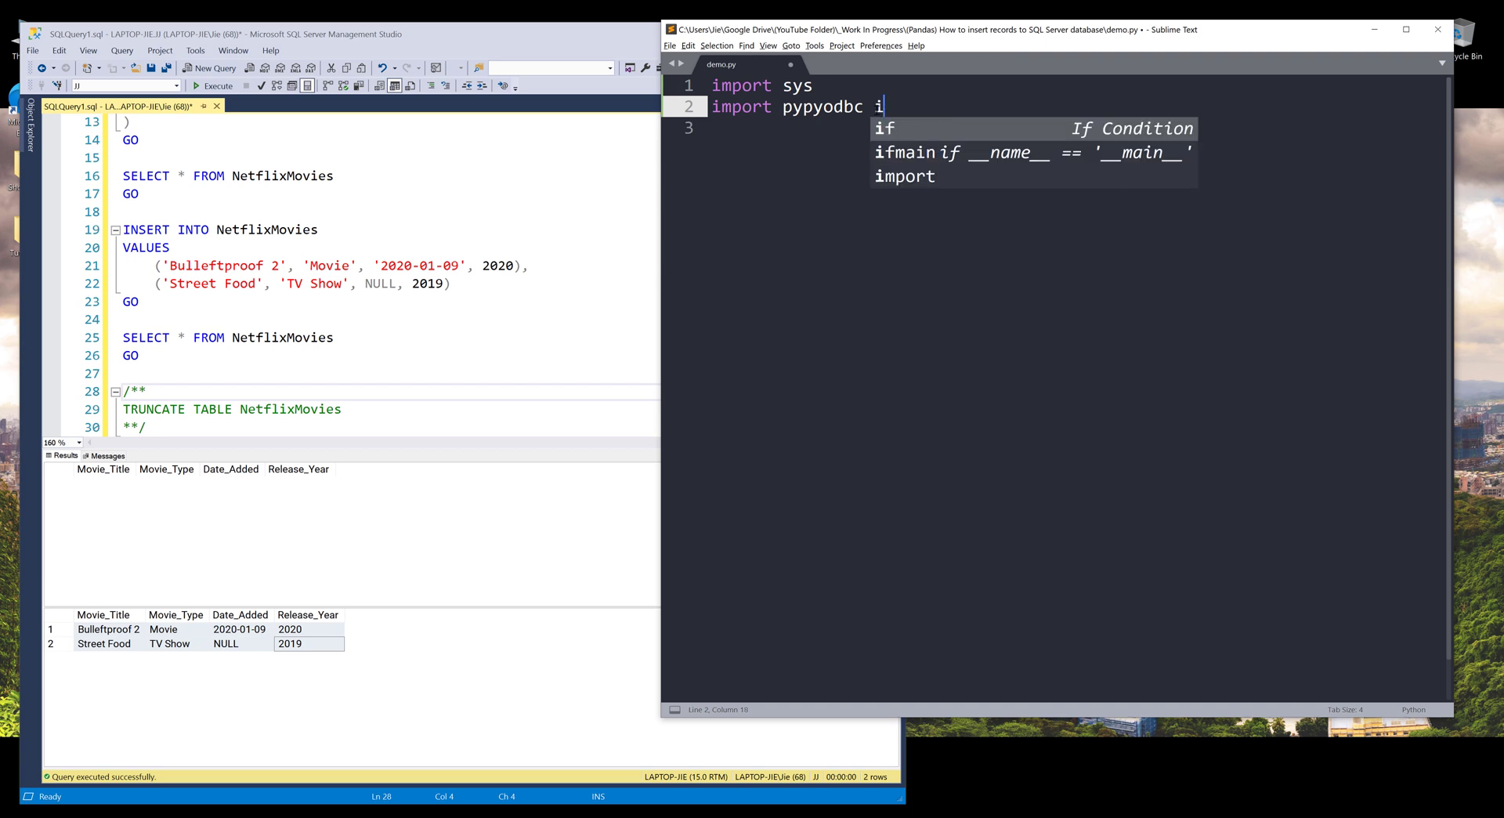
pyautogui.write('s odbc')
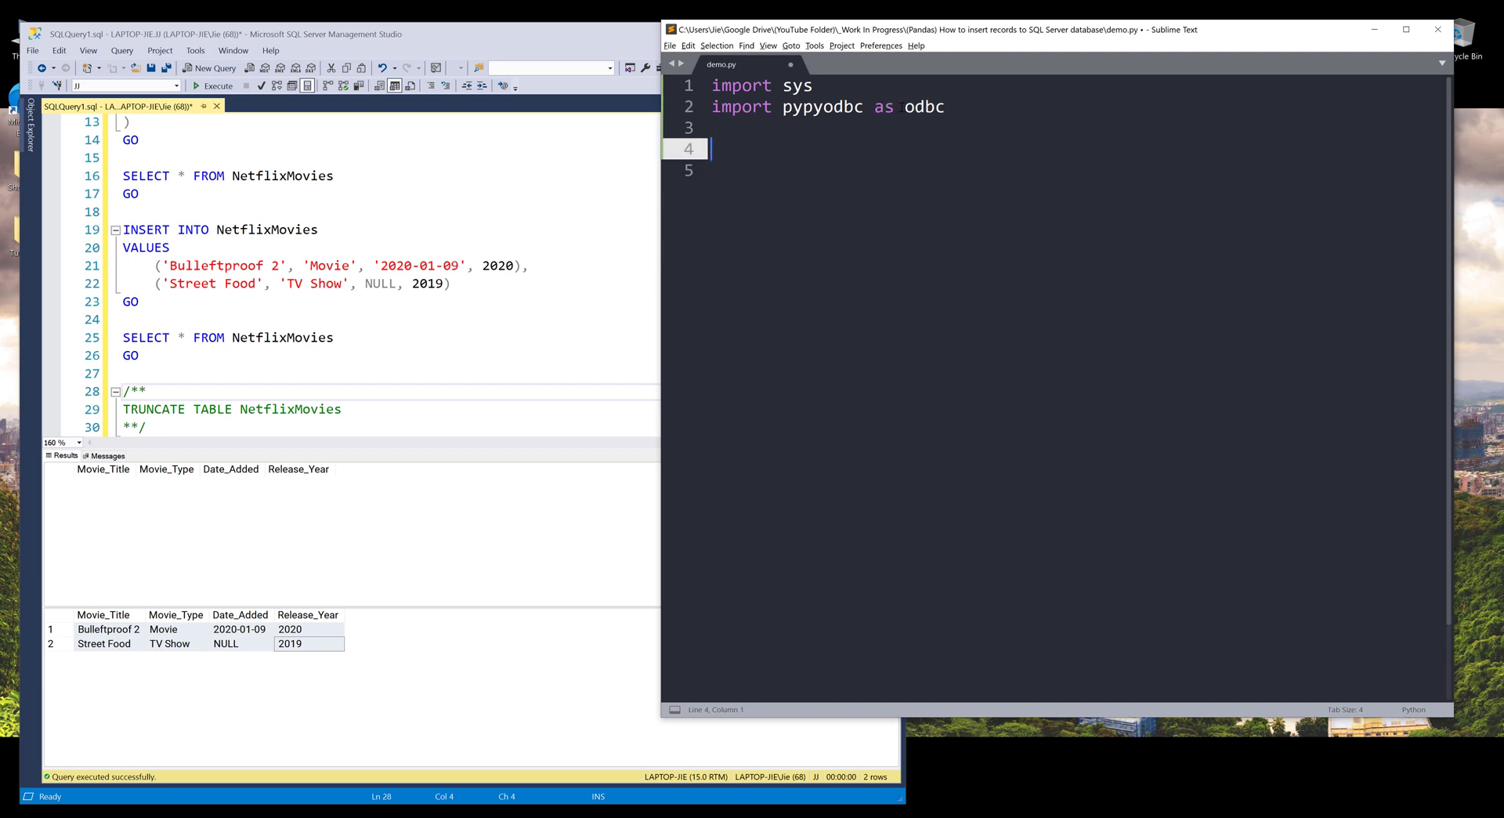
pyautogui.doubleClick(812, 107)
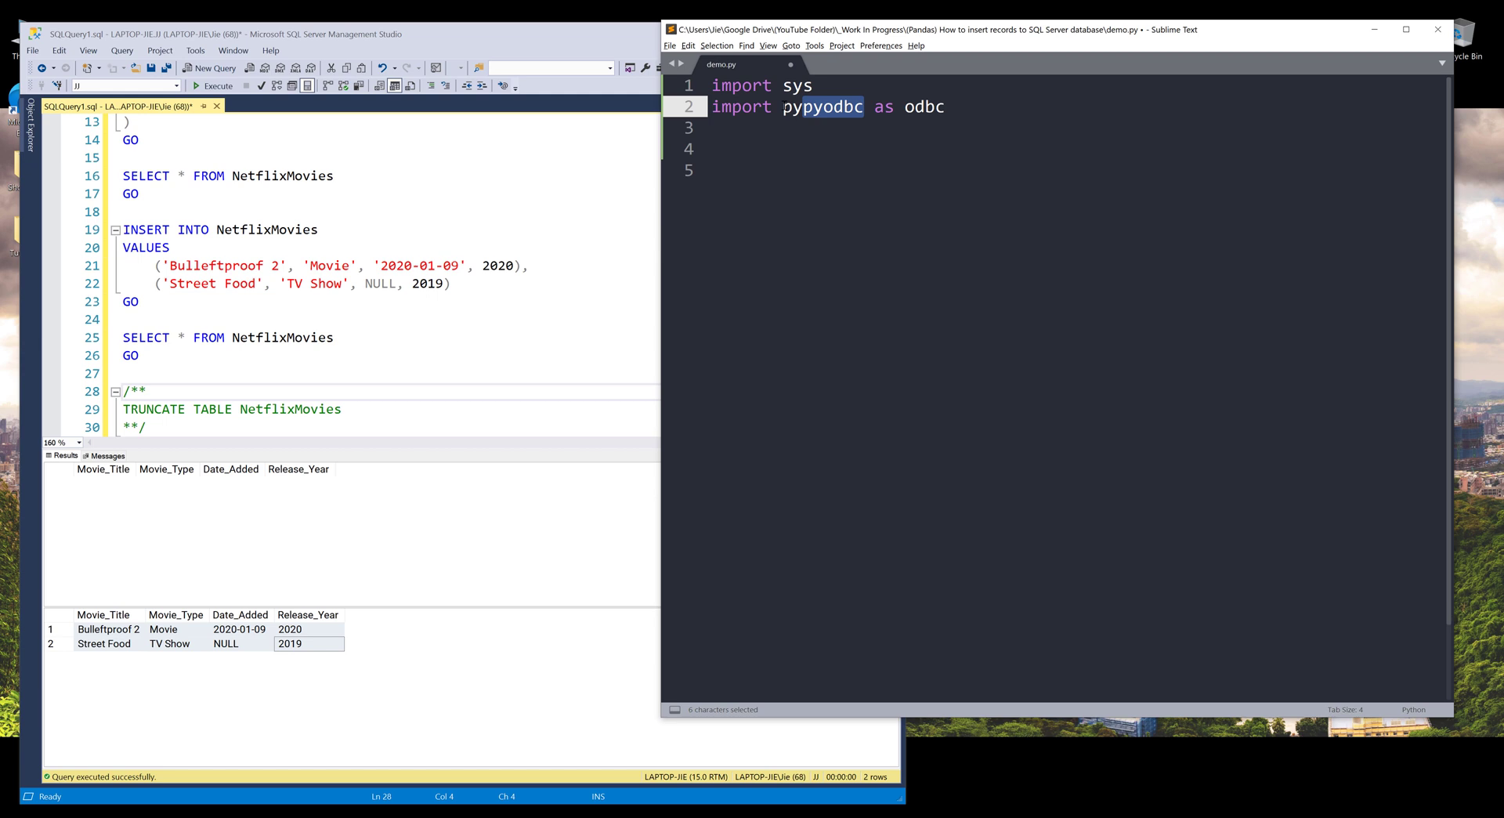
pyautogui.click(709, 149)
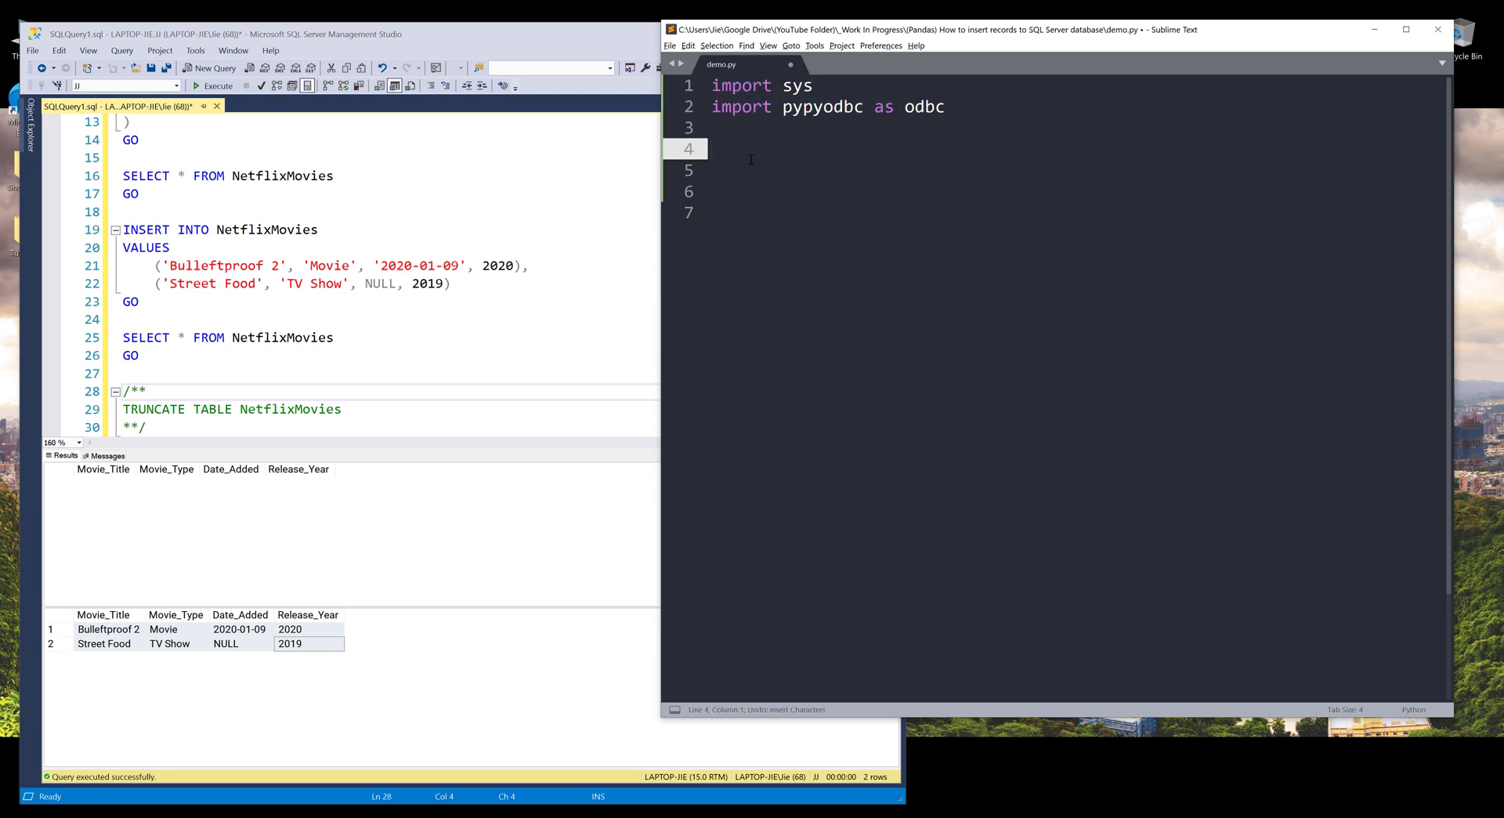
# Type records = [ [''] ] in demo.py as an empty nested records list.
pyautogui.write('records =')
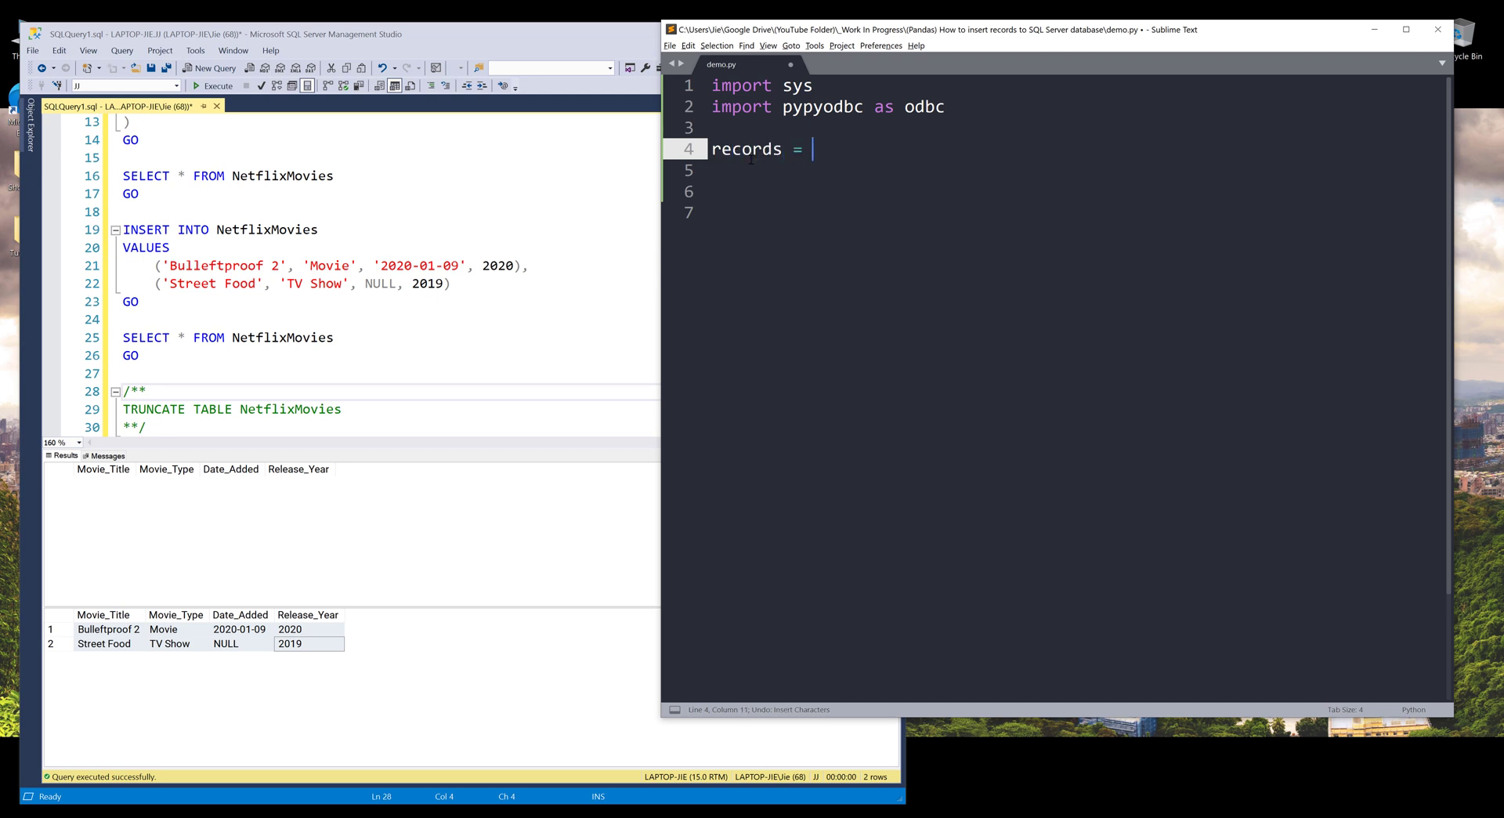
pyautogui.write('[')
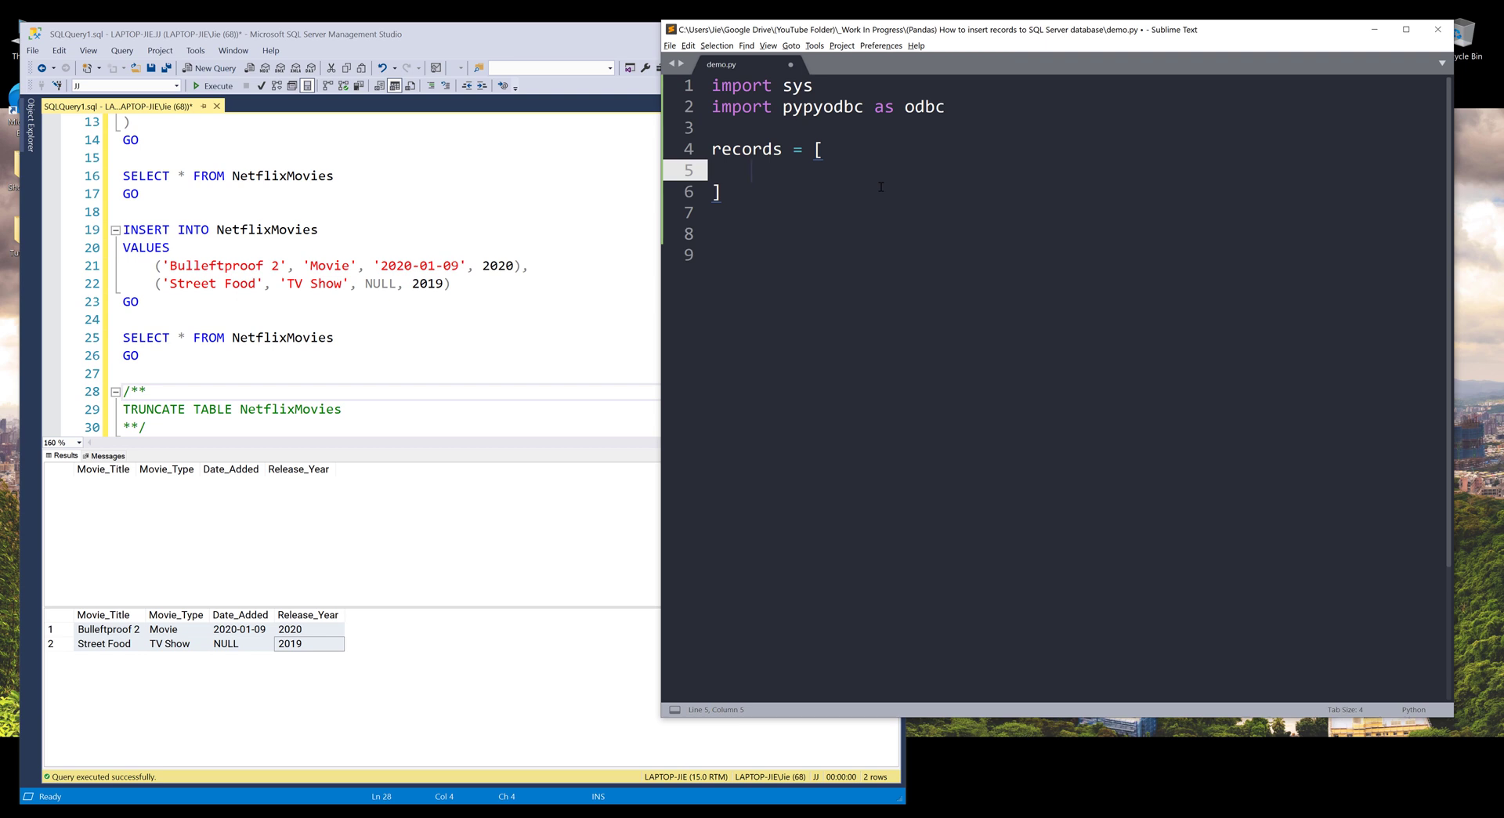
pyautogui.write('[')
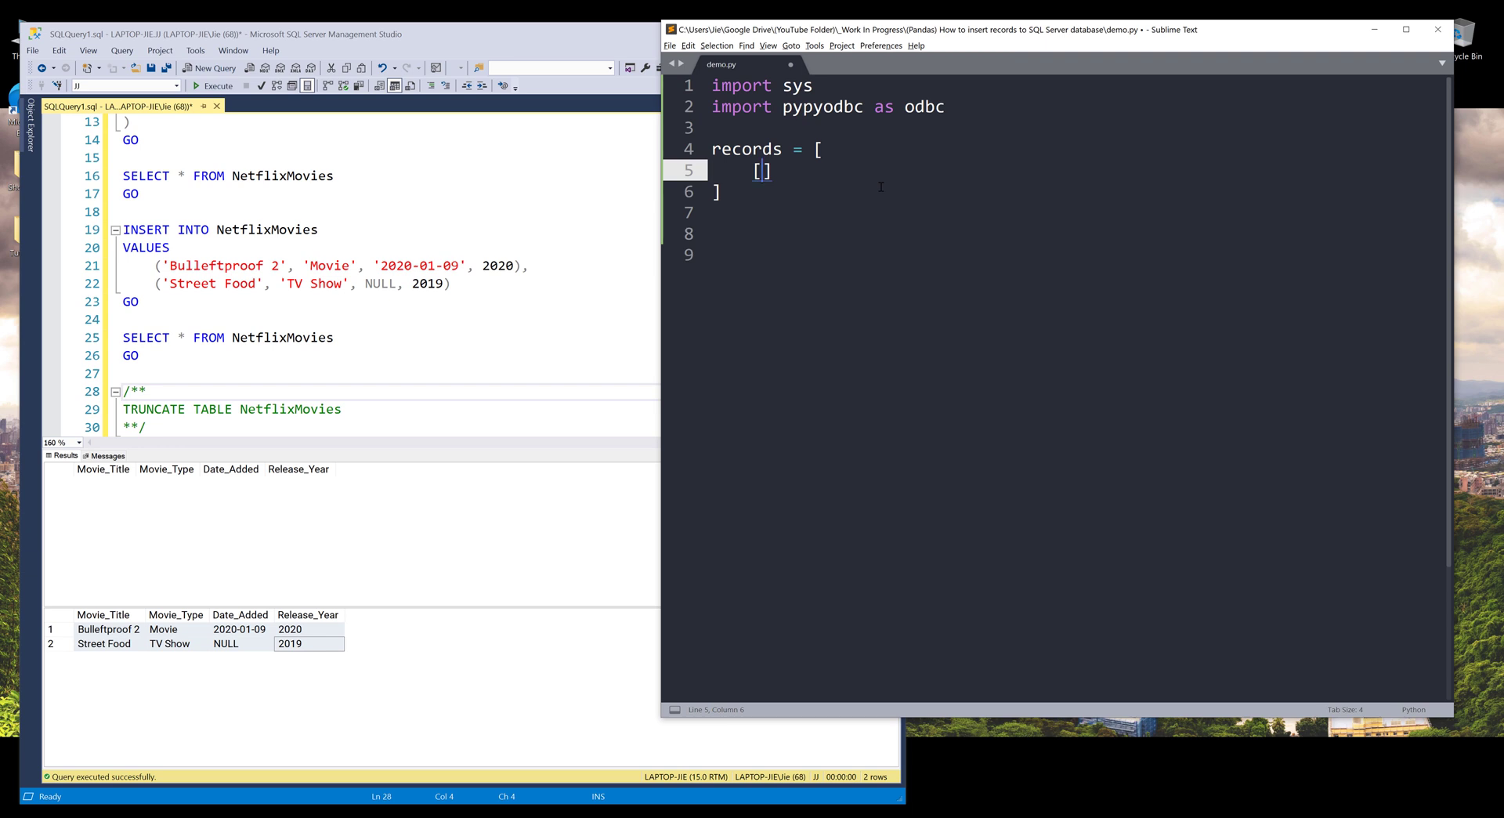
pyautogui.write("''")
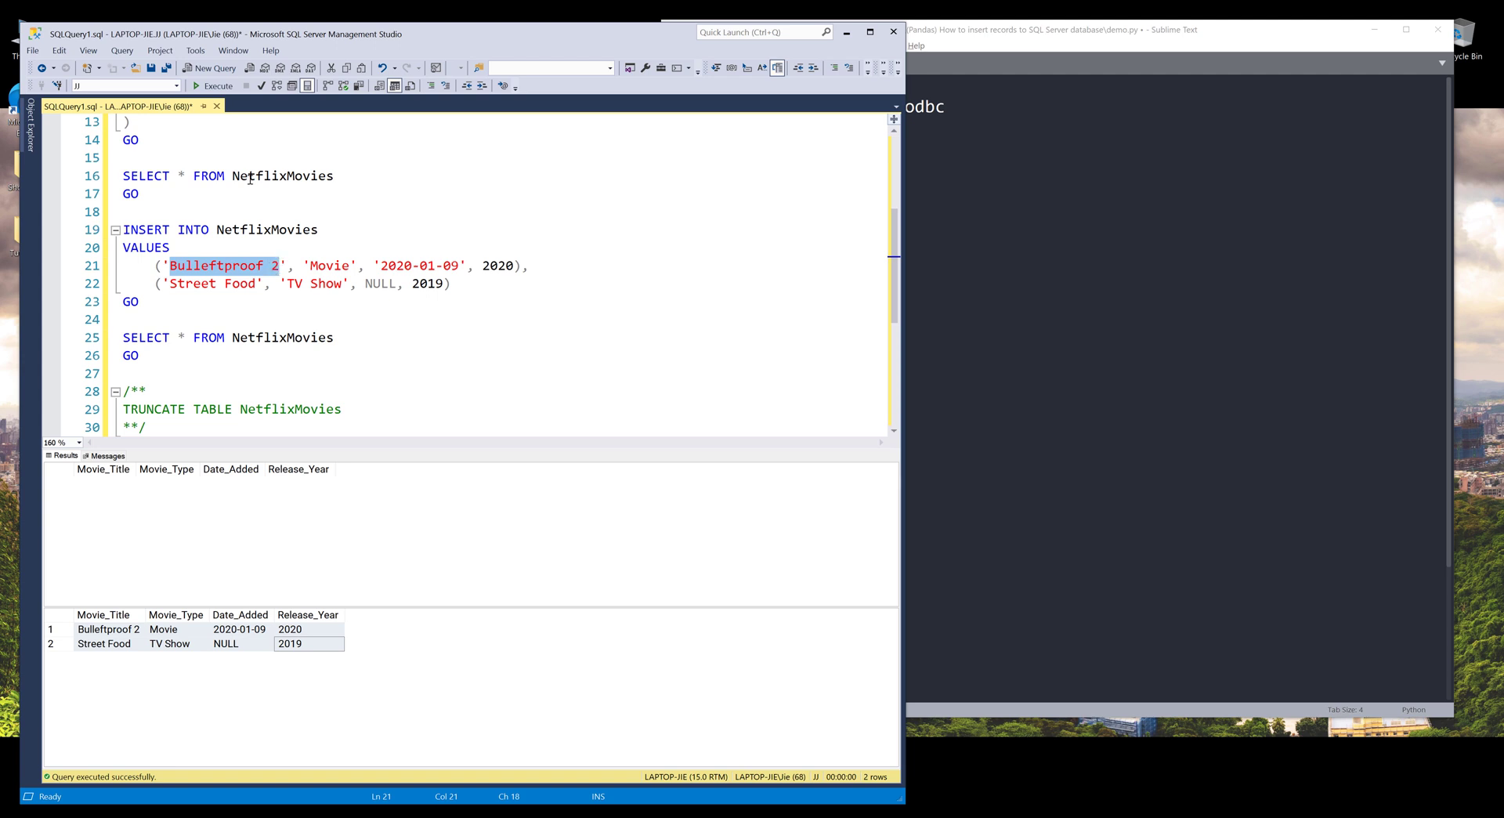
pyautogui.moveTo(1083, 159)
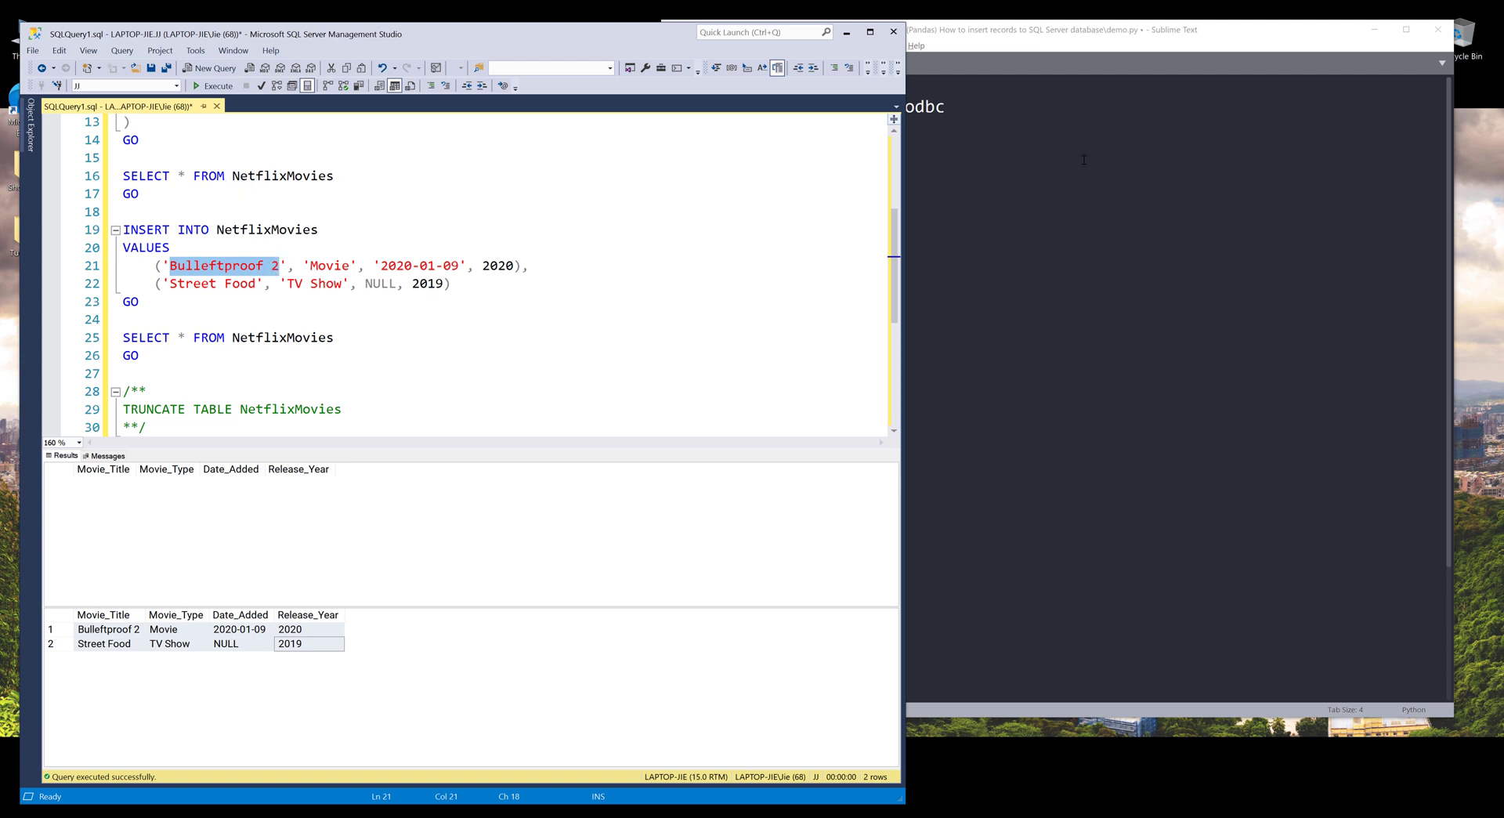
# Fill the first record with 'Bulleftproof 2', 'Movie', '2020-01-09' and 2020.
pyautogui.click(1055, 160)
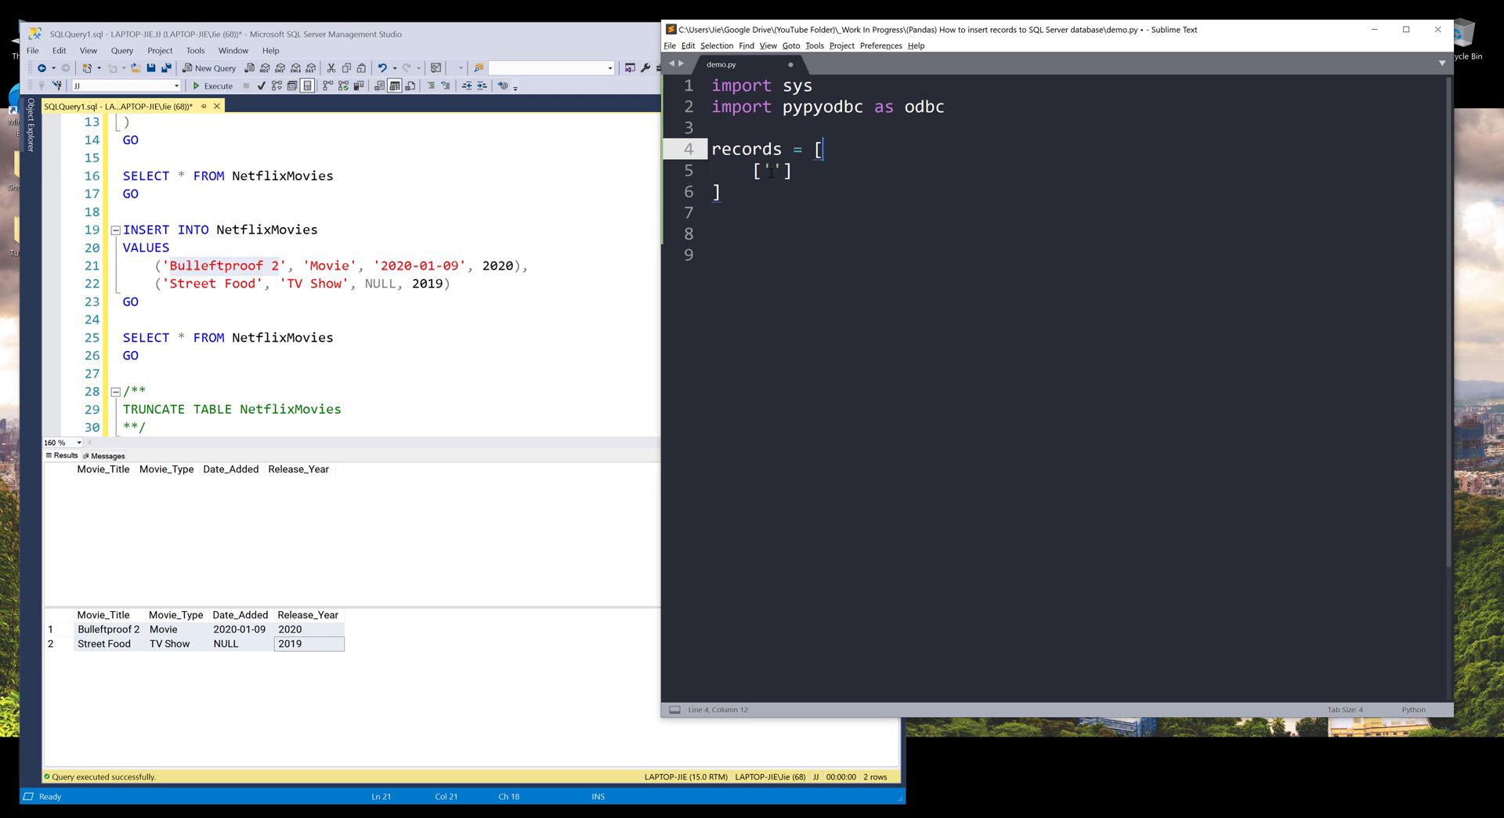
pyautogui.click(768, 171)
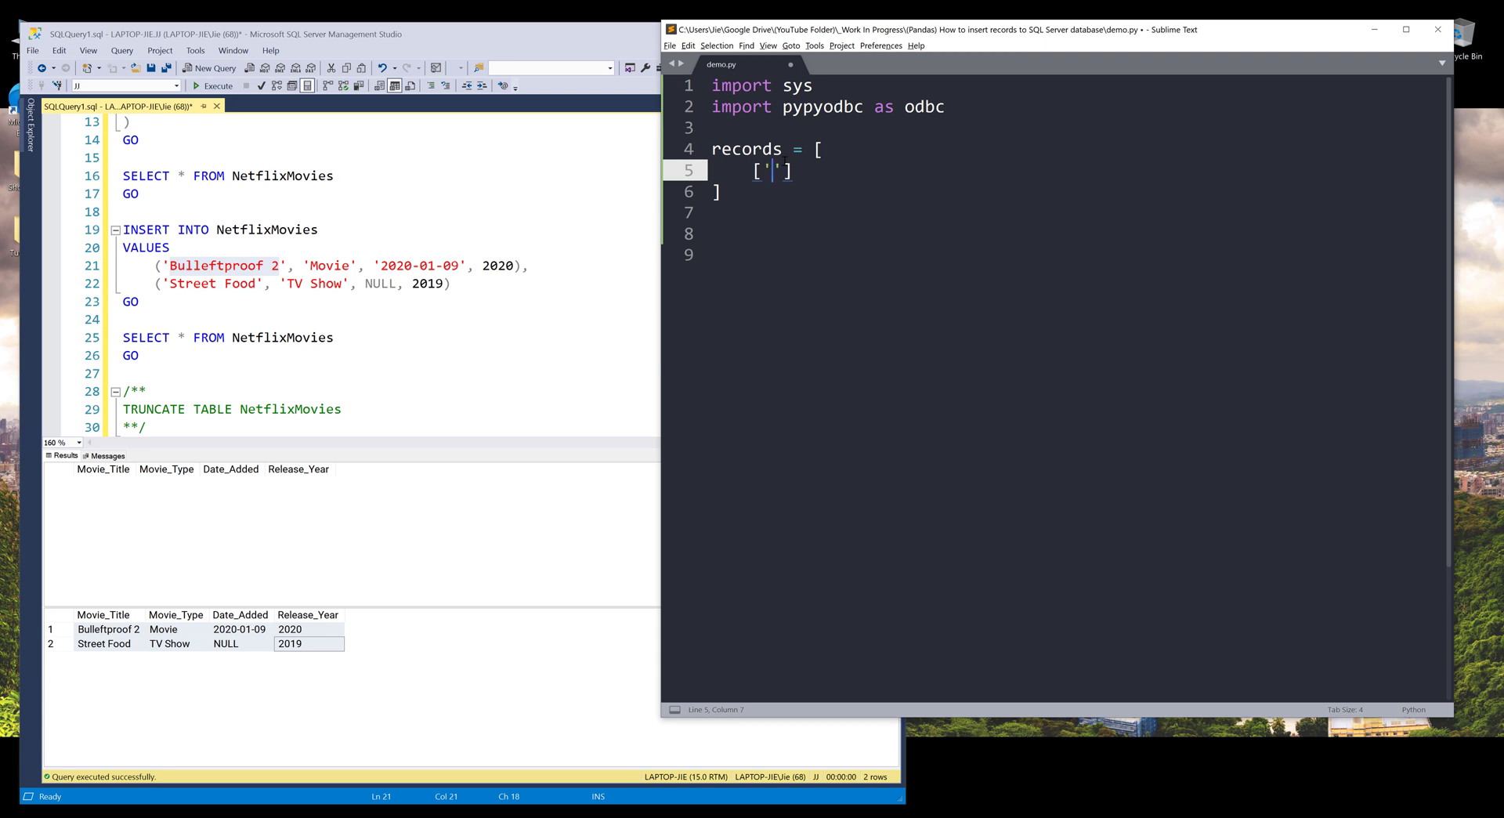
pyautogui.write('Bulleftproof 2')
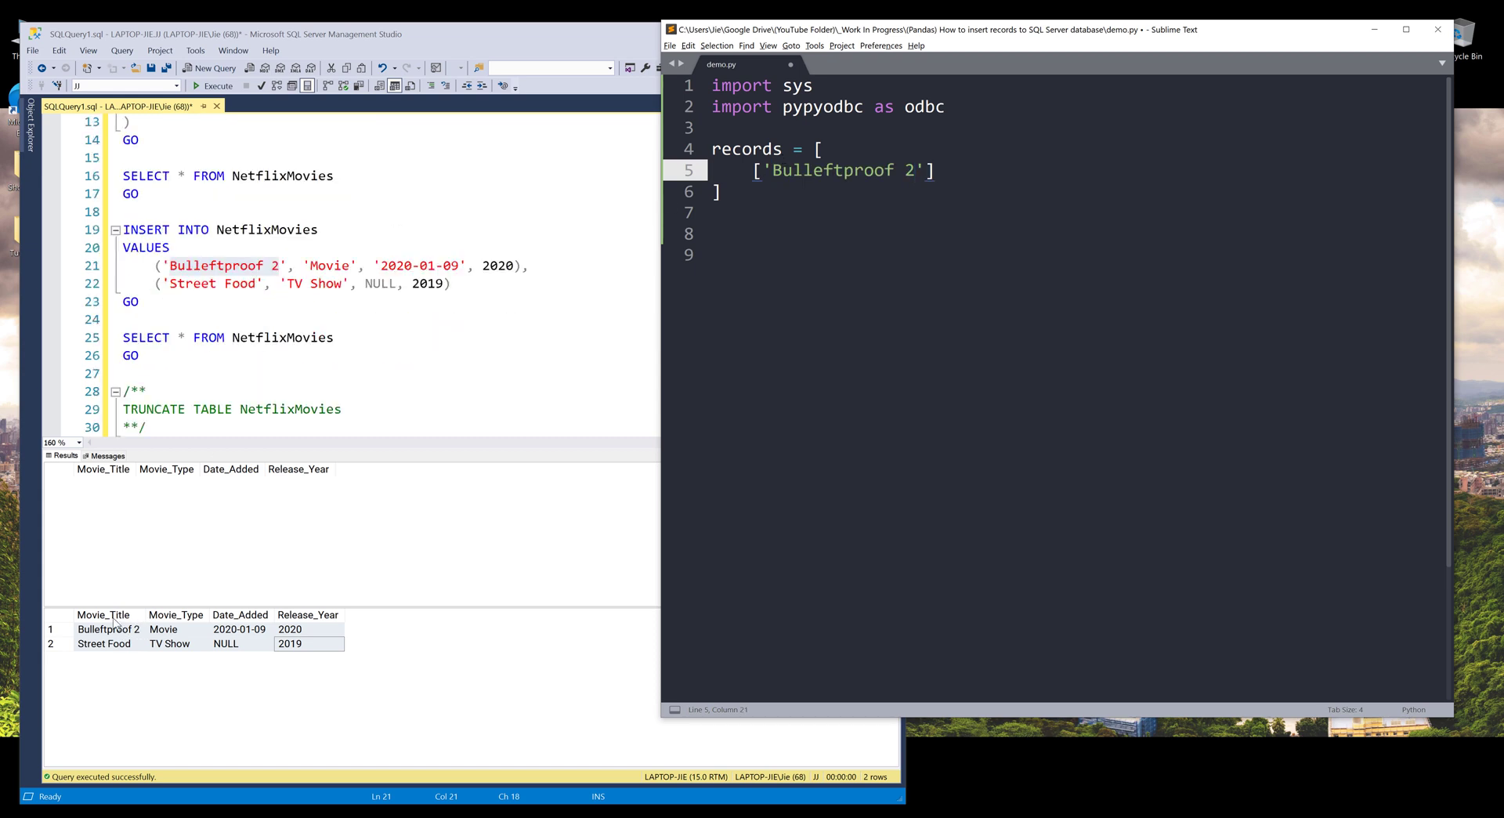
pyautogui.moveTo(870, 204)
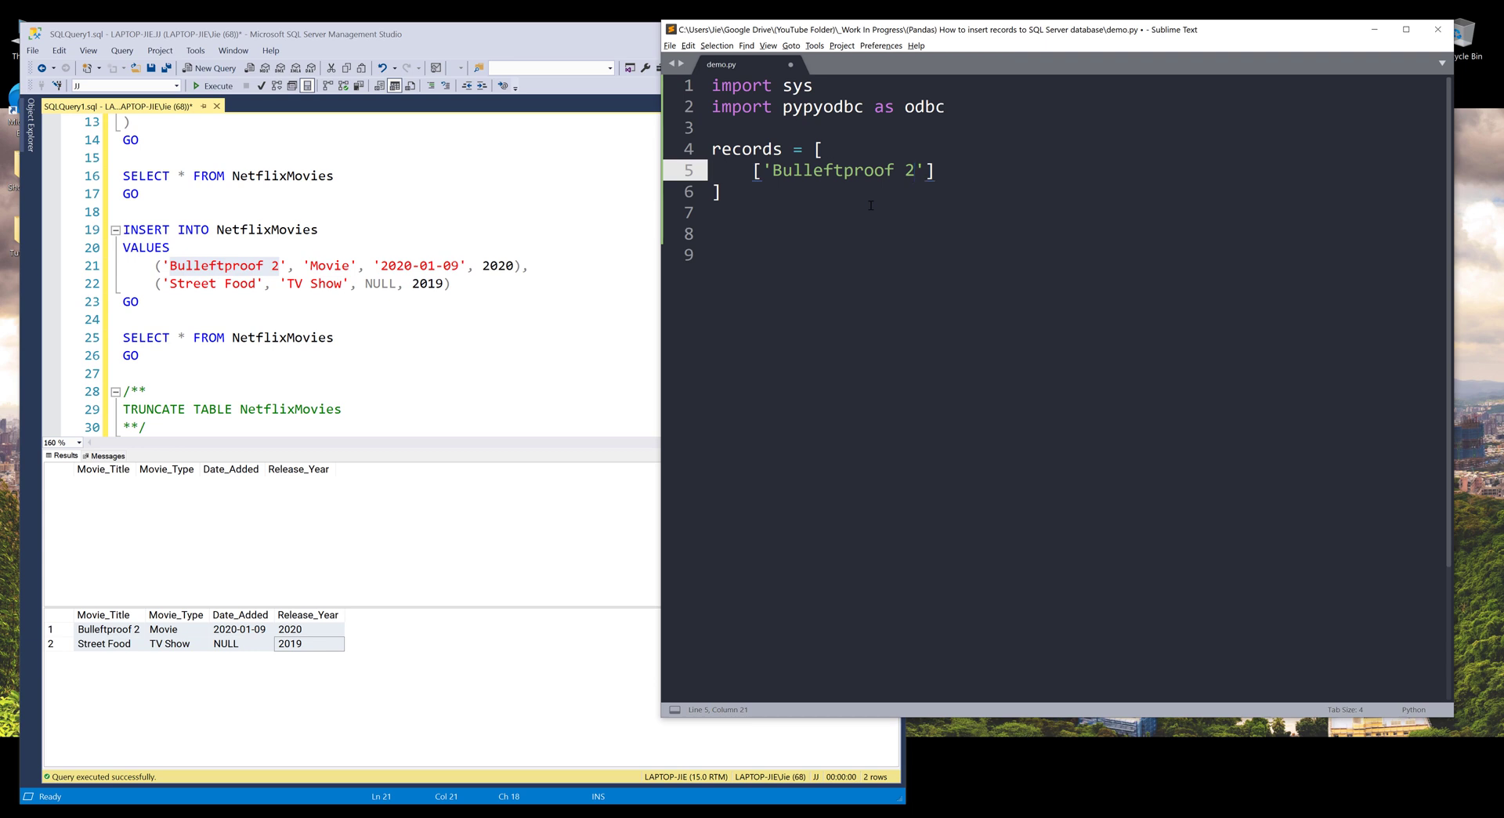
pyautogui.press('Right')
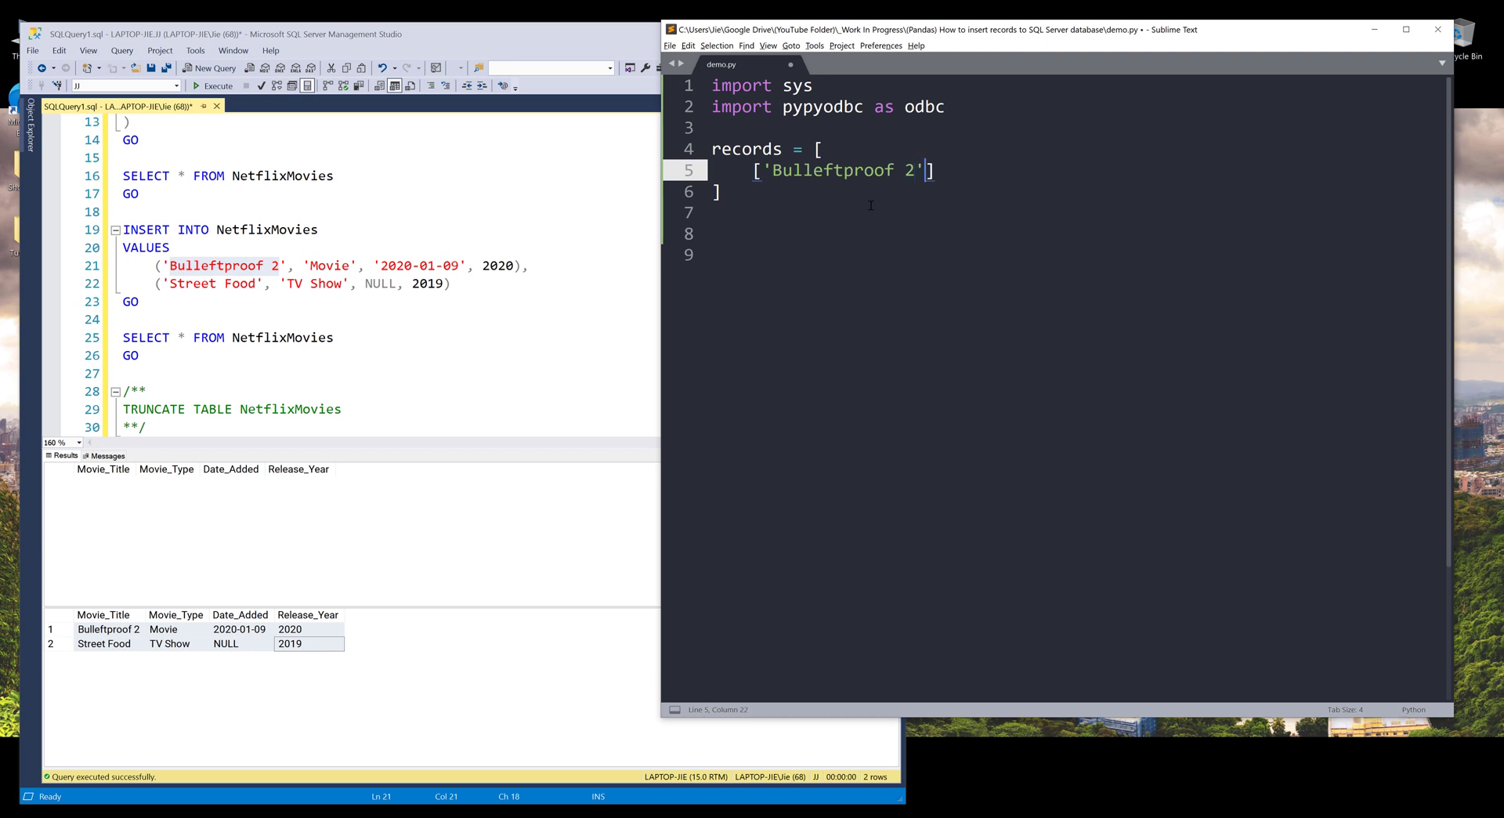
pyautogui.write(',')
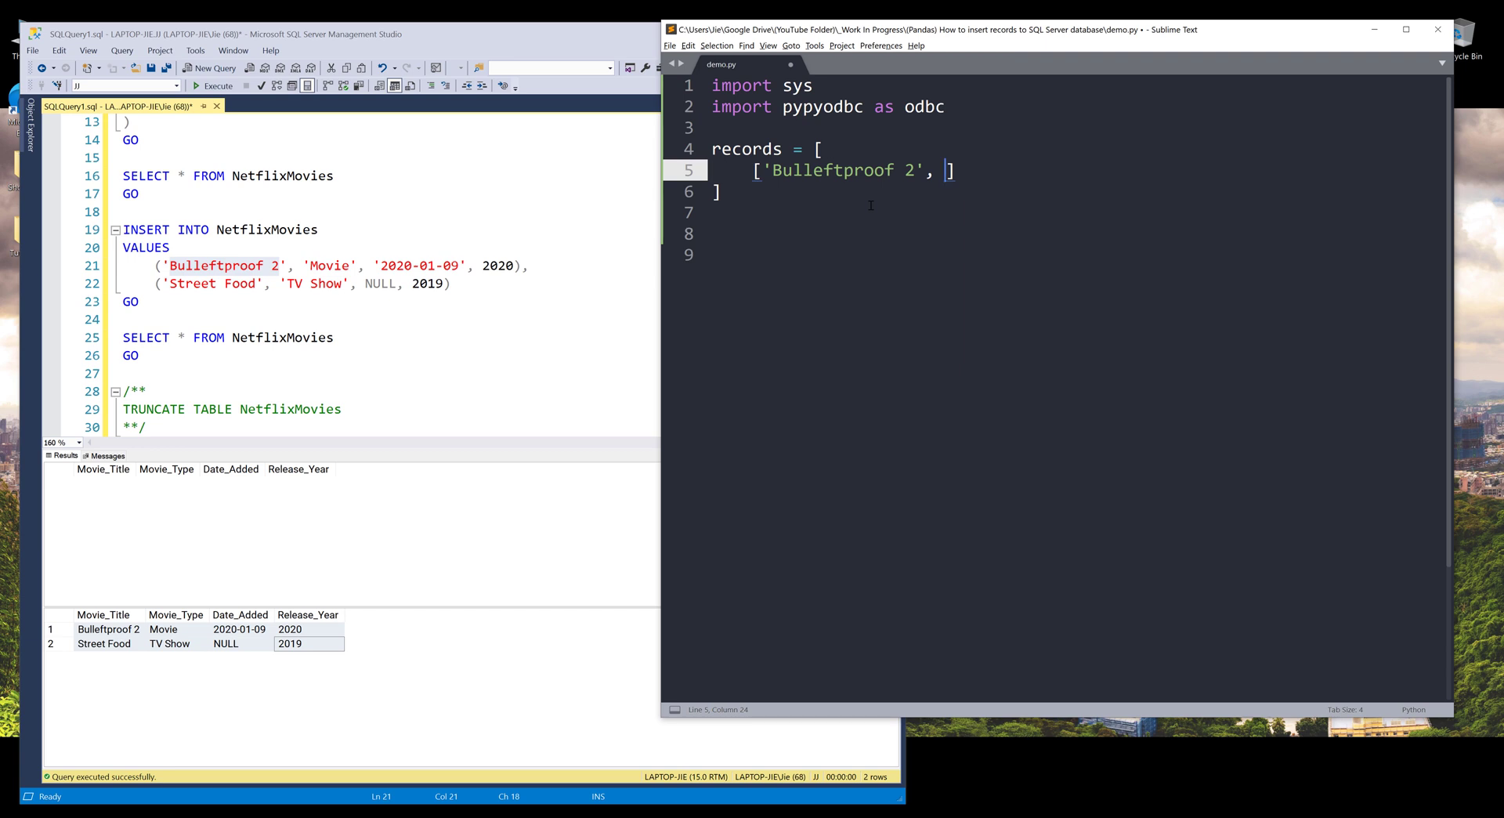
pyautogui.write("''")
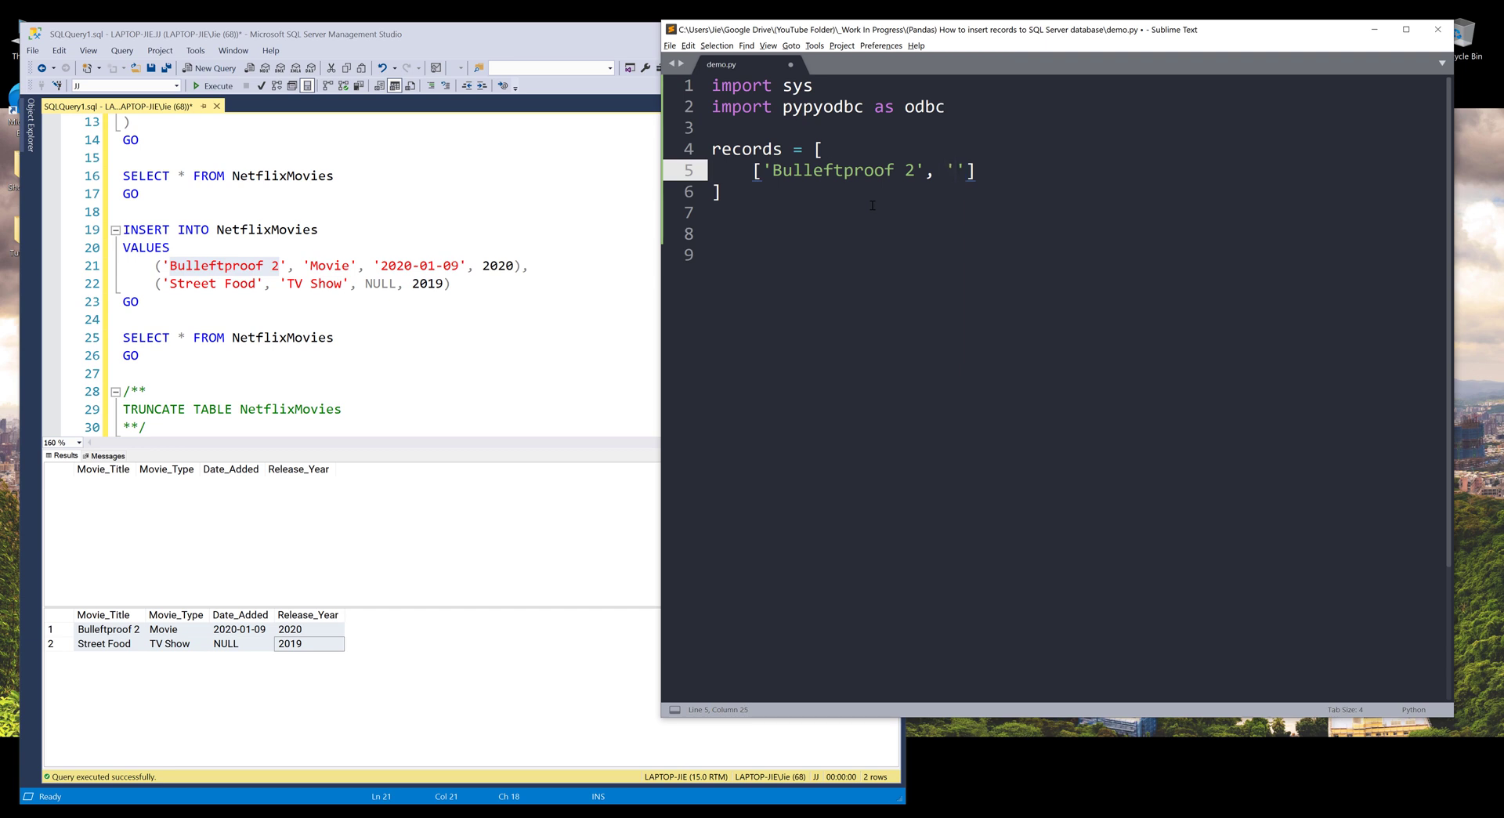
pyautogui.write('Movie')
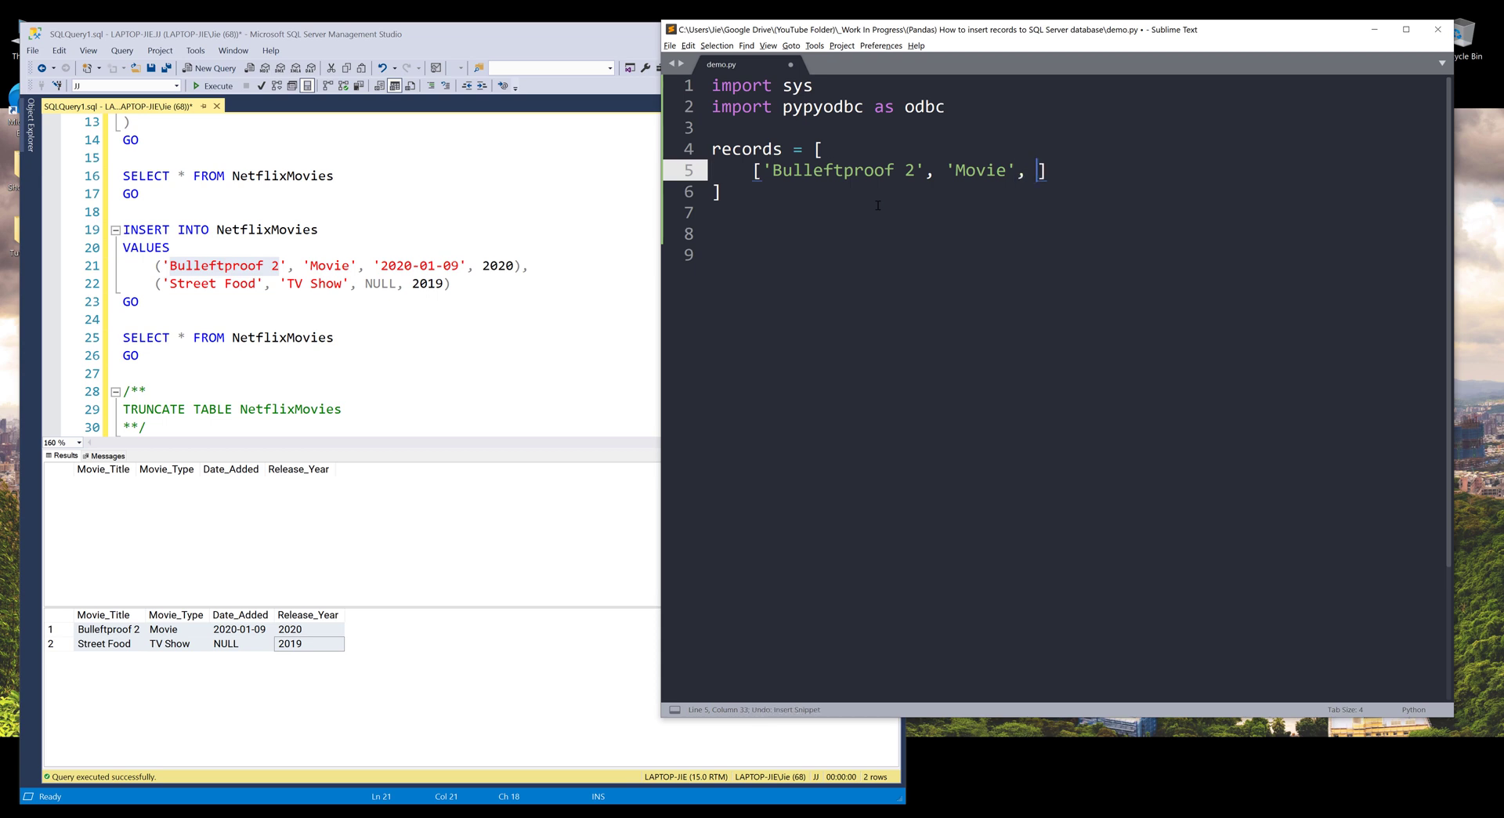
pyautogui.write("'")
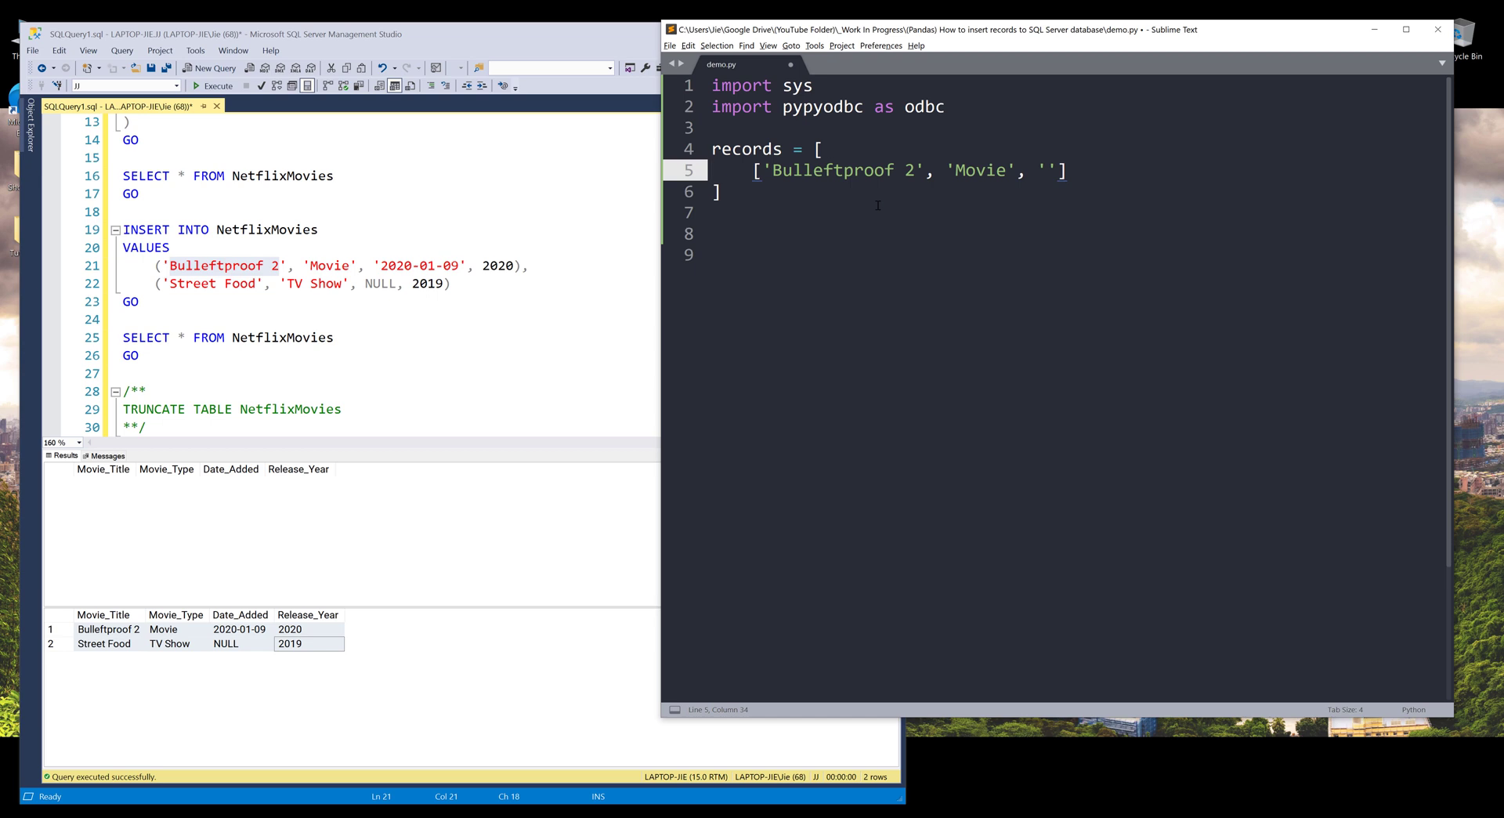
pyautogui.write('2020-')
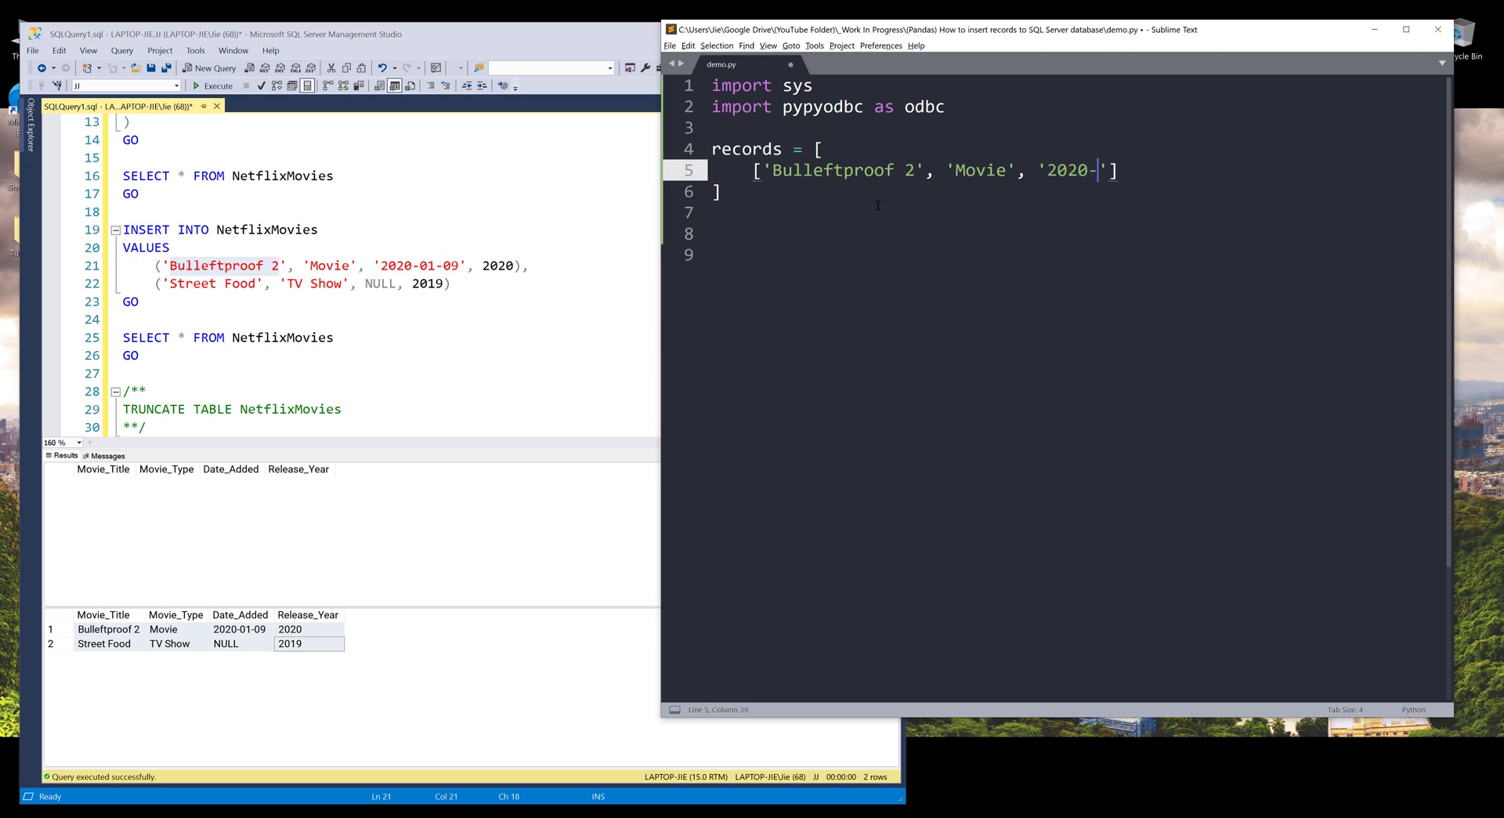
pyautogui.write('01-09')
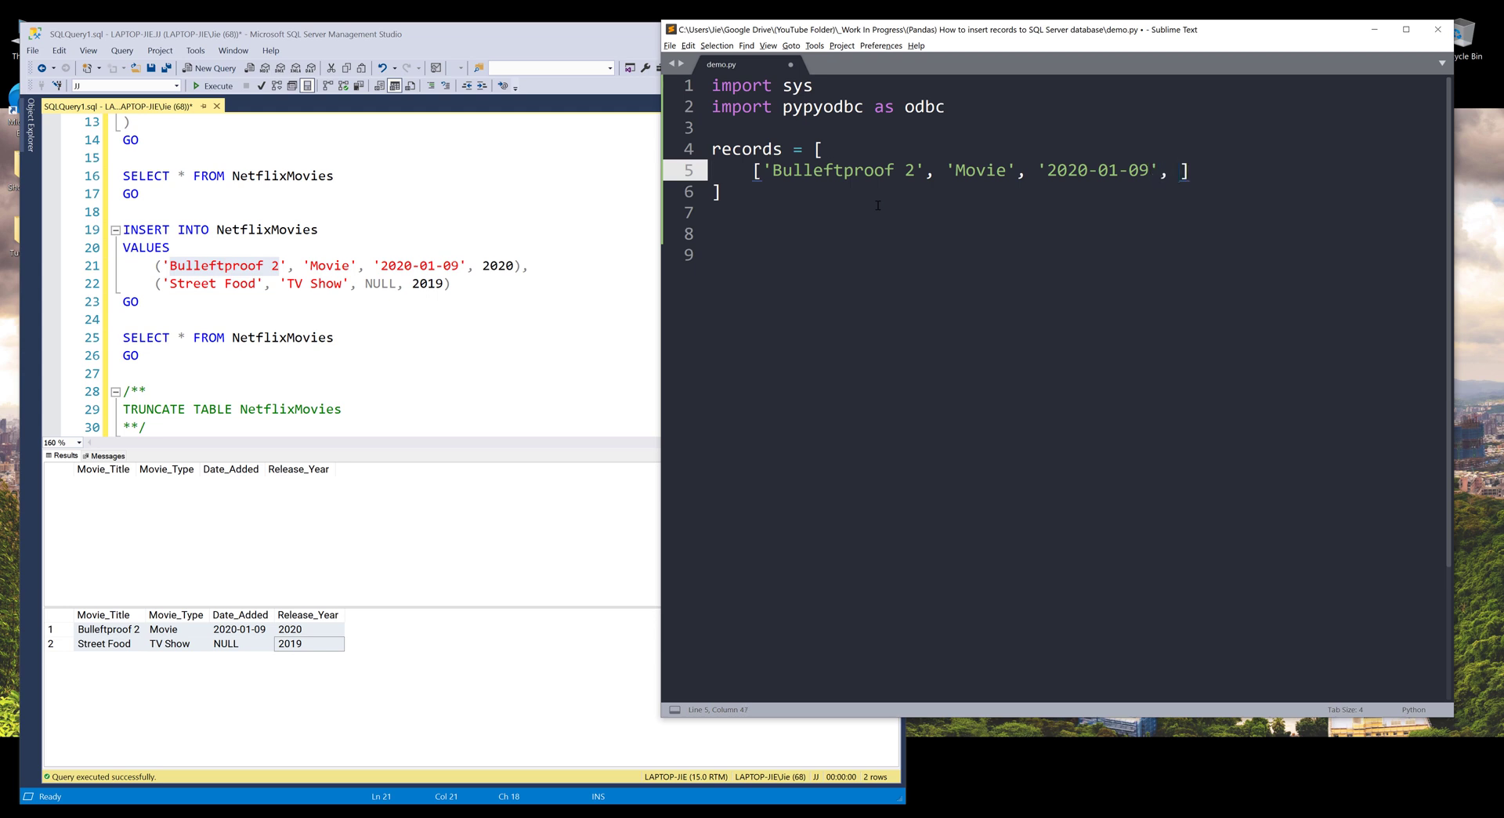
pyautogui.write('2020')
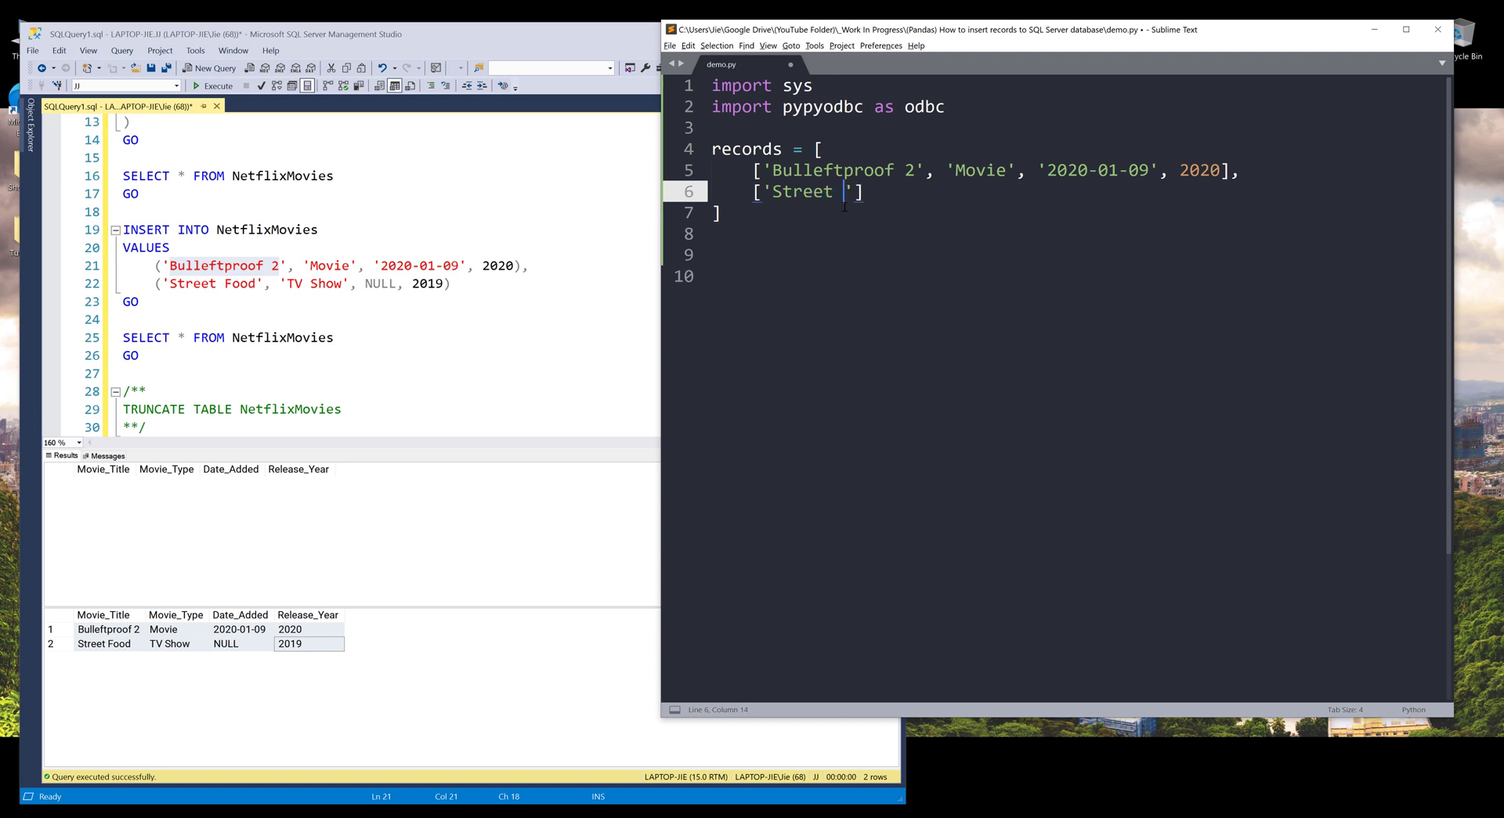
# Add the second record: 'Street Food', 'TV Show', None and 2019.
pyautogui.write('Food')
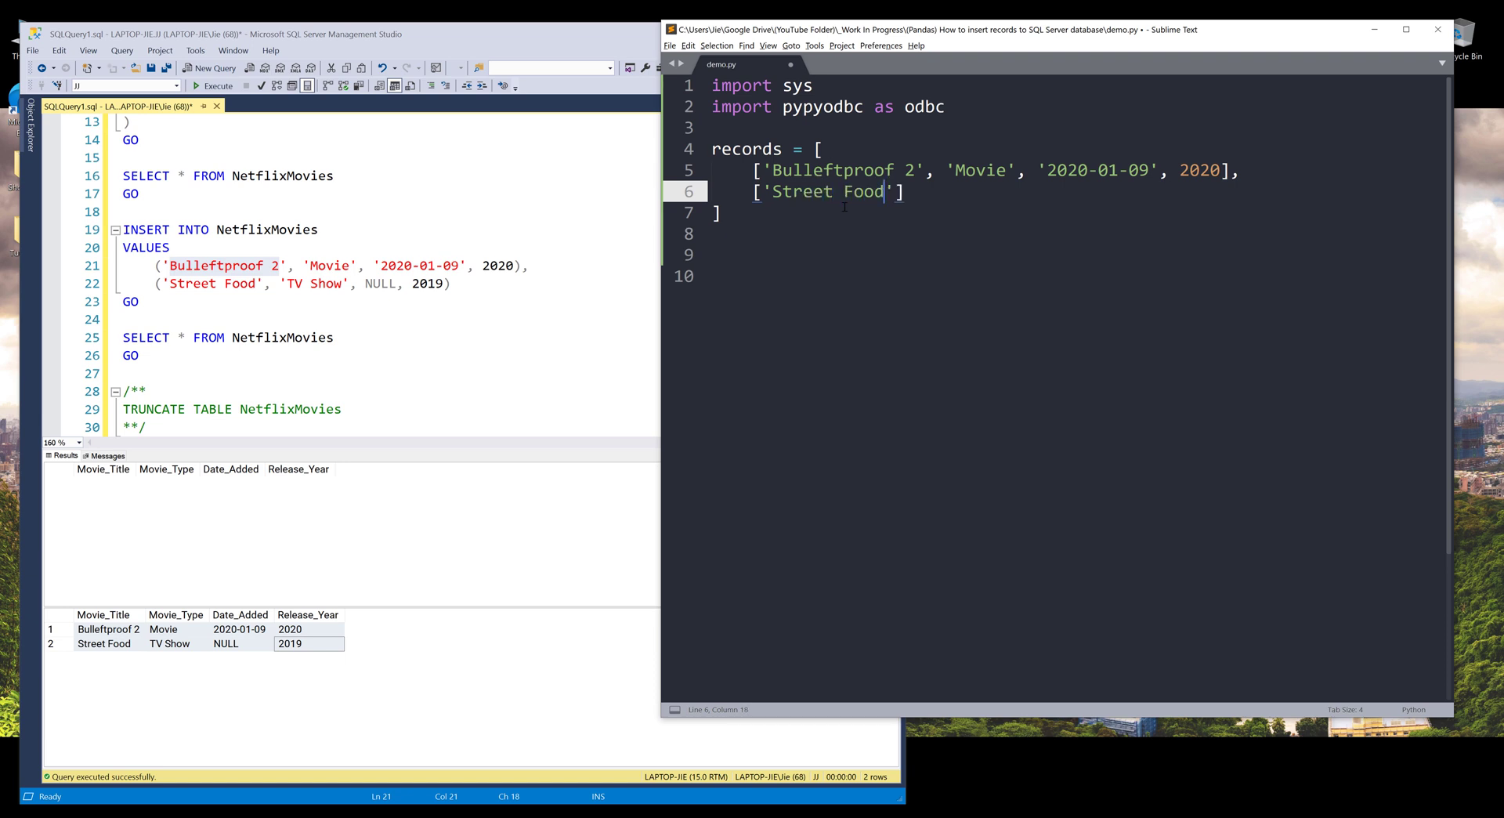
pyautogui.write(", ''")
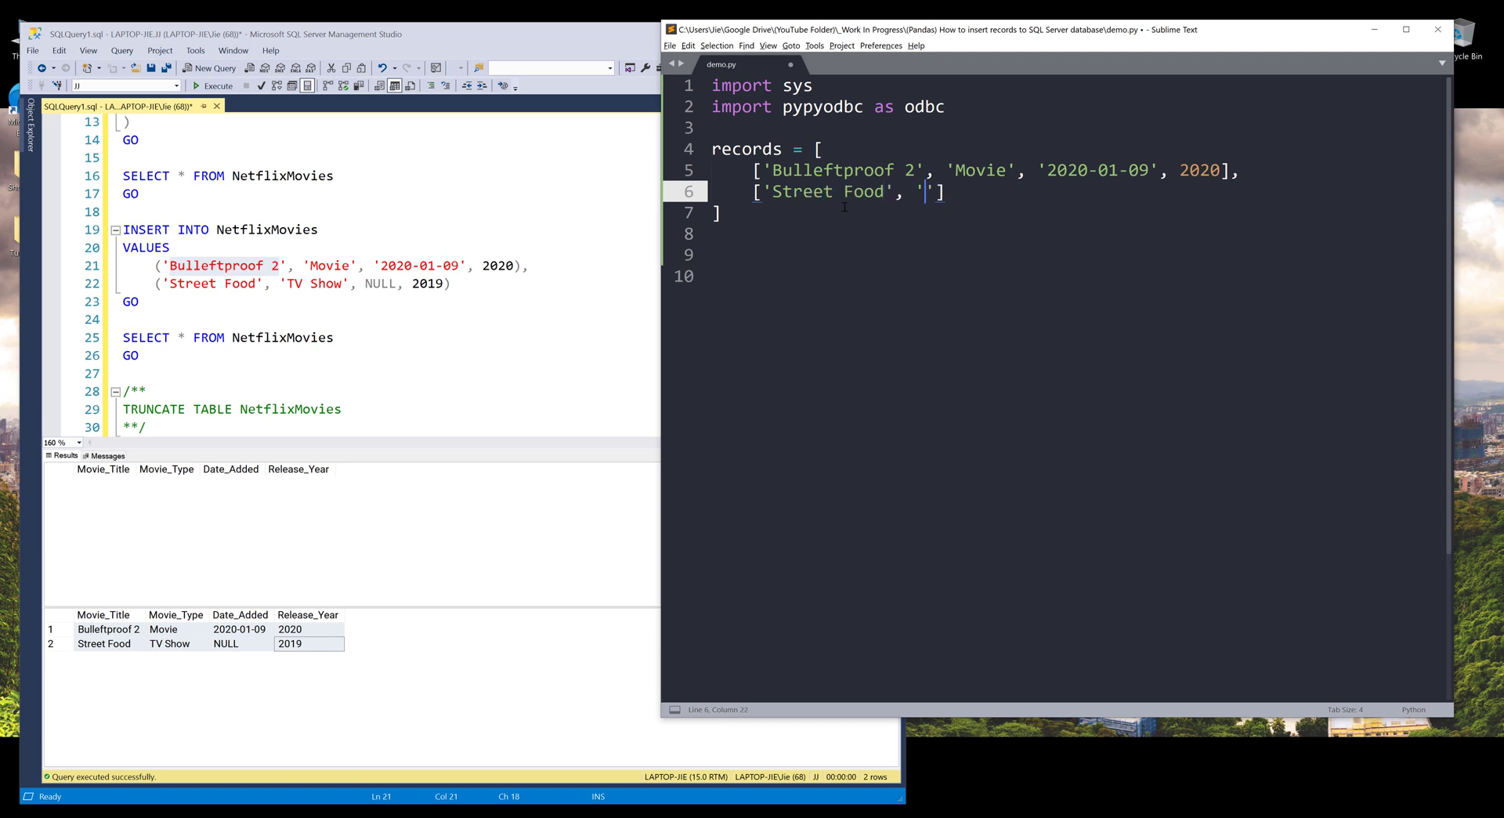
pyautogui.write('TV')
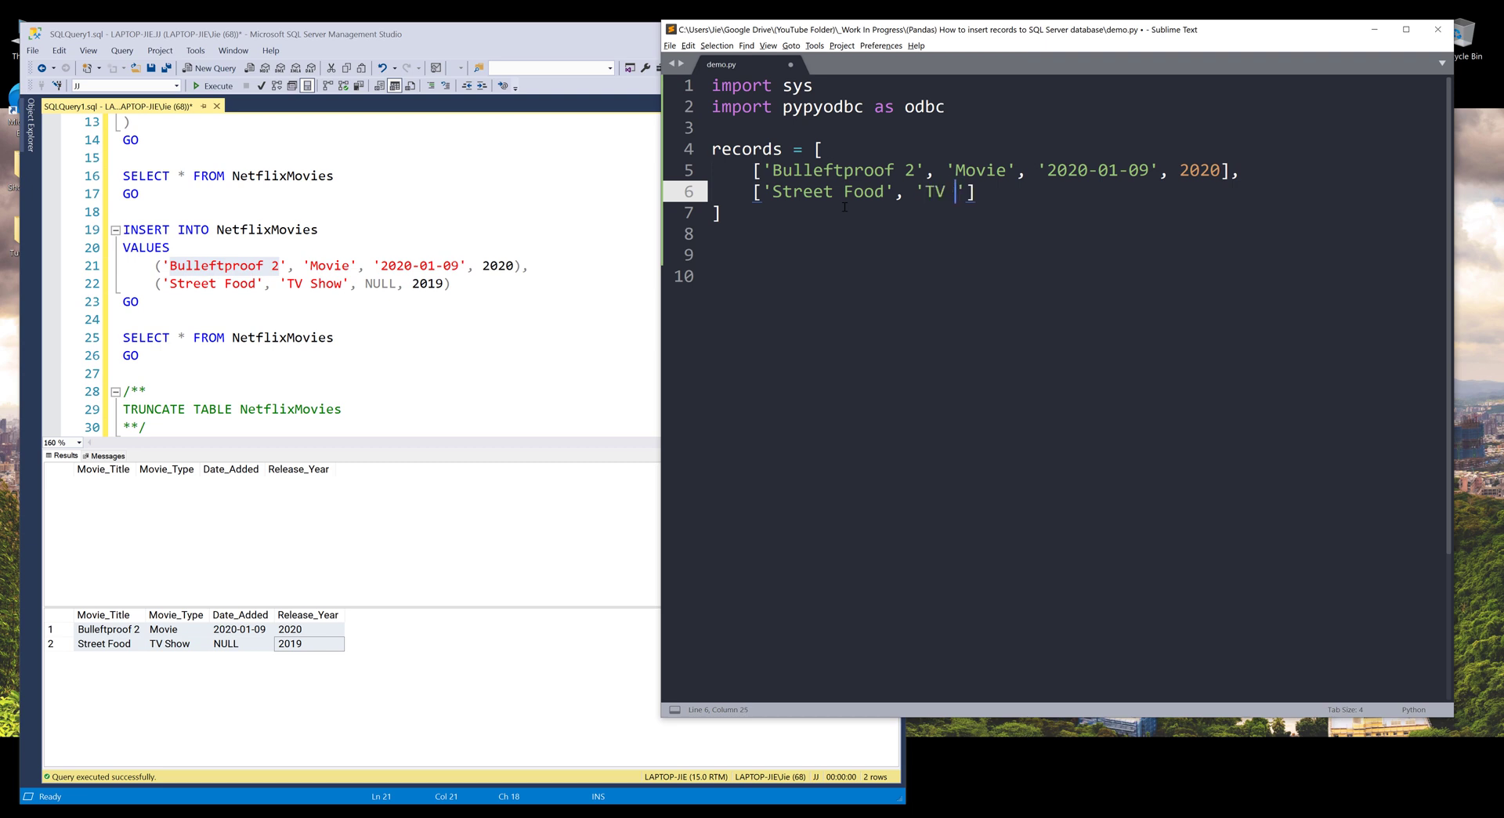
pyautogui.write("Show',")
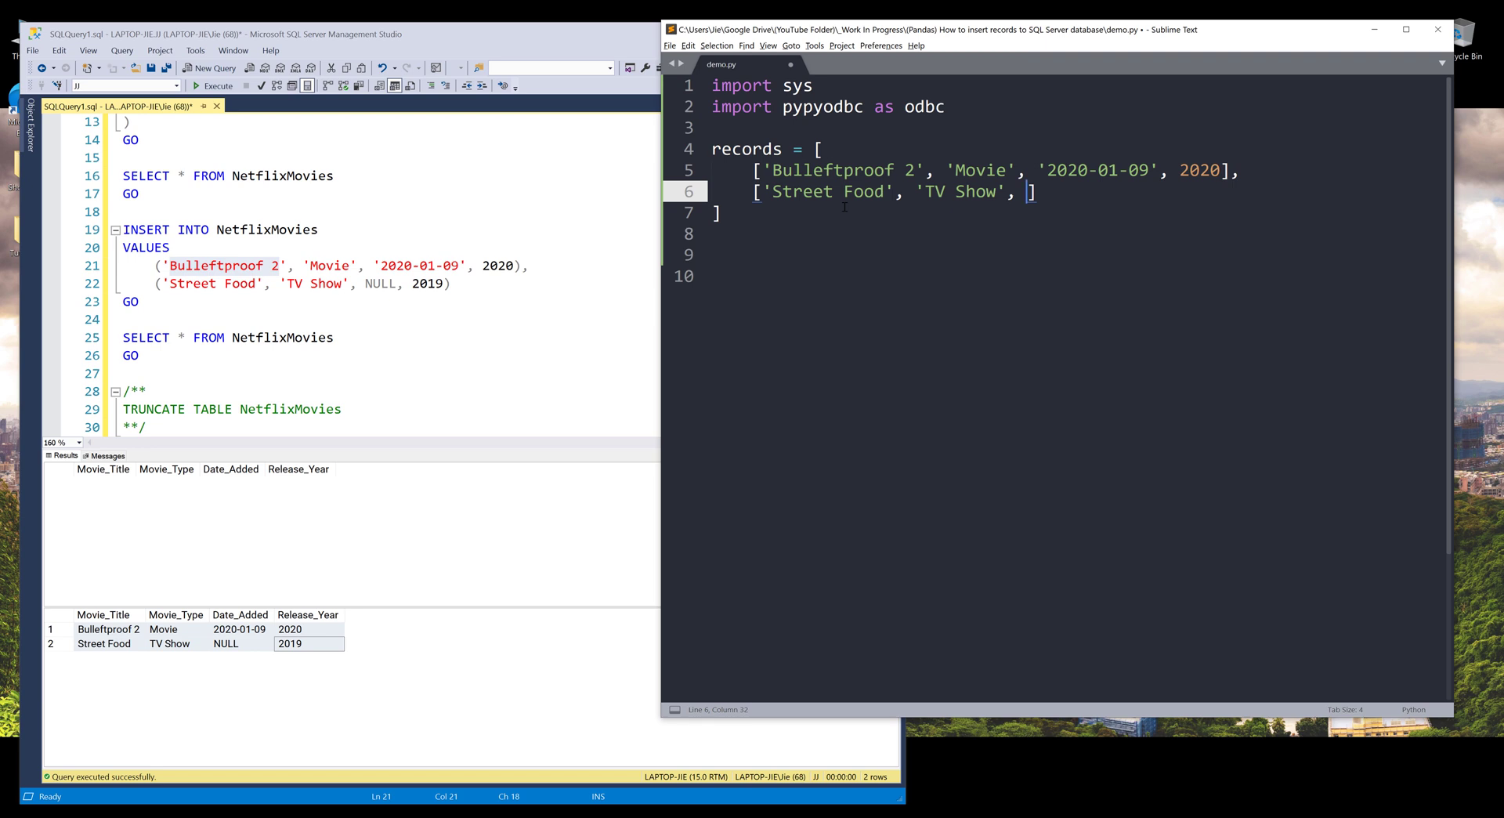
pyautogui.write('None,')
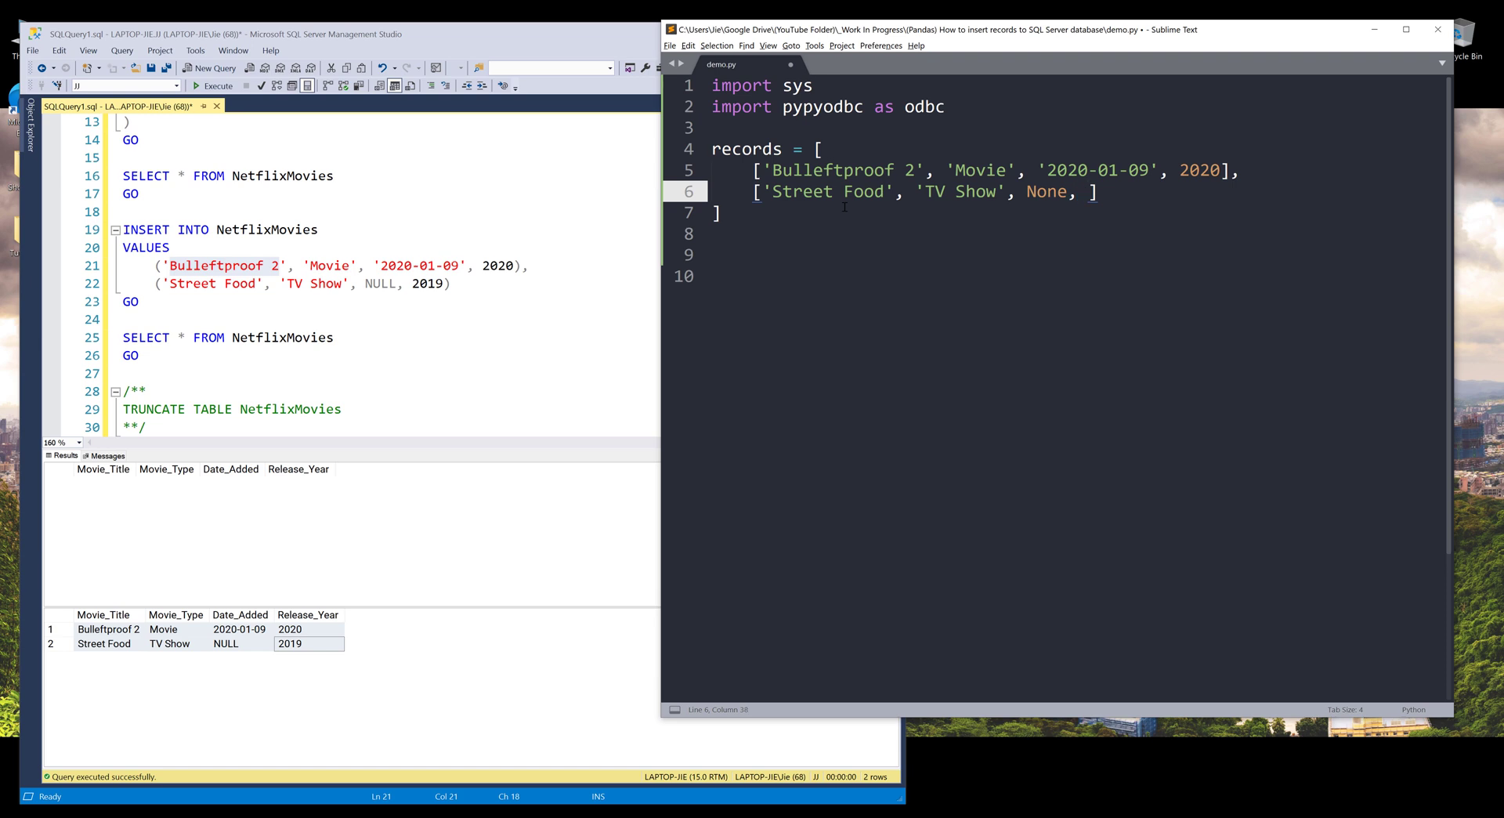
pyautogui.write('2019')
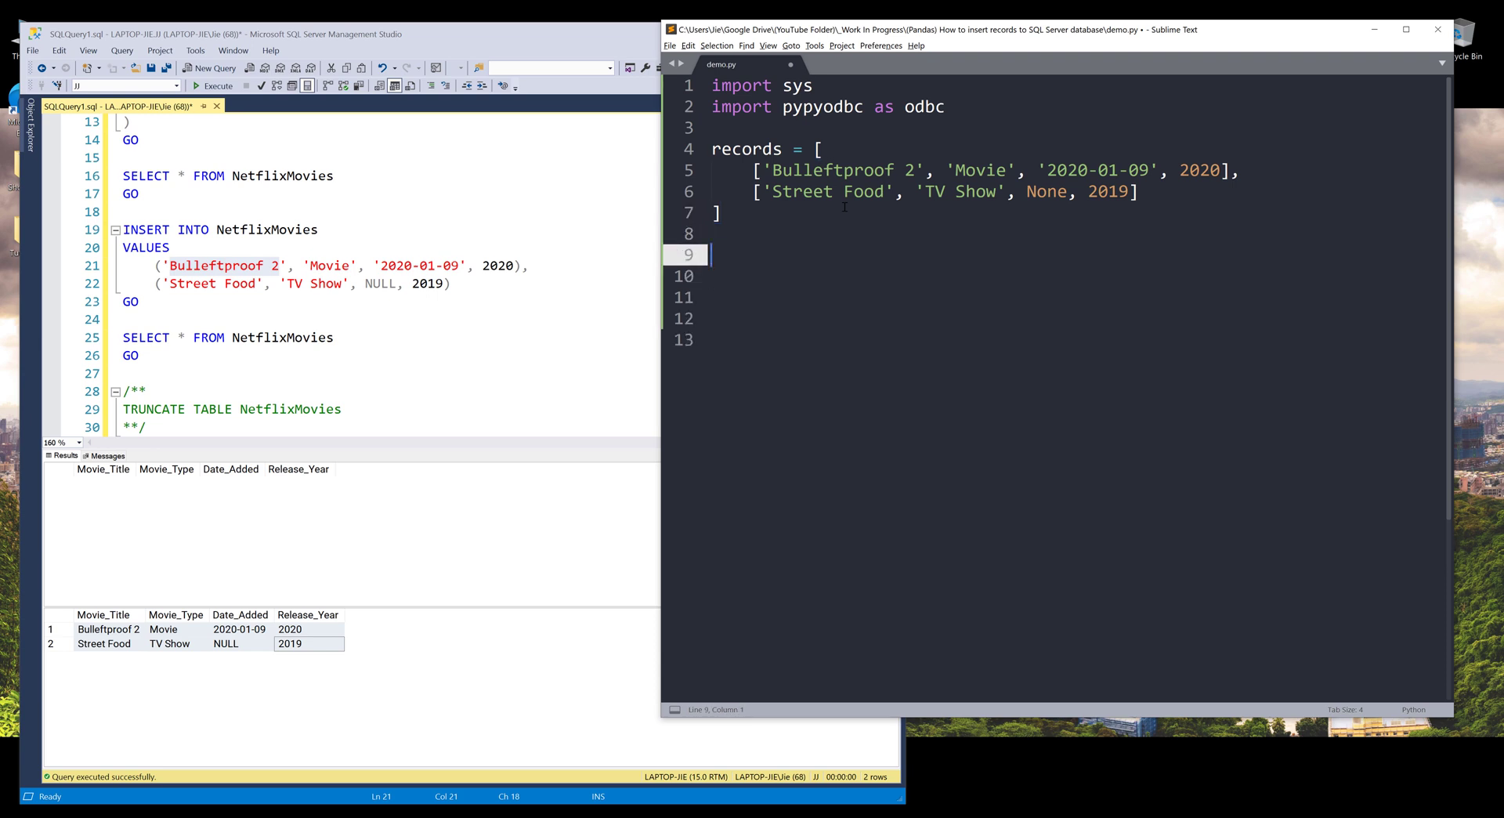
# Type DRIVER = 'SQL Server' and begin the SERVER_NAME = line.
pyautogui.write('DRIVER =')
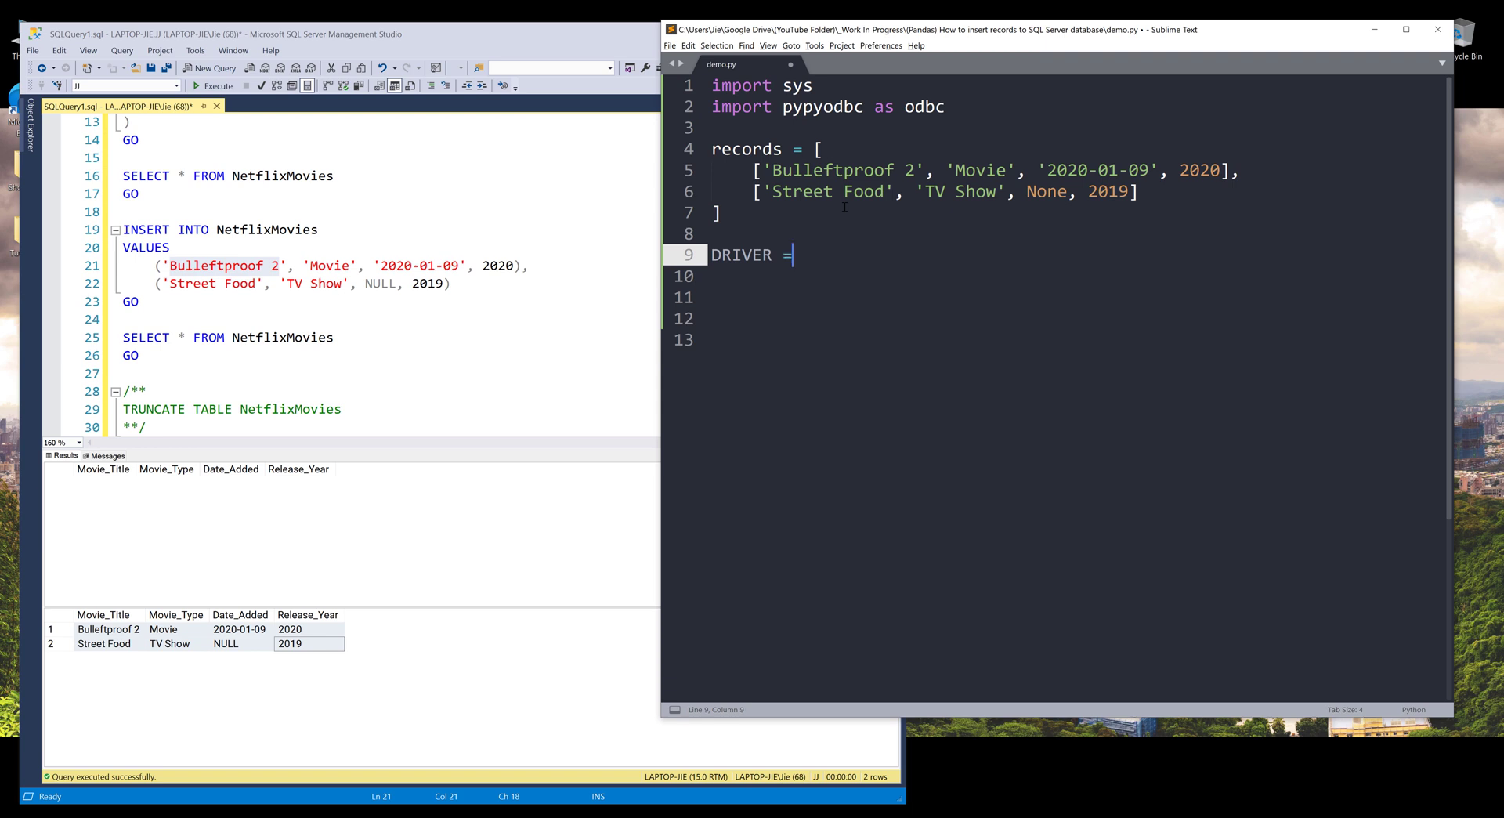
pyautogui.write("'SQL Server'")
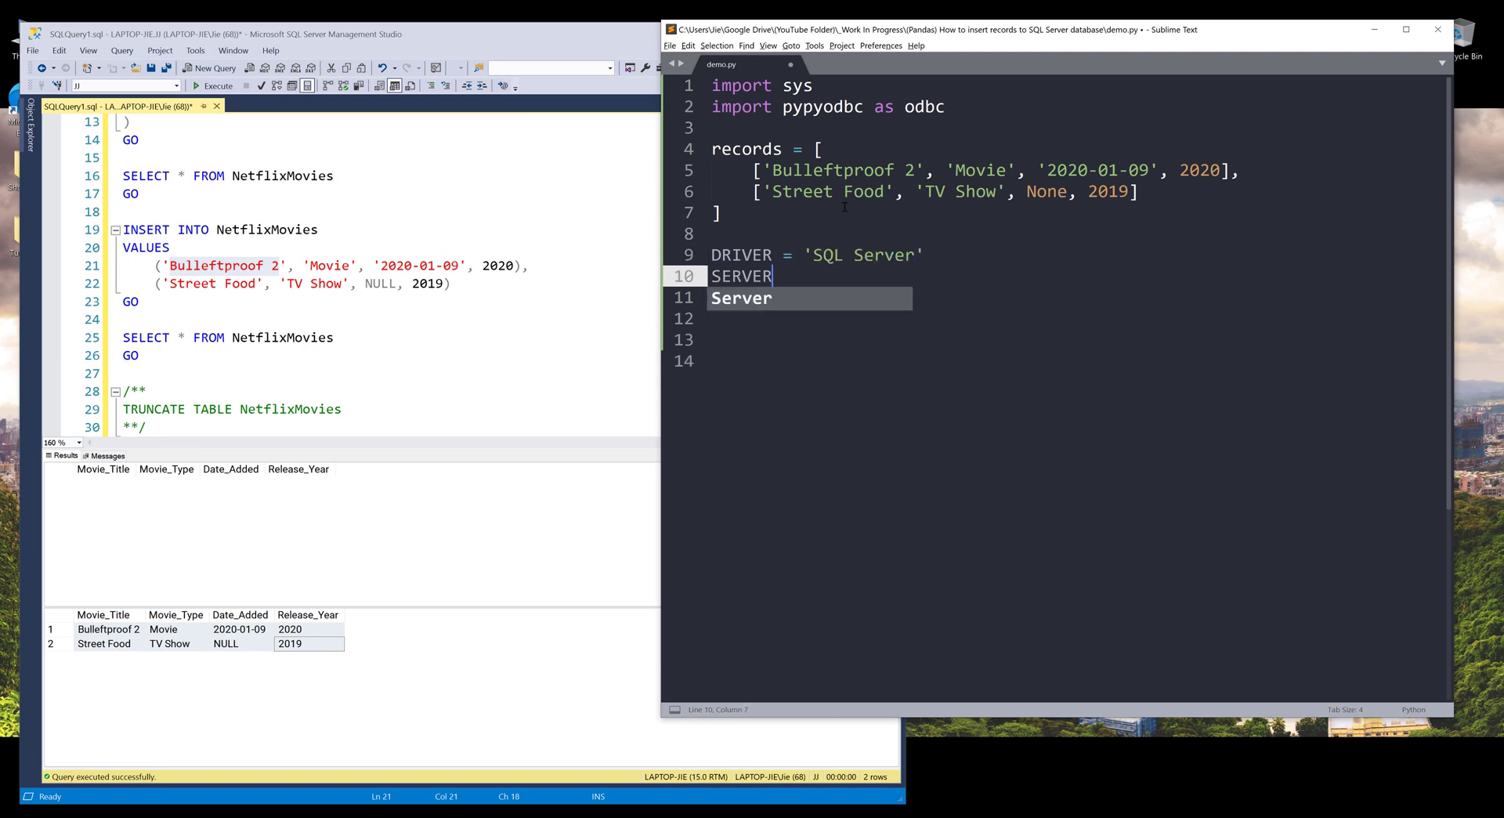
pyautogui.write('_NAME =')
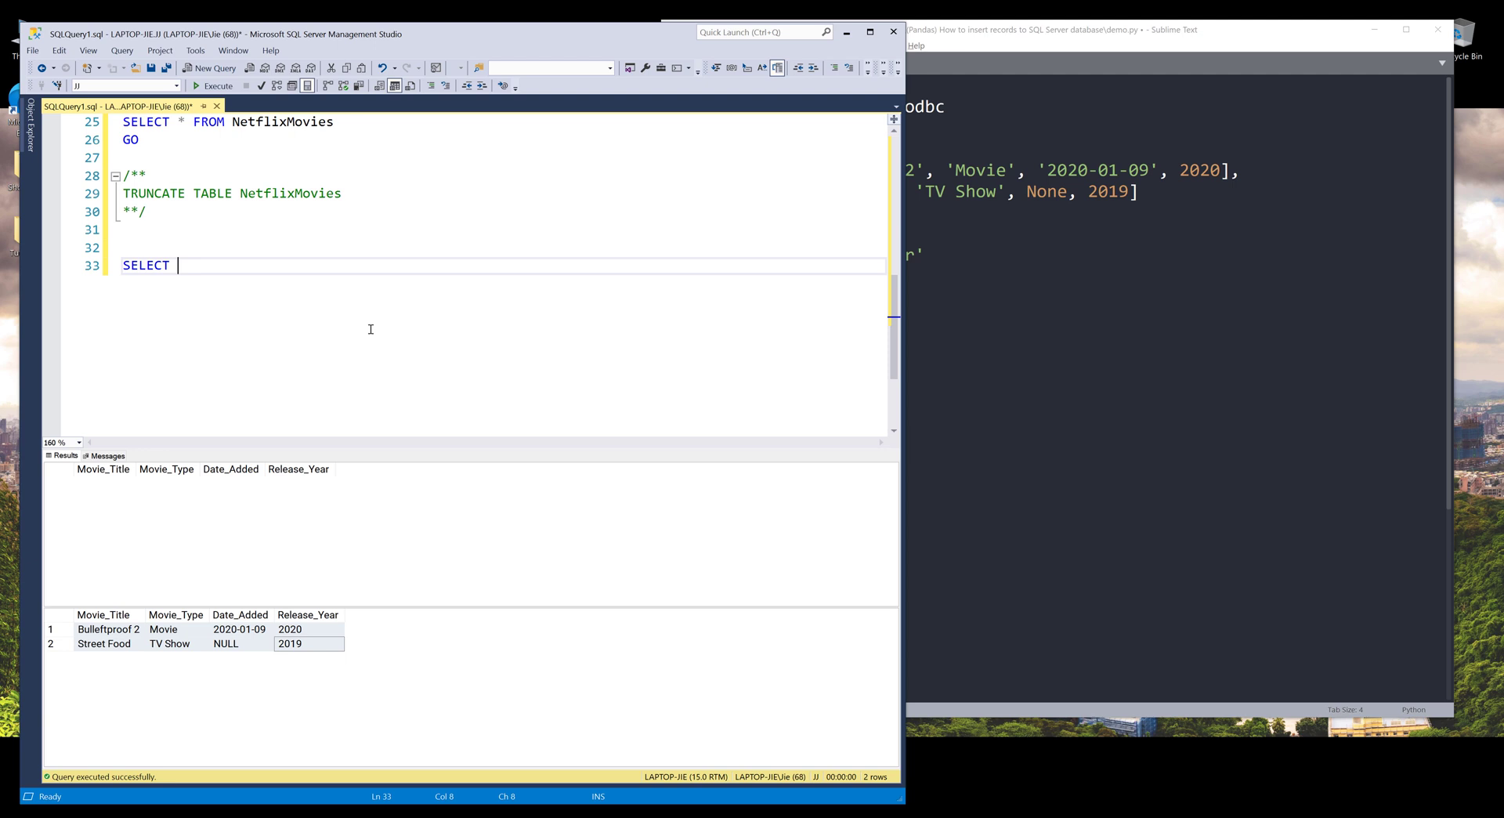
pyautogui.write('@@Ser')
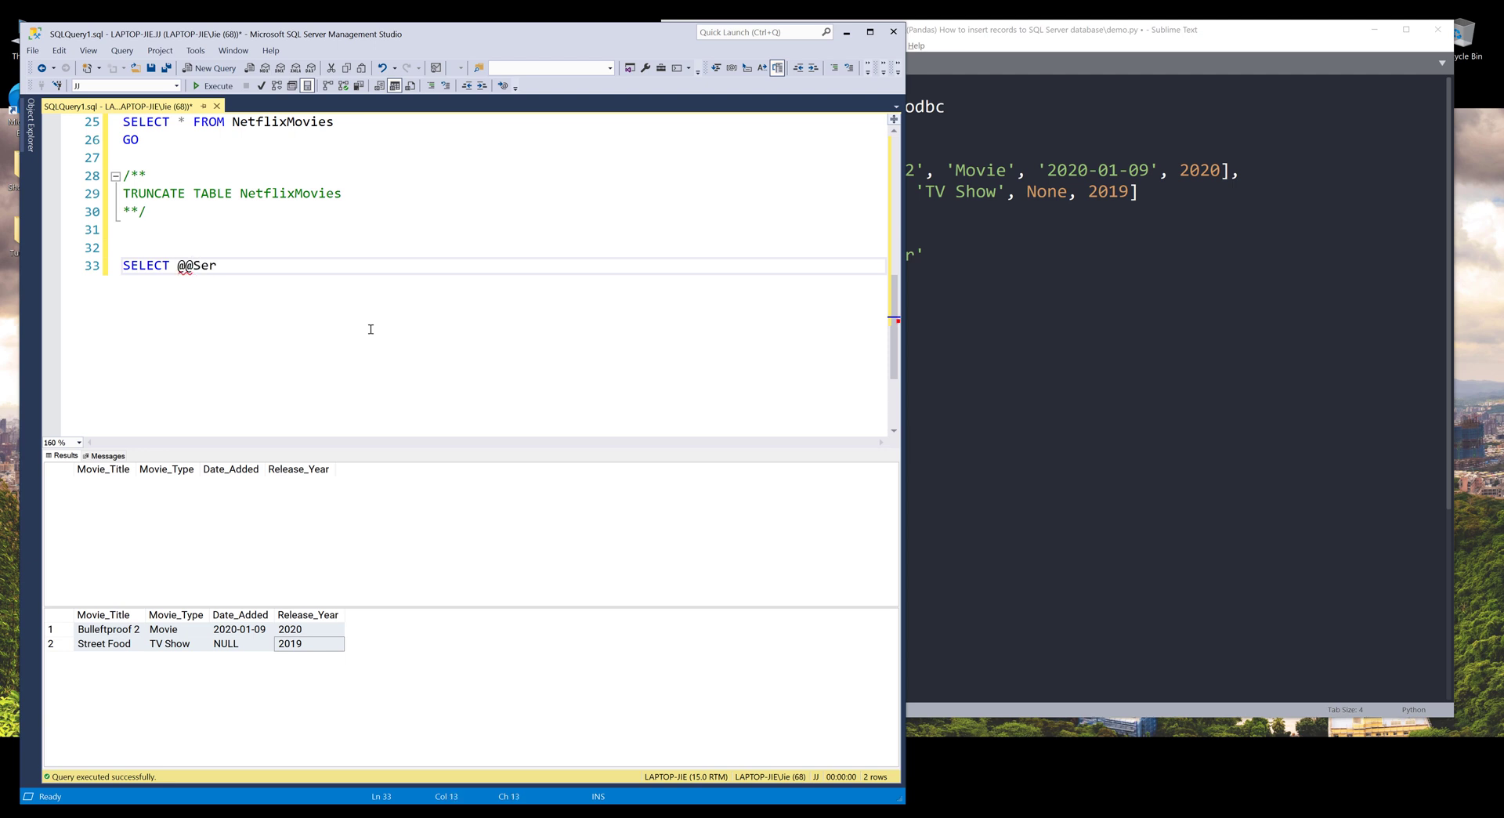
pyautogui.write('verna')
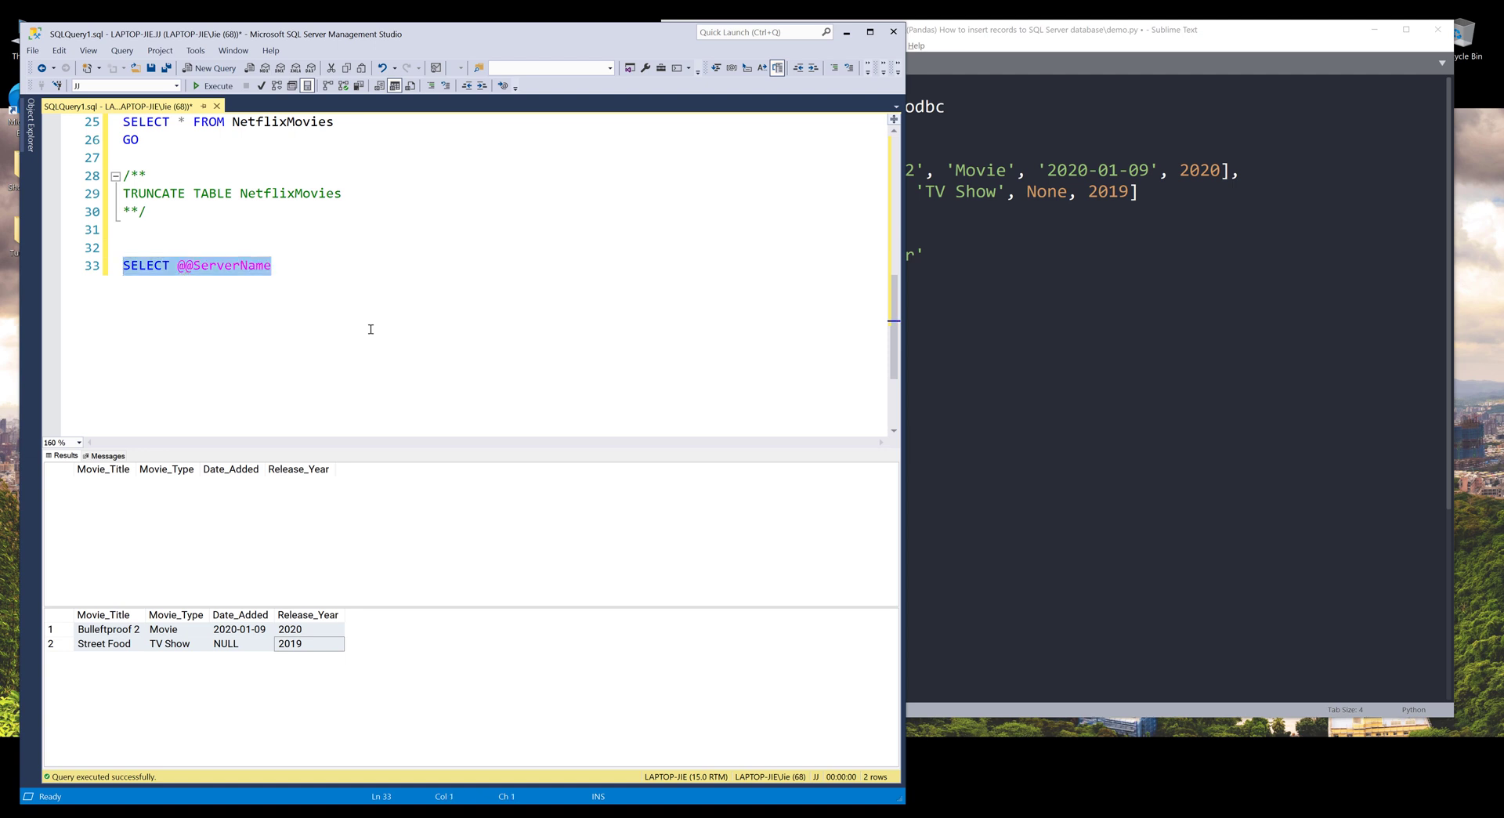
pyautogui.click(214, 86)
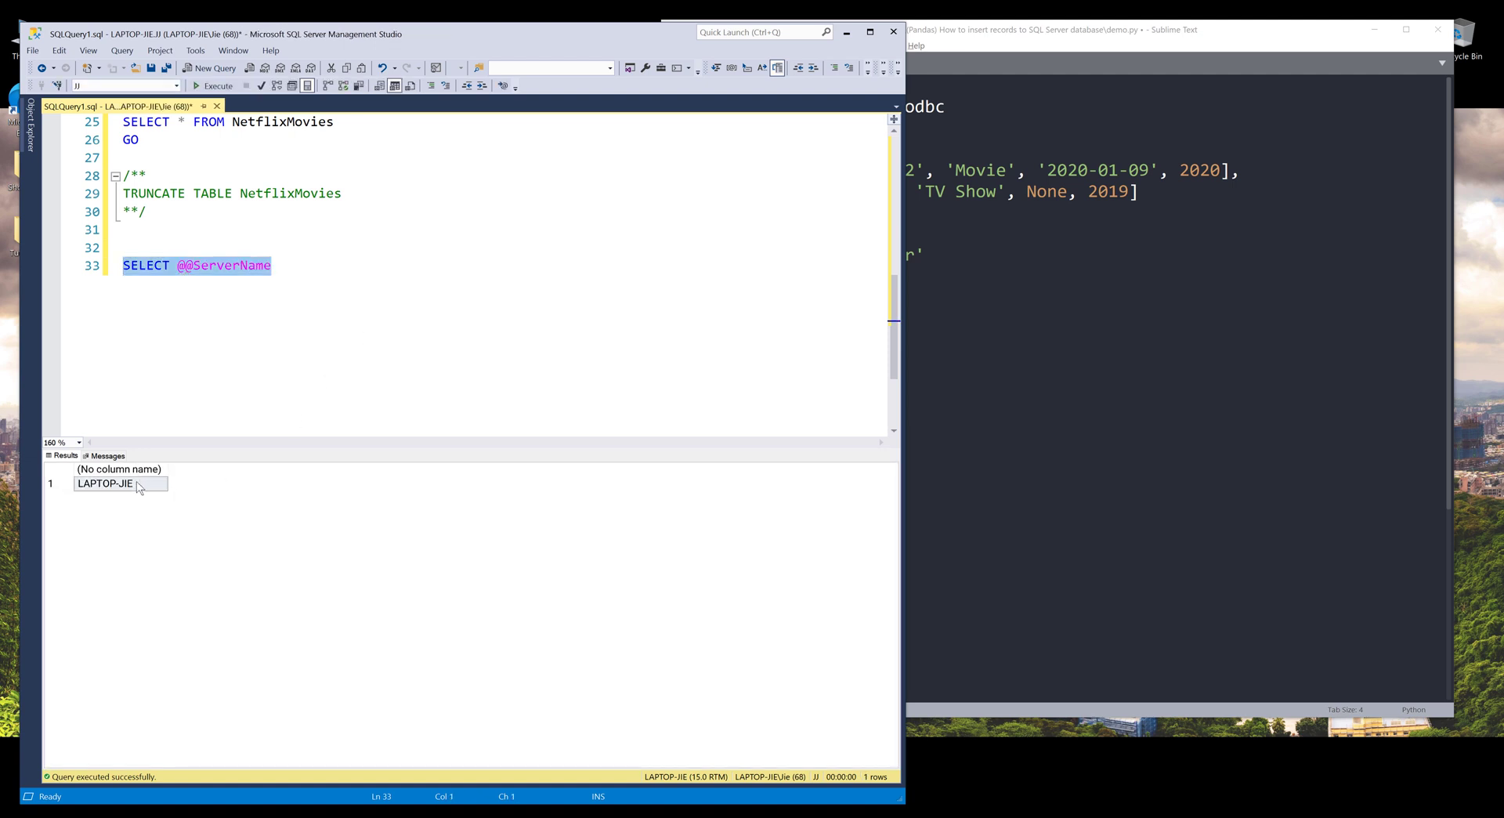
pyautogui.click(106, 482)
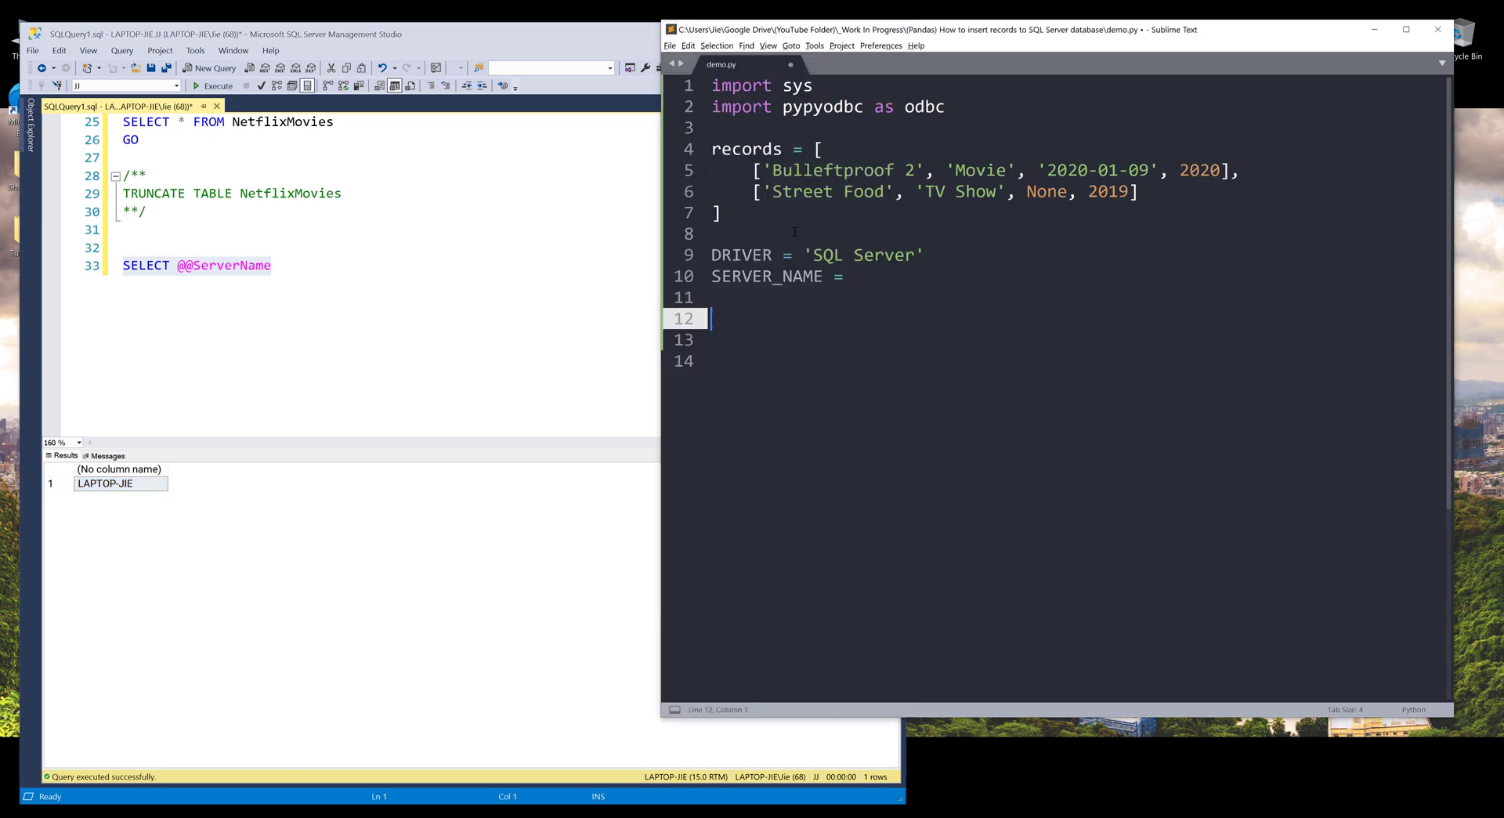
# Set SERVER_NAME = 'LAPTOP-JIE' and DATABASE_NAME = 'JJ' in demo.py.
pyautogui.click(854, 275)
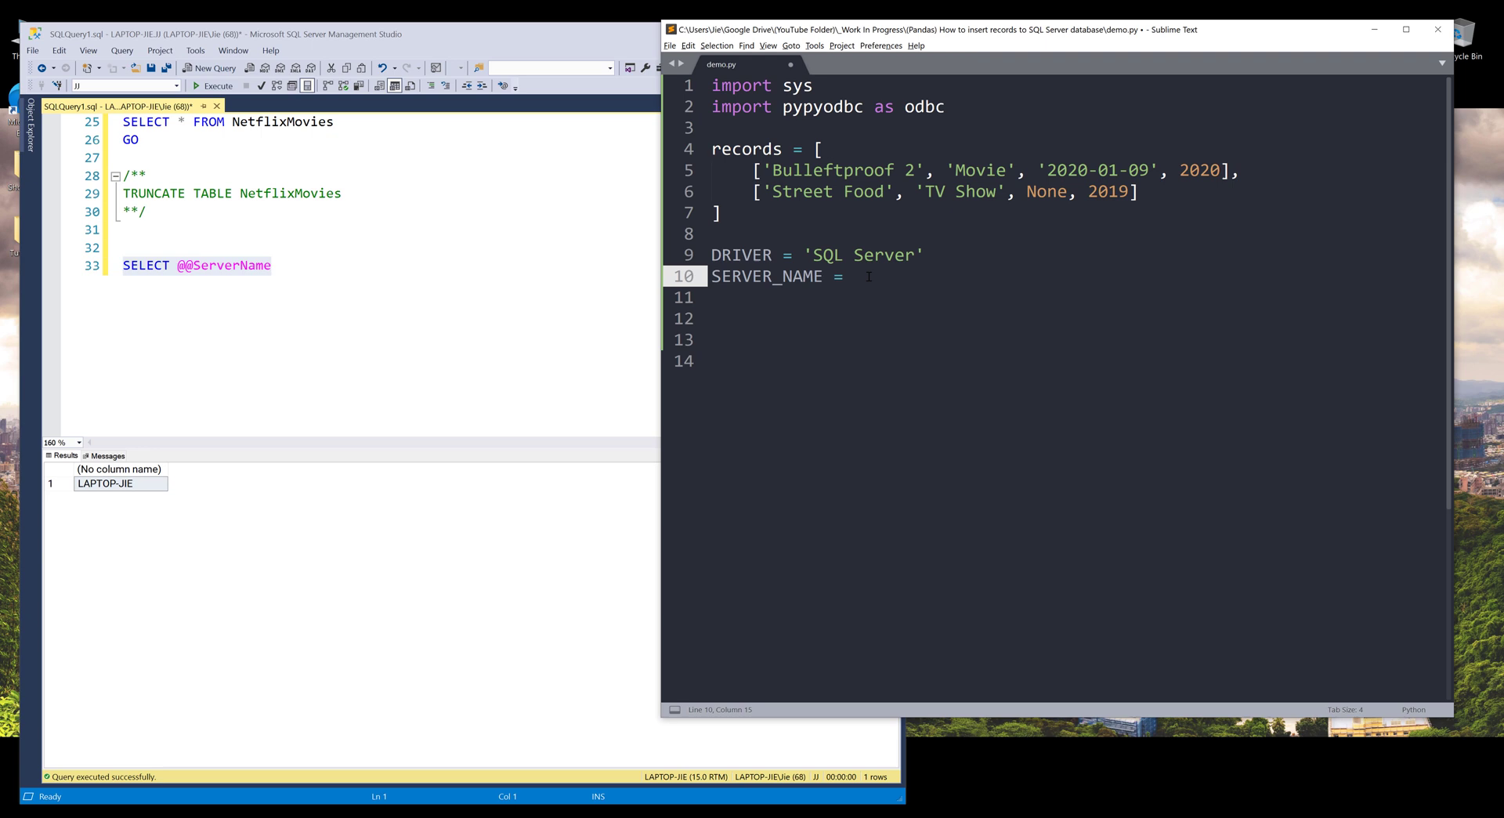
pyautogui.write("'LAPTOP-JIE'")
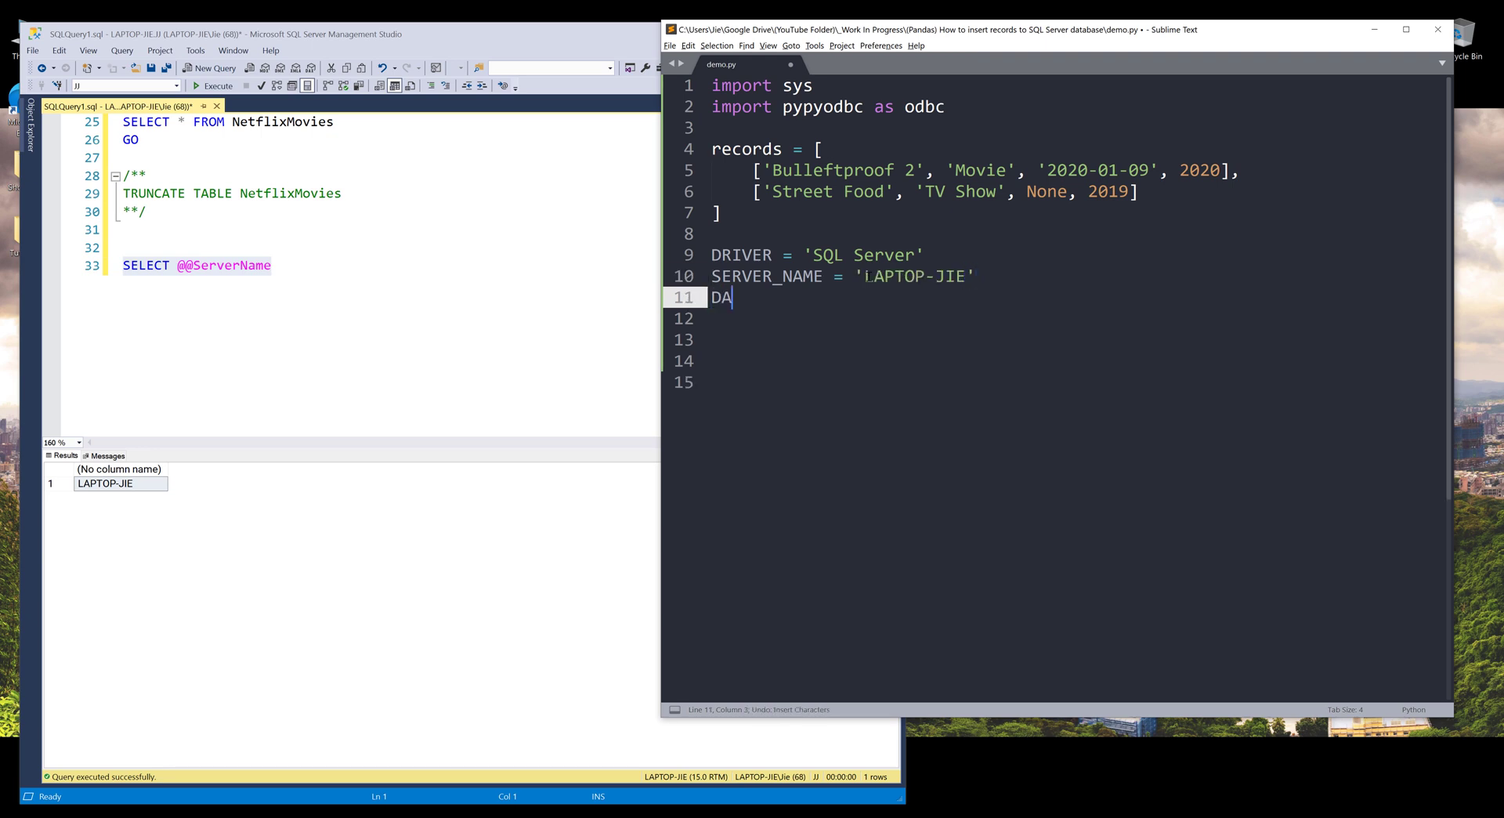
pyautogui.write('TABASE_NA')
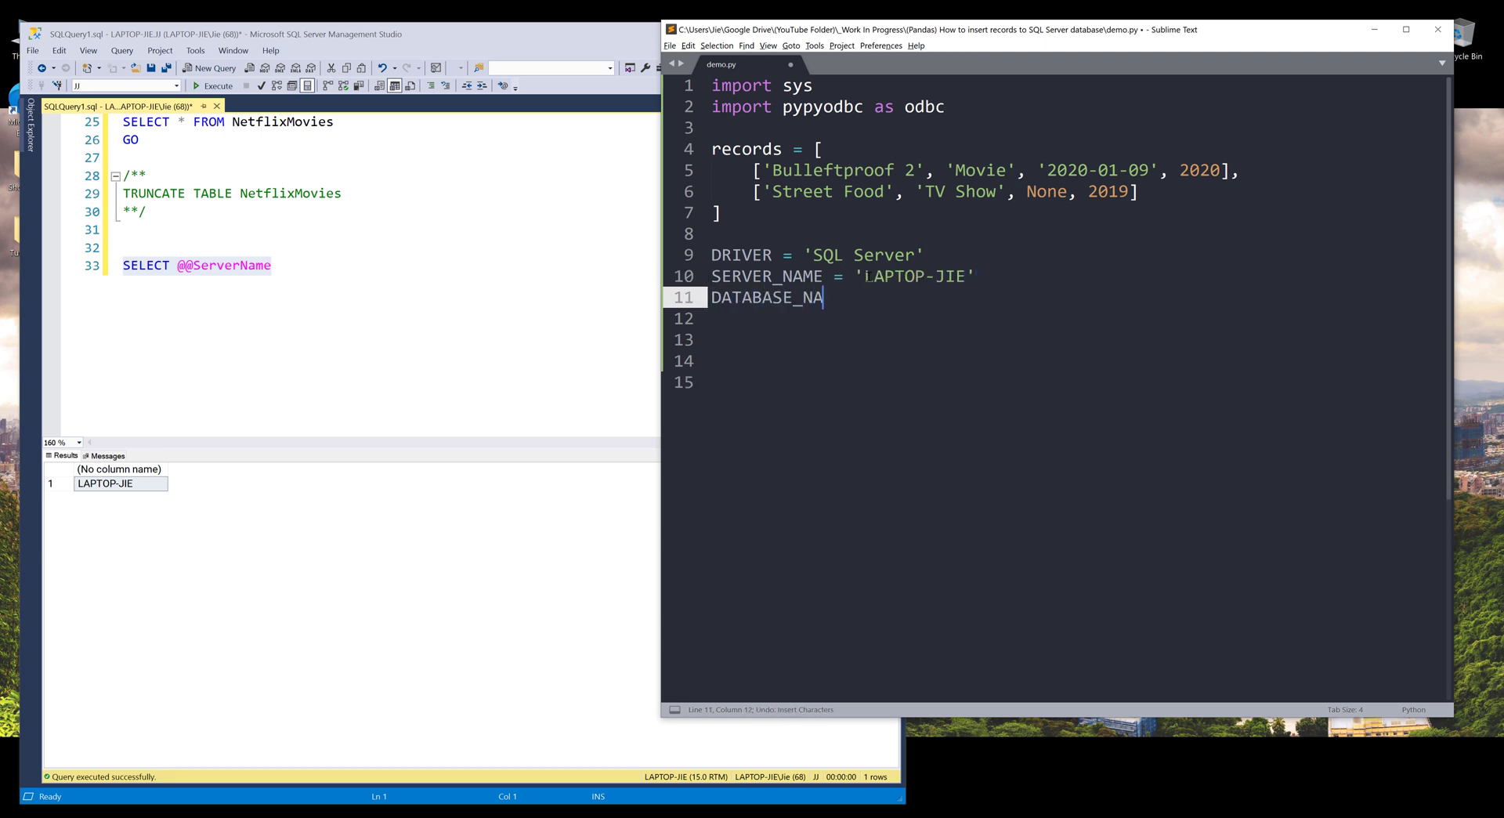
pyautogui.write("ME = 'JJ'")
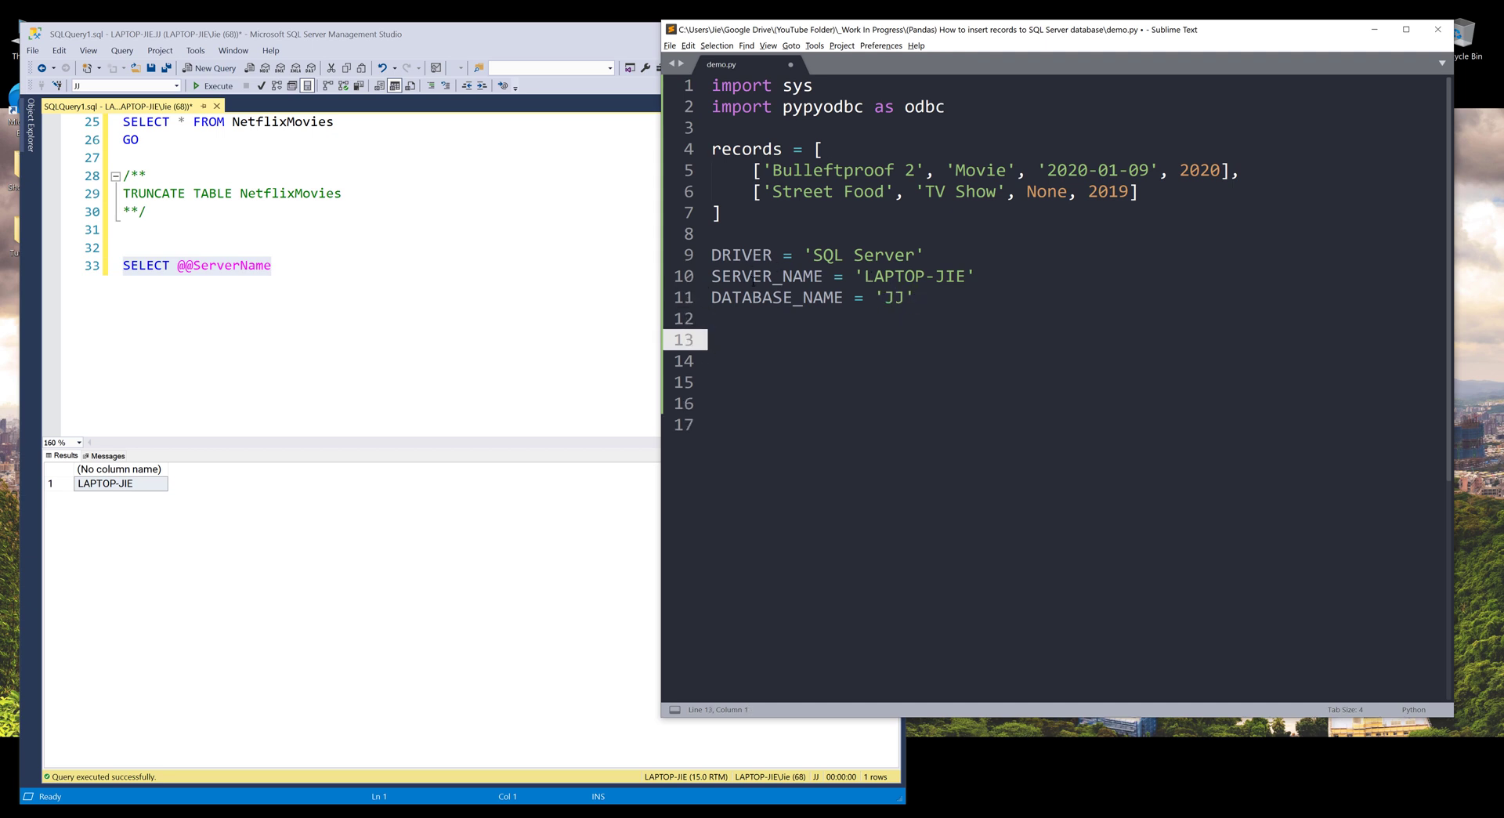
pyautogui.moveTo(929, 412)
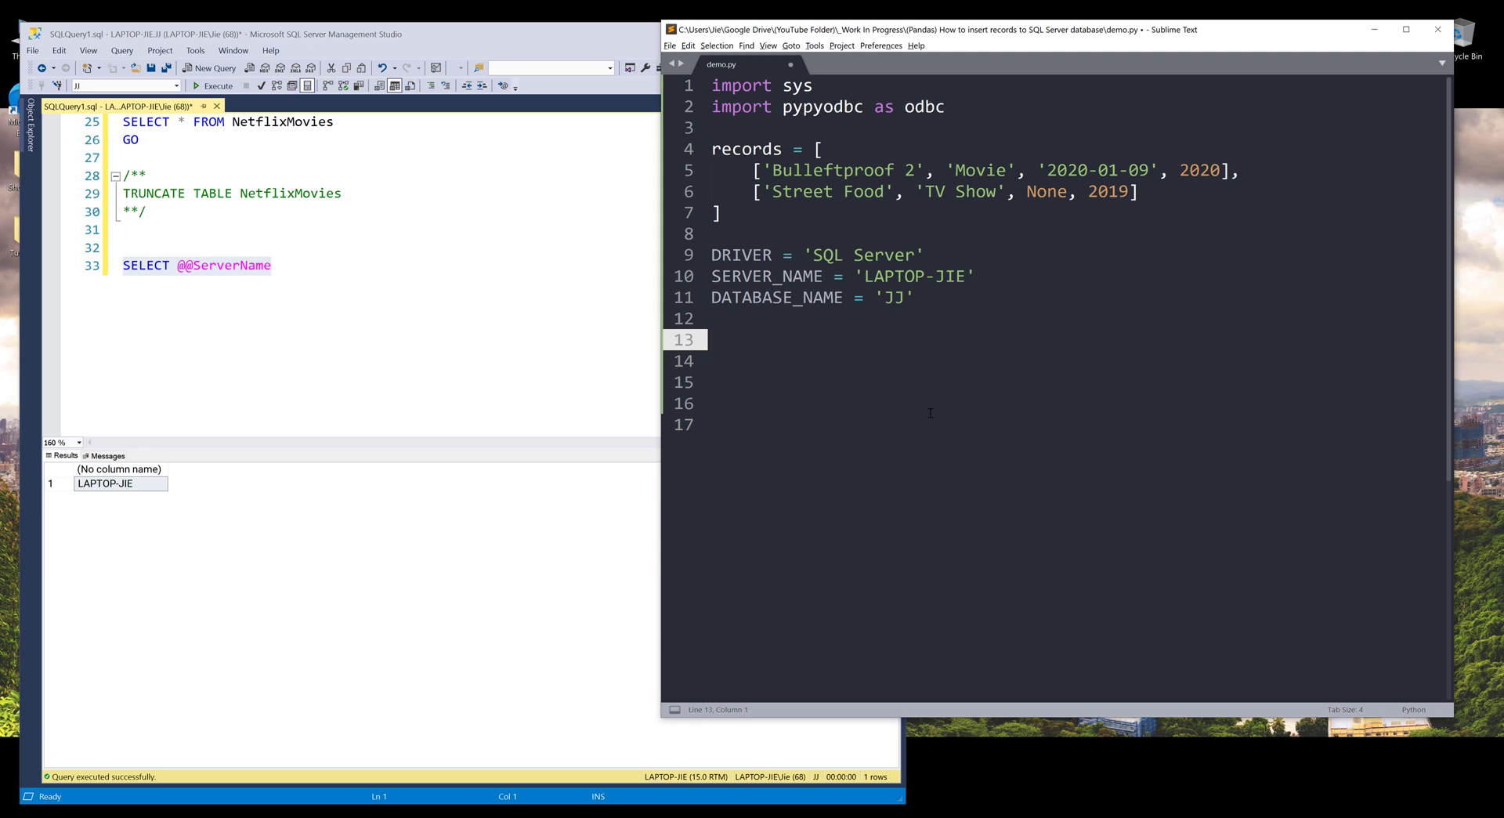
# Start conn_string = f""" with a Driver={{{DRIVER}}}; entry.
pyautogui.write('conn')
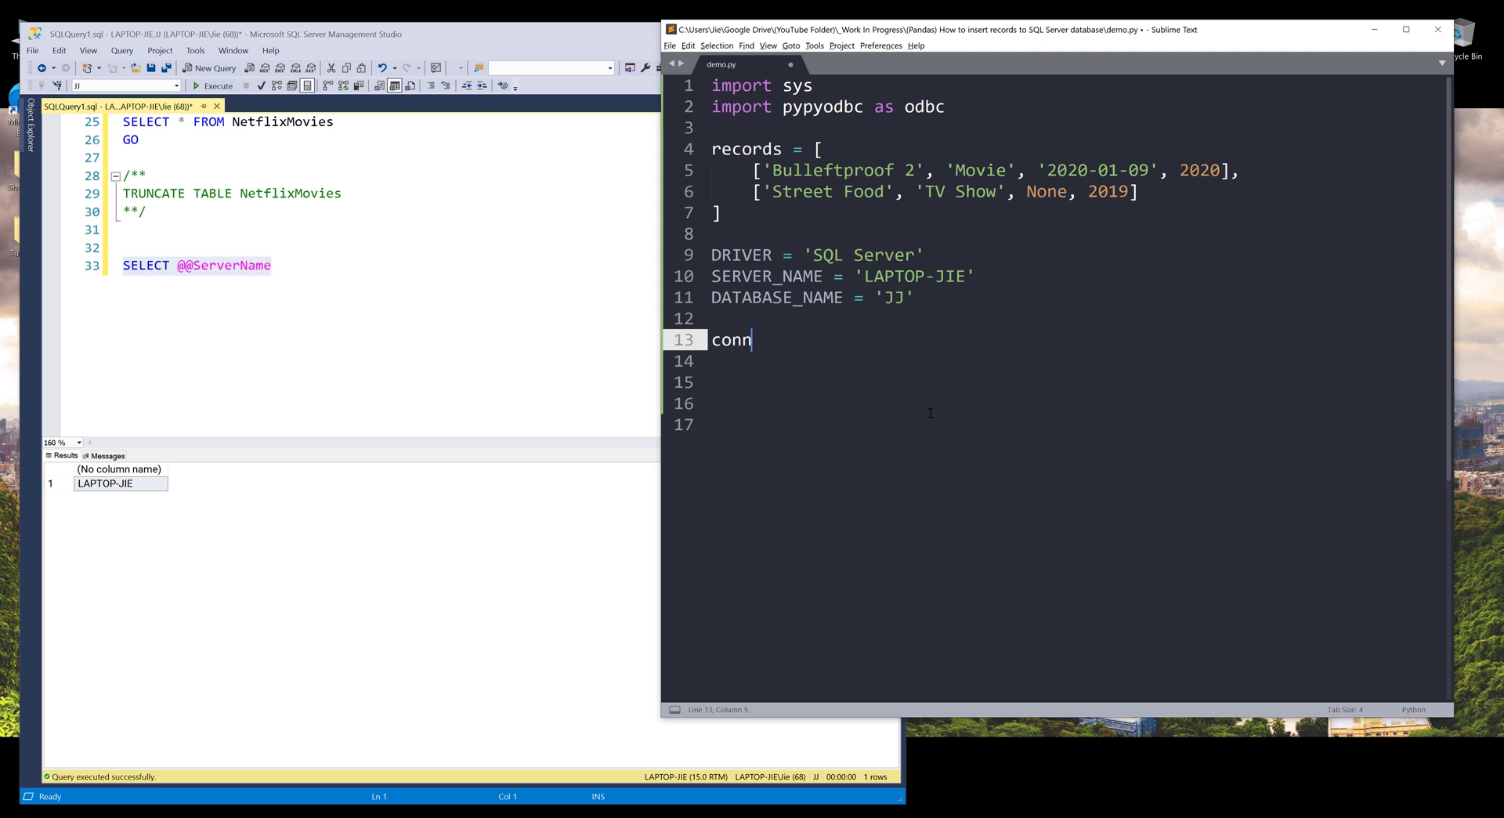
pyautogui.write('_string =')
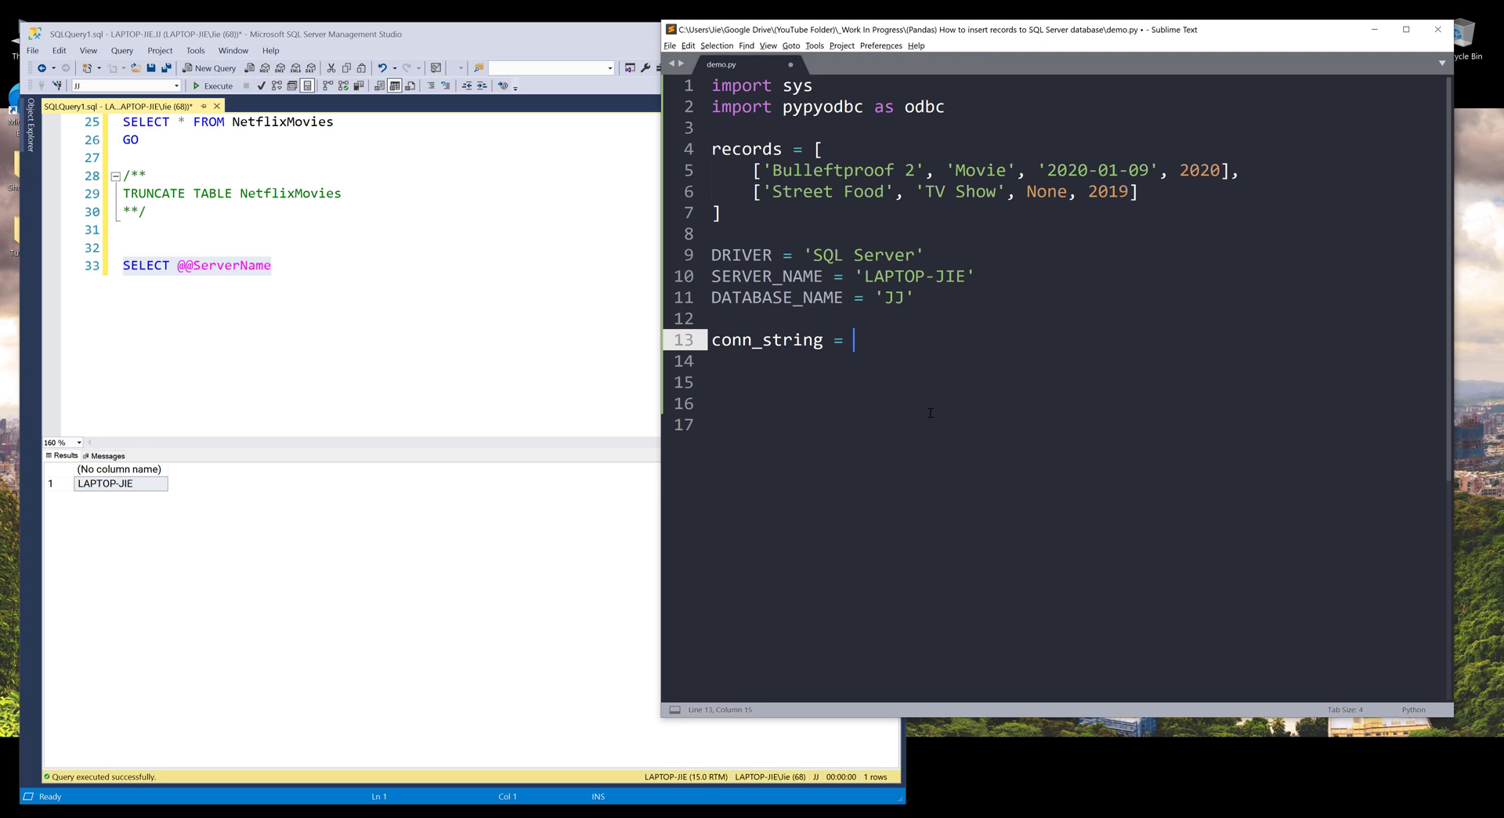
pyautogui.write('f"""')
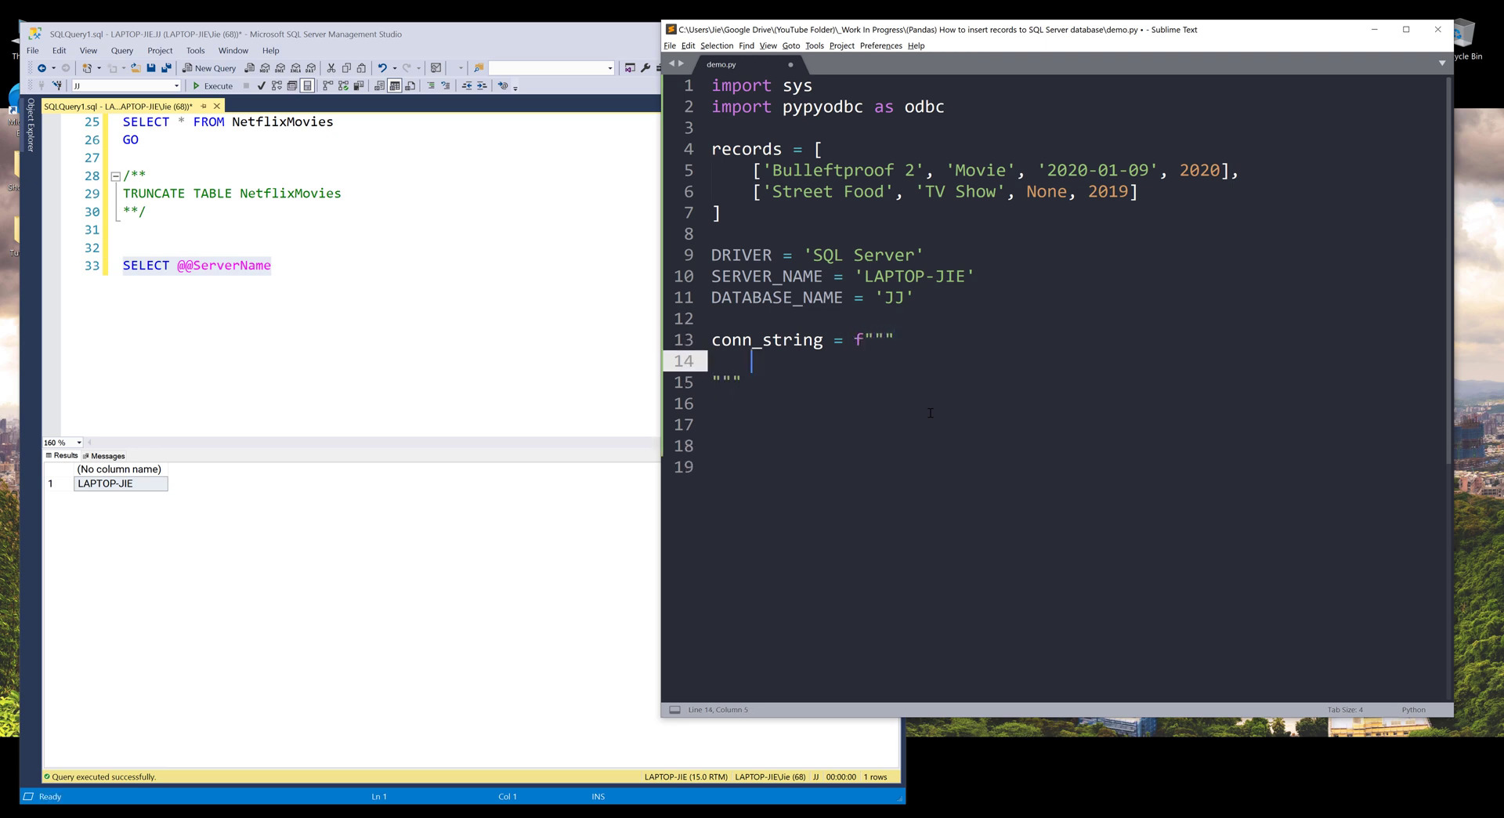
pyautogui.write('Dr')
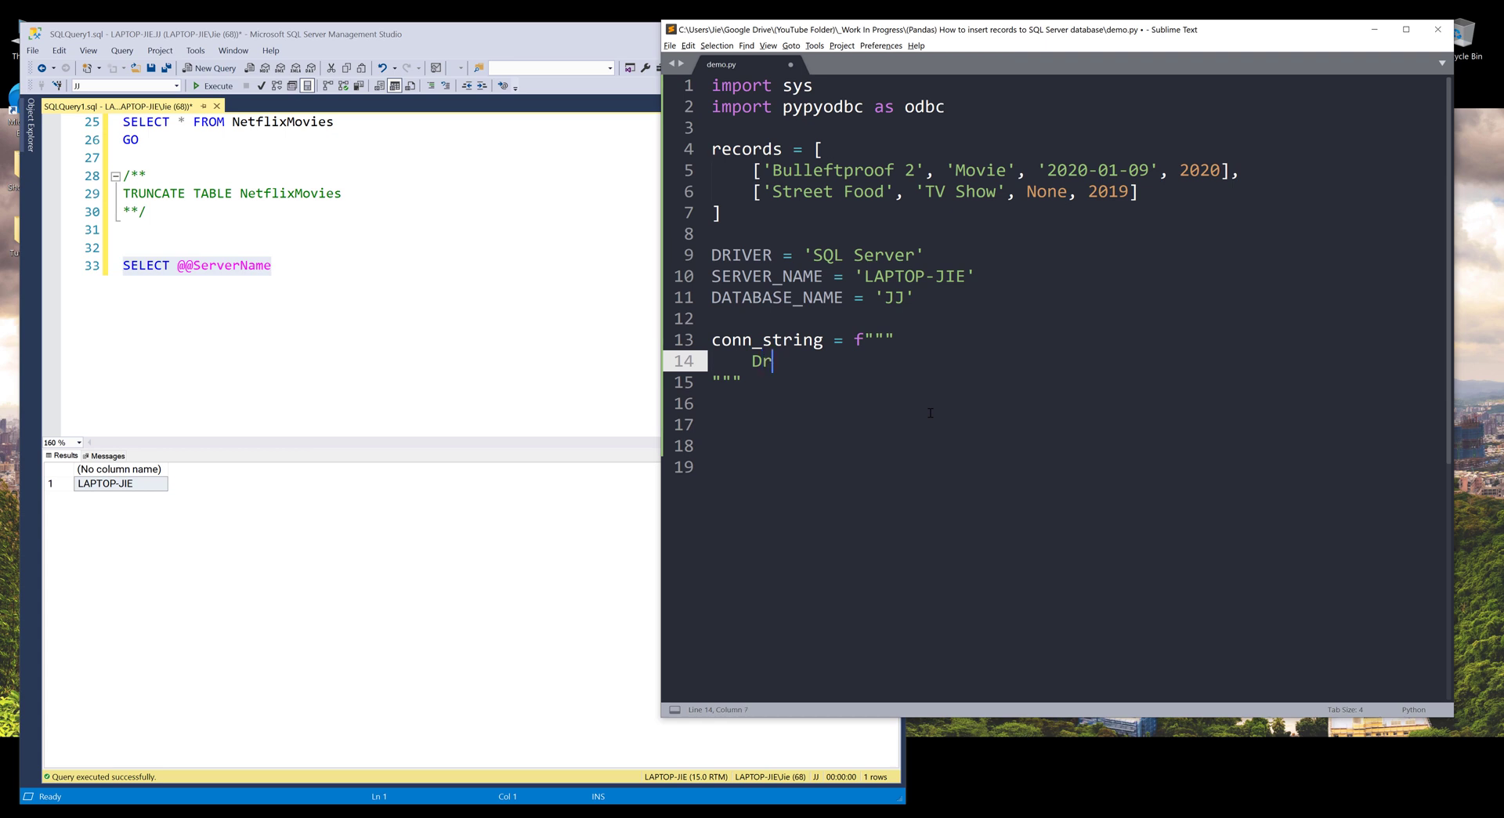
pyautogui.write('iver=')
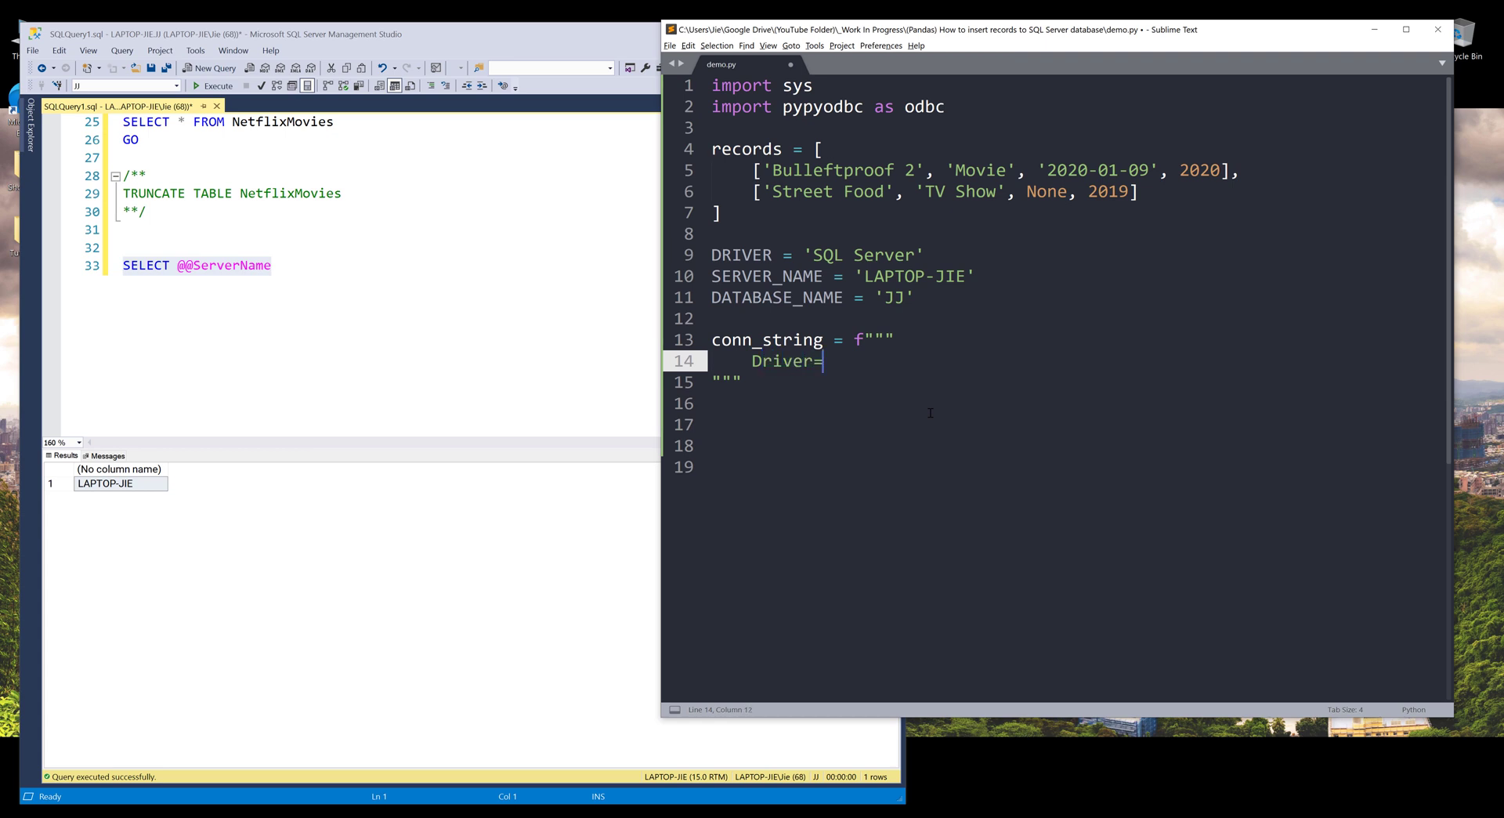
pyautogui.write('{{}}}')
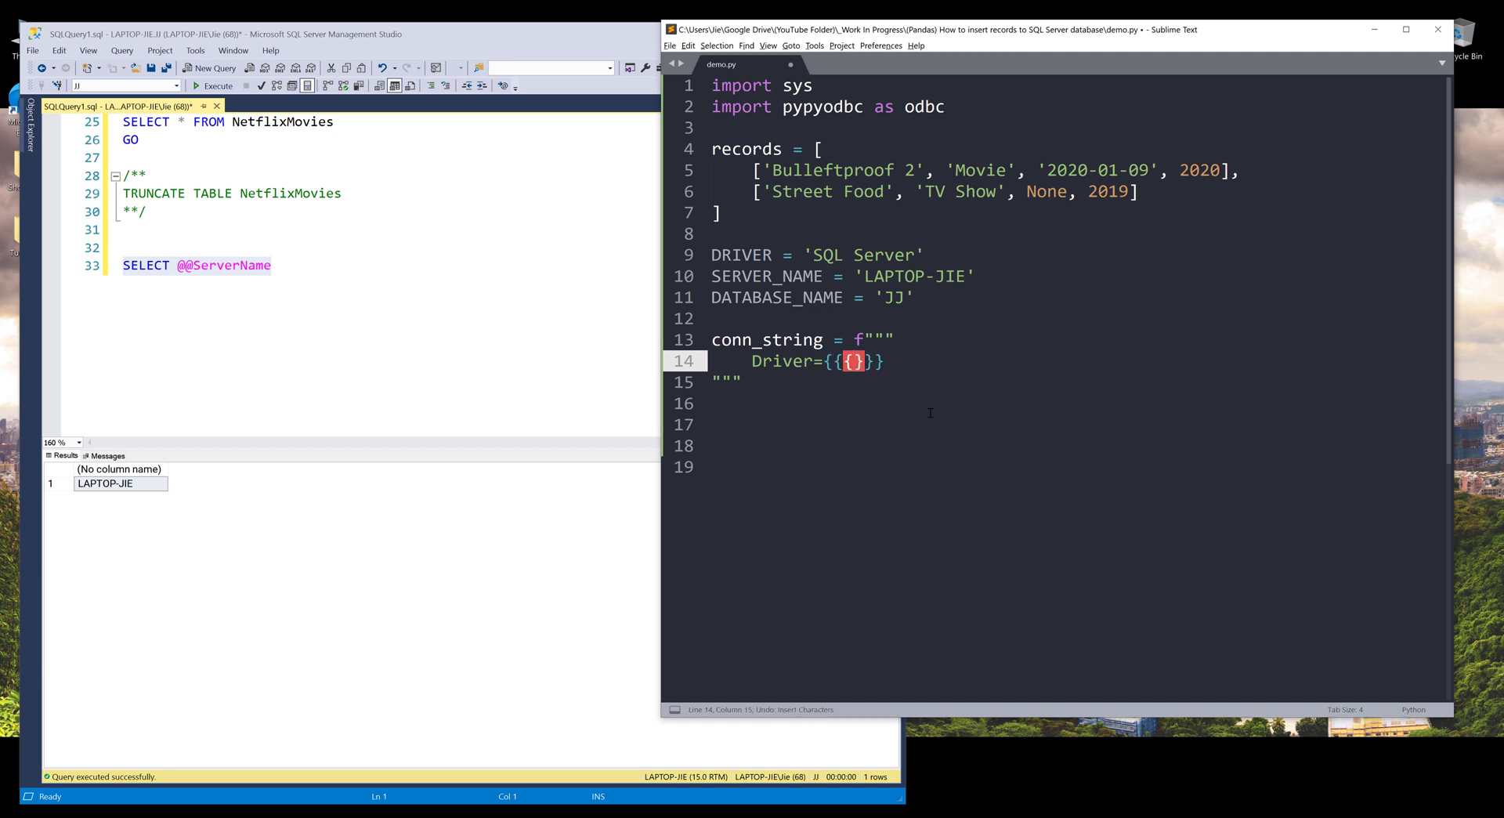
pyautogui.write('DRIVER')
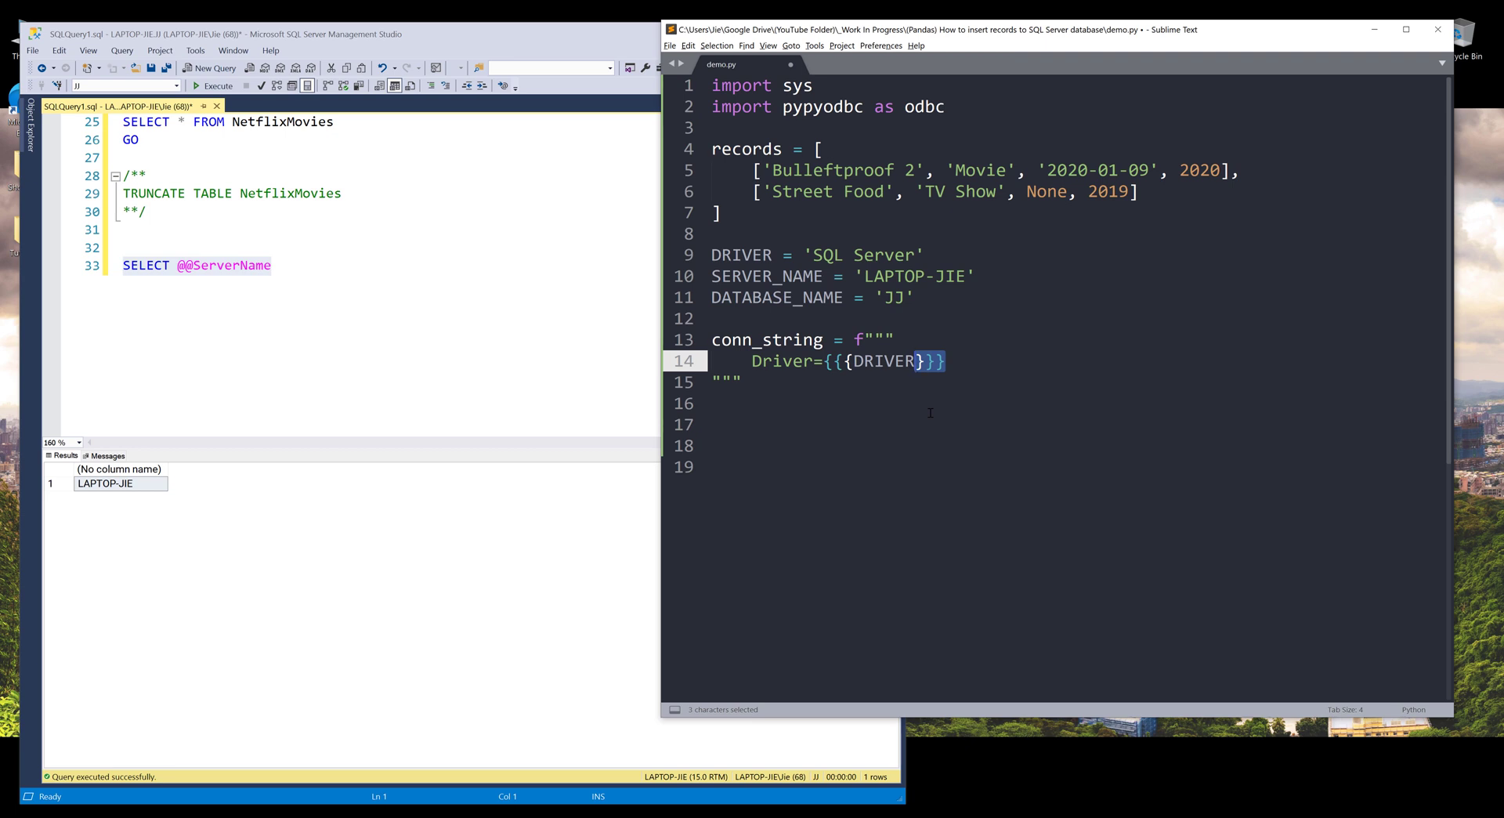
pyautogui.write(';')
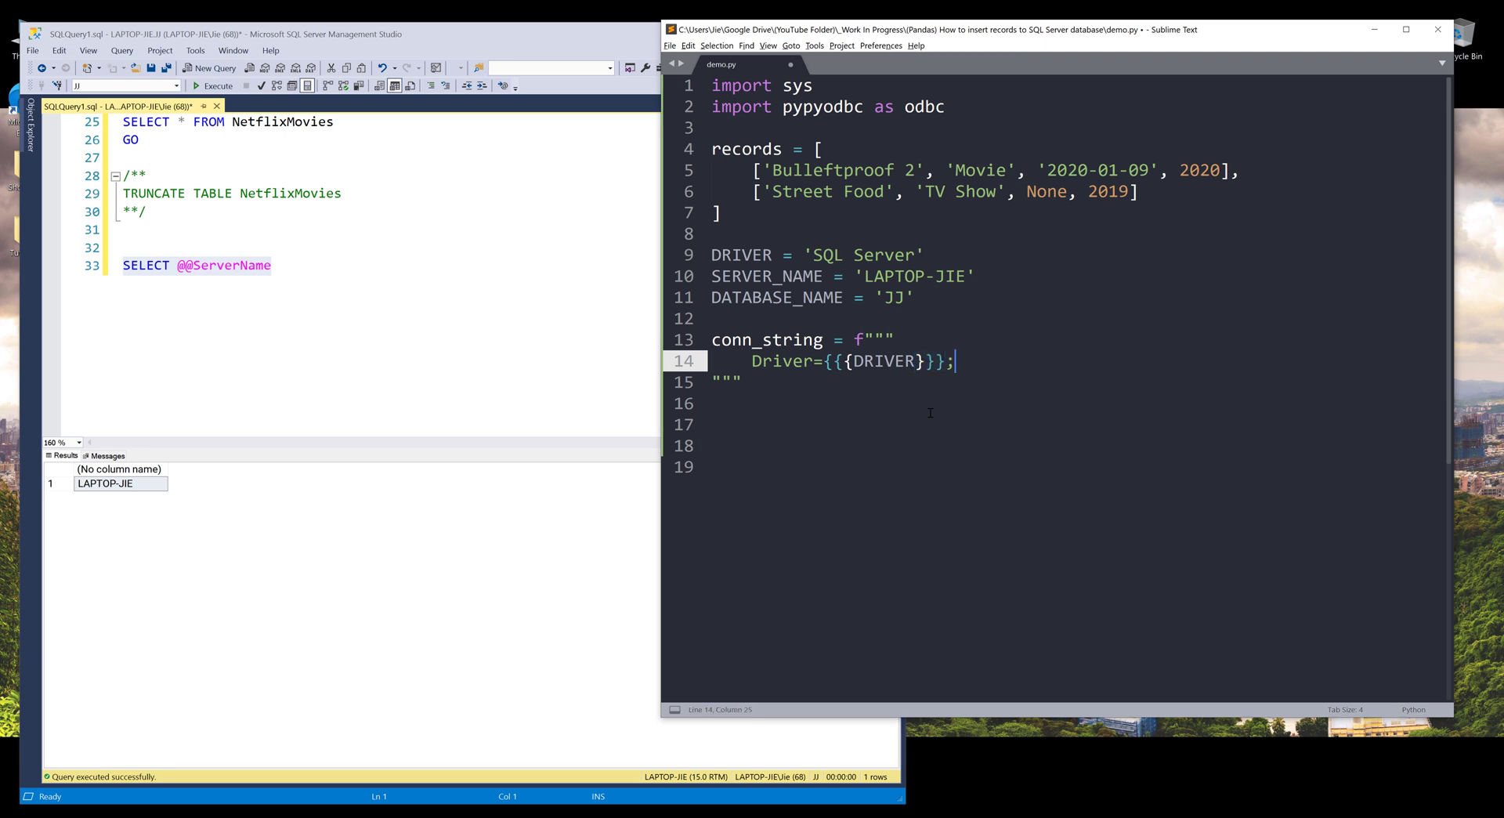
# Add Server={SERVER_NAME}; and begin the Database={DATABASE_NAME} entry in conn_string.
pyautogui.write('Ser')
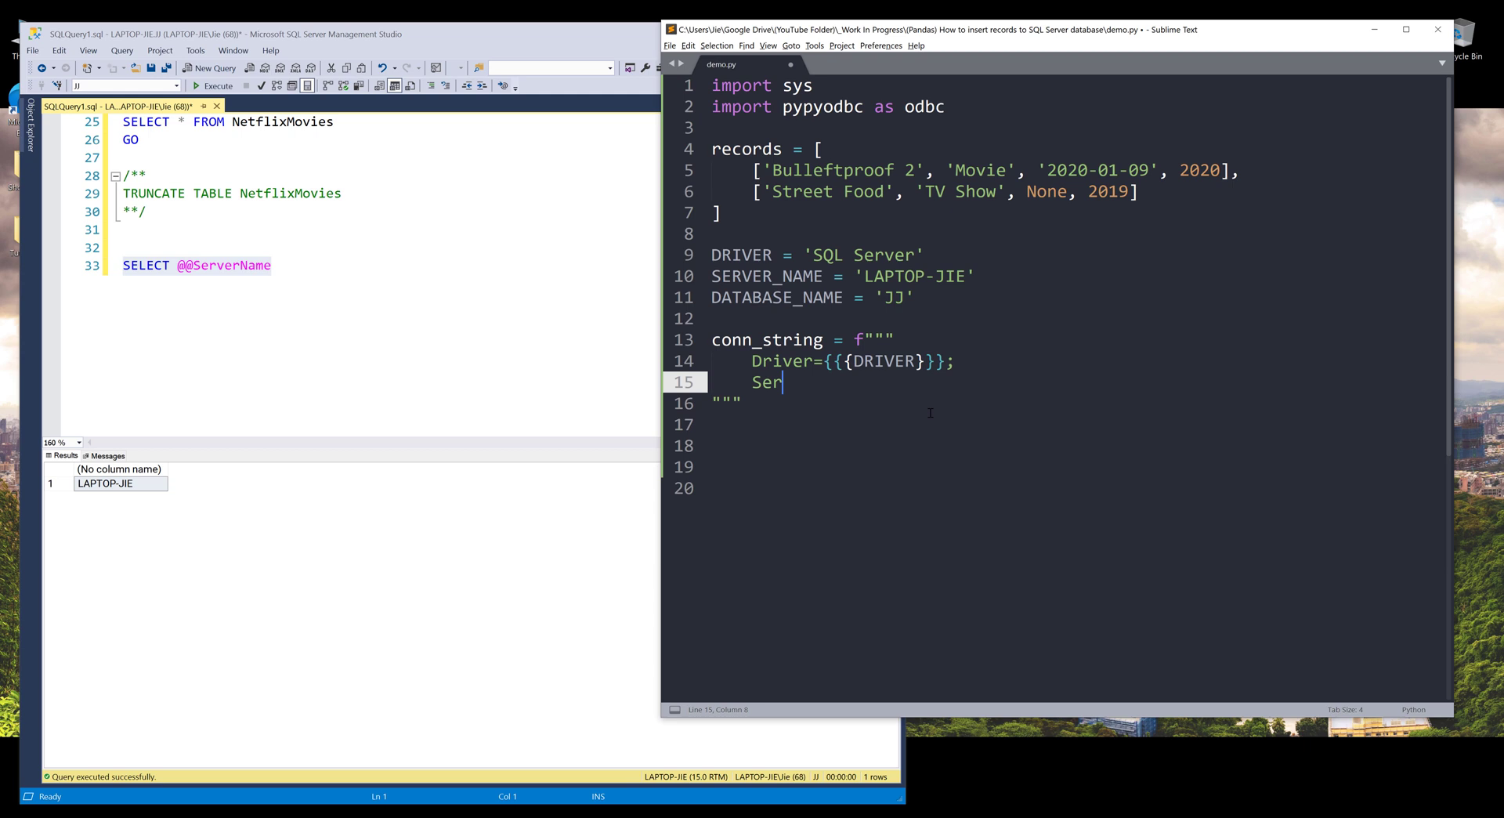
pyautogui.write('ver=')
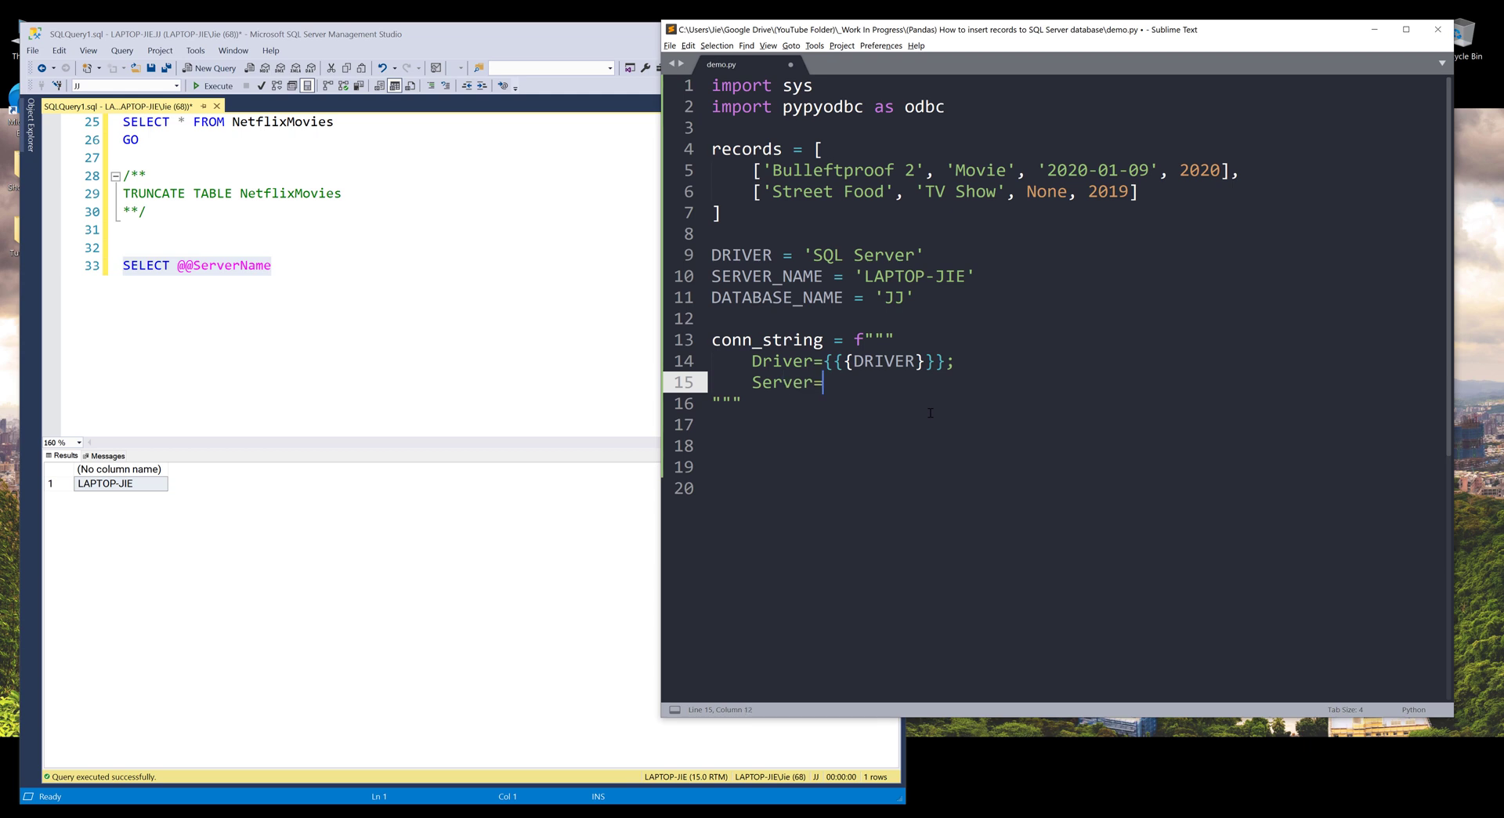
pyautogui.write('{ERVE}')
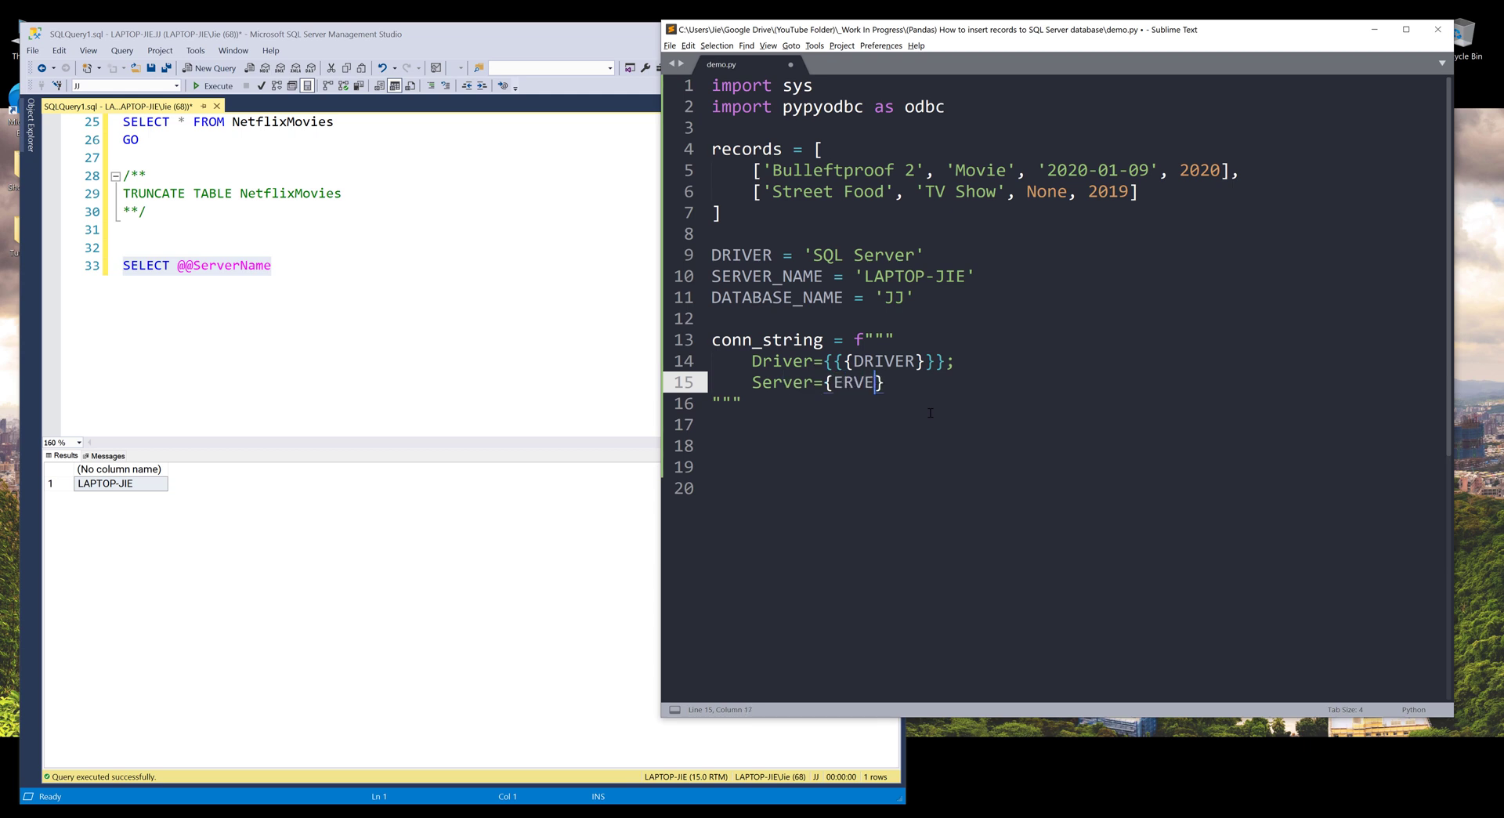
pyautogui.write('SERVER_NAME')
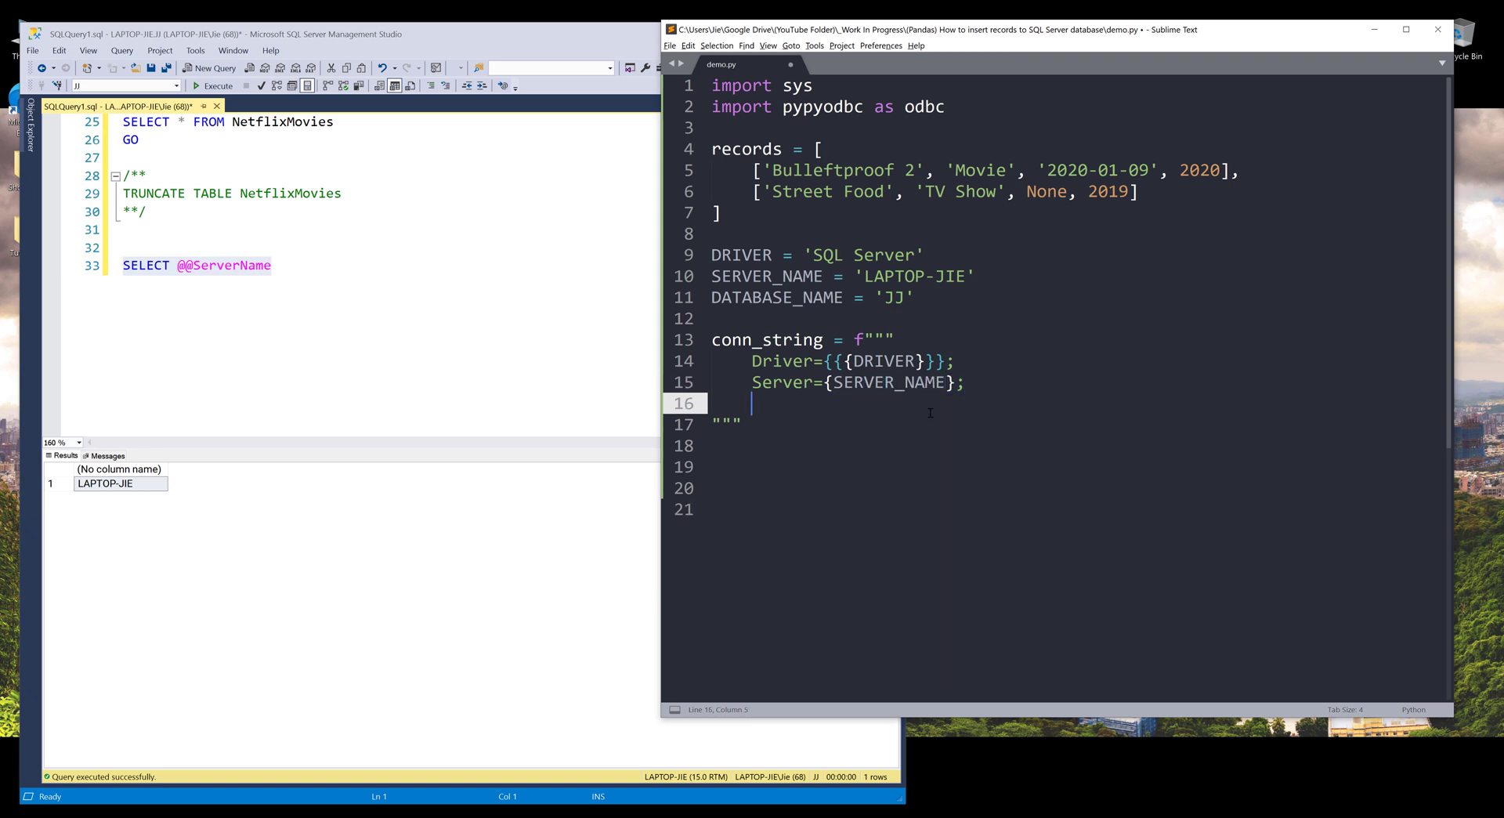
pyautogui.write('DATABASE_NAME')
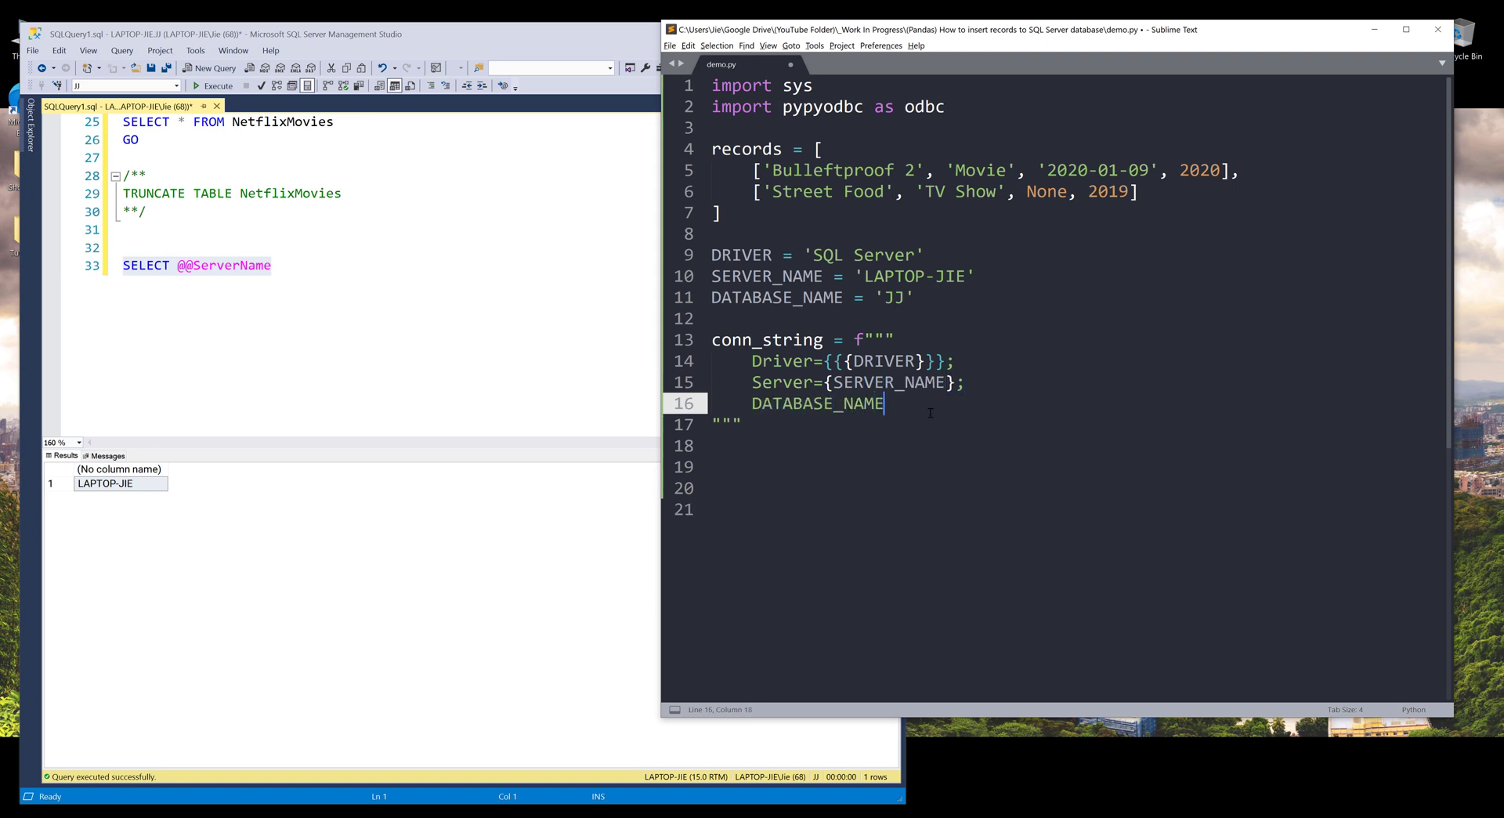
pyautogui.write('Database')
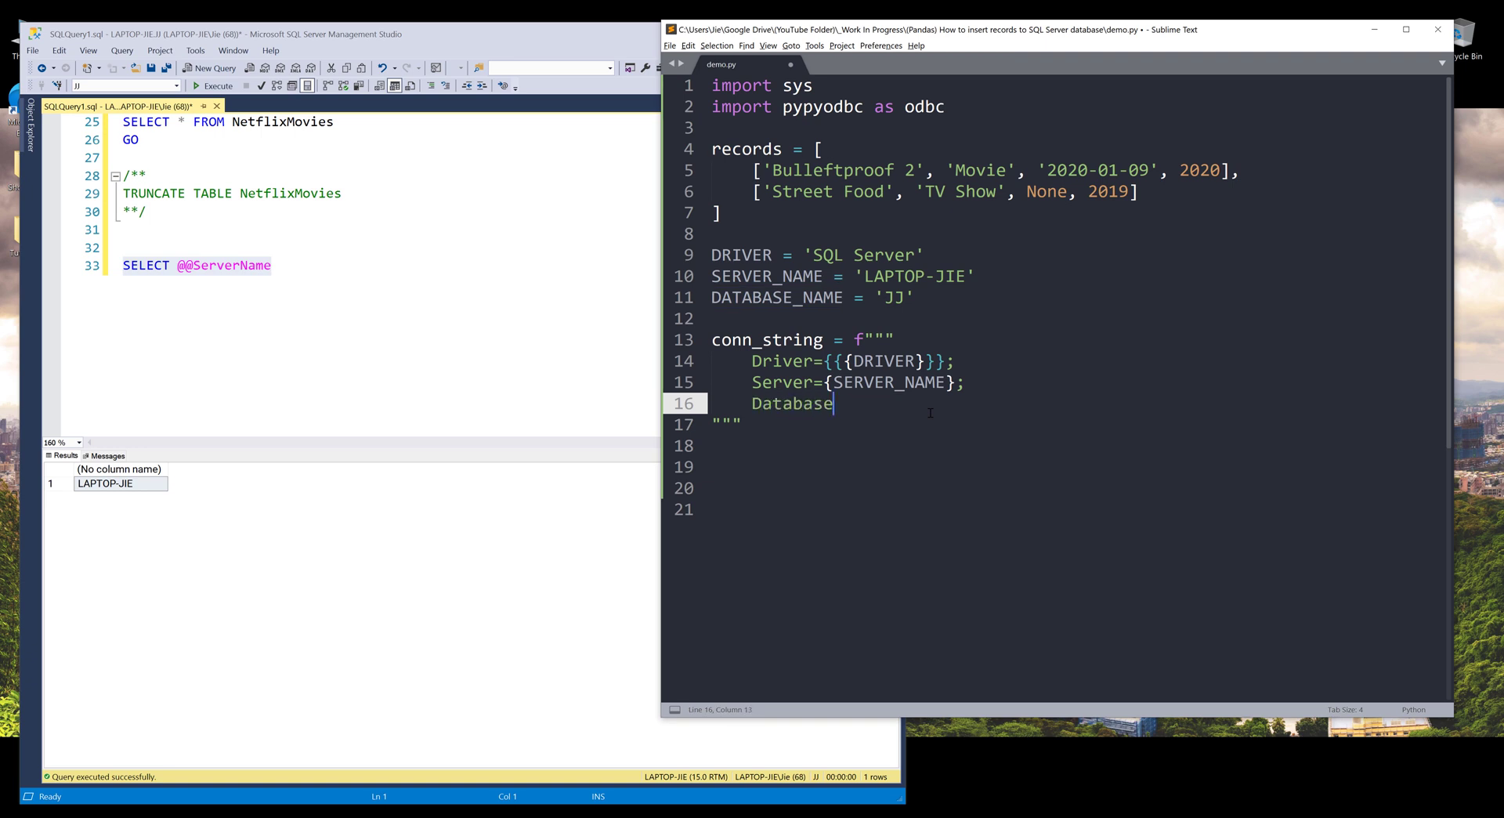
pyautogui.write('={DATABASE_NAME;')
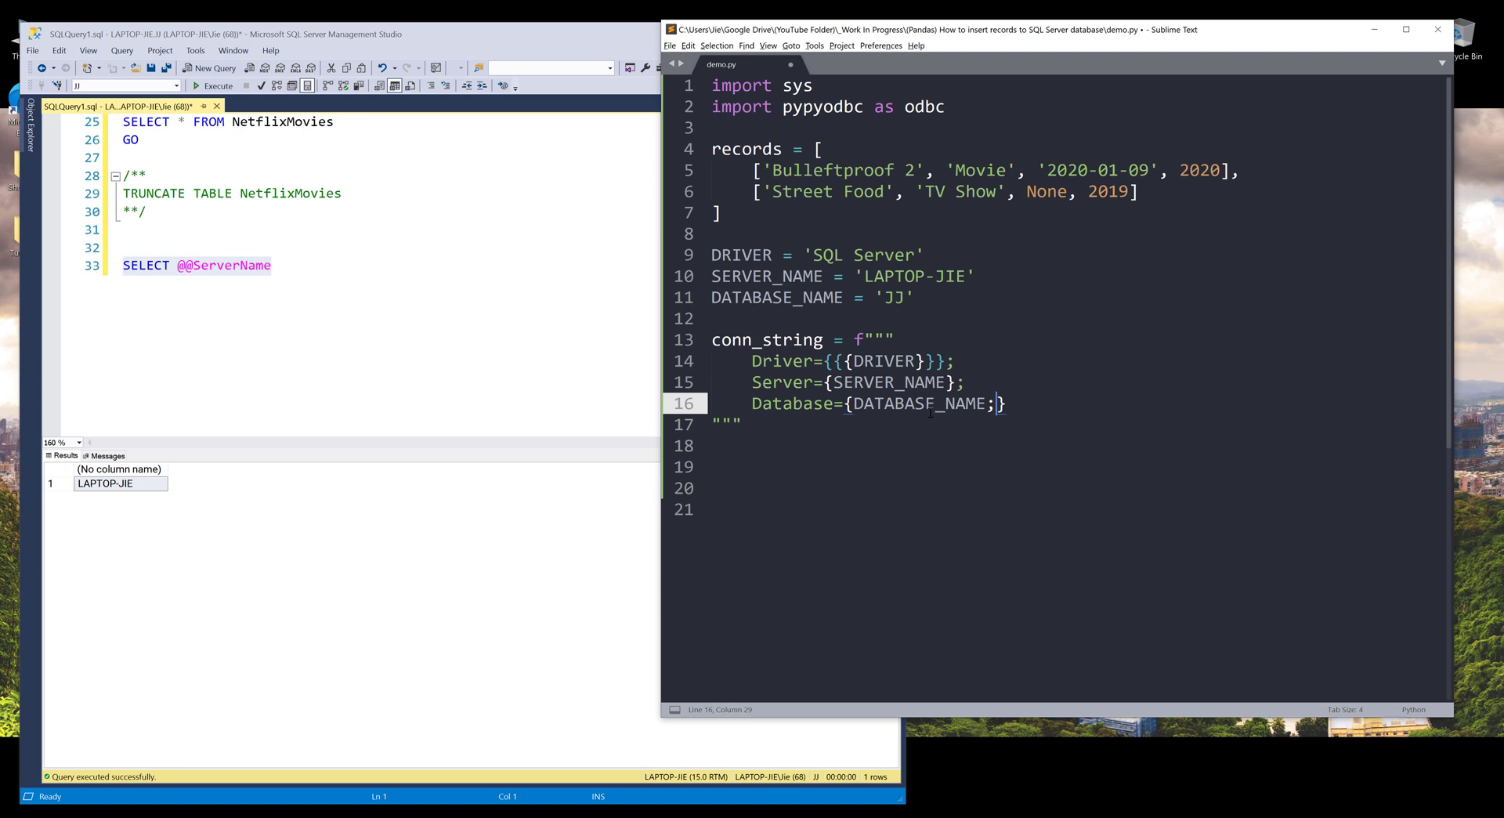
# Add Trust_Connection=yes; to the connection string.
pyautogui.write('T')
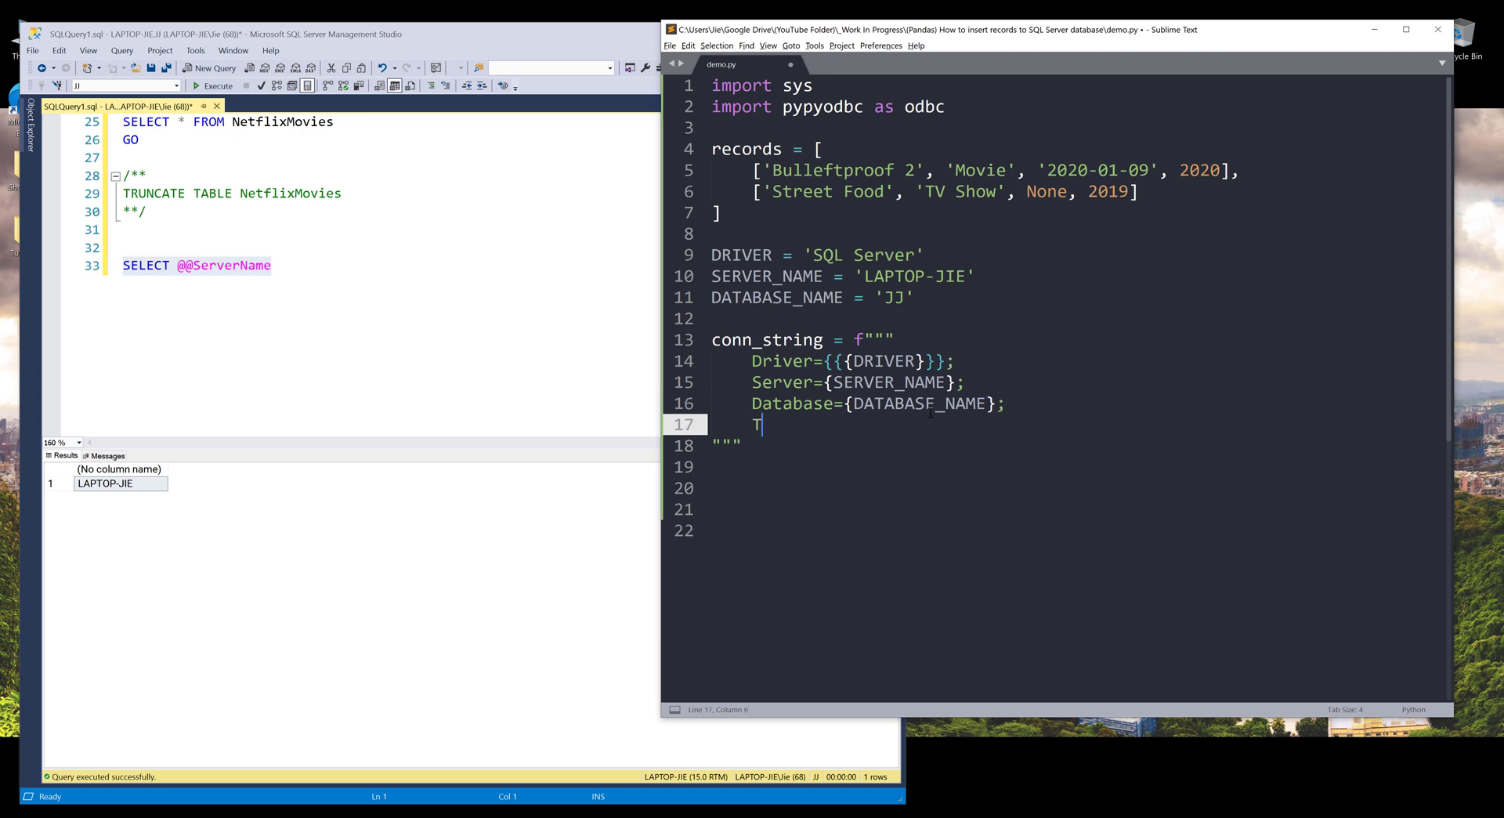
pyautogui.write('rust_connec')
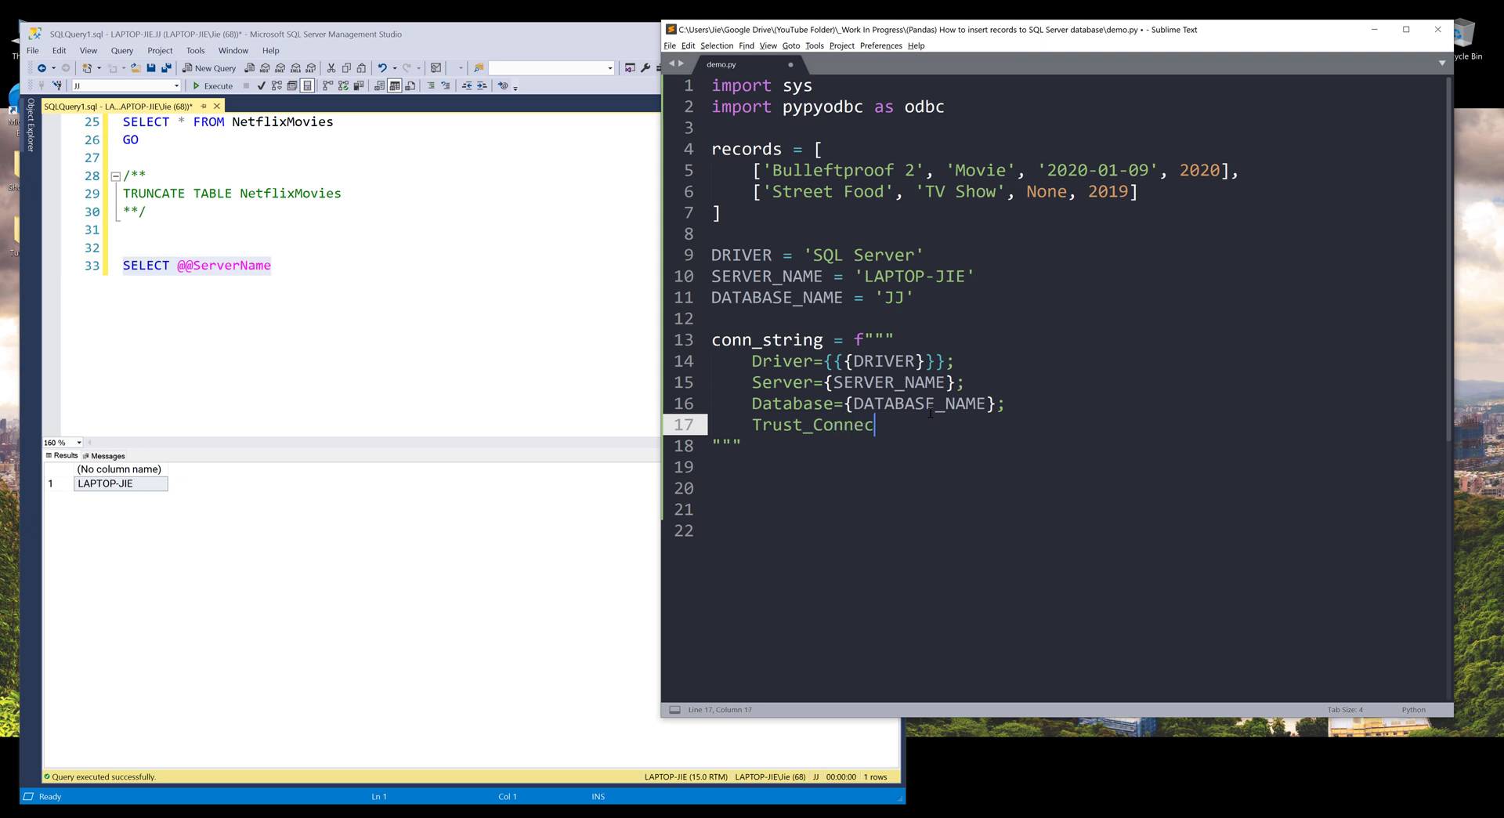
pyautogui.write('tion=')
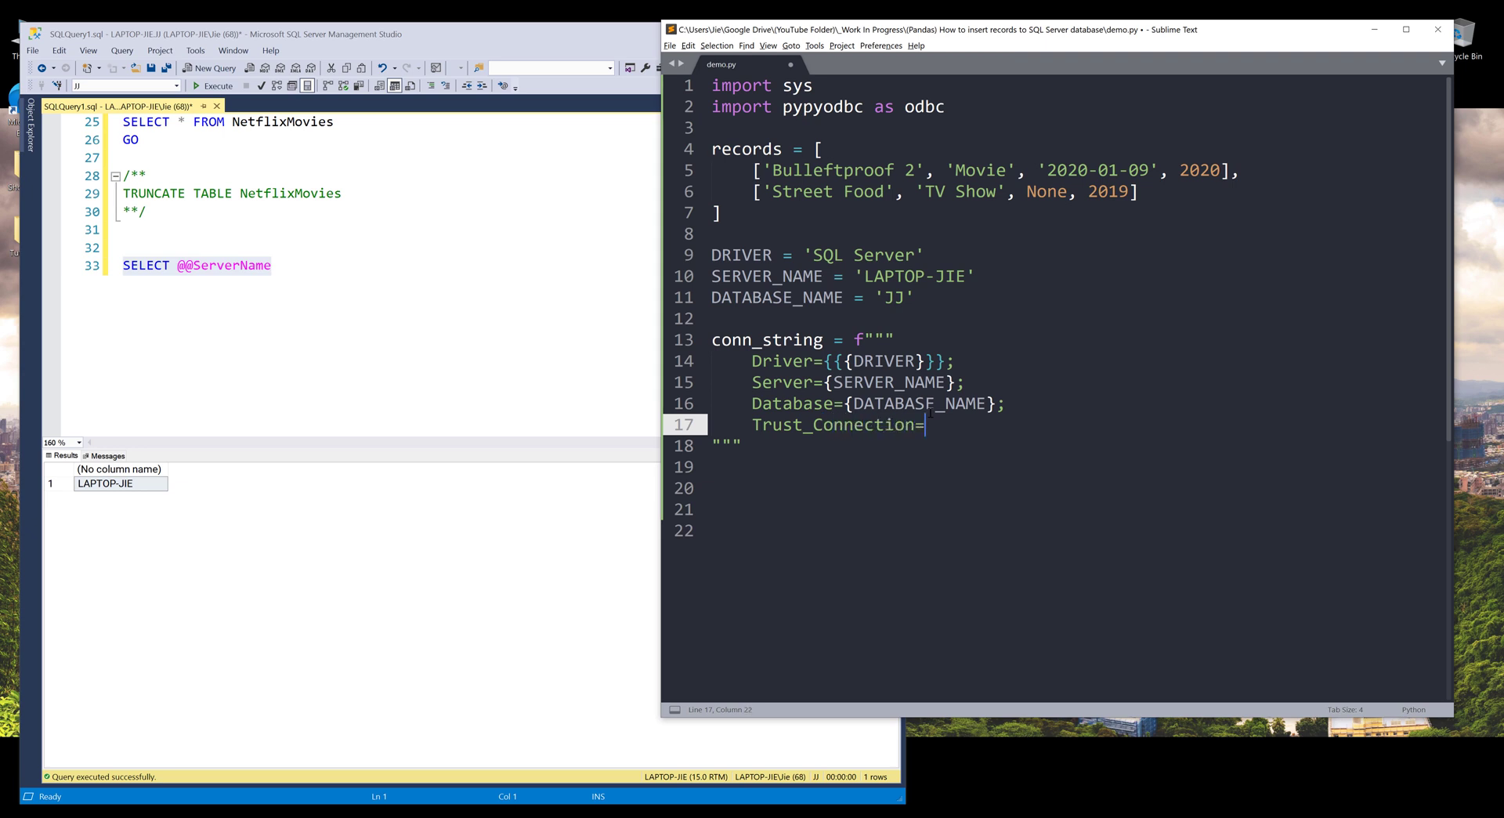
pyautogui.write('yes;')
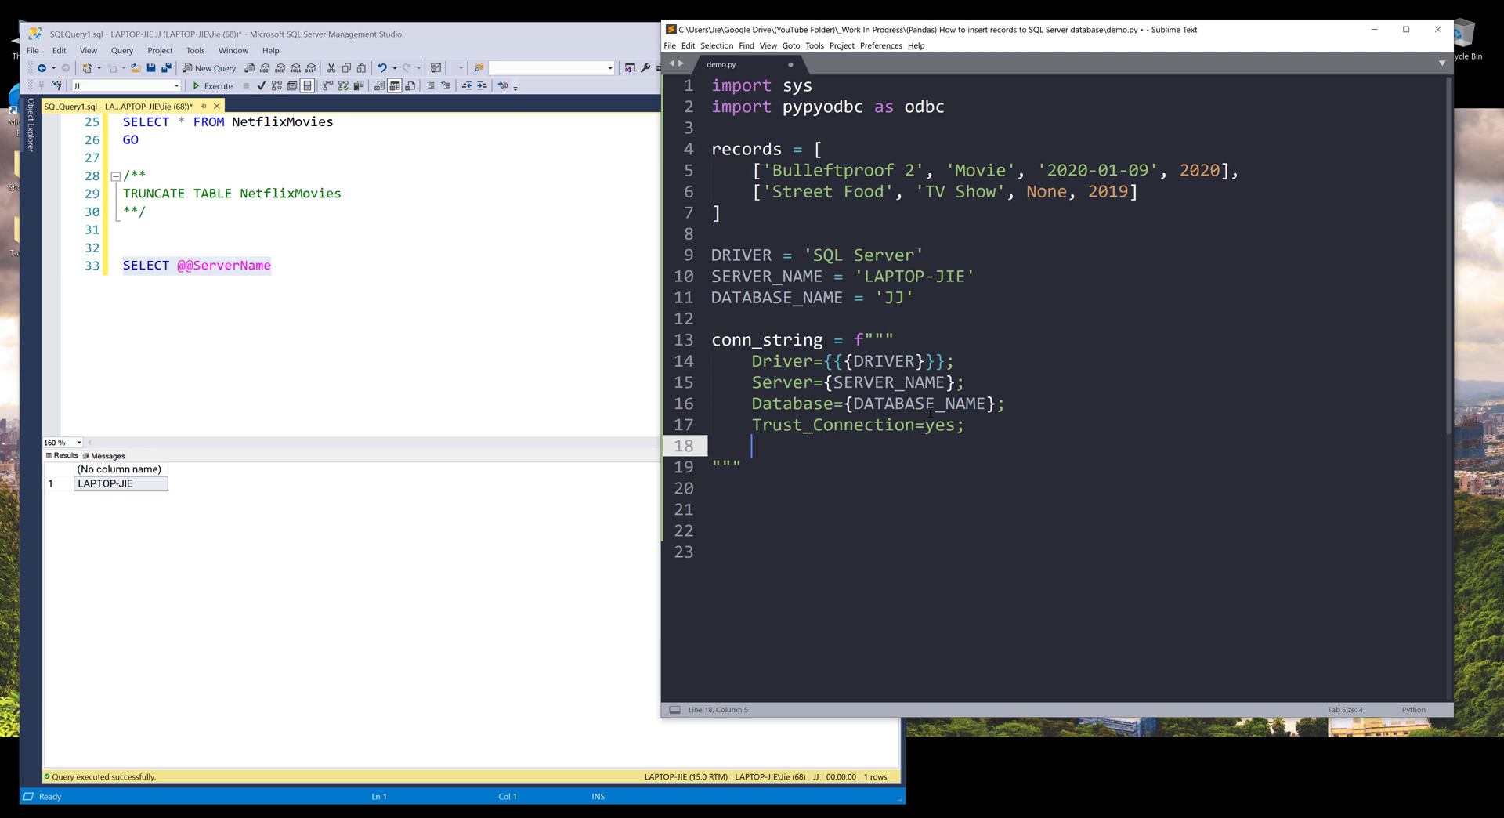
pyautogui.write('U')
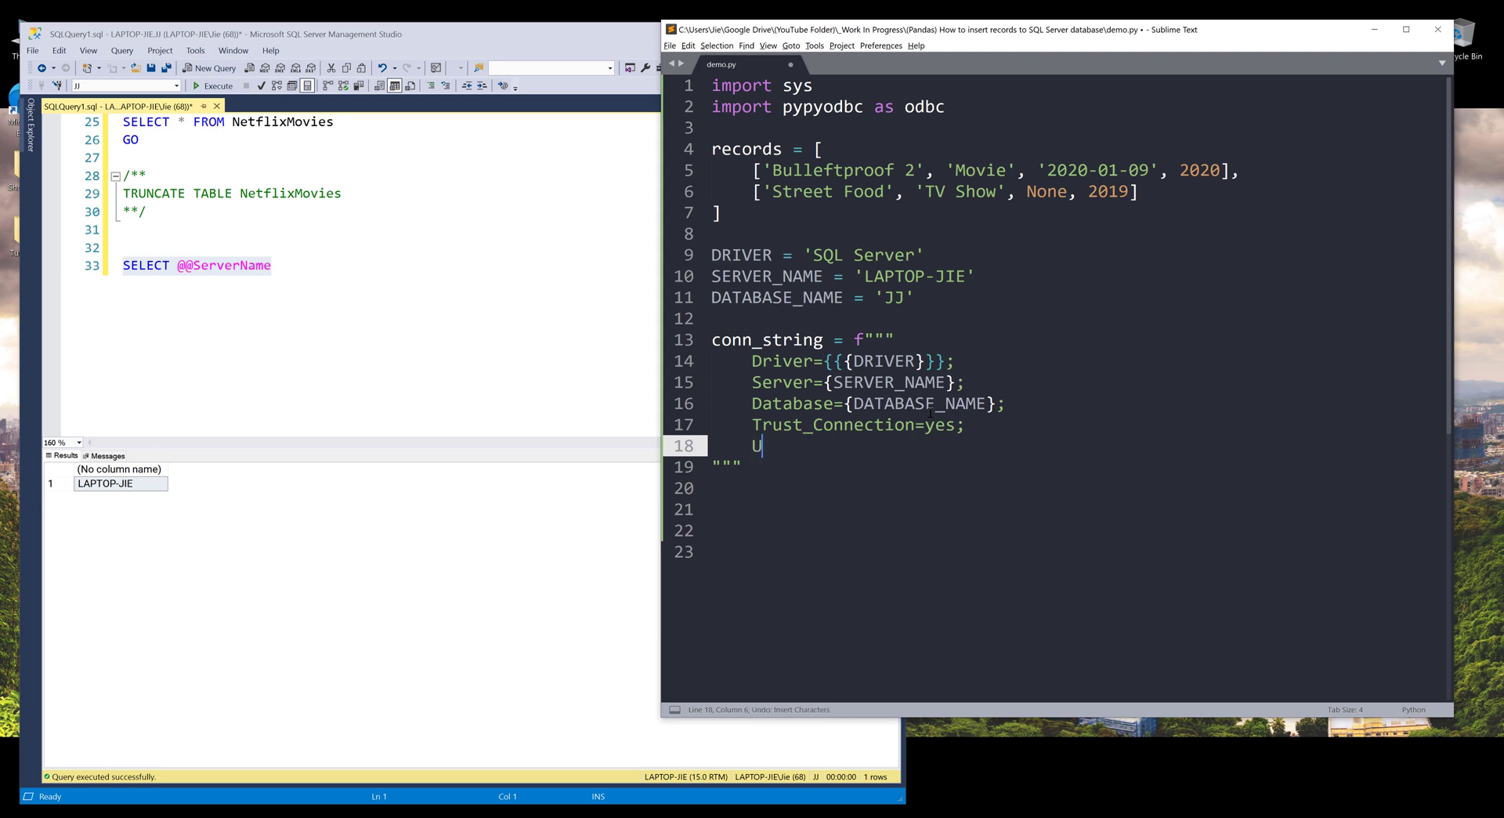
pyautogui.write('id=')
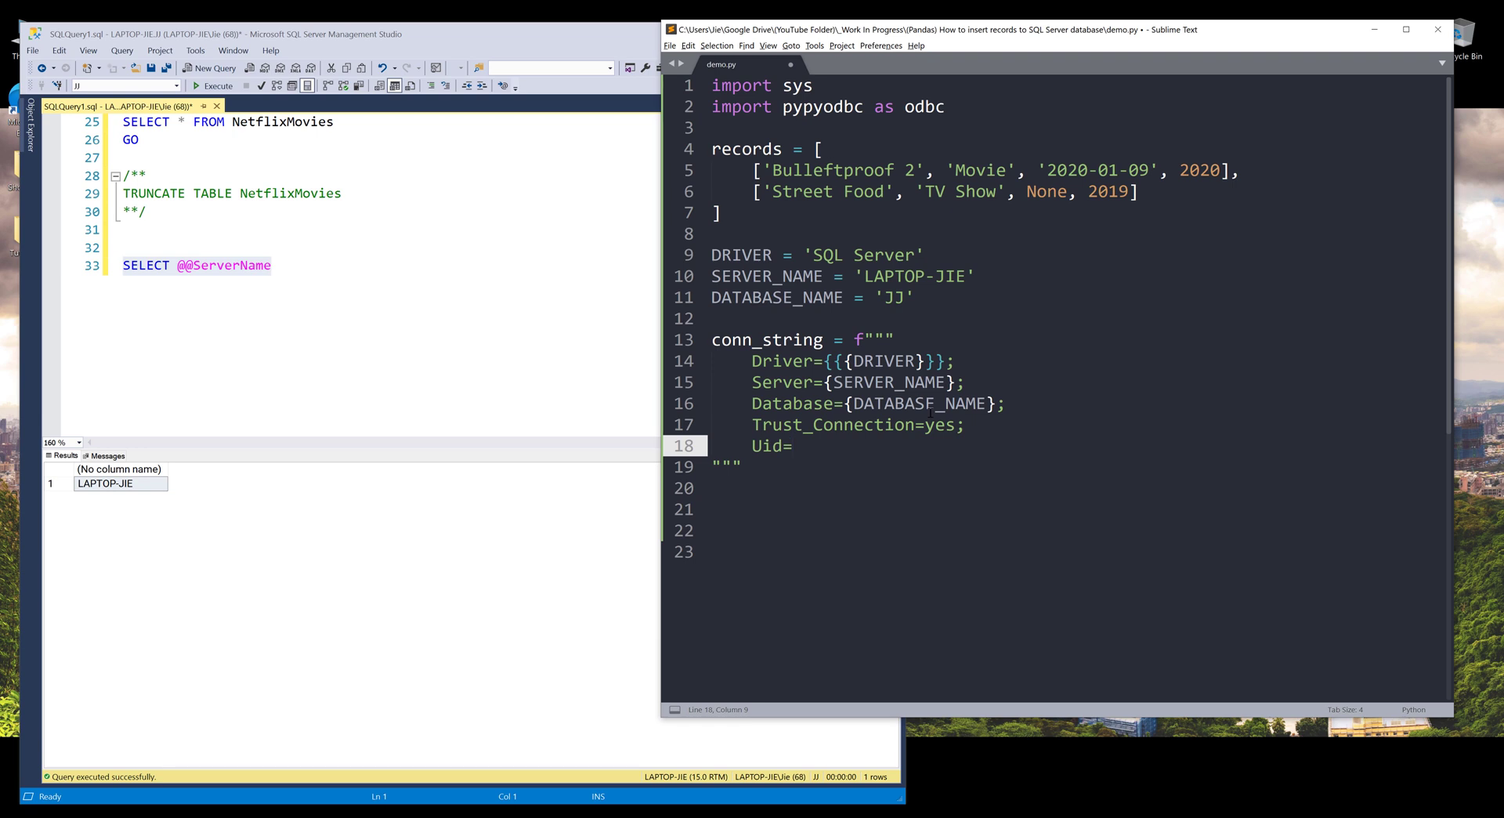
pyautogui.write('Jie')
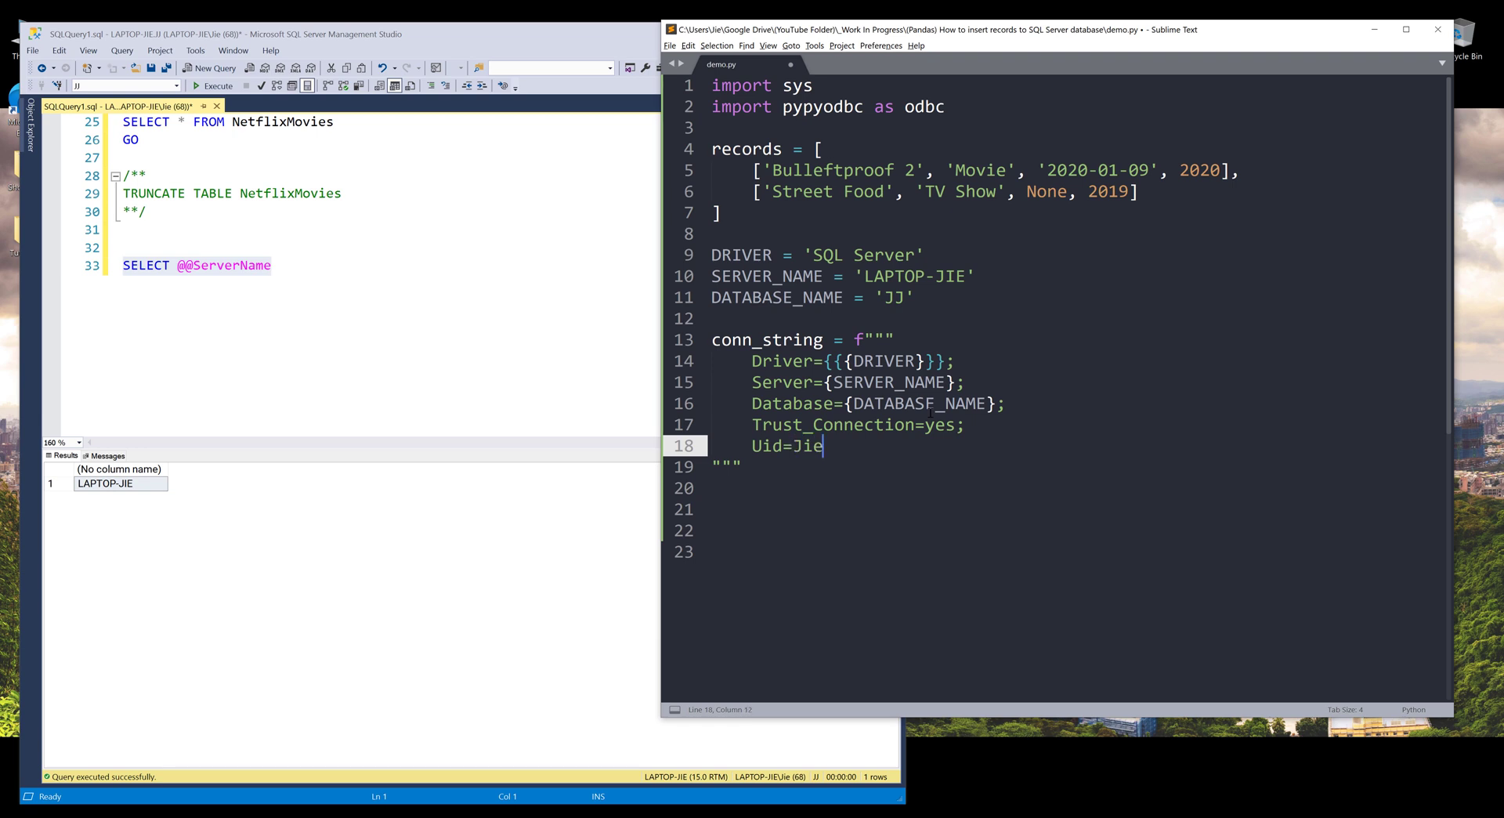
pyautogui.write('enn;')
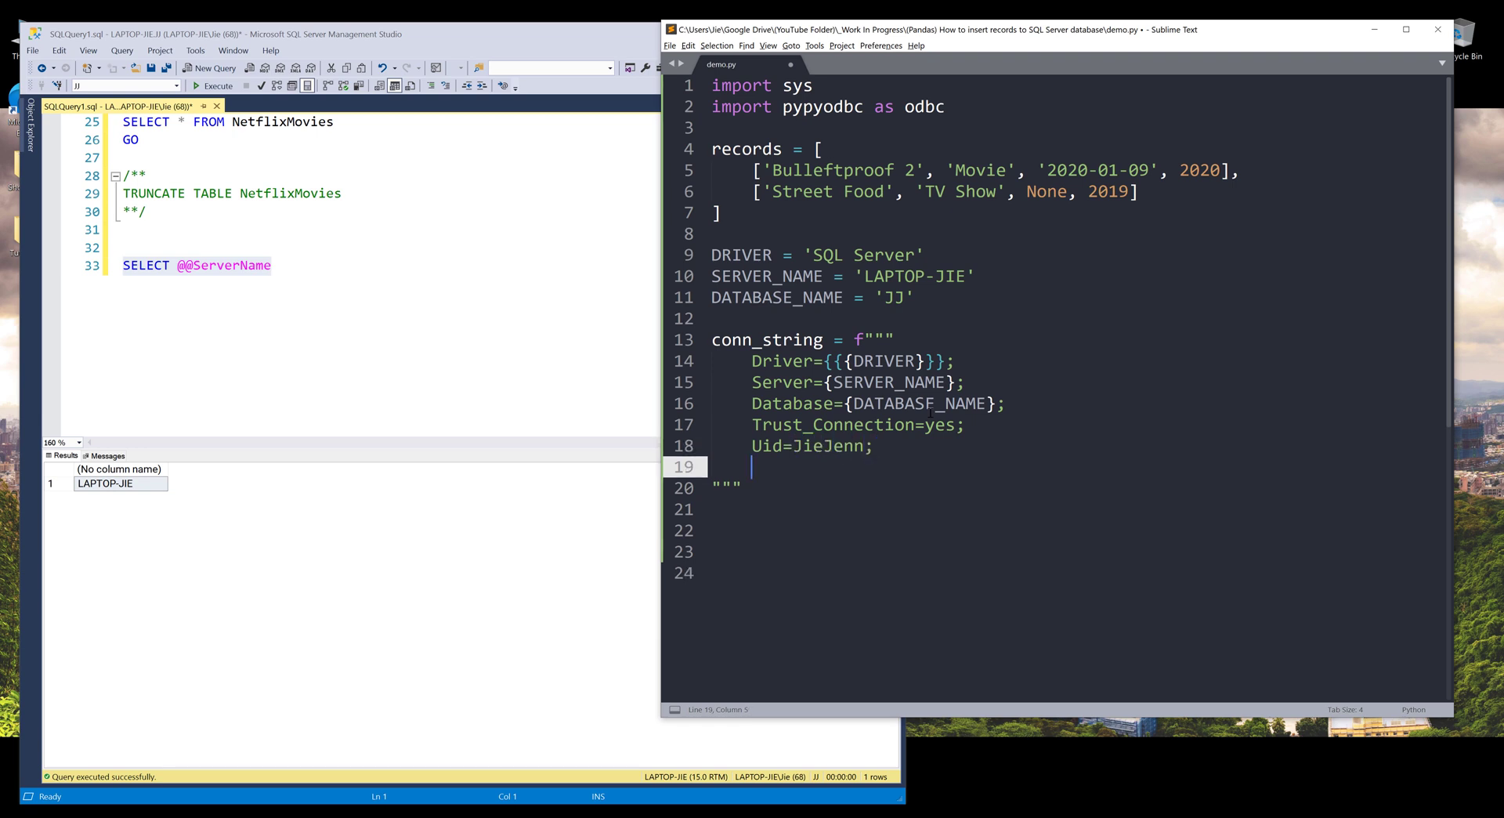
pyautogui.write('password')
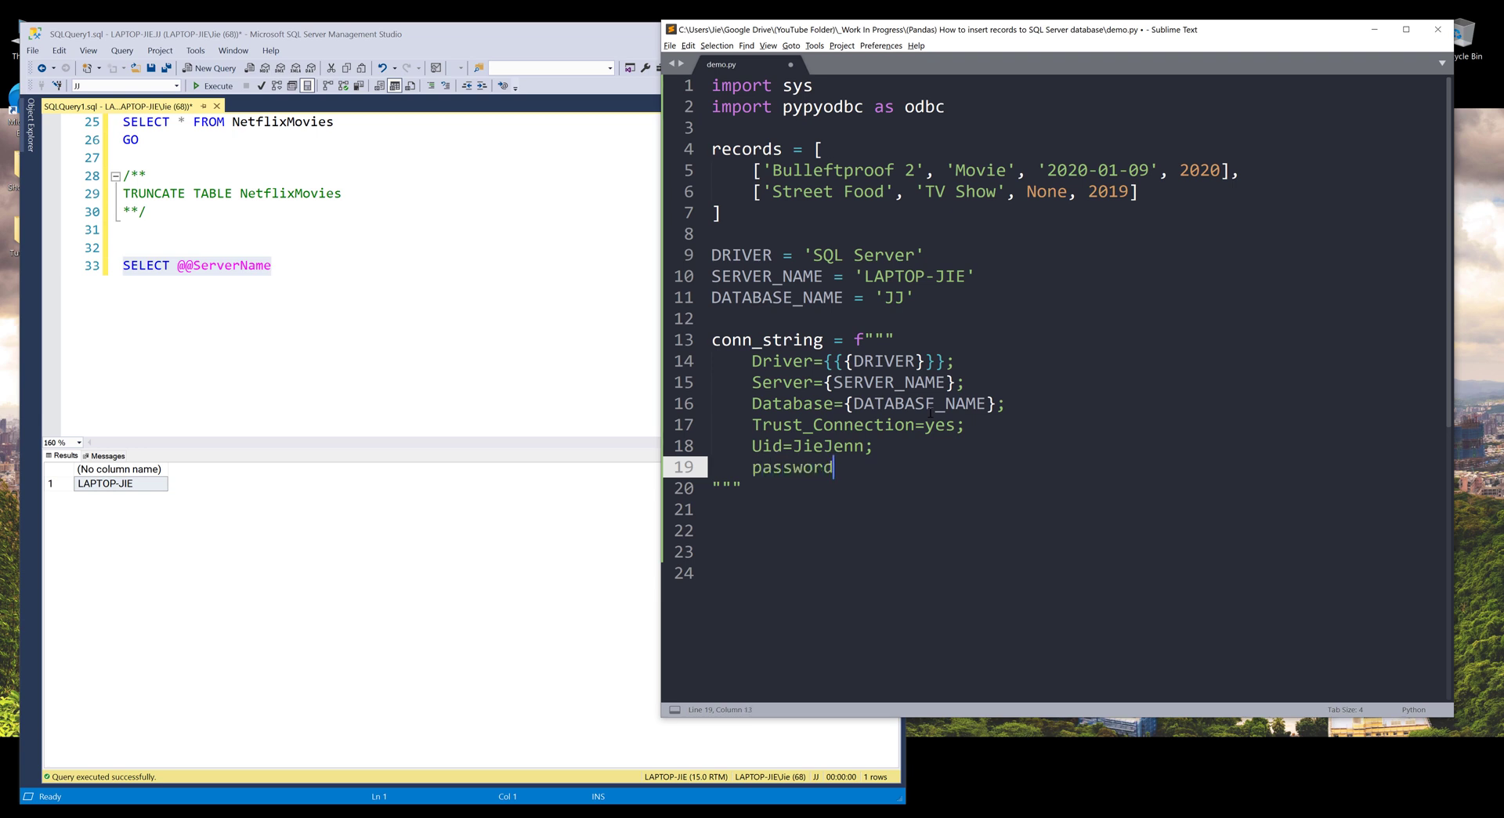
pyautogui.write(':')
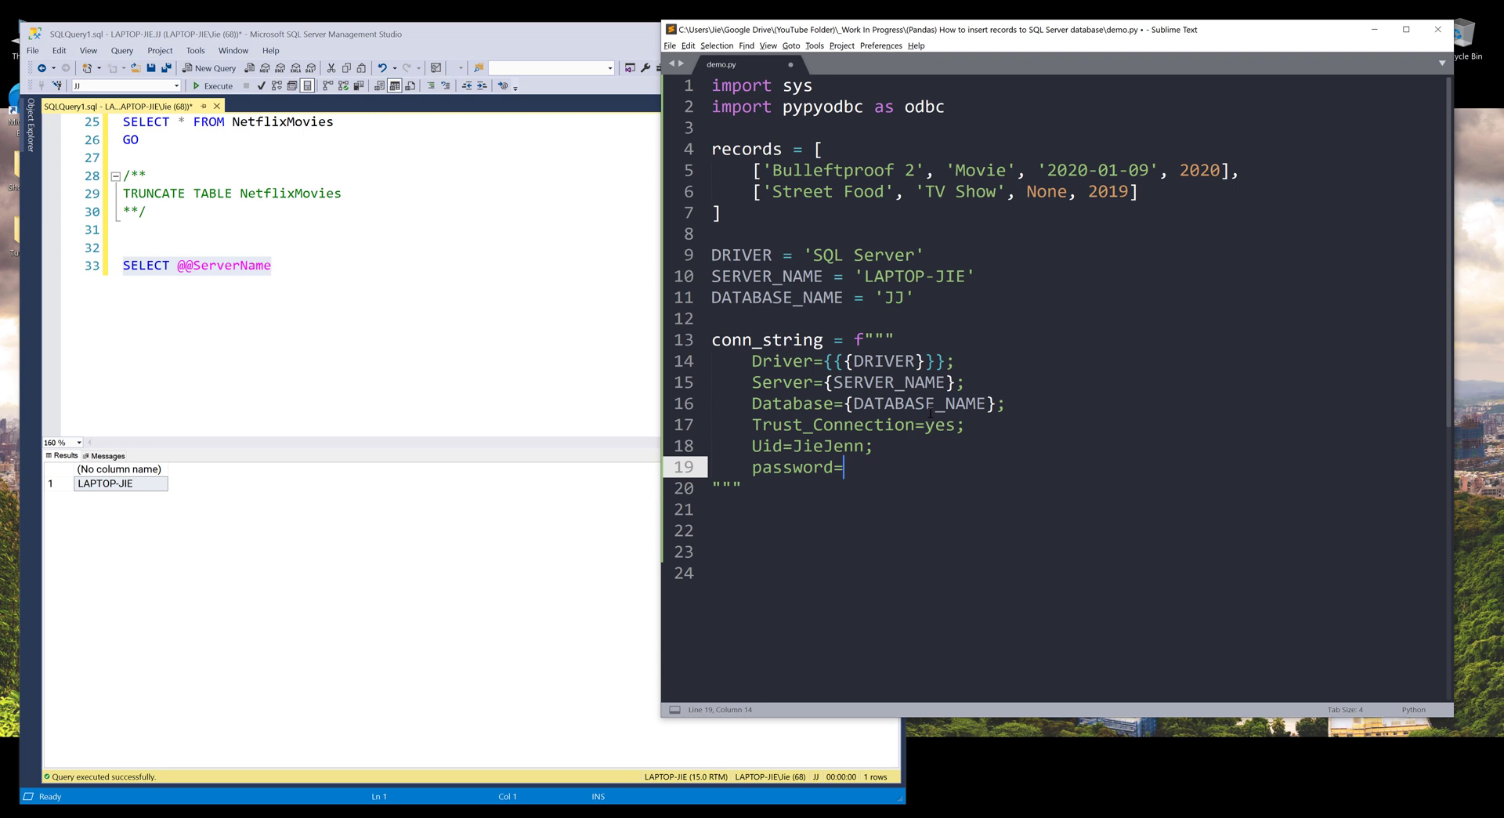
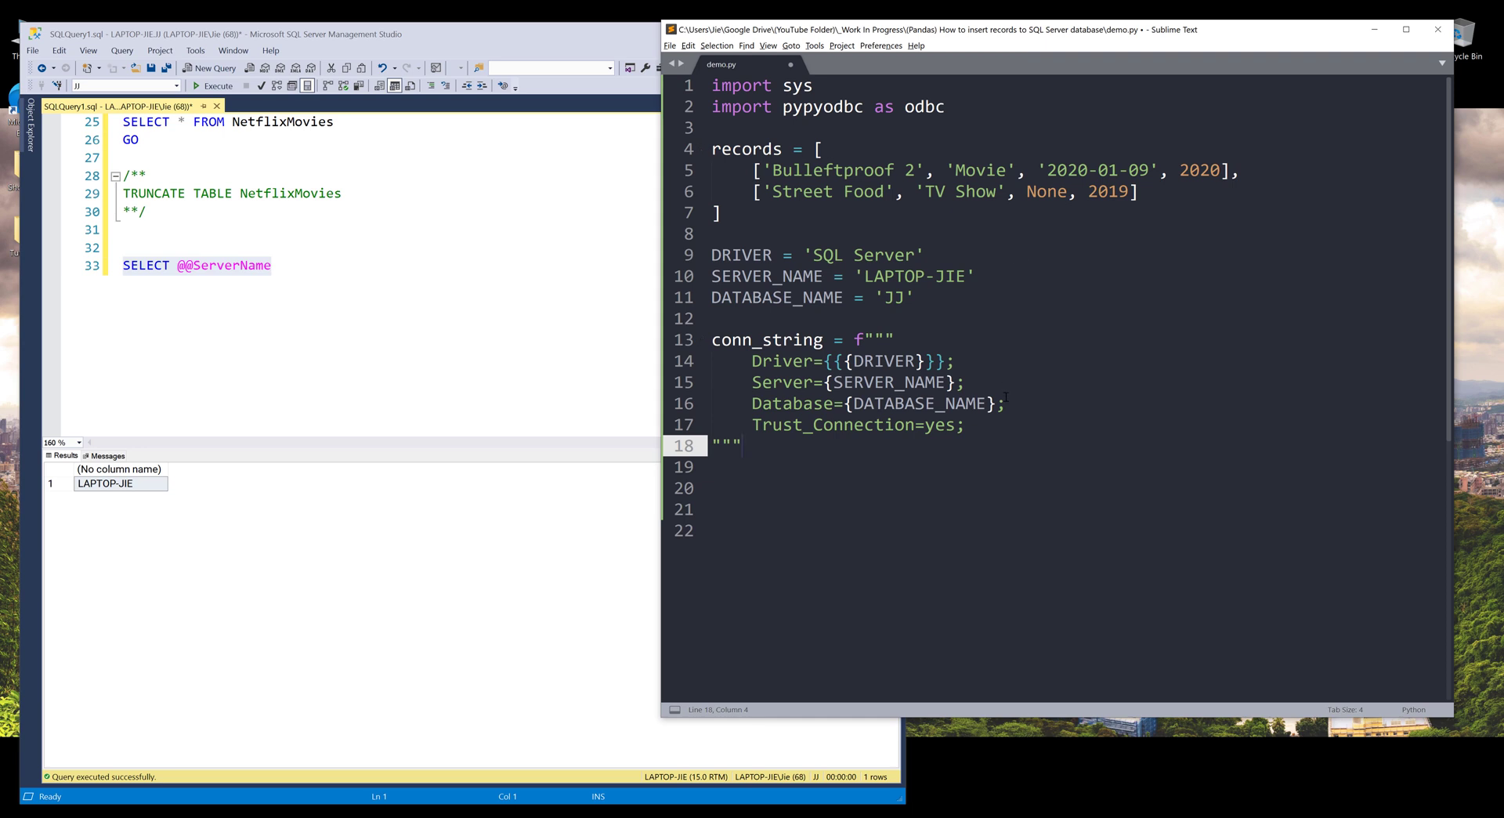
pyautogui.click(964, 425)
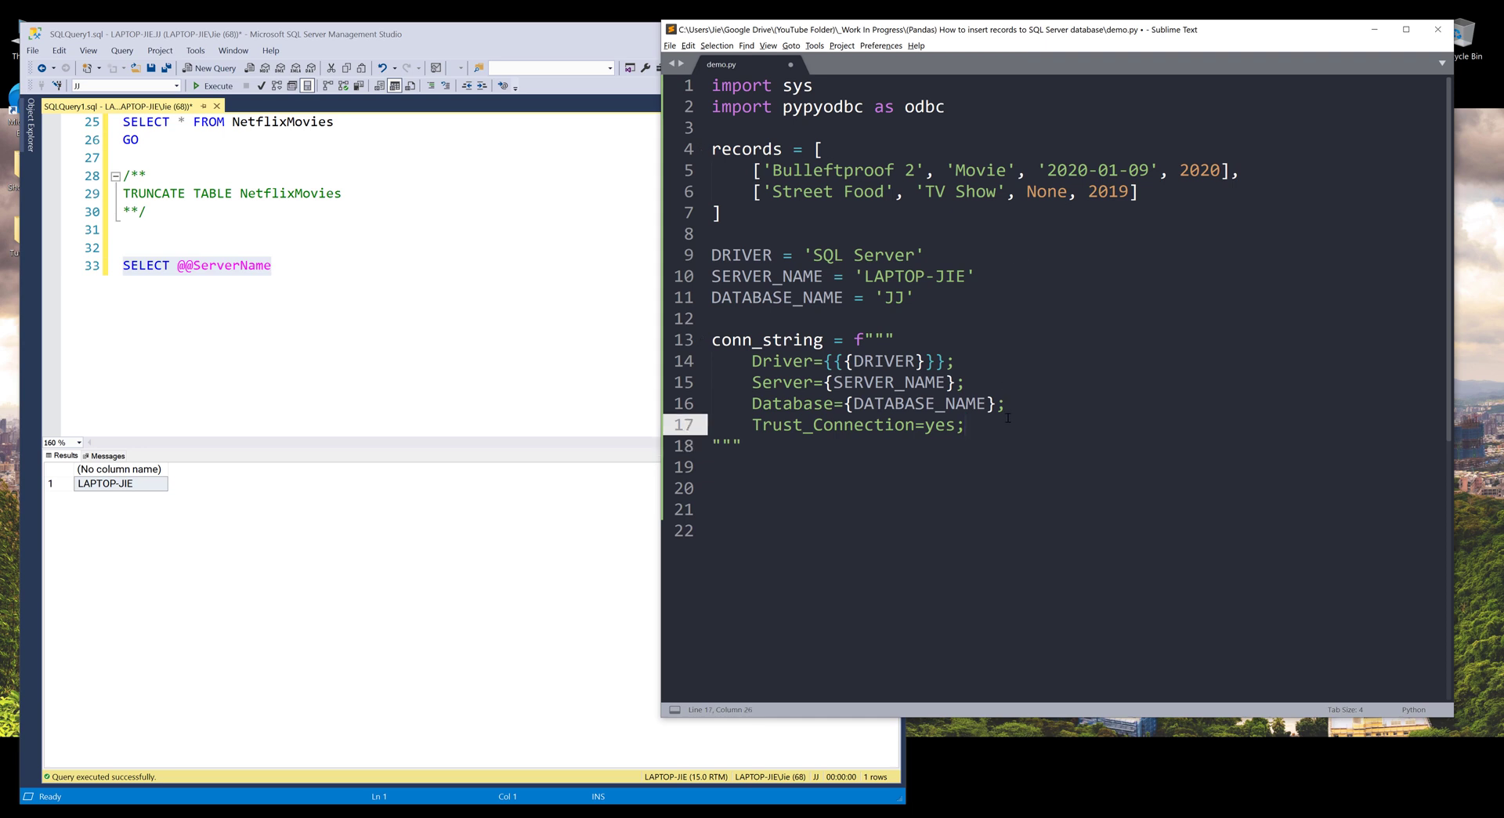
pyautogui.click(966, 424)
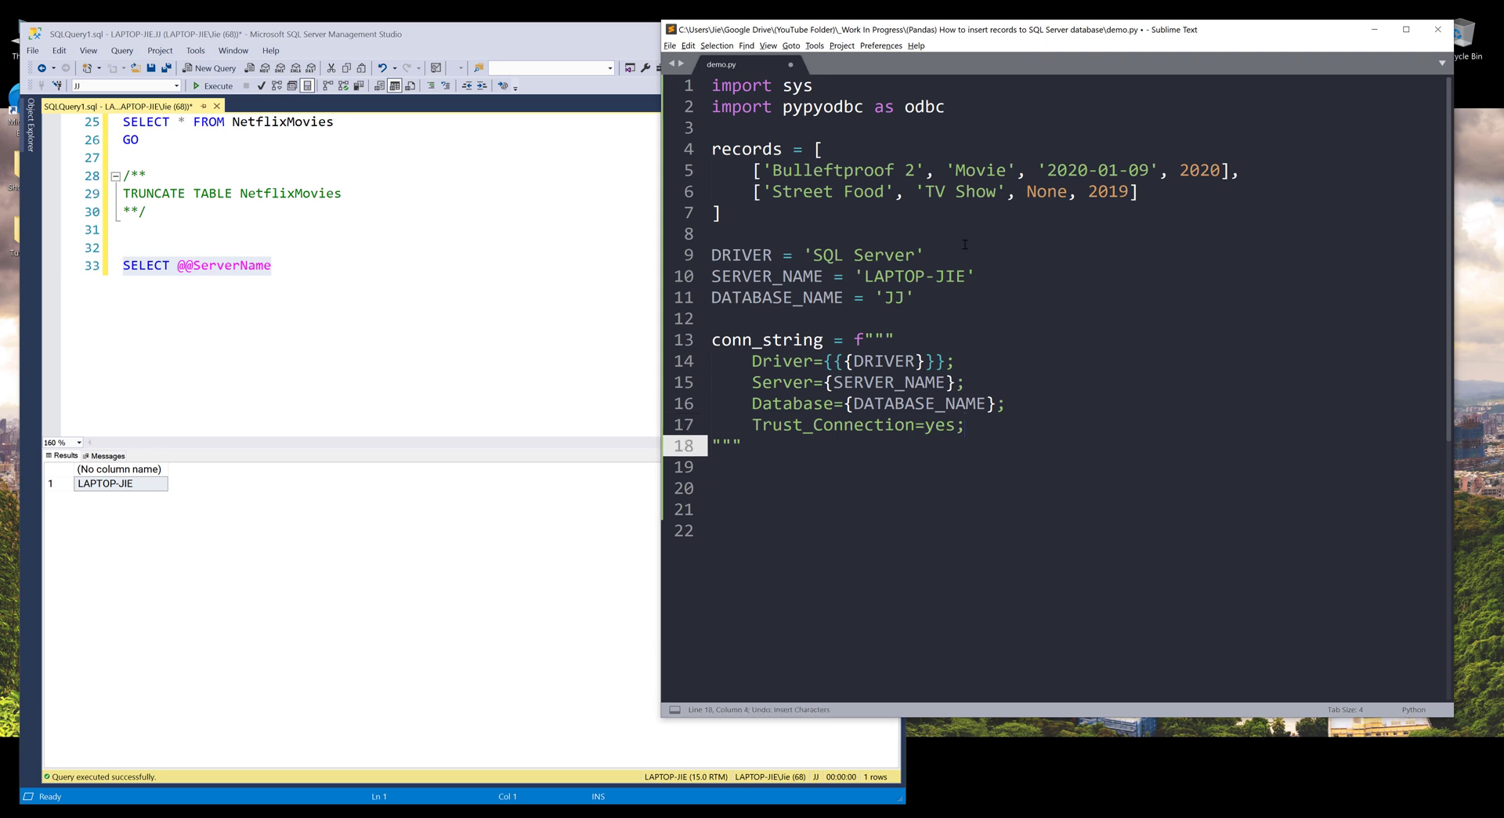
# Wrap odbc.connect(conn_string) in try/except printing the error, 'task is terminated', then sys.exit().
pyautogui.write('try:')
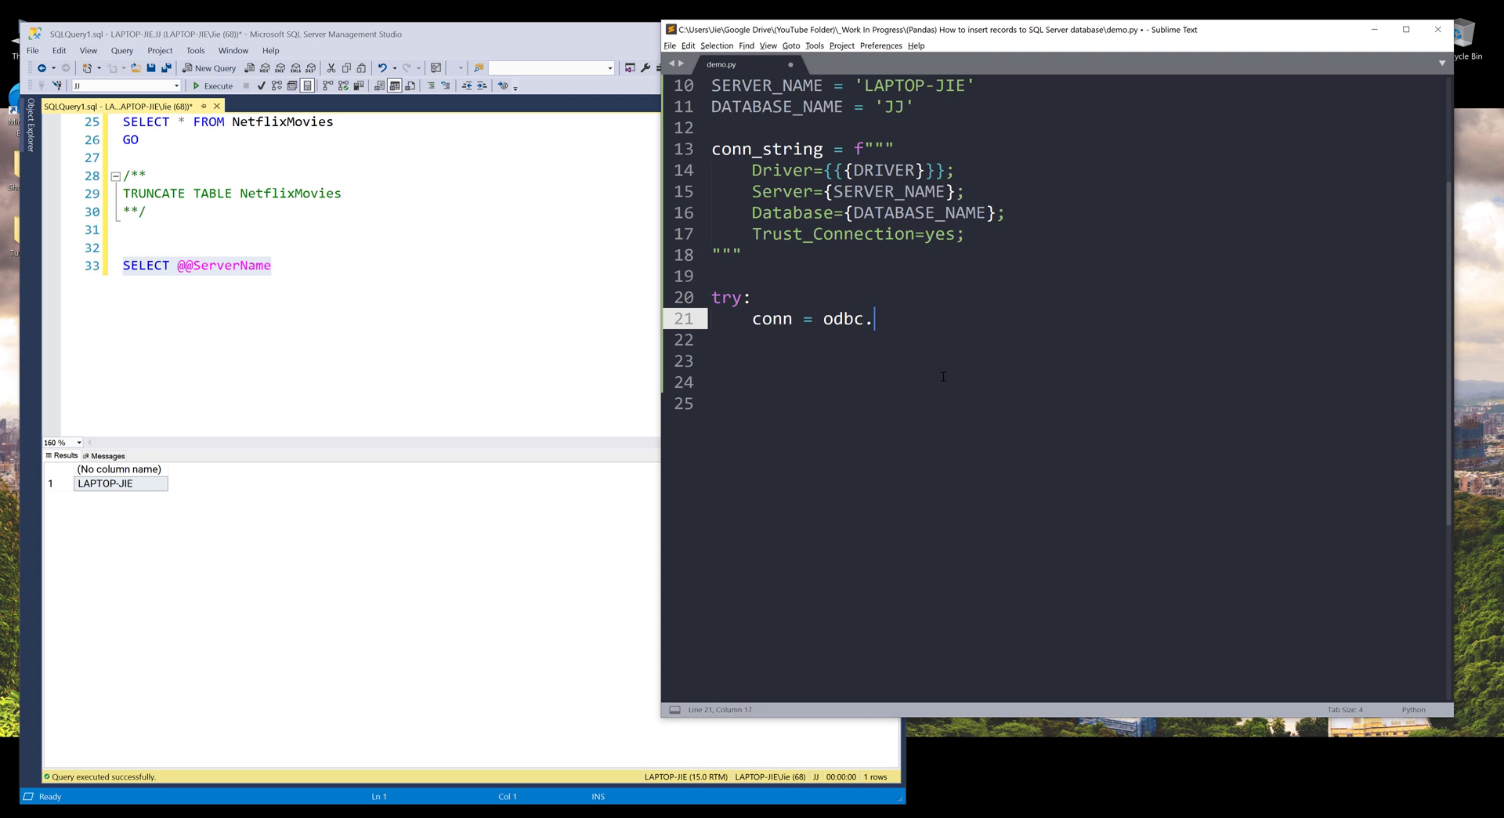
pyautogui.write('connect')
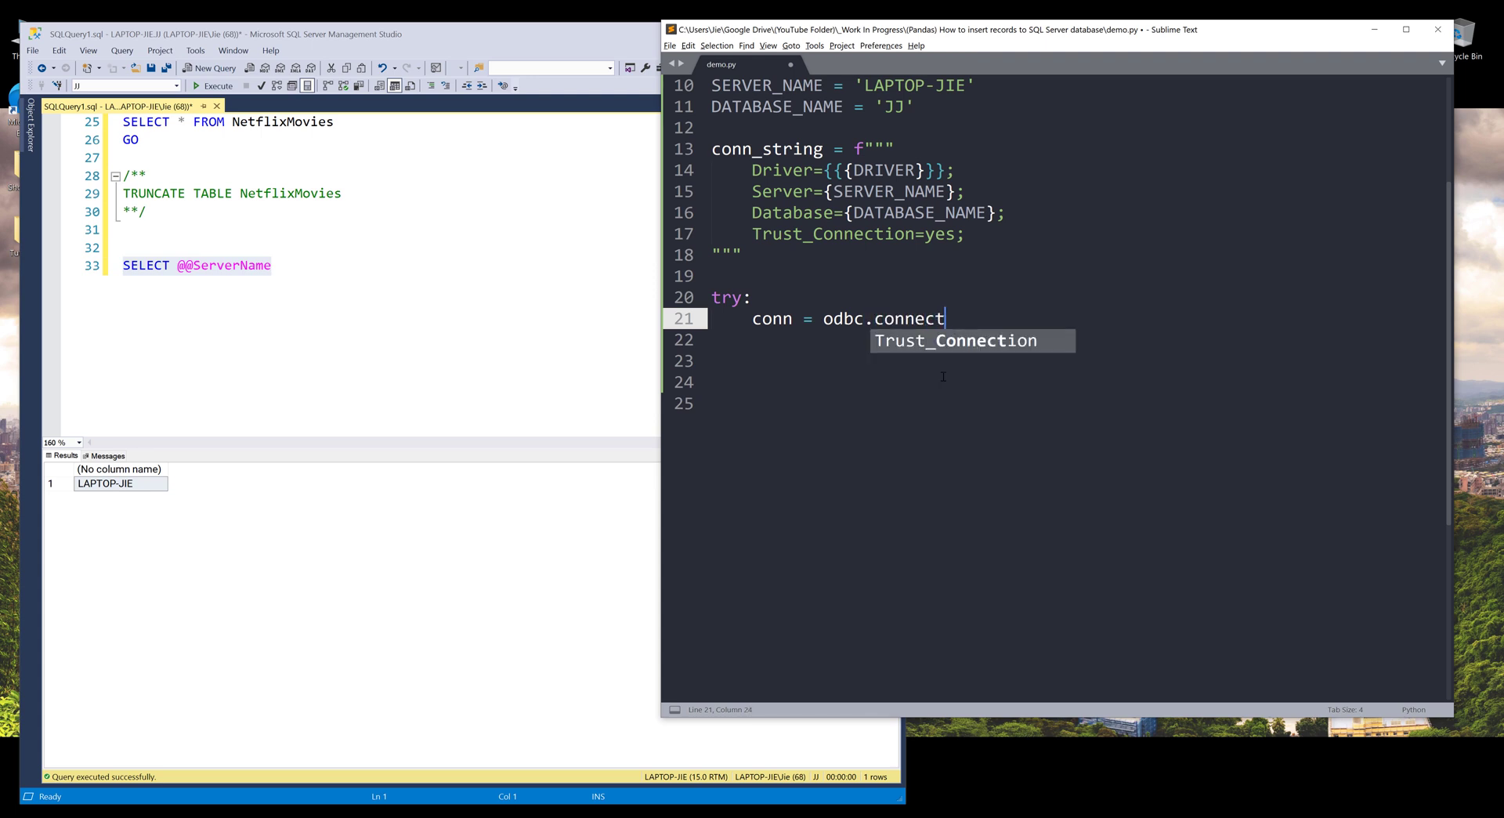
pyautogui.write('(conn)')
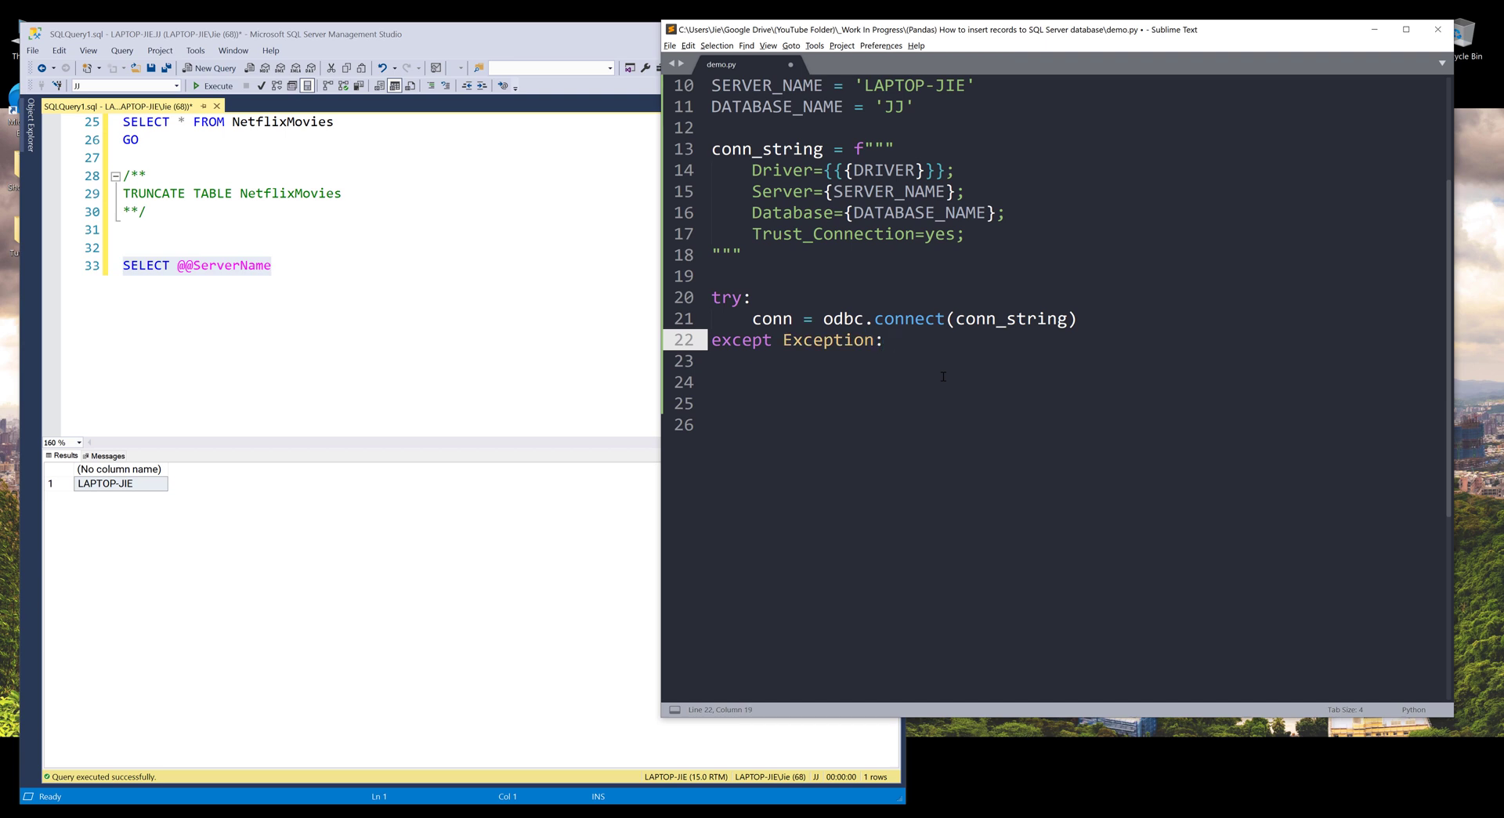
pyautogui.write('as e')
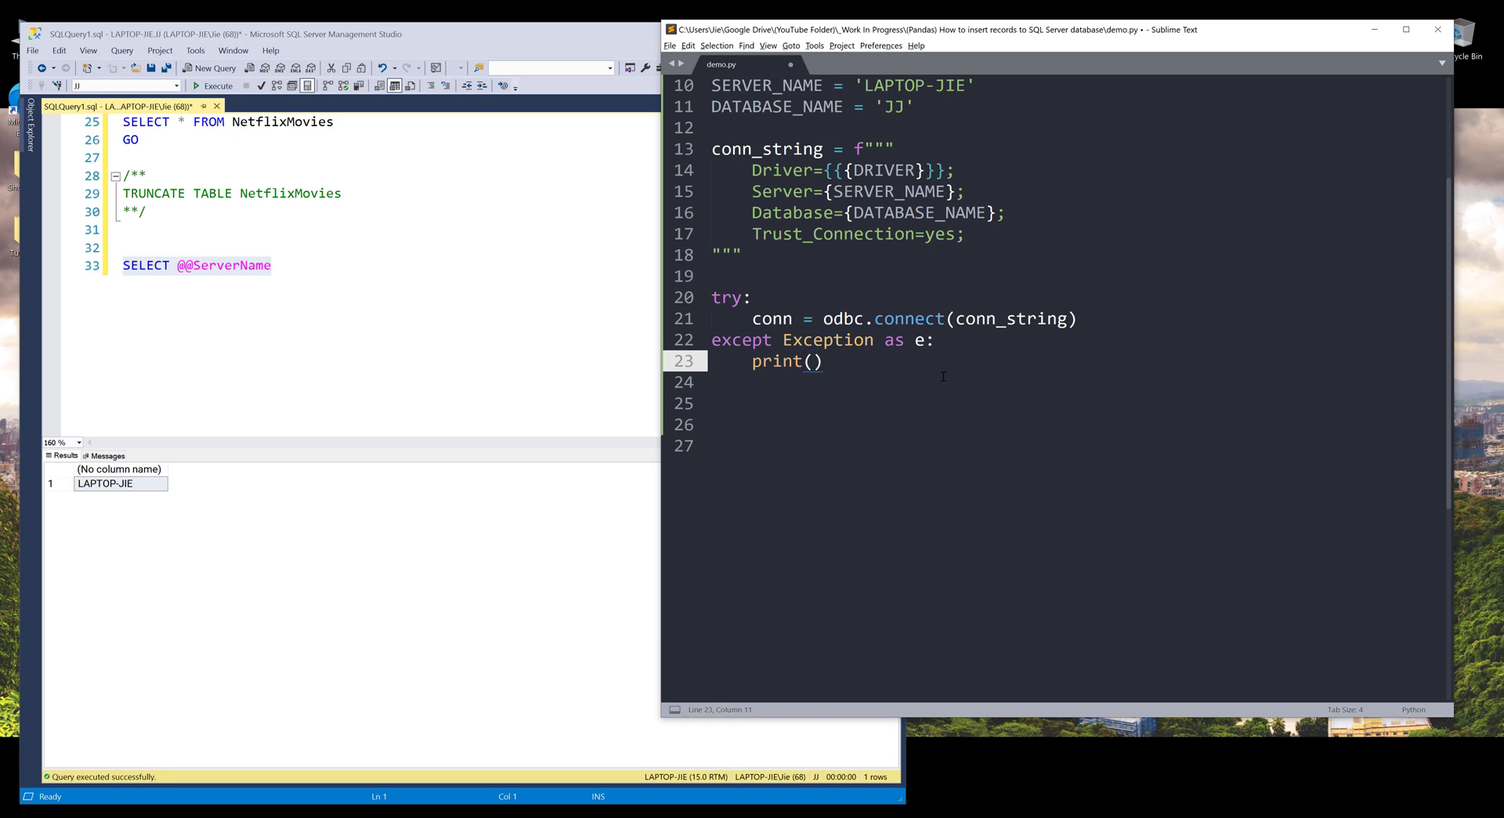
pyautogui.write('e')
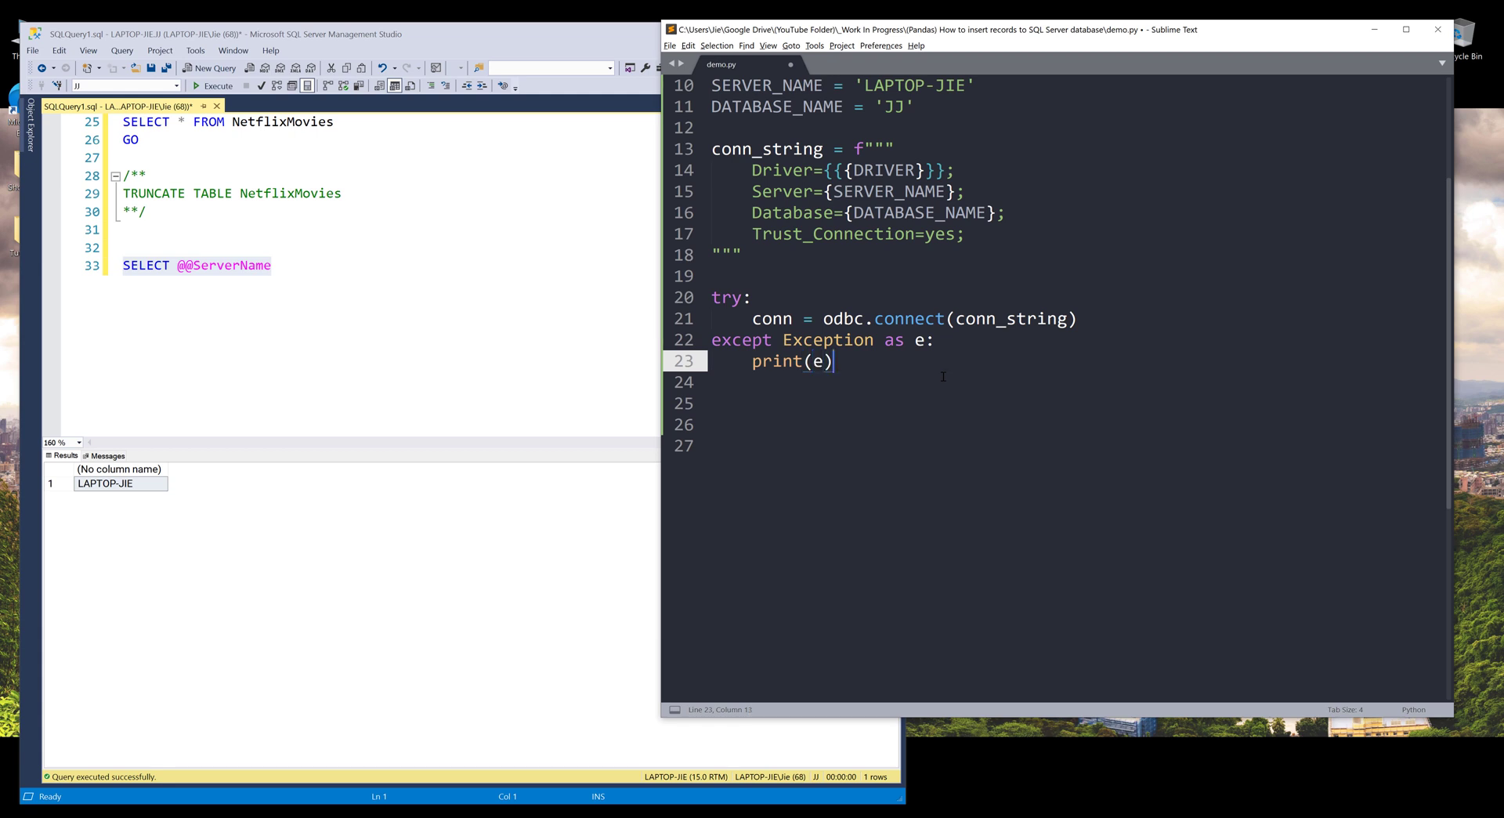
pyautogui.write("print('ta')")
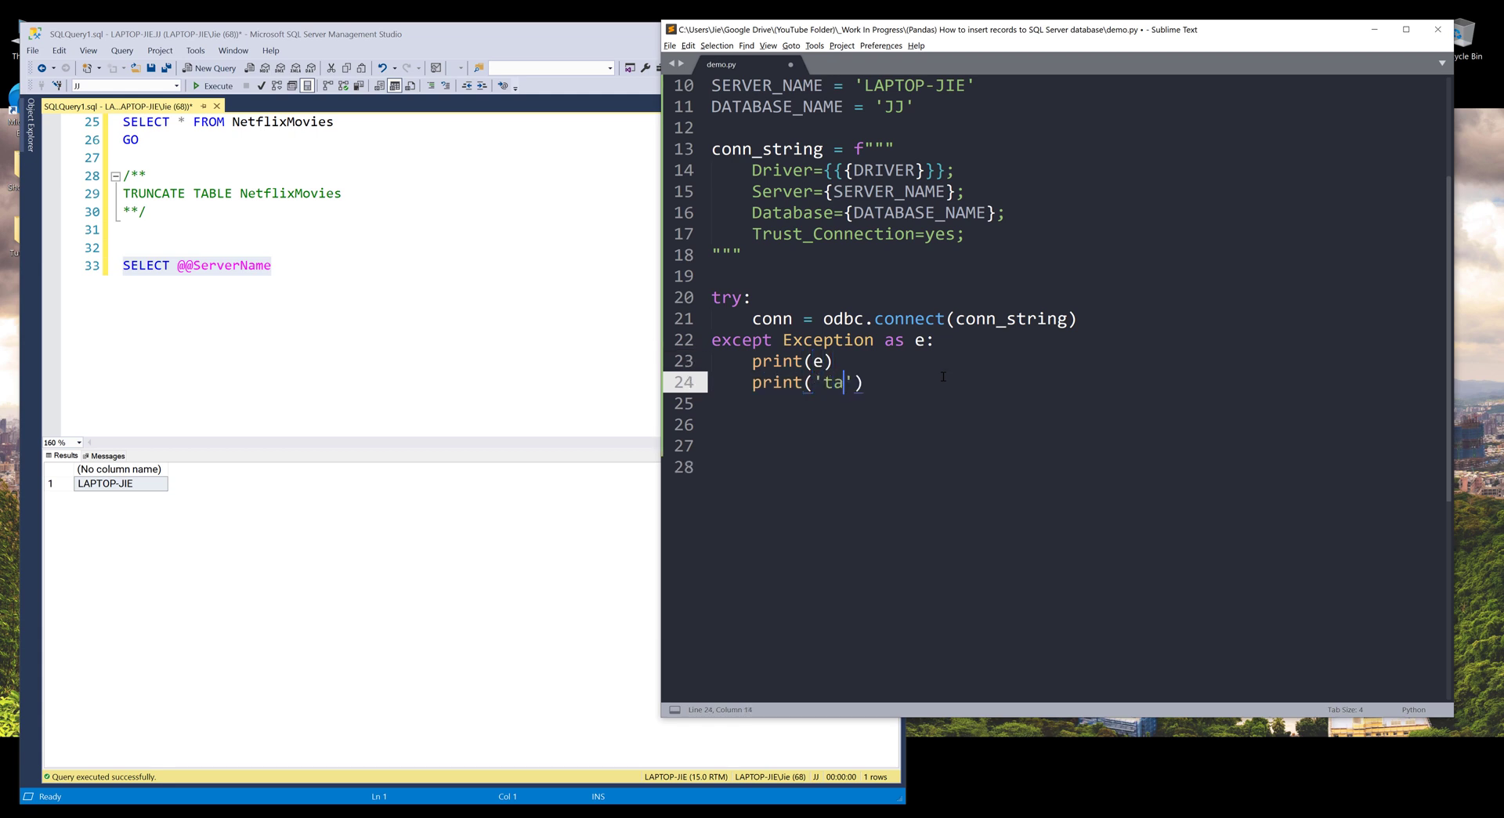
pyautogui.write('sk is terminated')
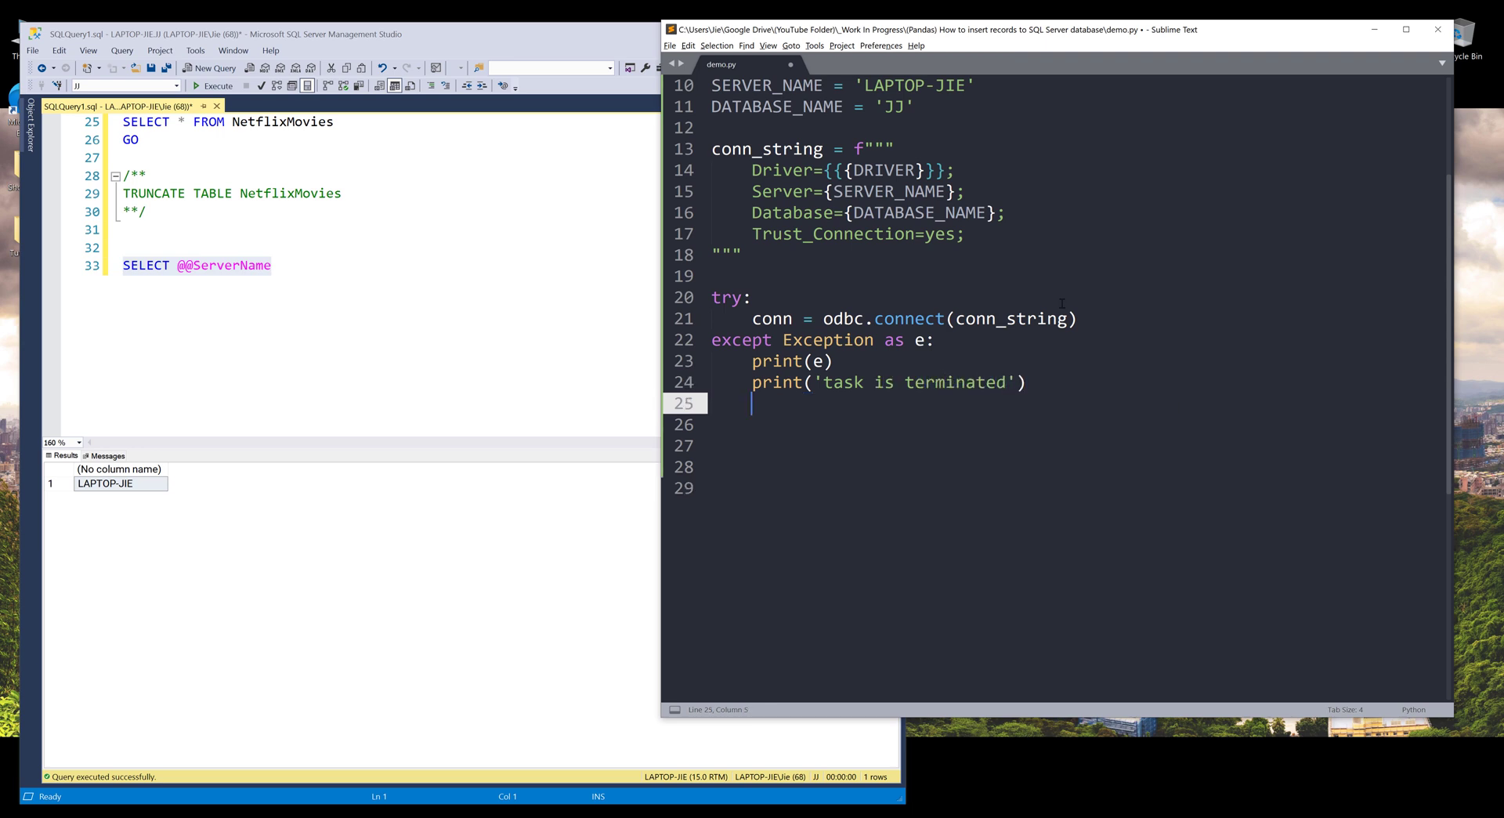
pyautogui.write('sys.exit()')
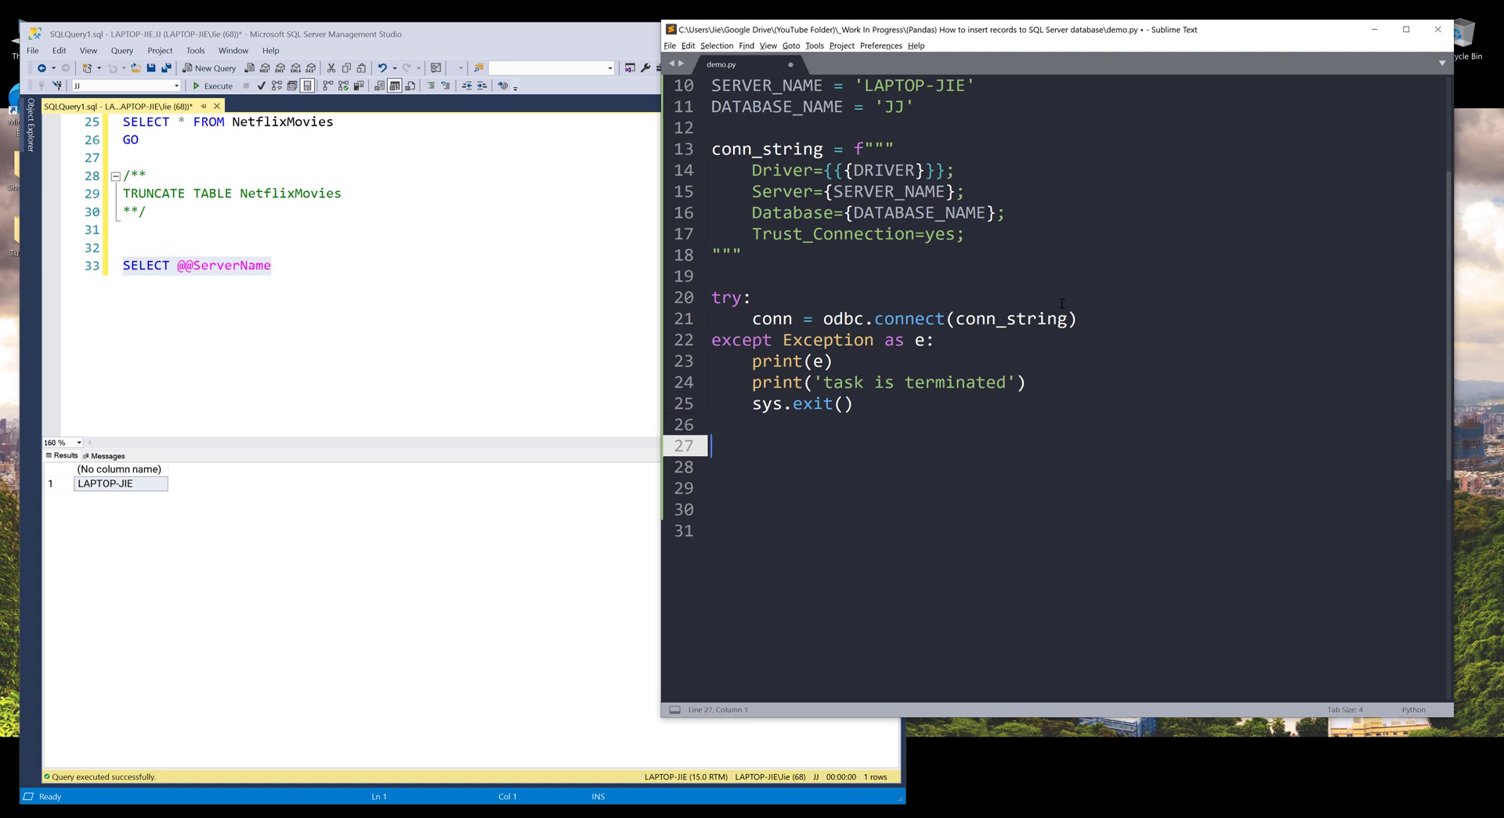
# Add an else: branch creating cursor = conn.cursor().
pyautogui.write('e')
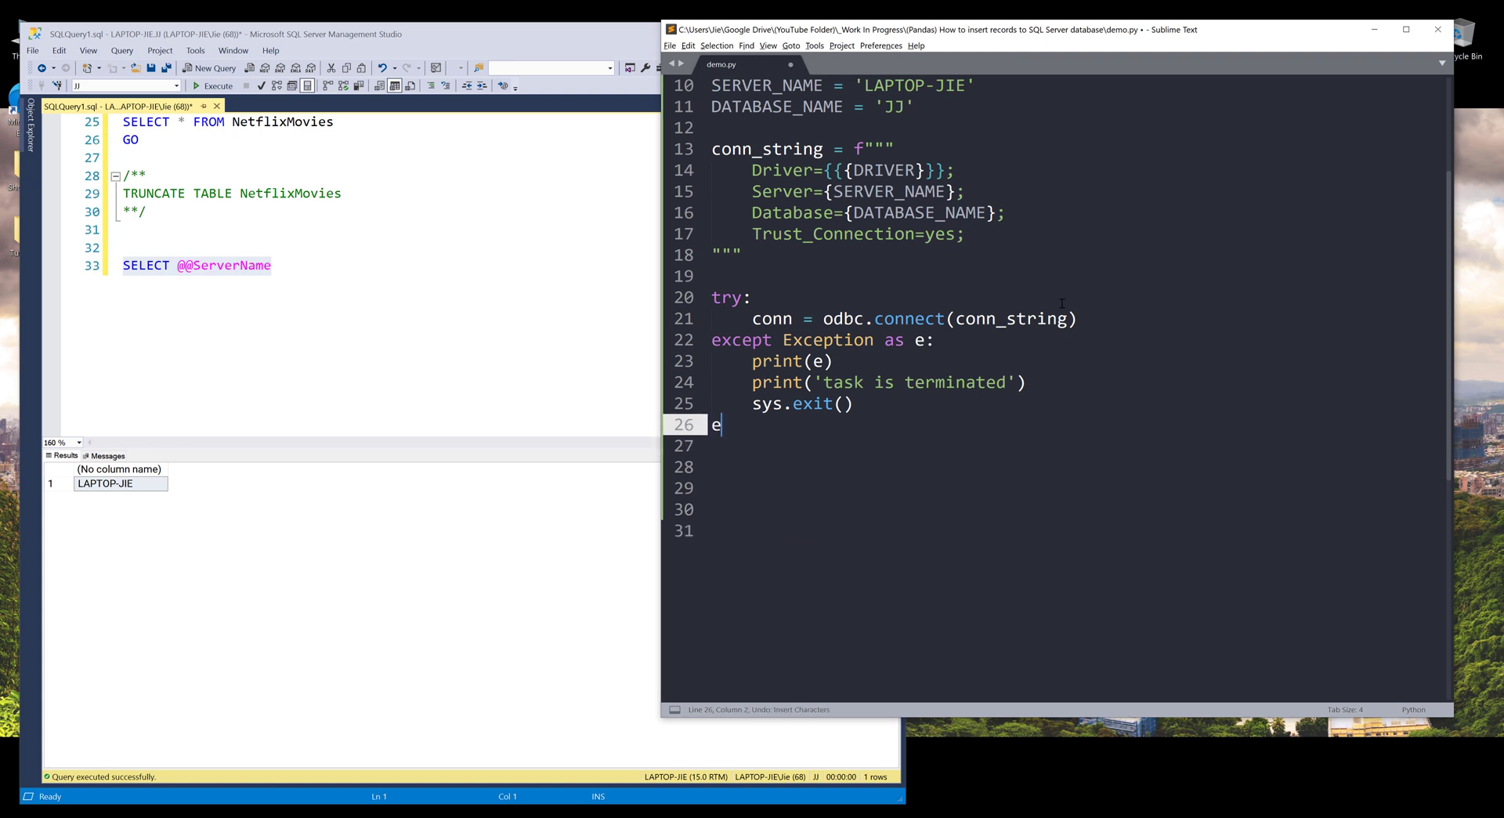
pyautogui.write('lse:')
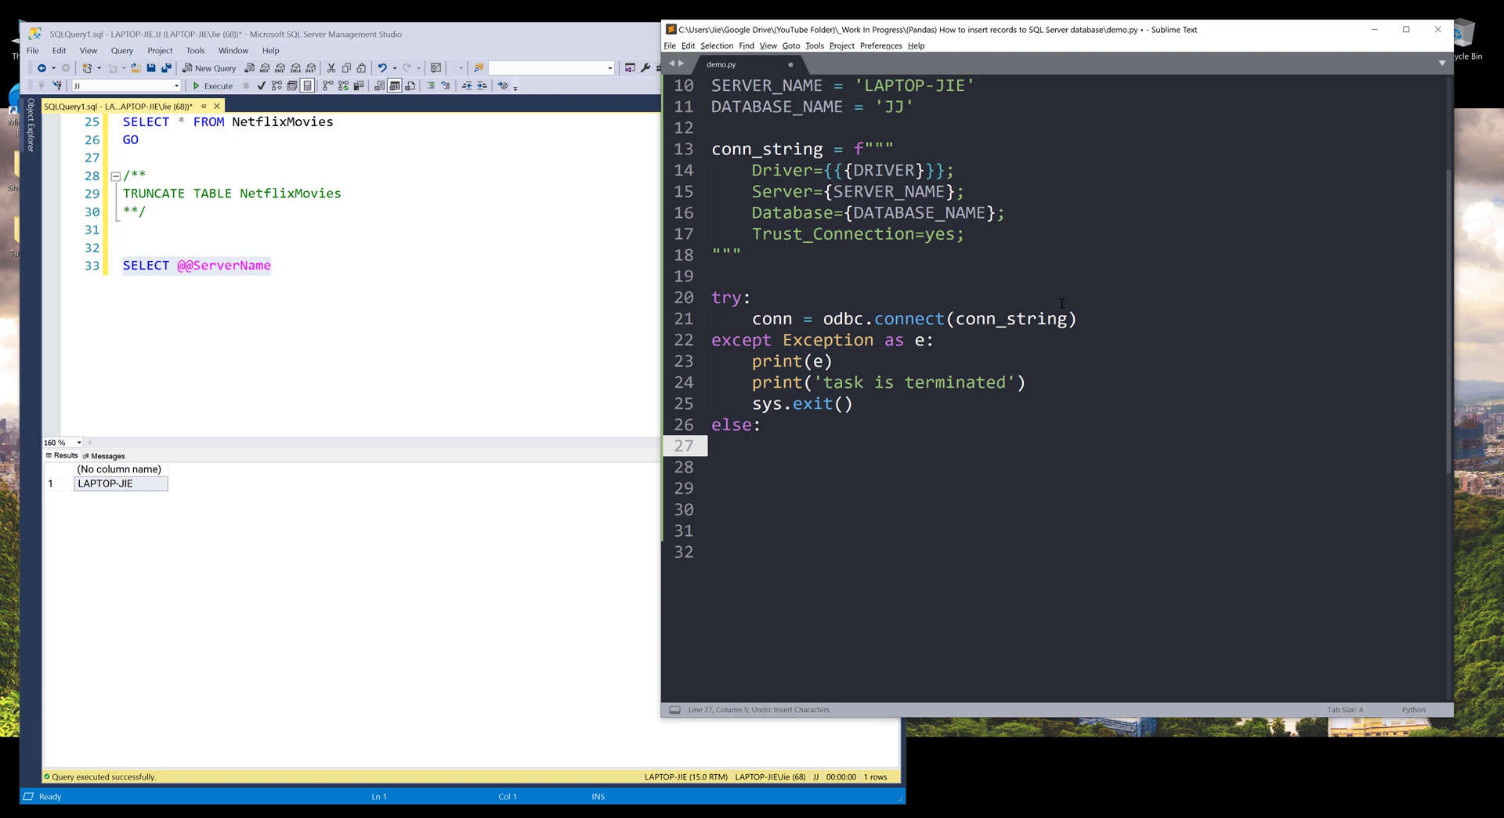
pyautogui.write('cursor = conn.cursor(')
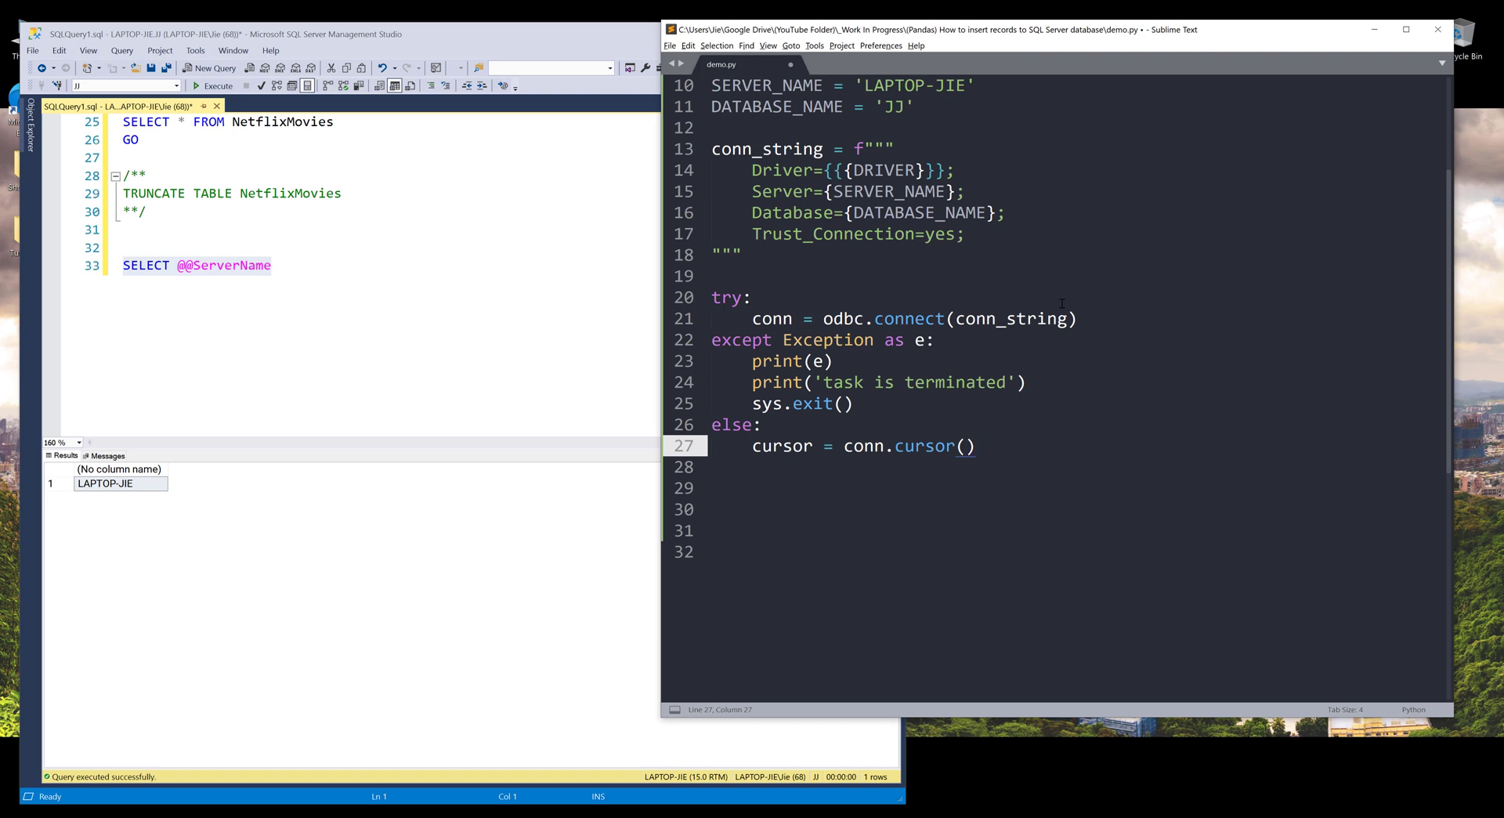
pyautogui.click(974, 445)
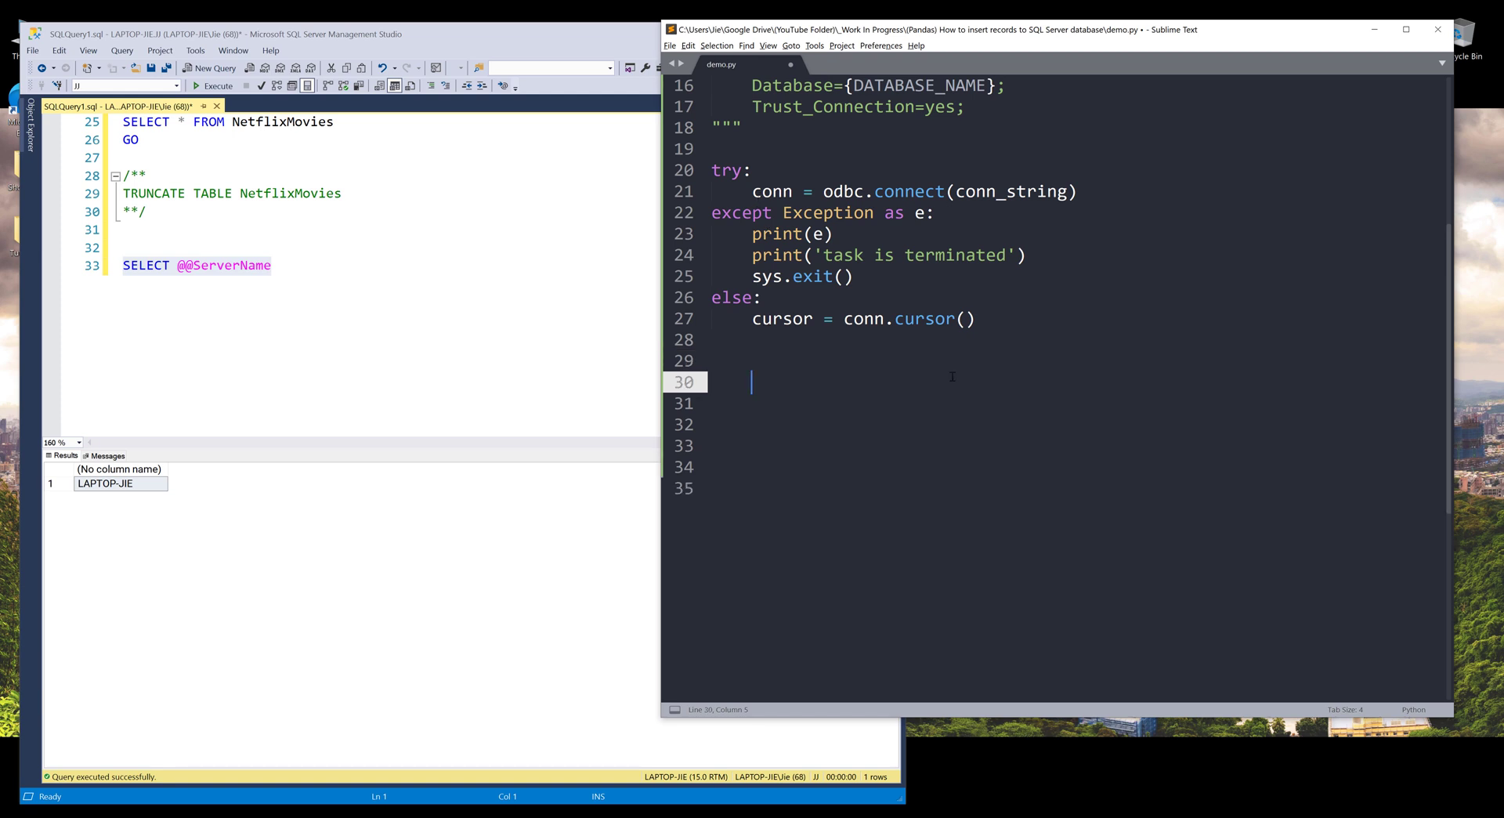
# Define insert_statement as INSERT INTO NetflixMovies VALUES (?, ?, ?, ?), then begin a try: block.
pyautogui.press('Home')
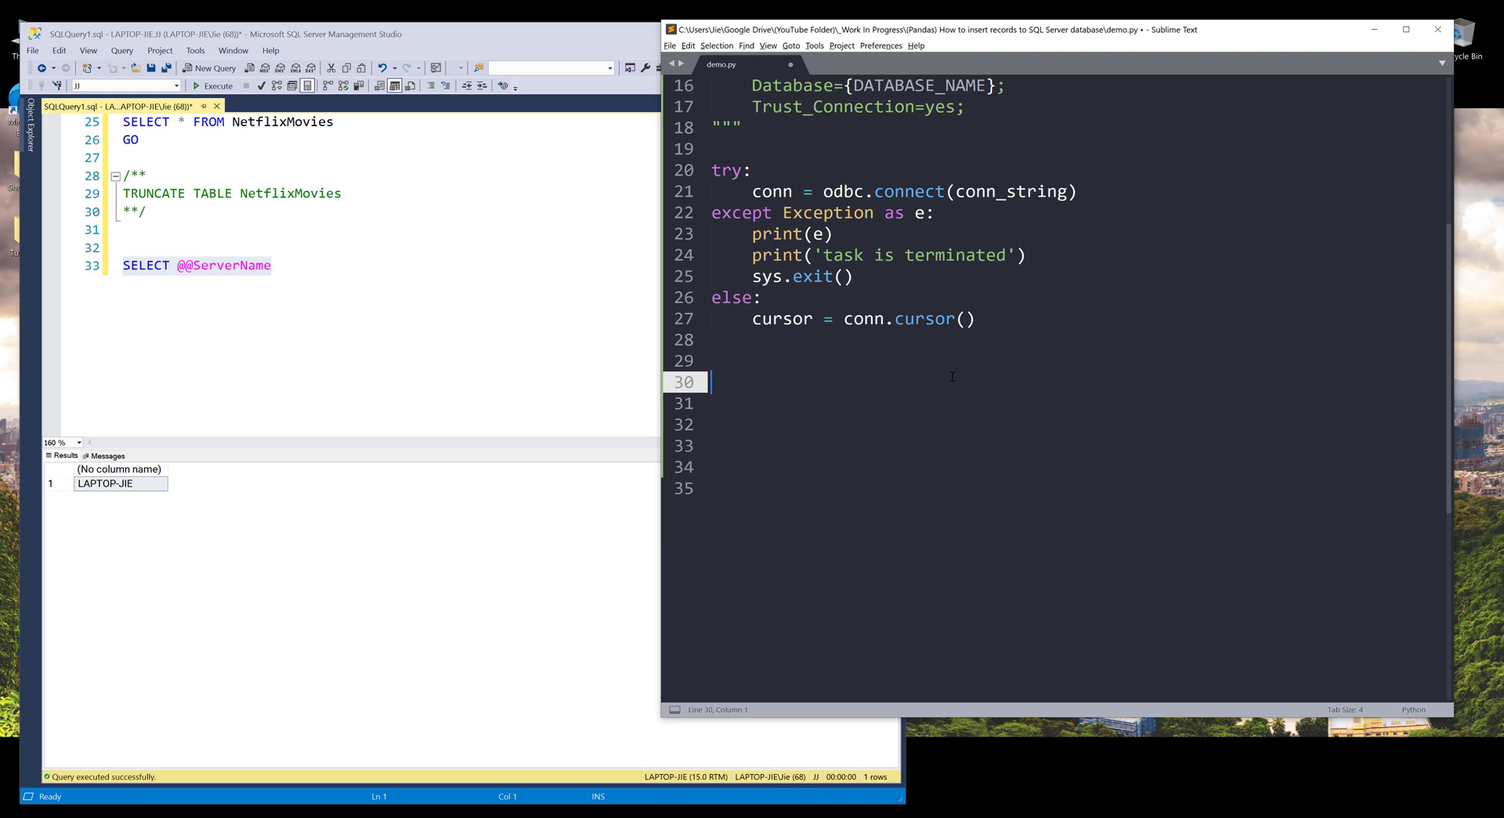
pyautogui.write('insert')
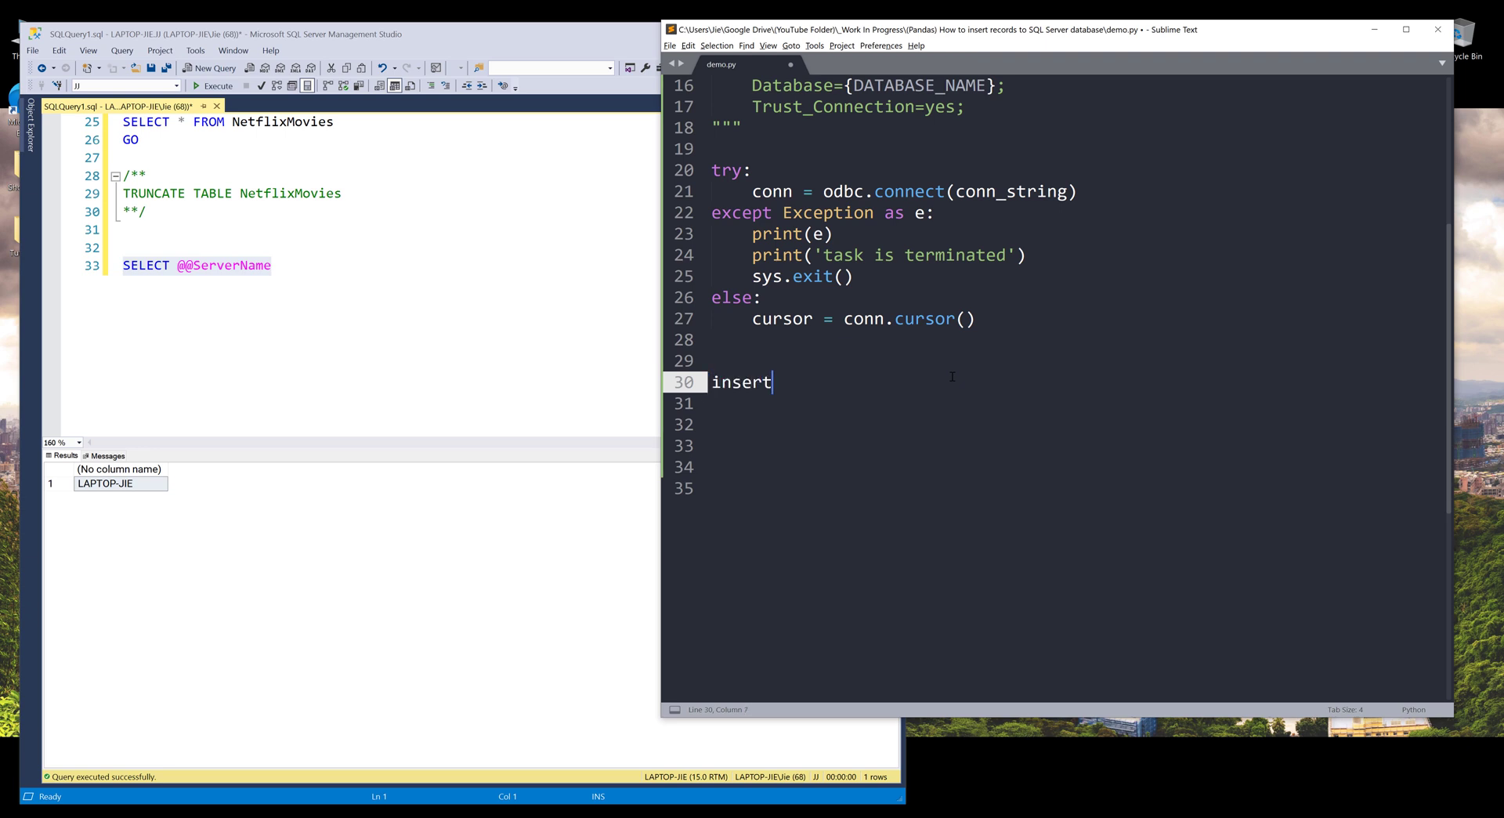
pyautogui.write('_statement =')
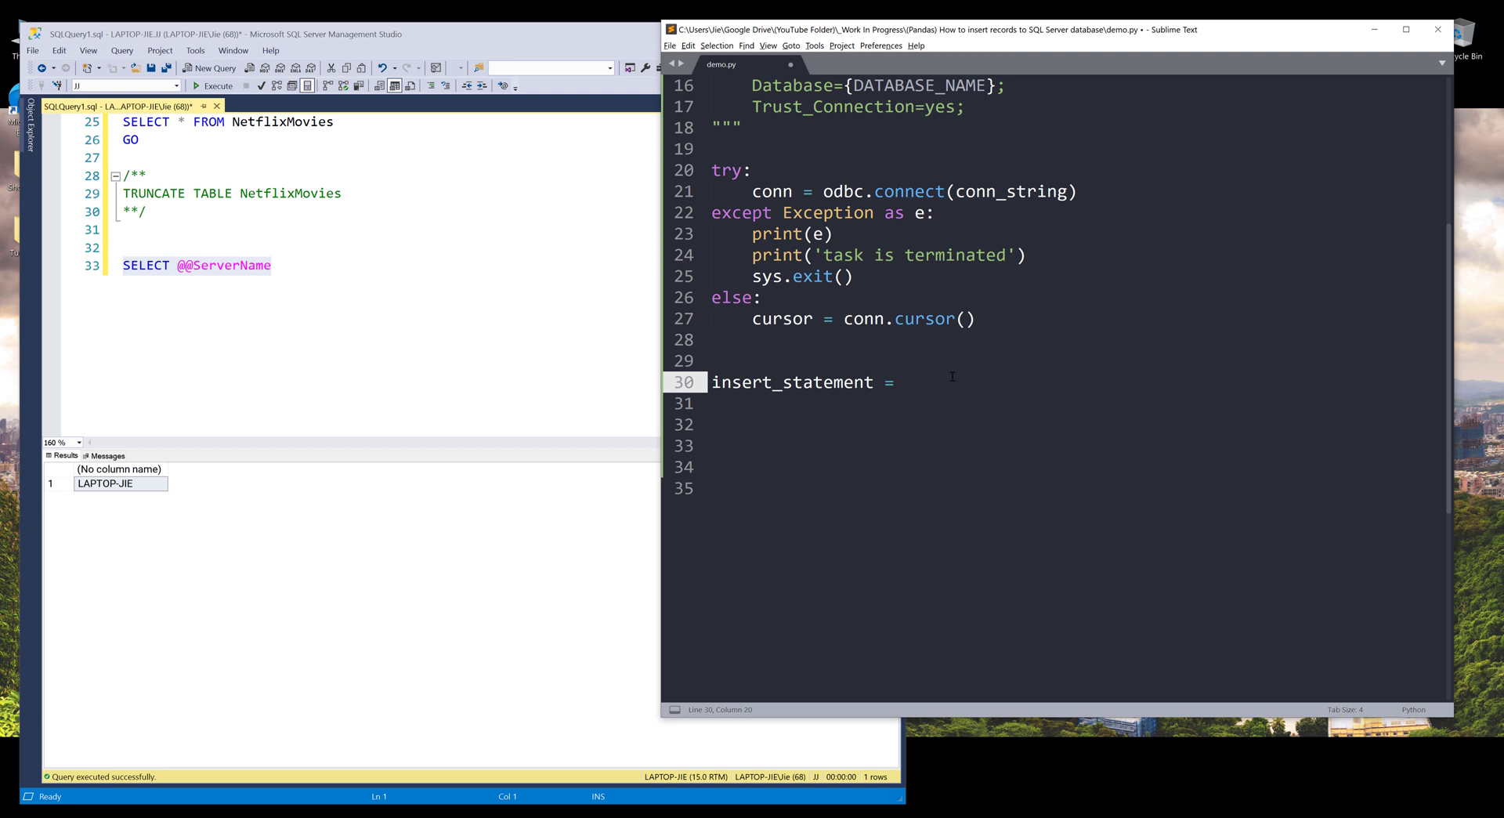
pyautogui.write('"""')
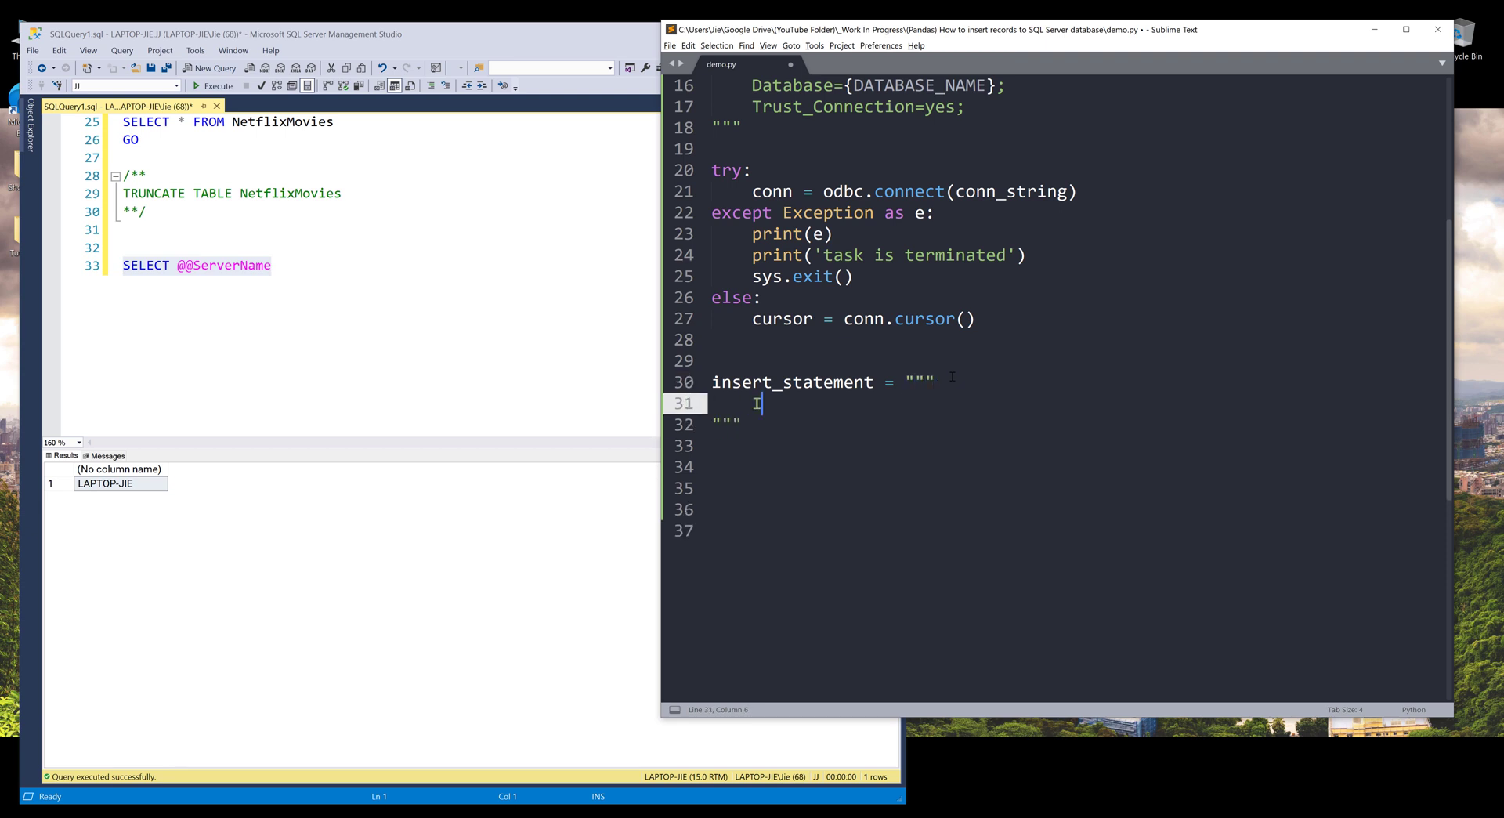
pyautogui.write('INSERT INTO')
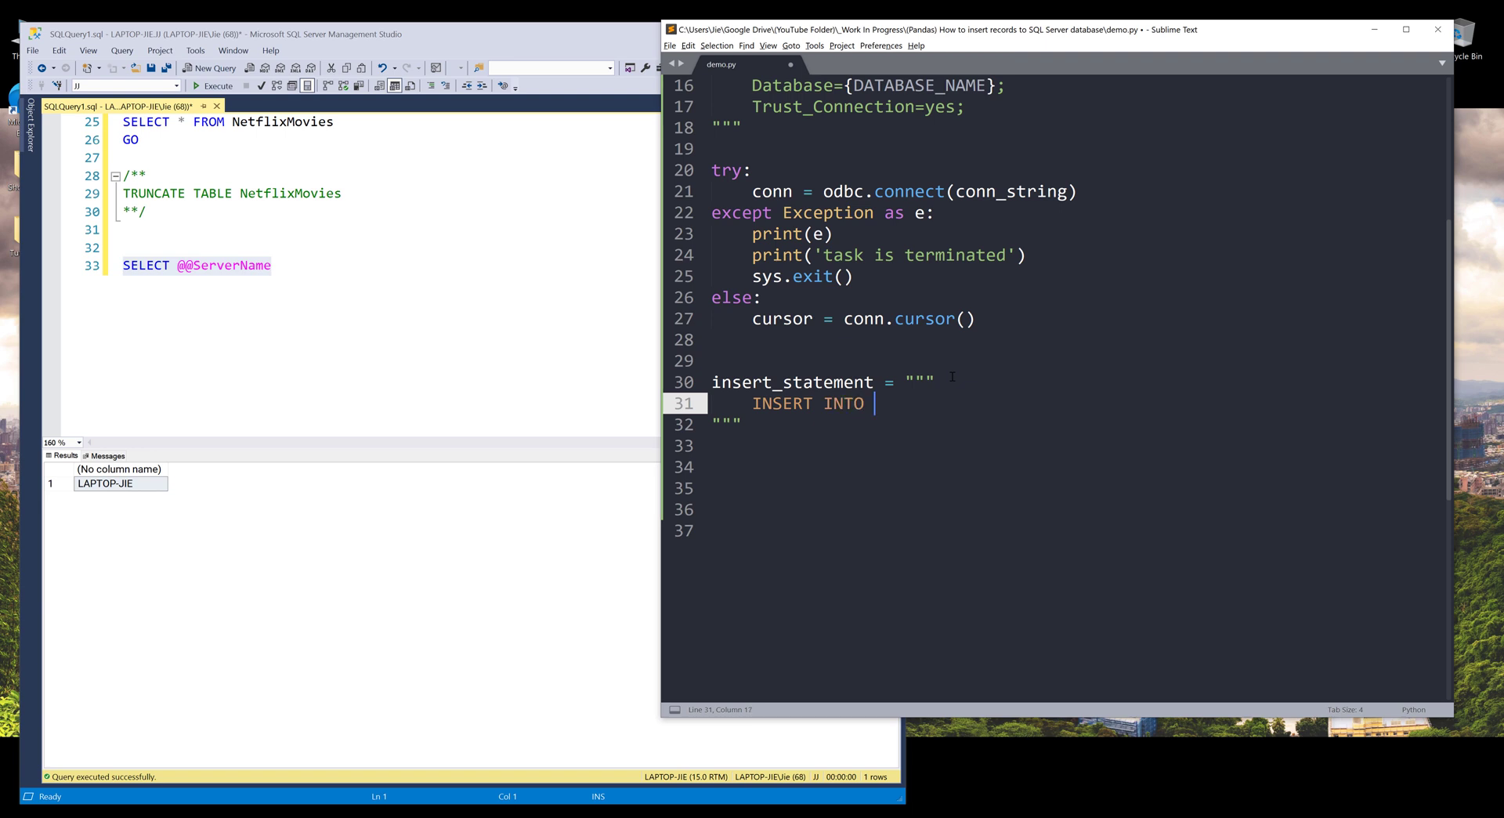
pyautogui.write('Net')
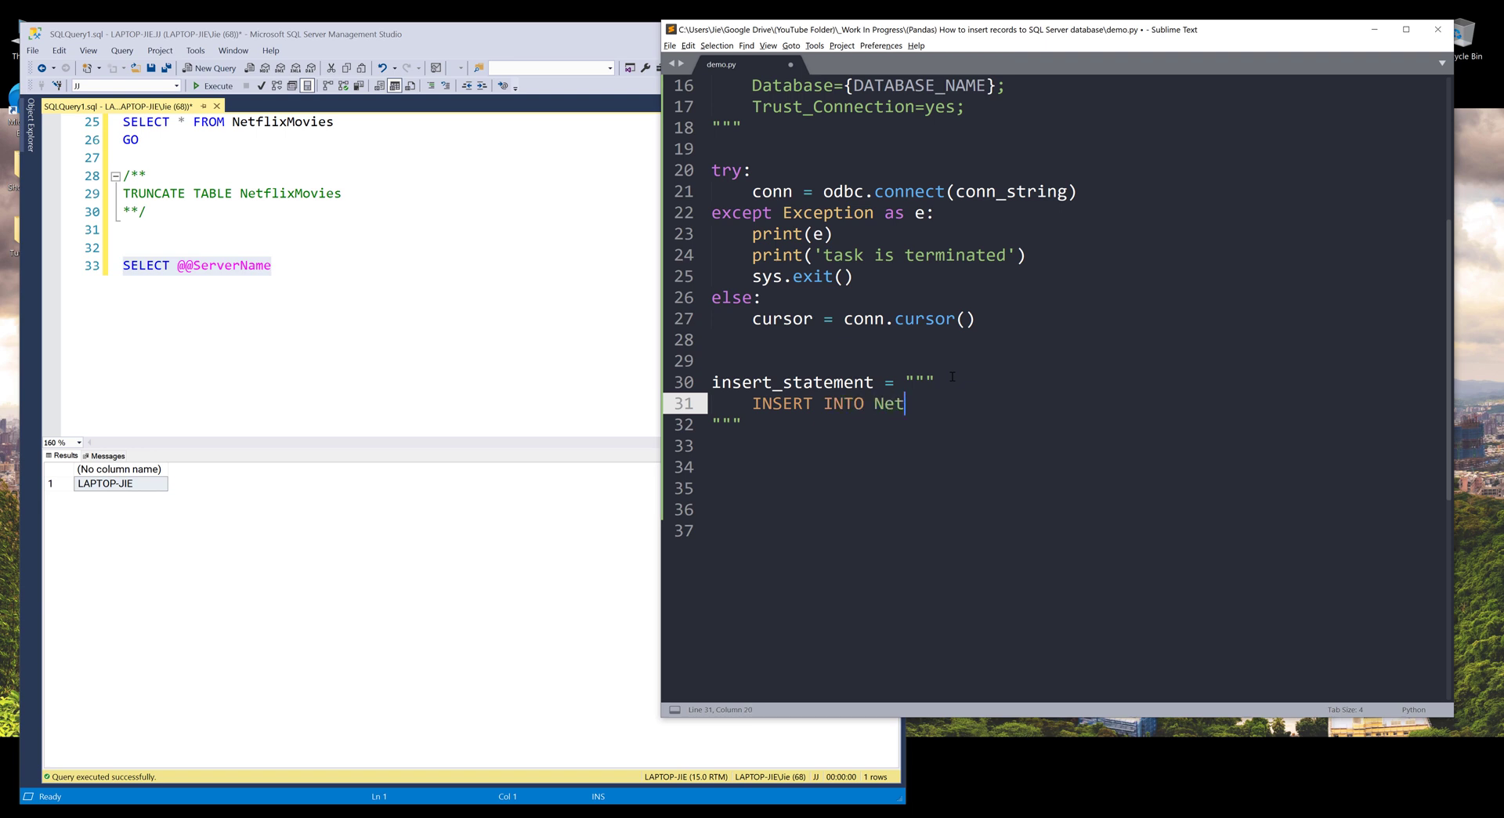
pyautogui.write('flixMovie')
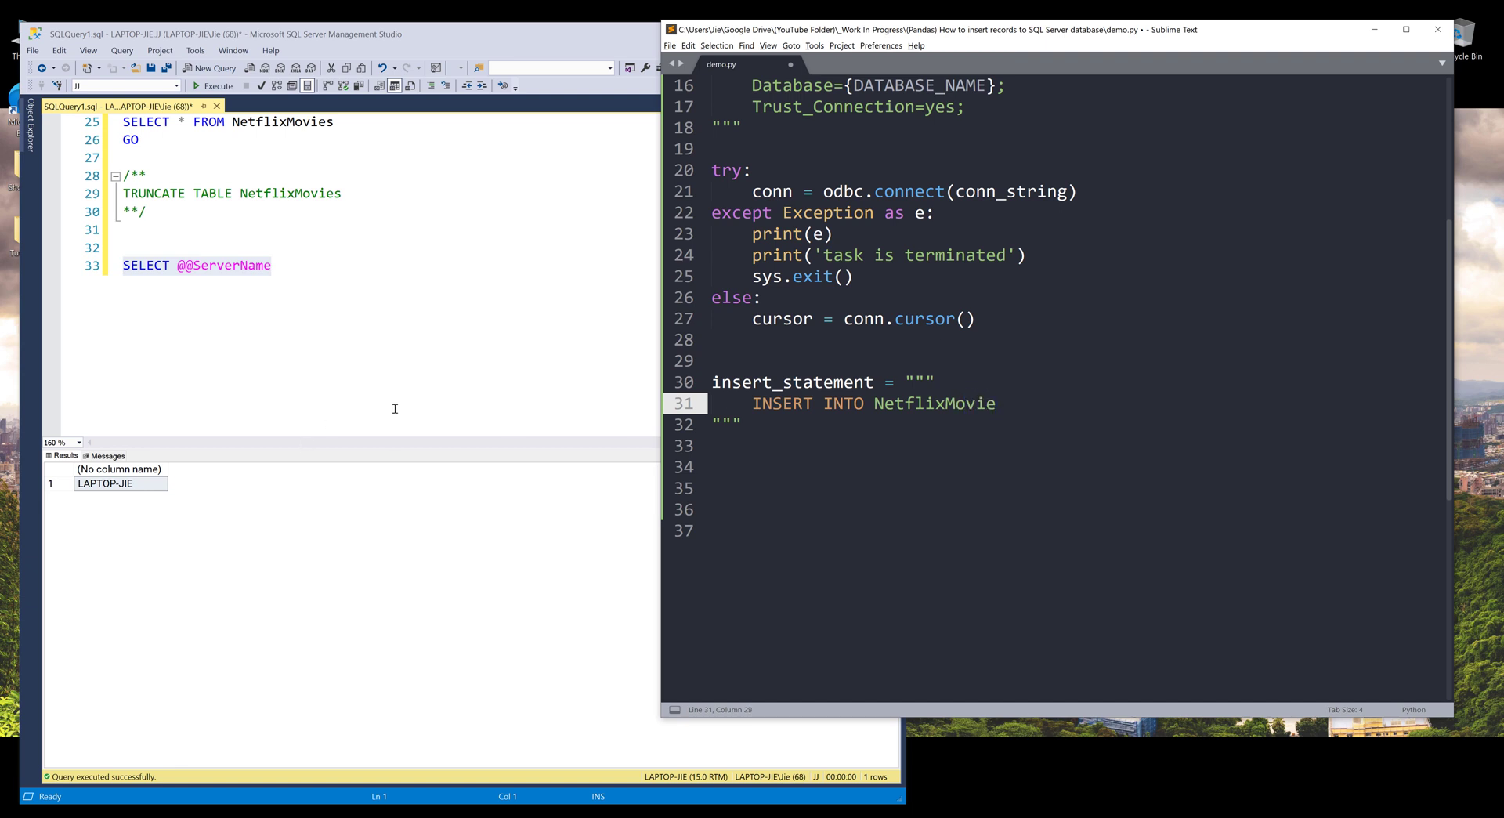
pyautogui.write('s')
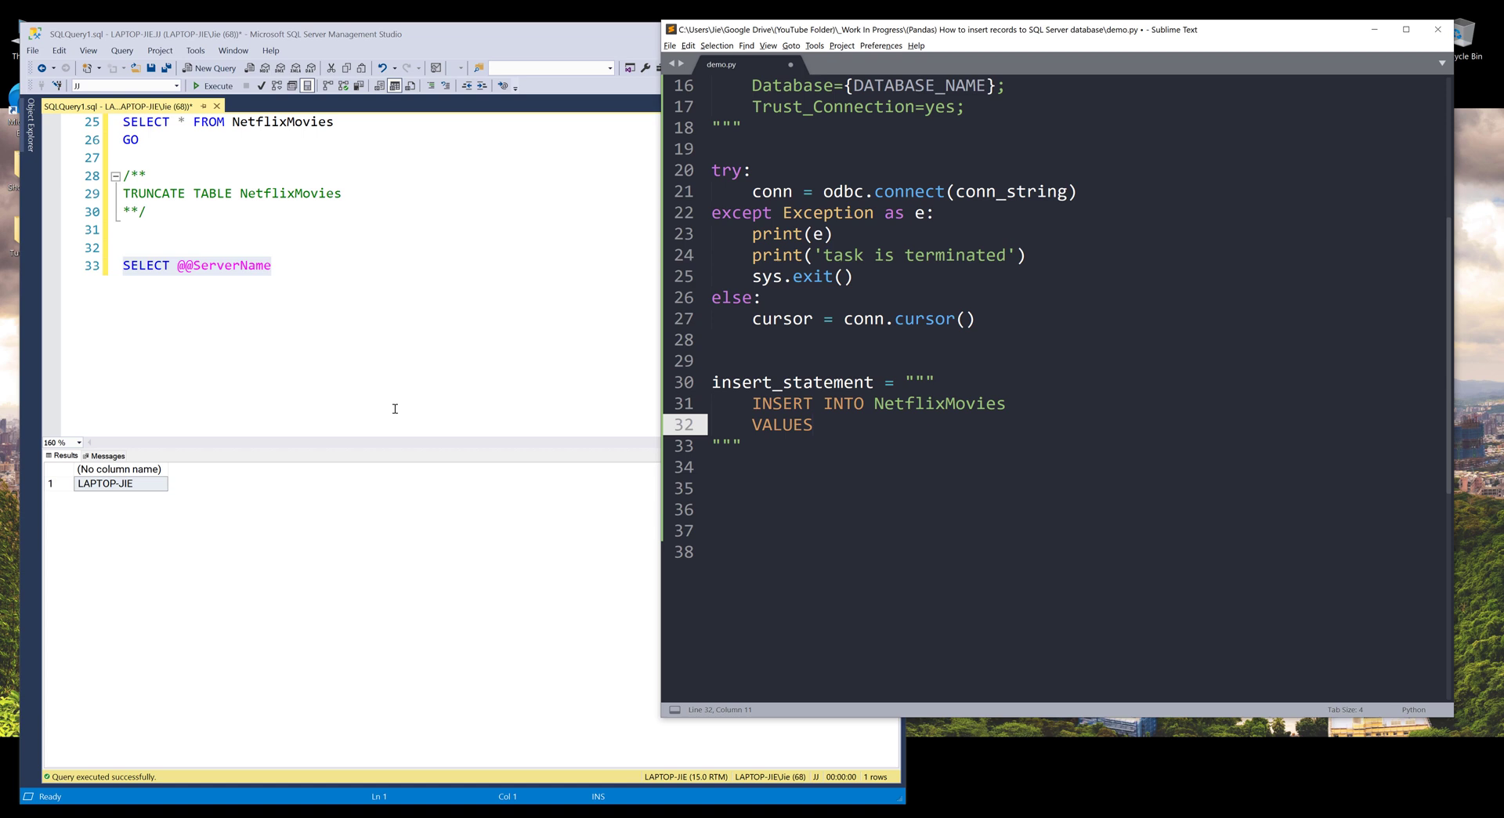
pyautogui.write('()')
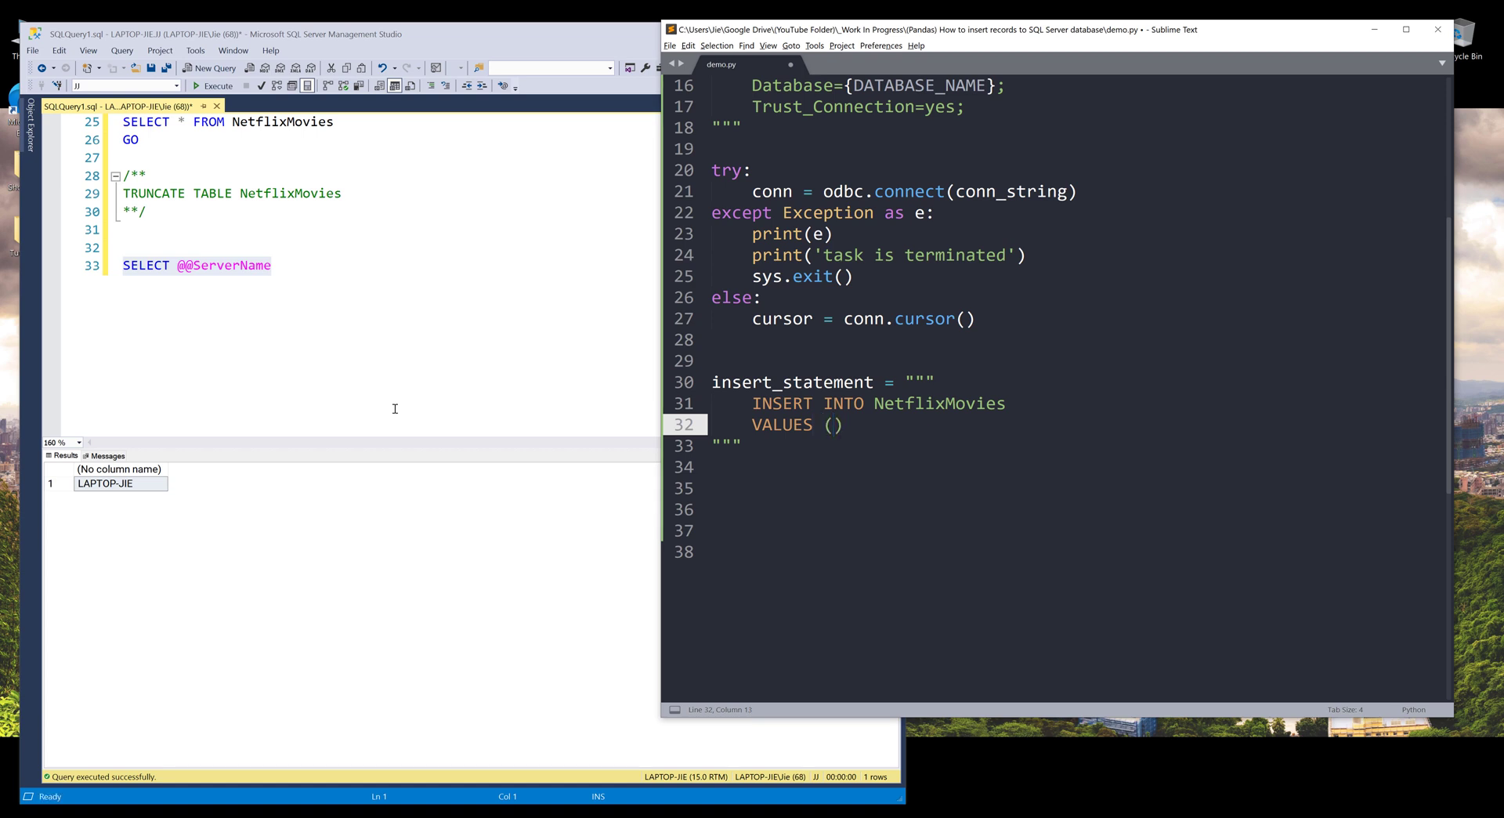
pyautogui.write('?,')
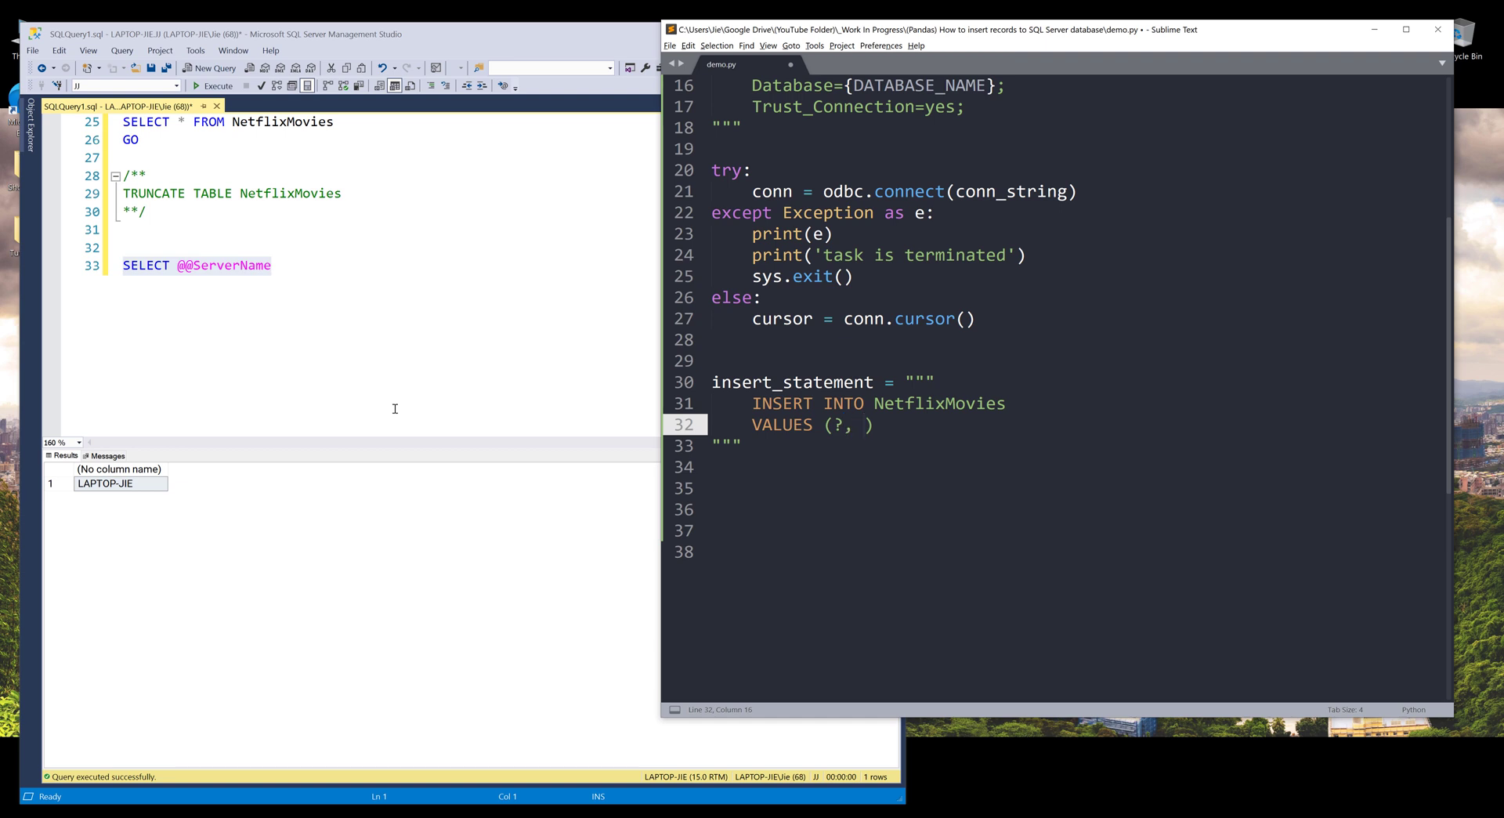
pyautogui.write(',')
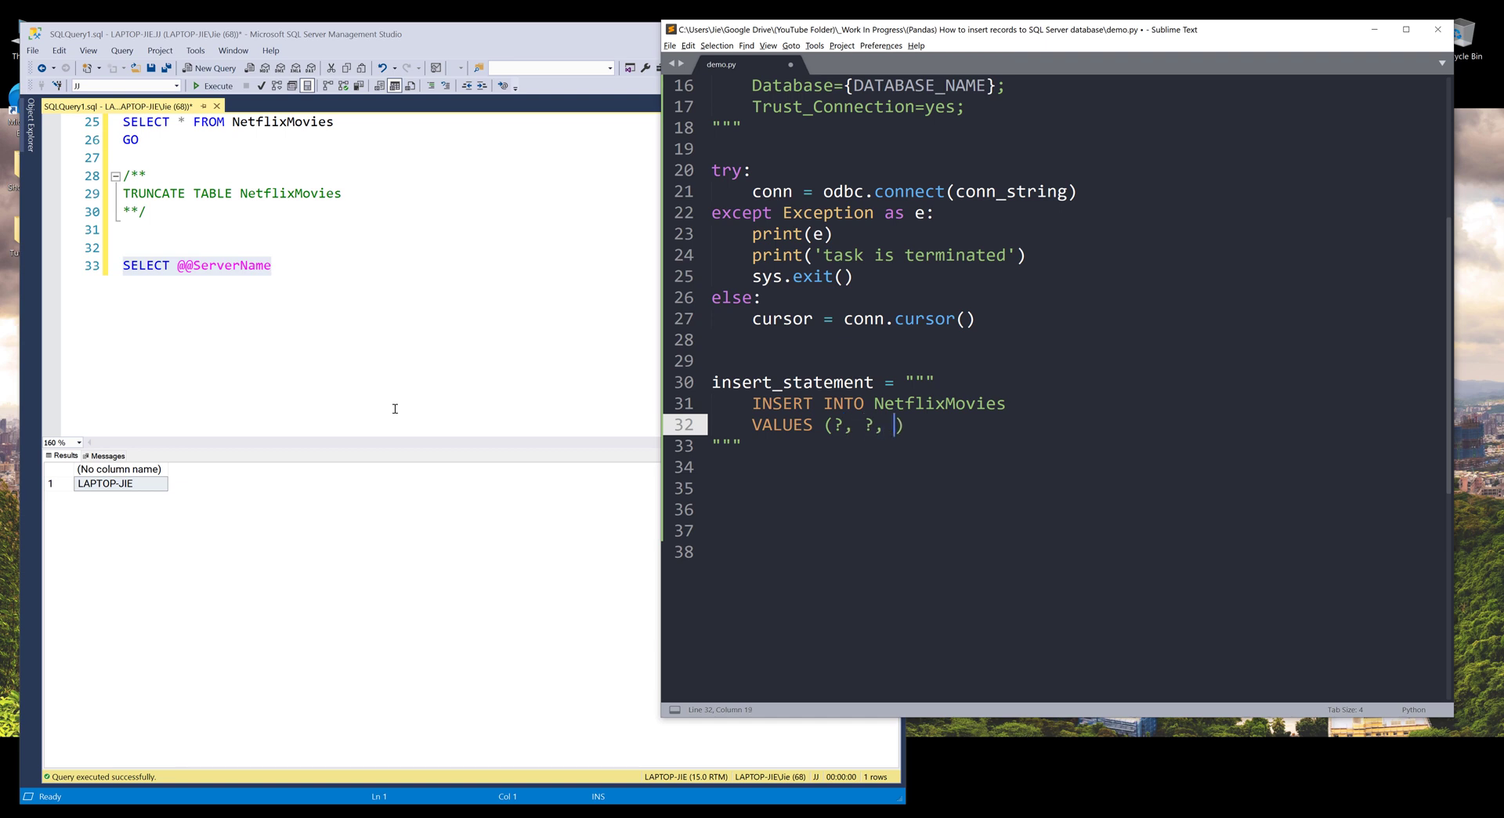
pyautogui.write(')')
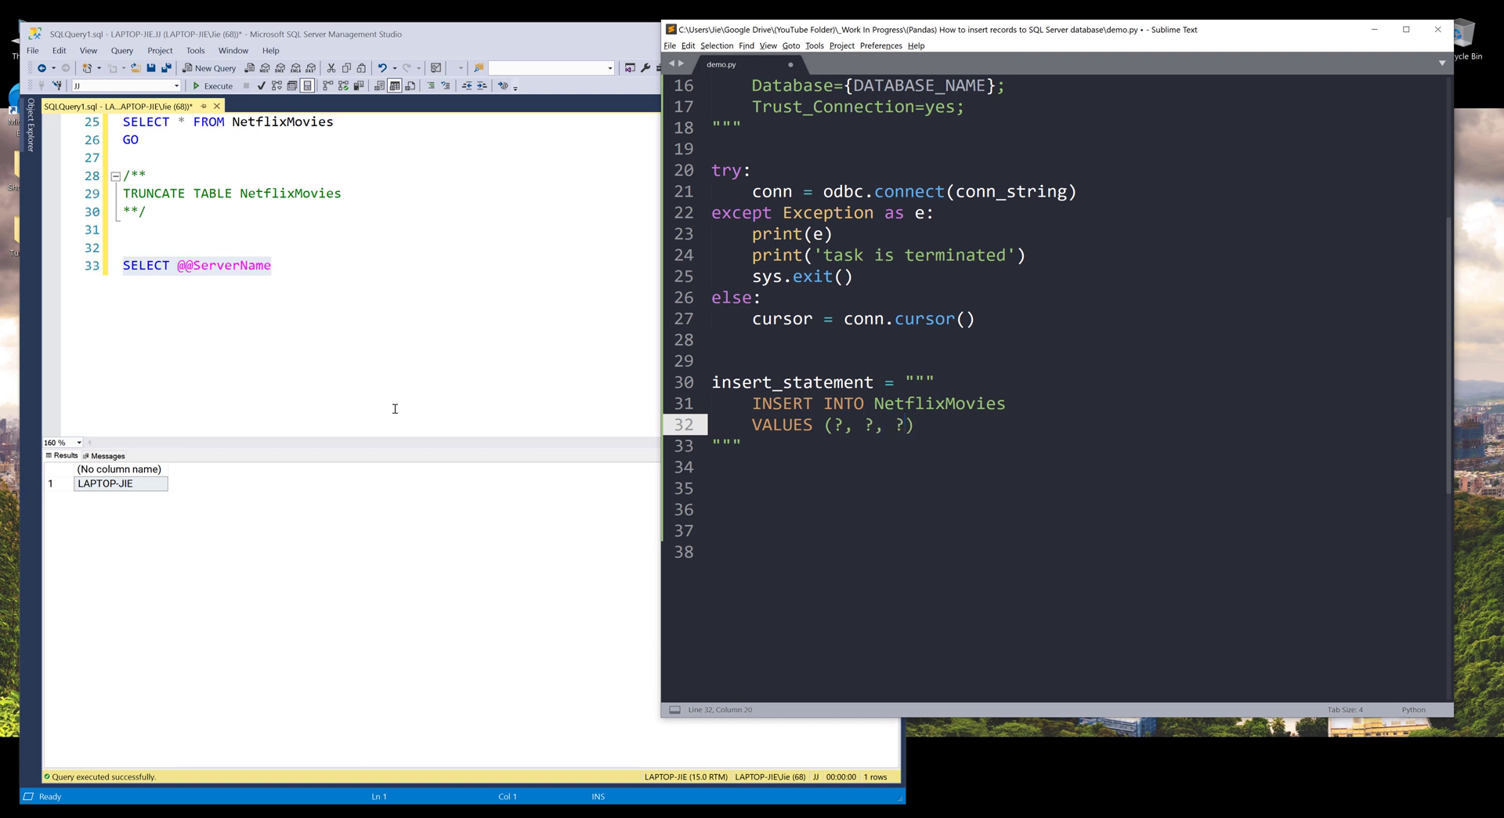
pyautogui.write(', ?')
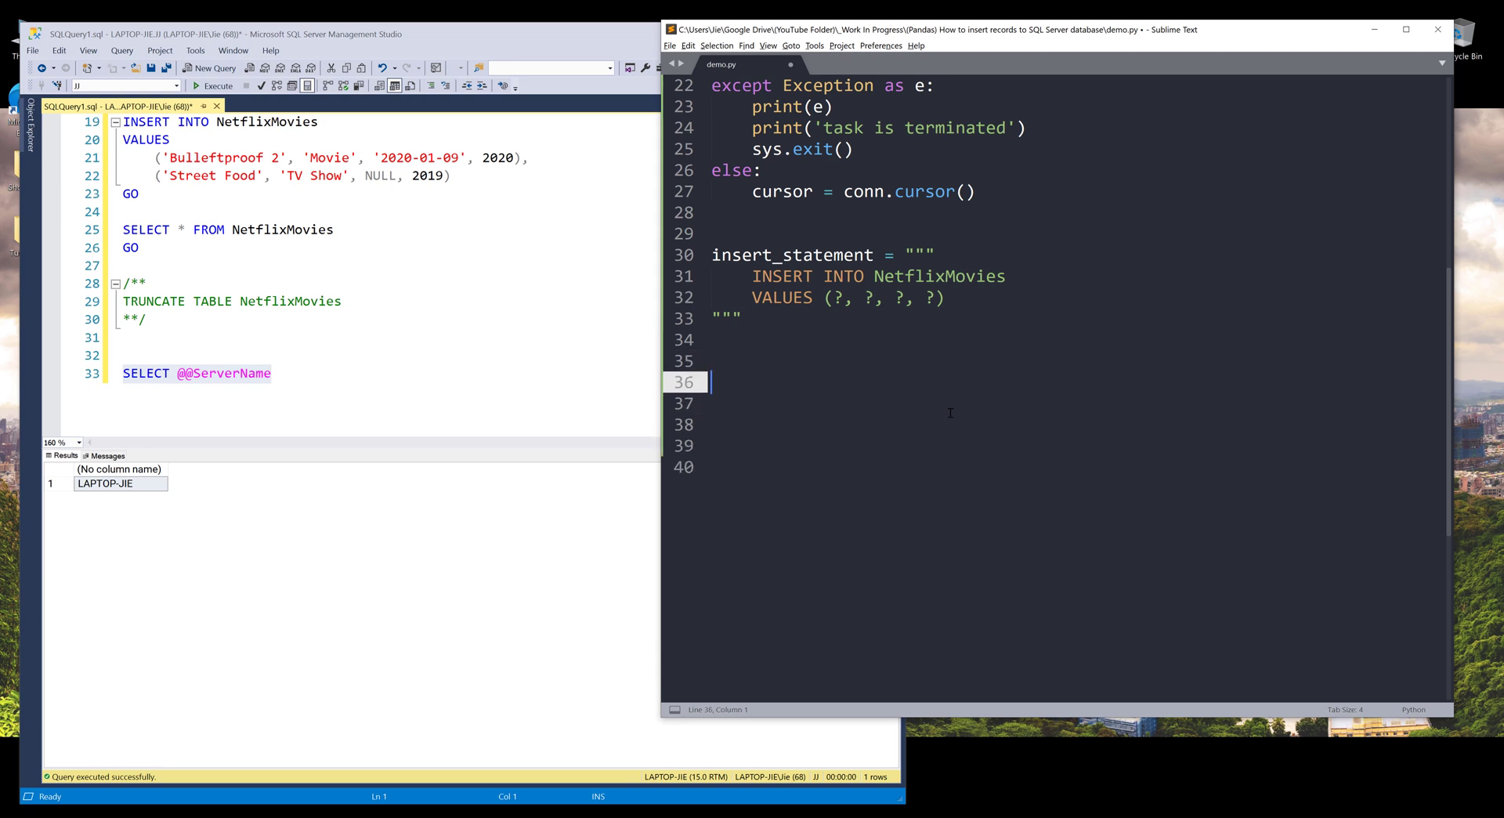
pyautogui.write('try:')
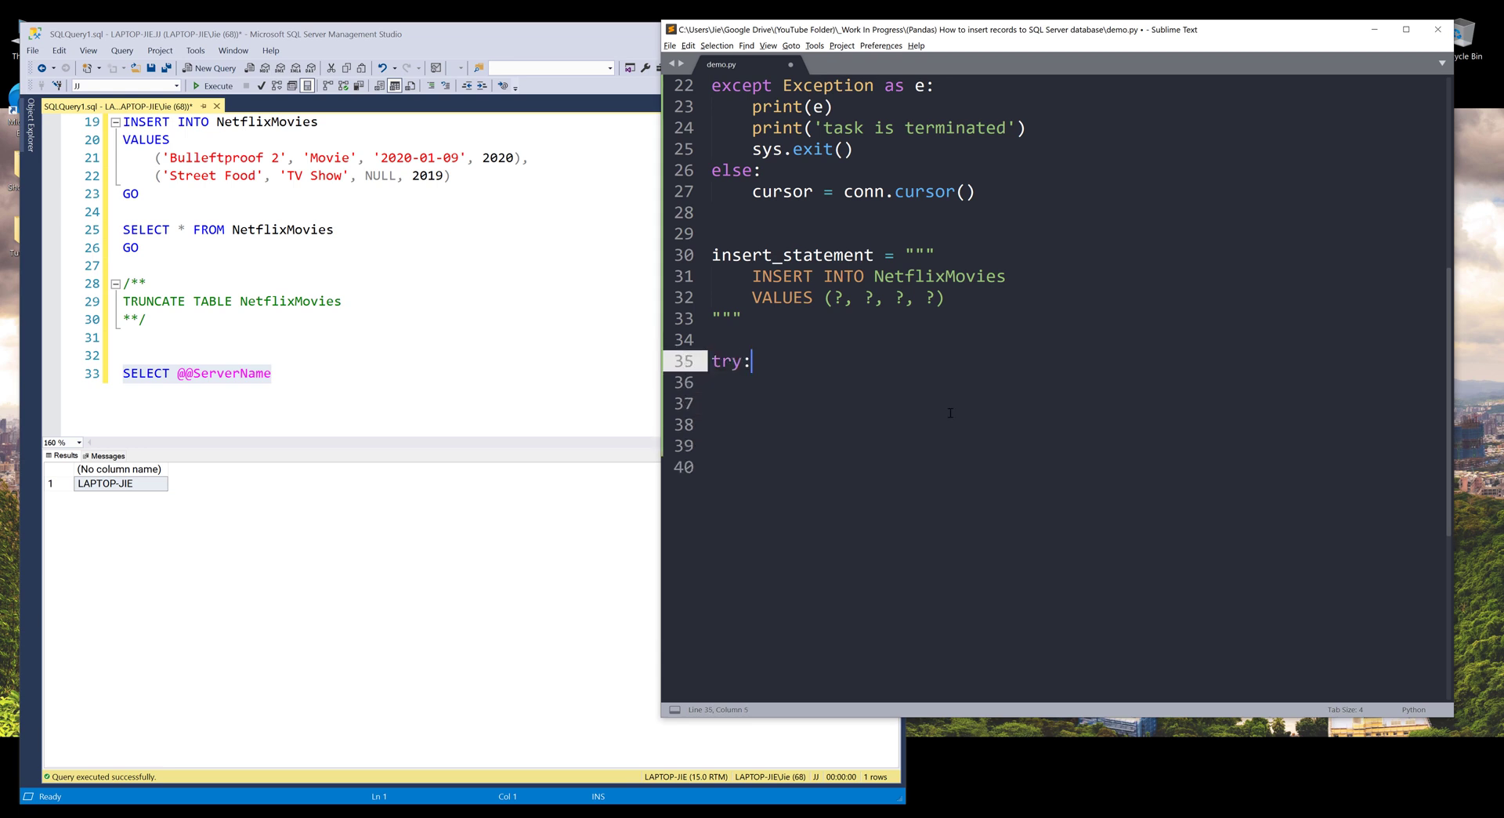
# Write the except Exception as e clause and the for record in records: loop.
pyautogui.press('Enter')
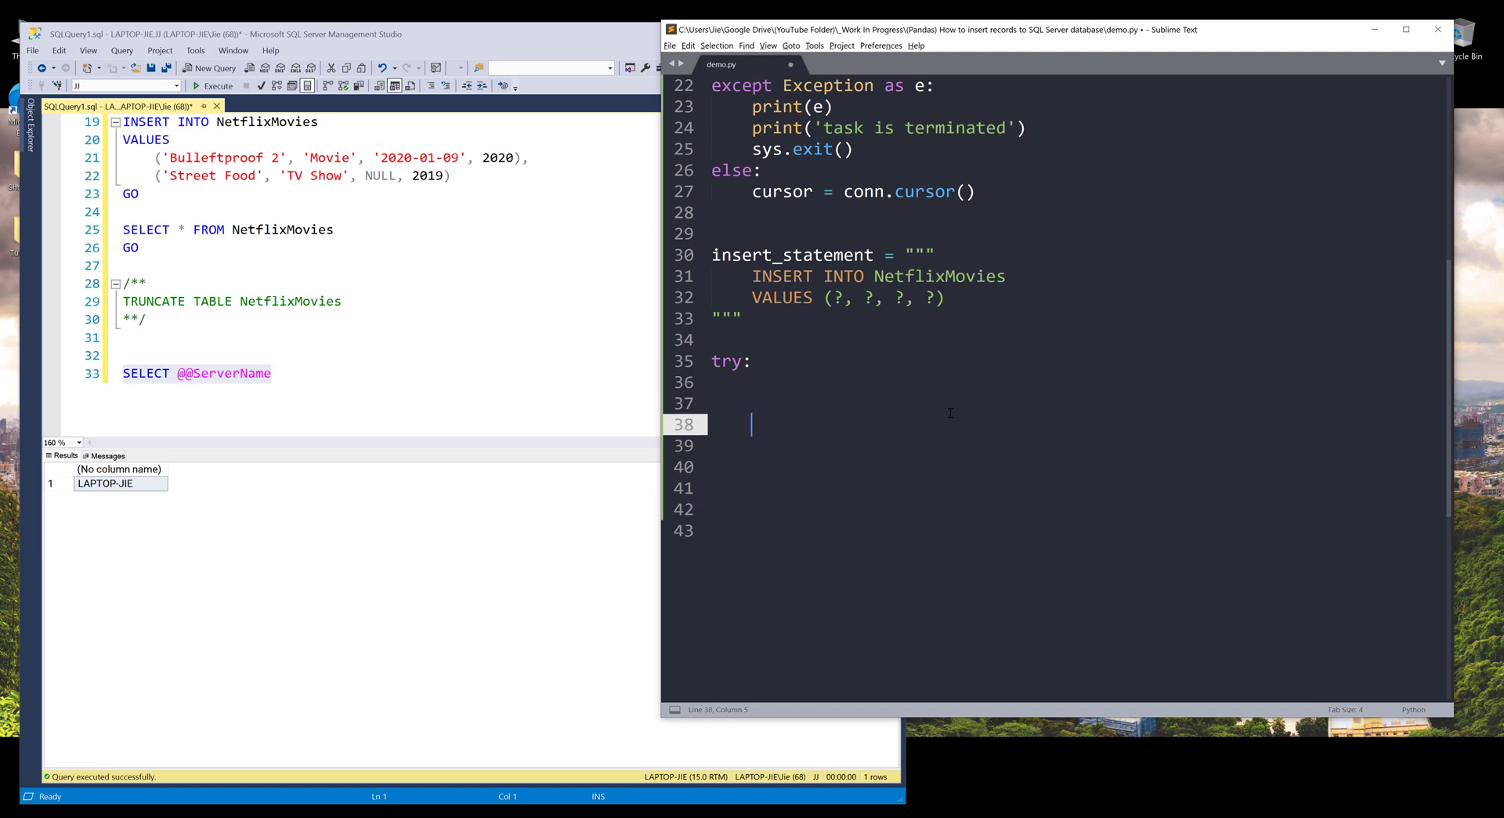
pyautogui.write('except')
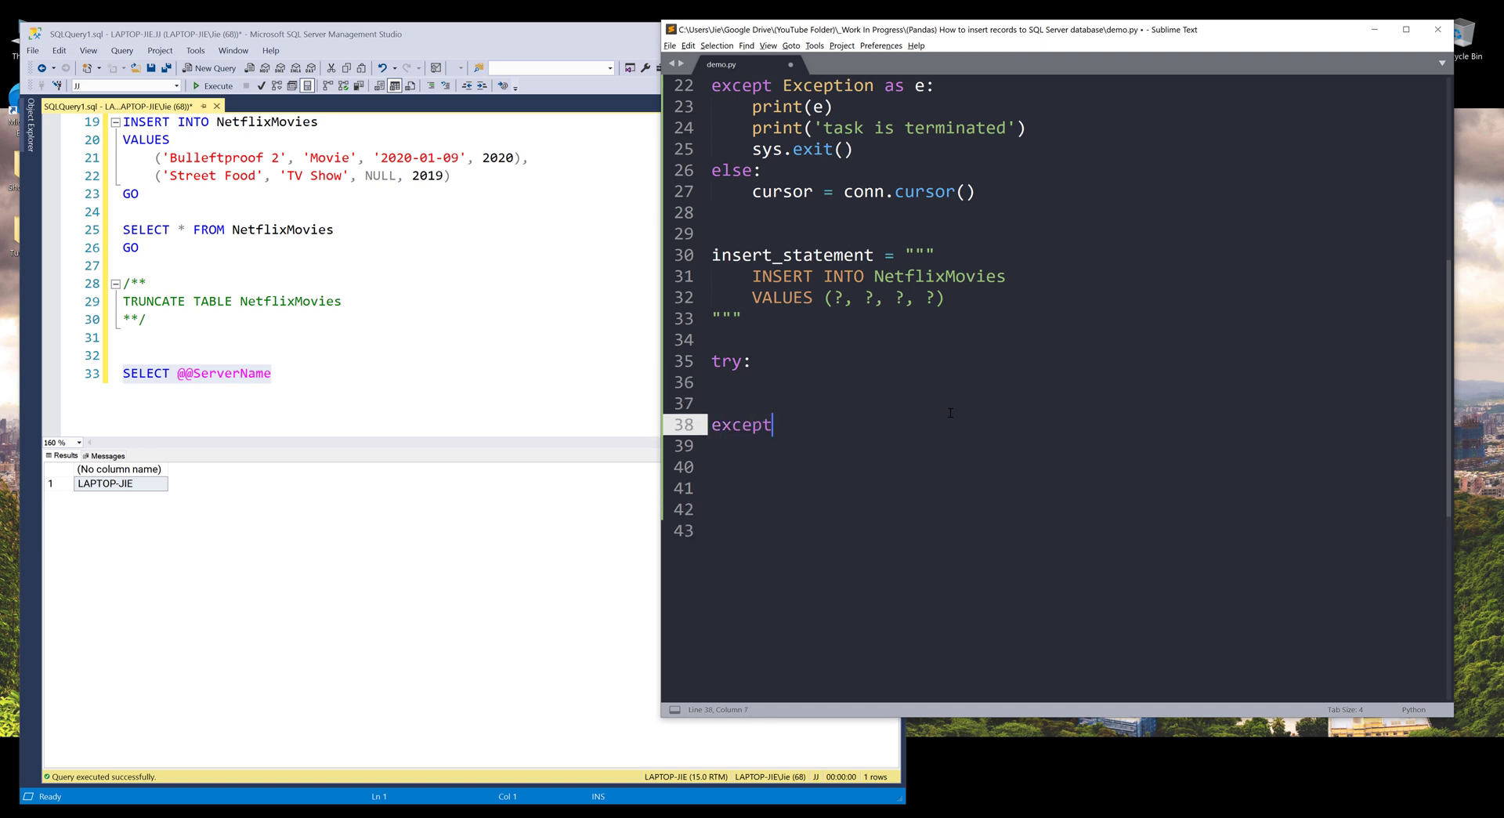
pyautogui.write('Exception as')
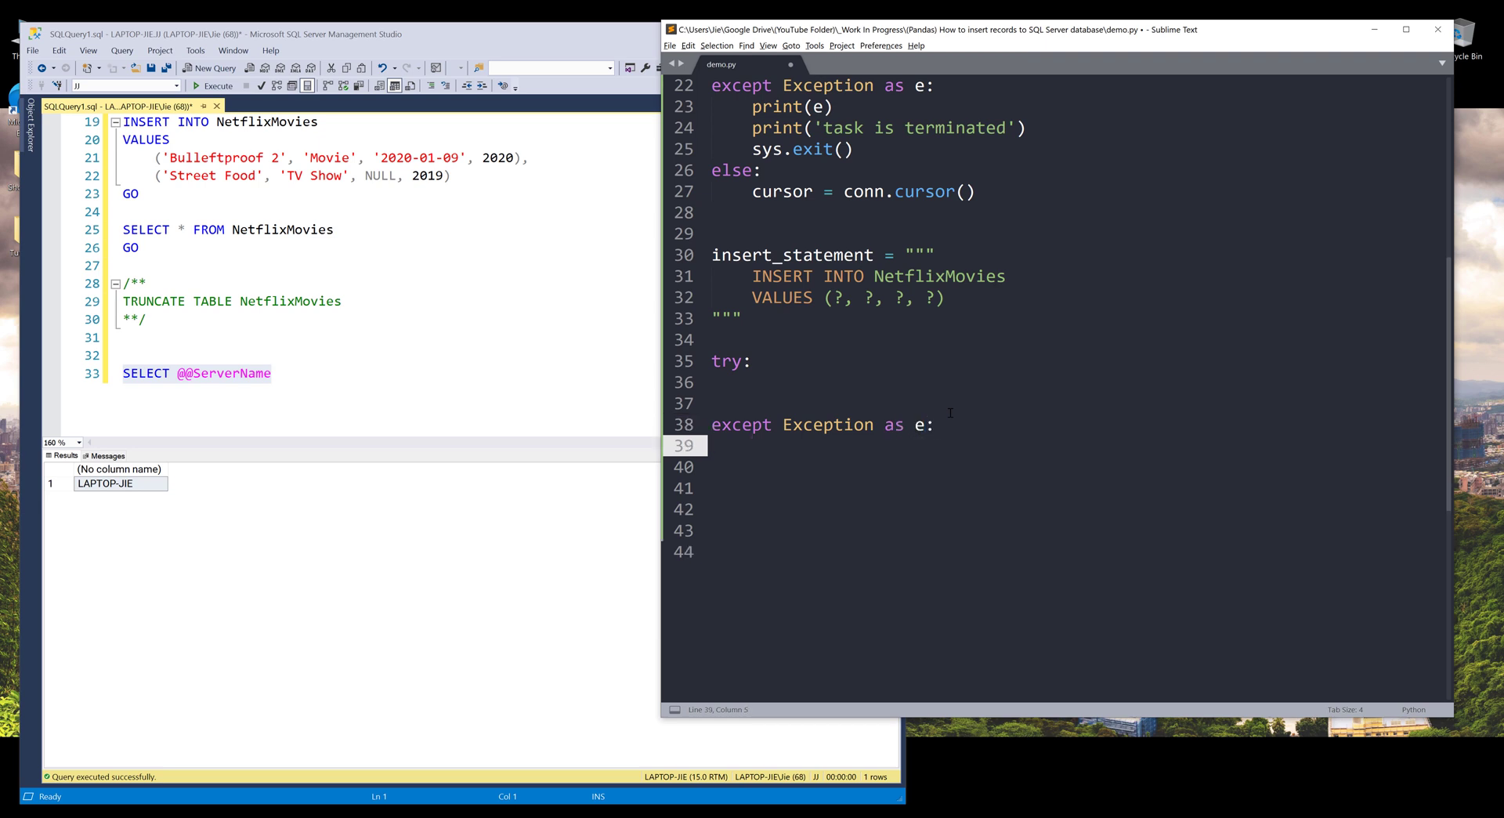
pyautogui.write('else')
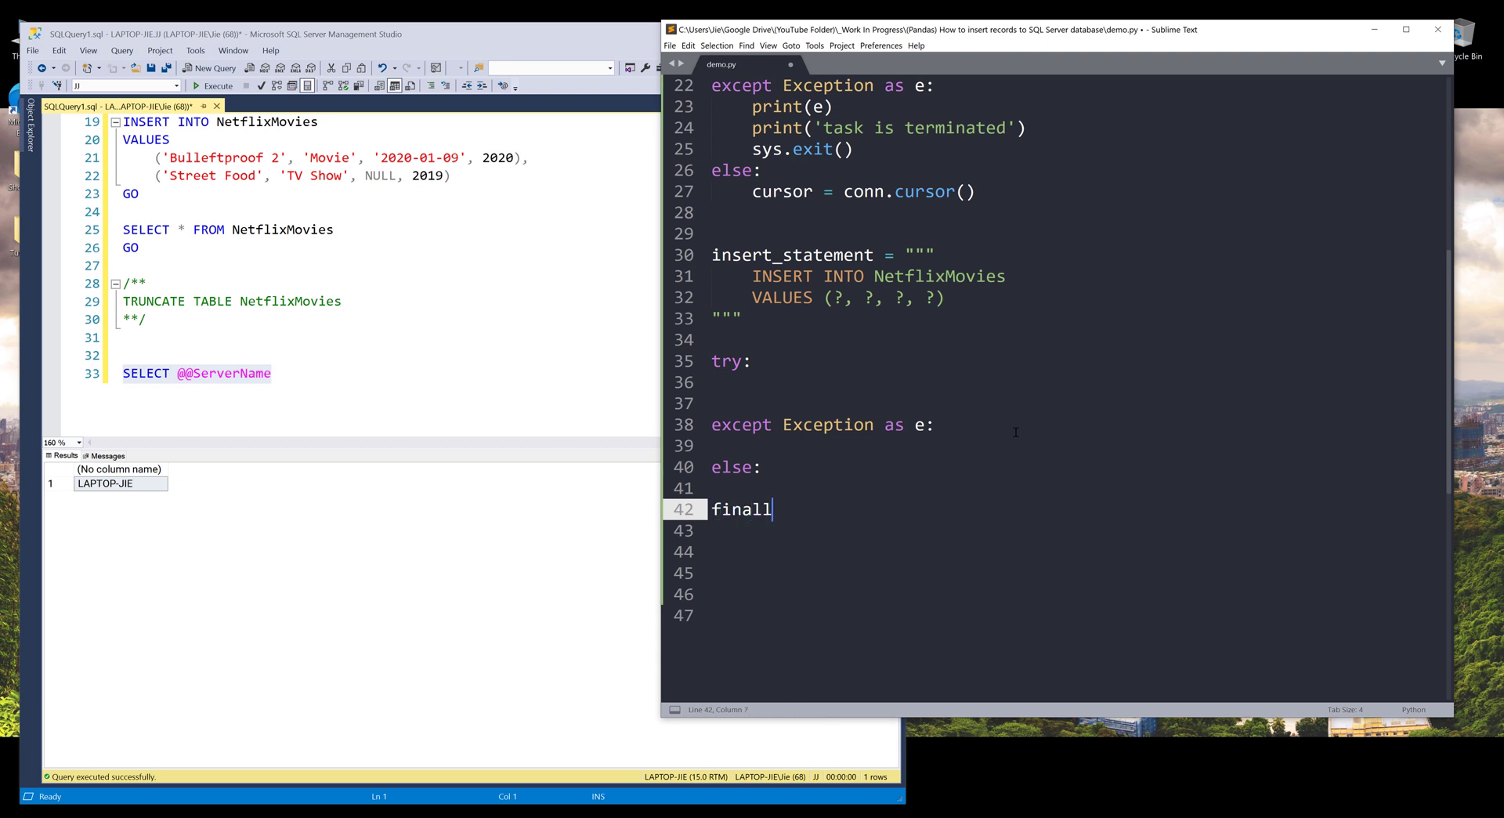
pyautogui.write(':')
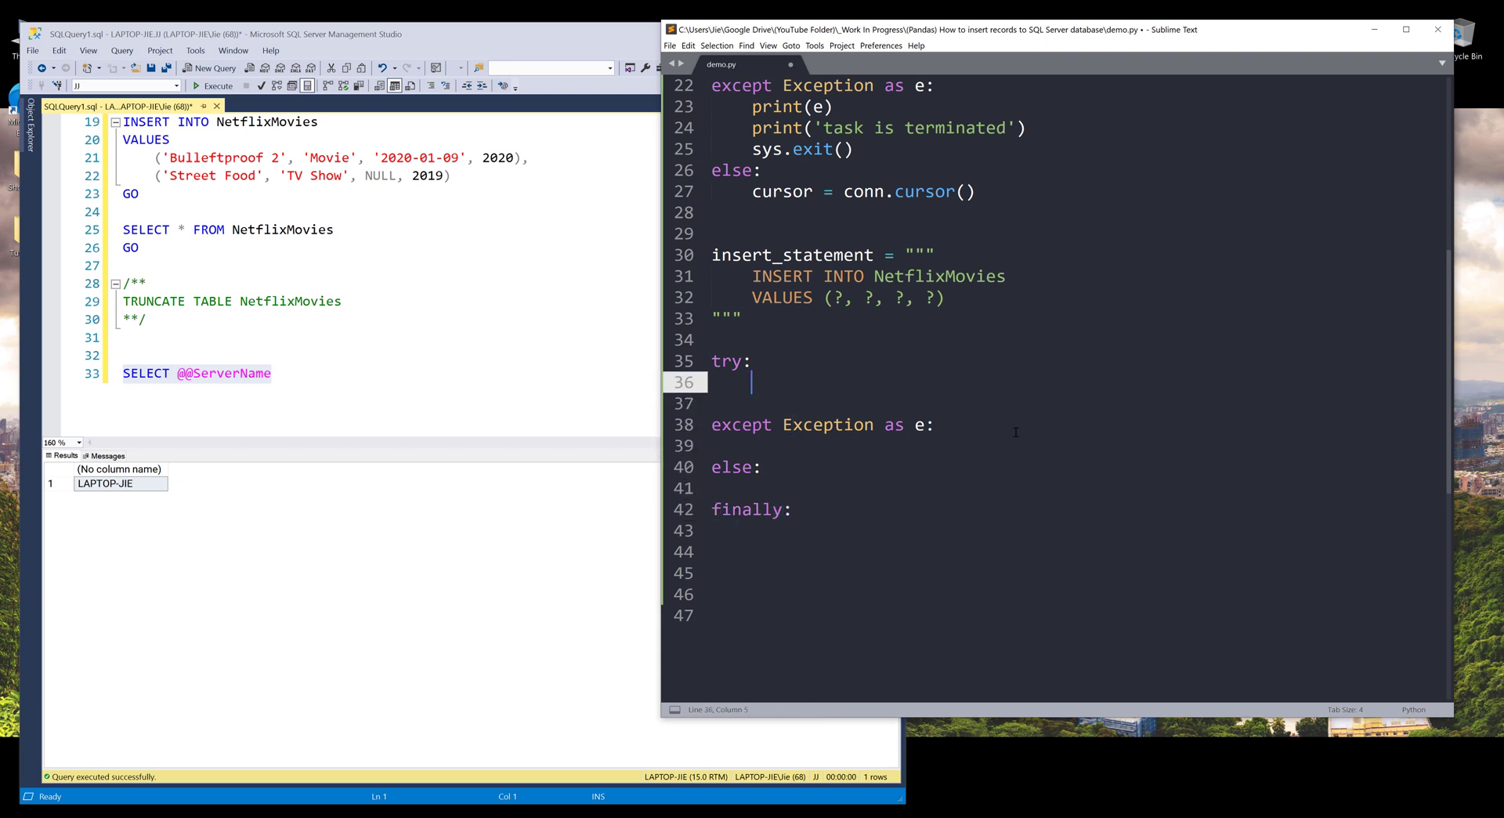
pyautogui.write('for r')
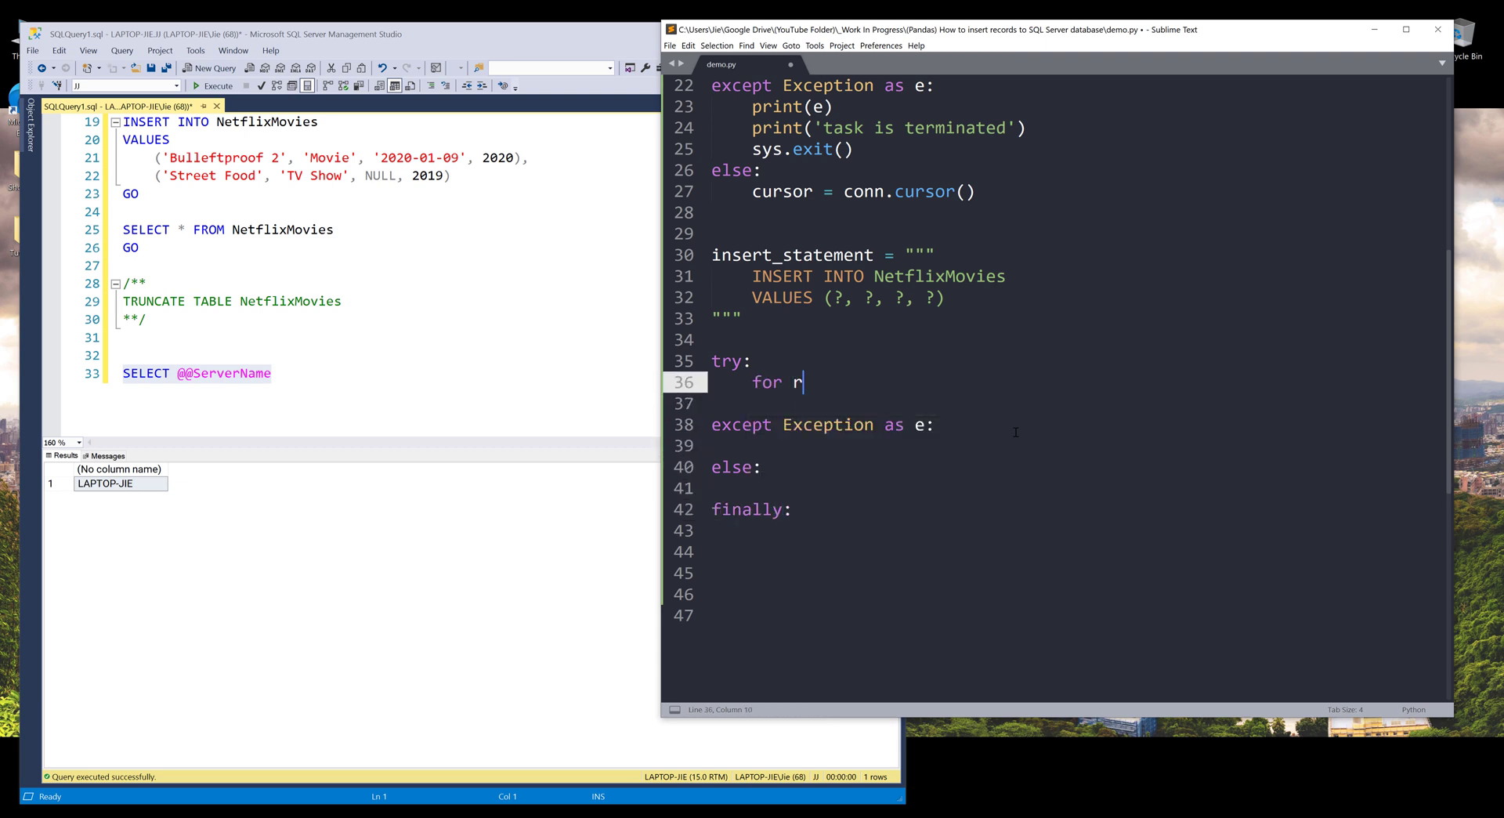
pyautogui.write('ecord')
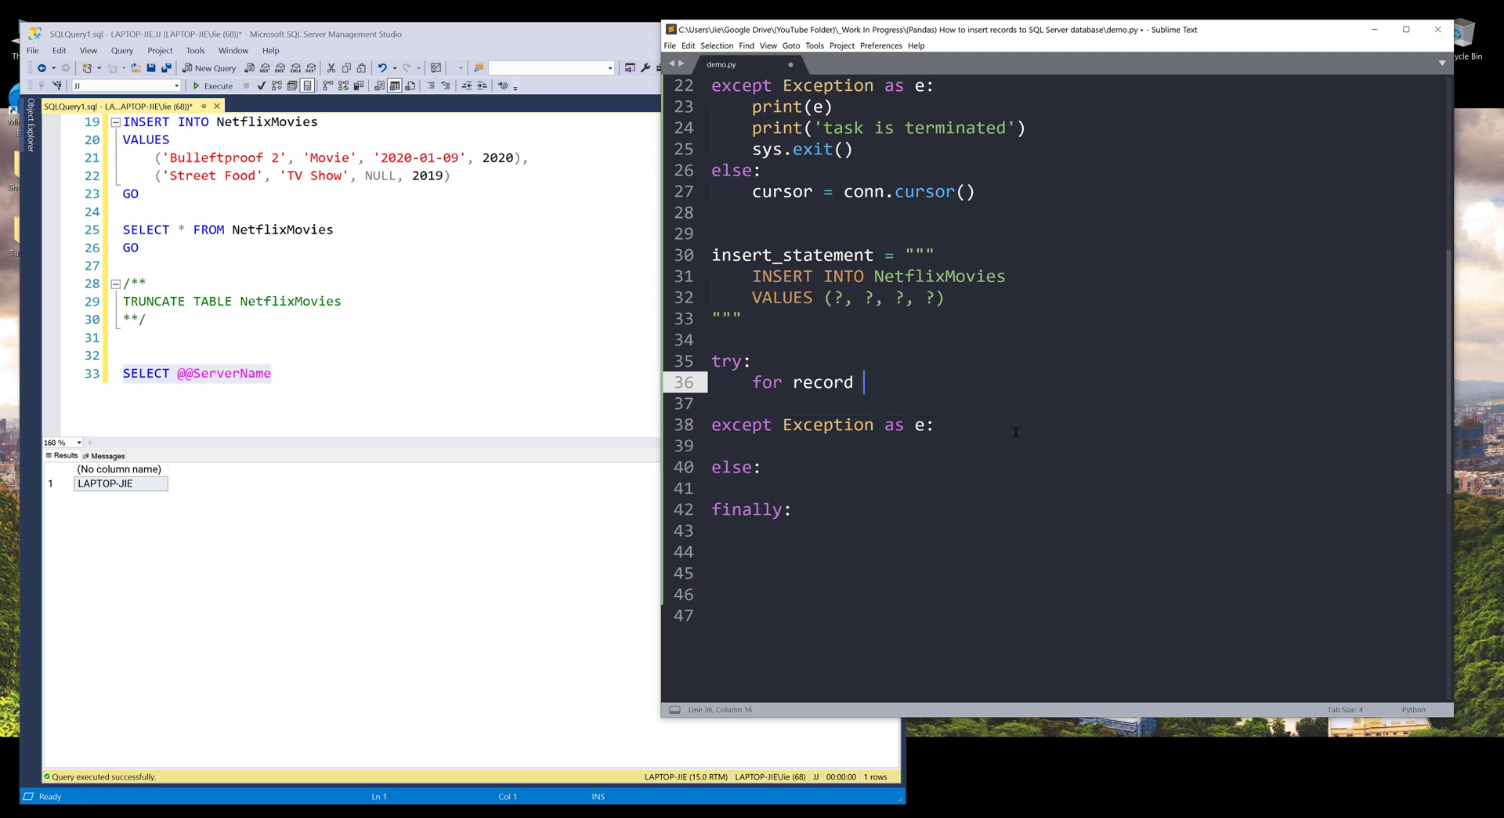
pyautogui.scroll(3)
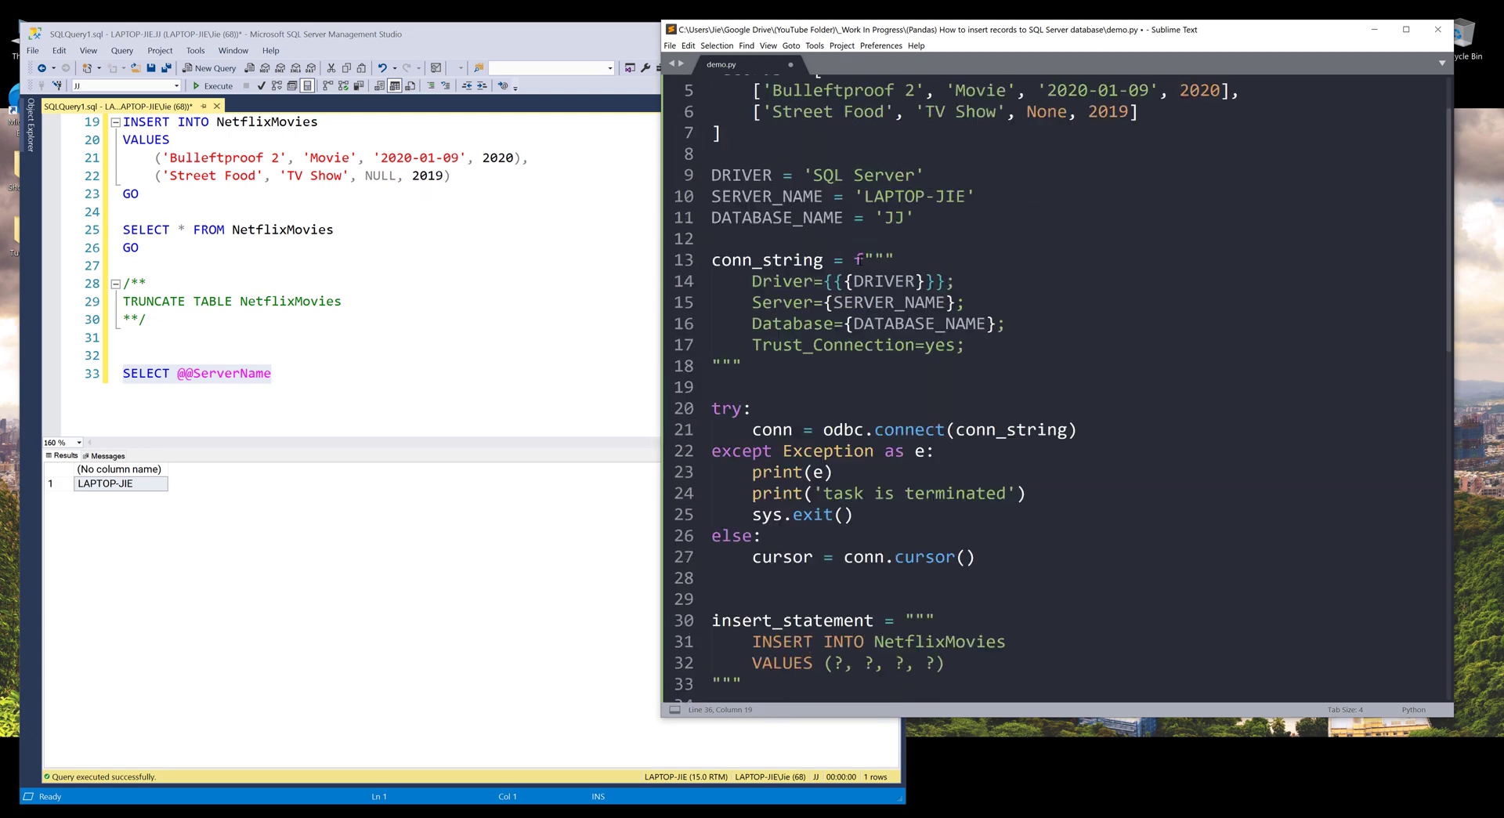
pyautogui.scroll(3)
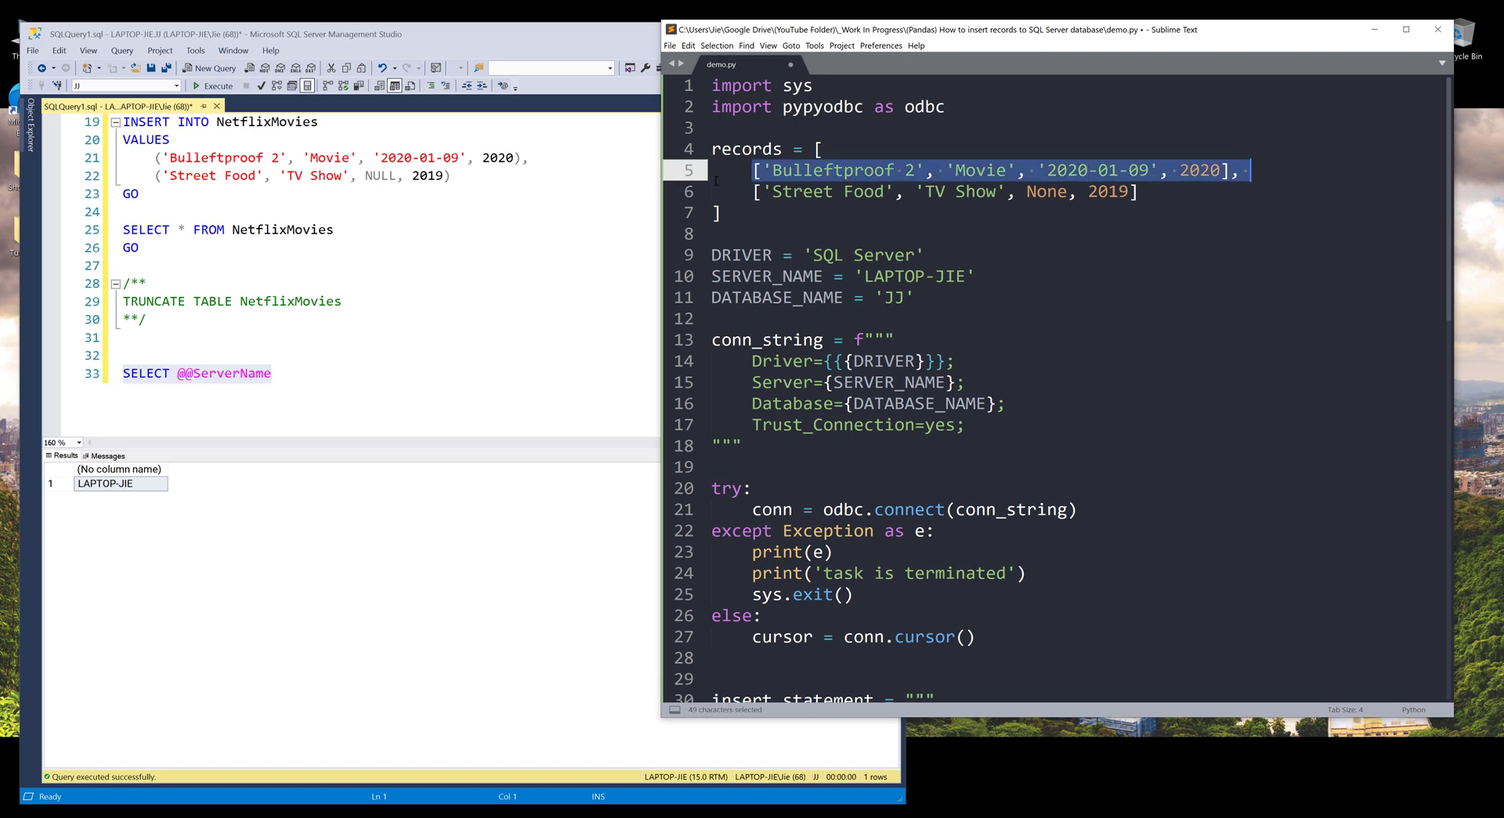
pyautogui.scroll(-3)
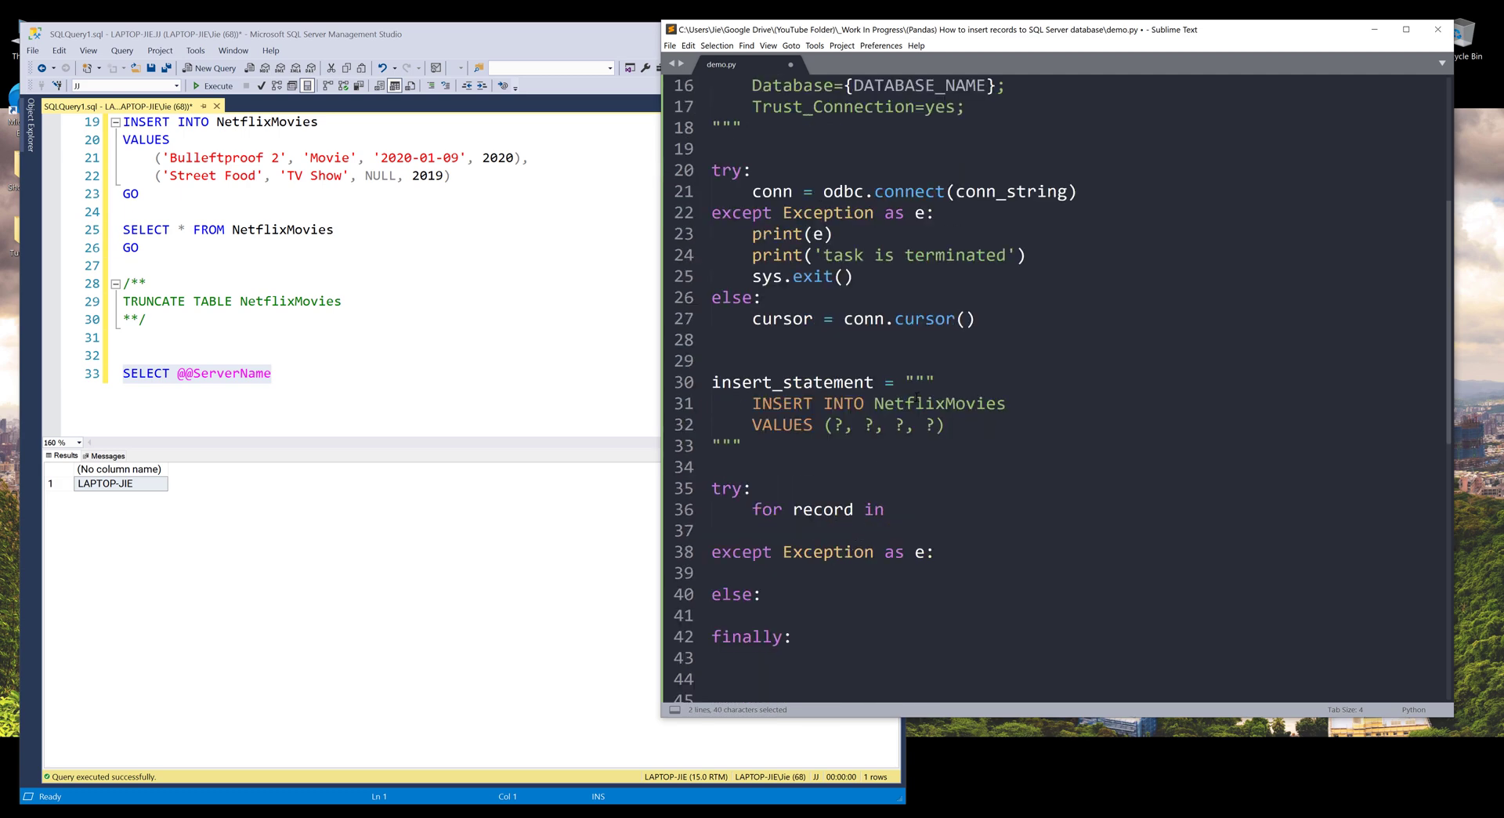
pyautogui.click(892, 318)
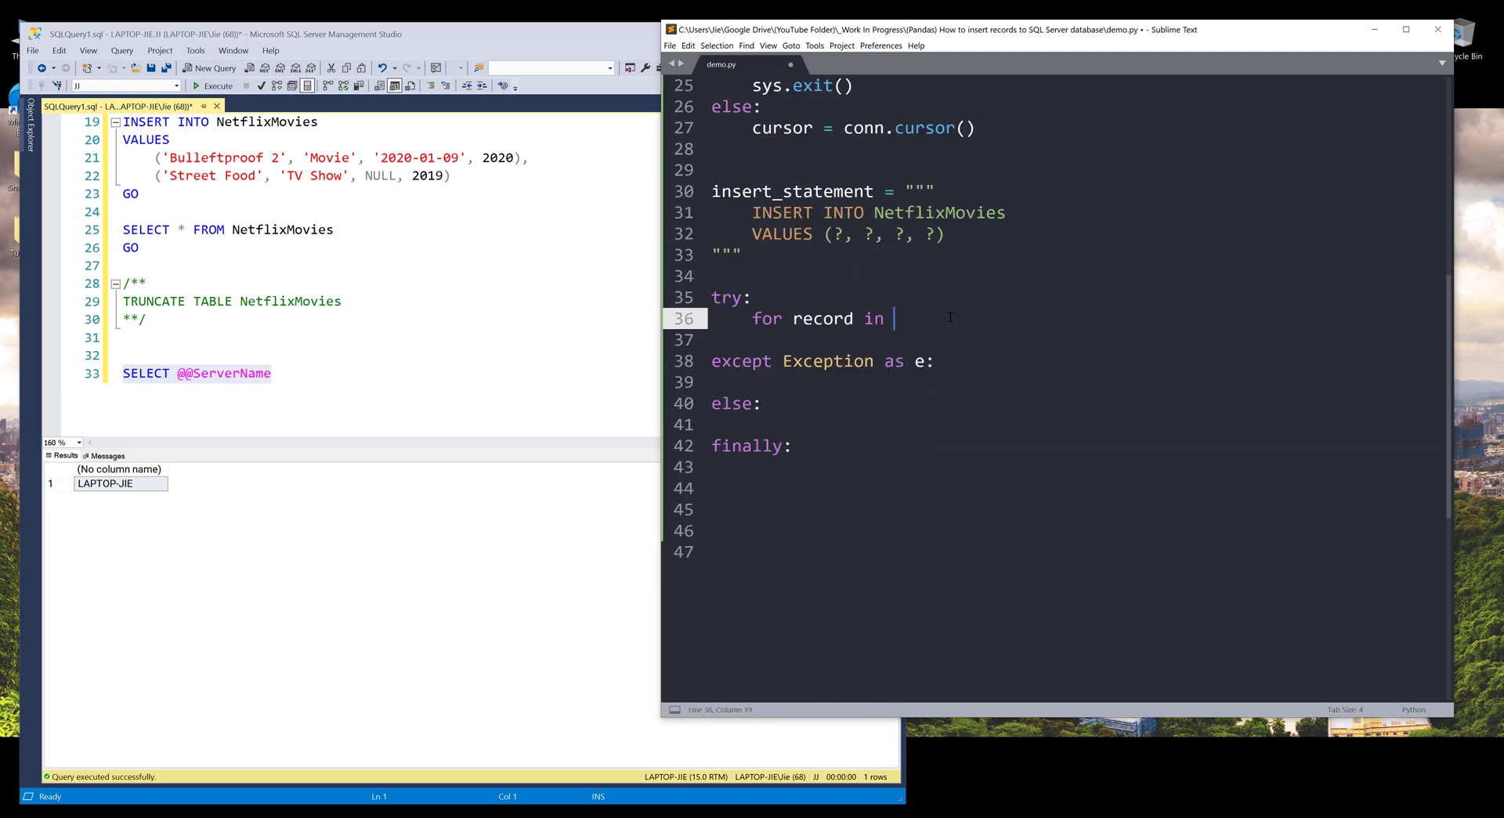
pyautogui.write('records')
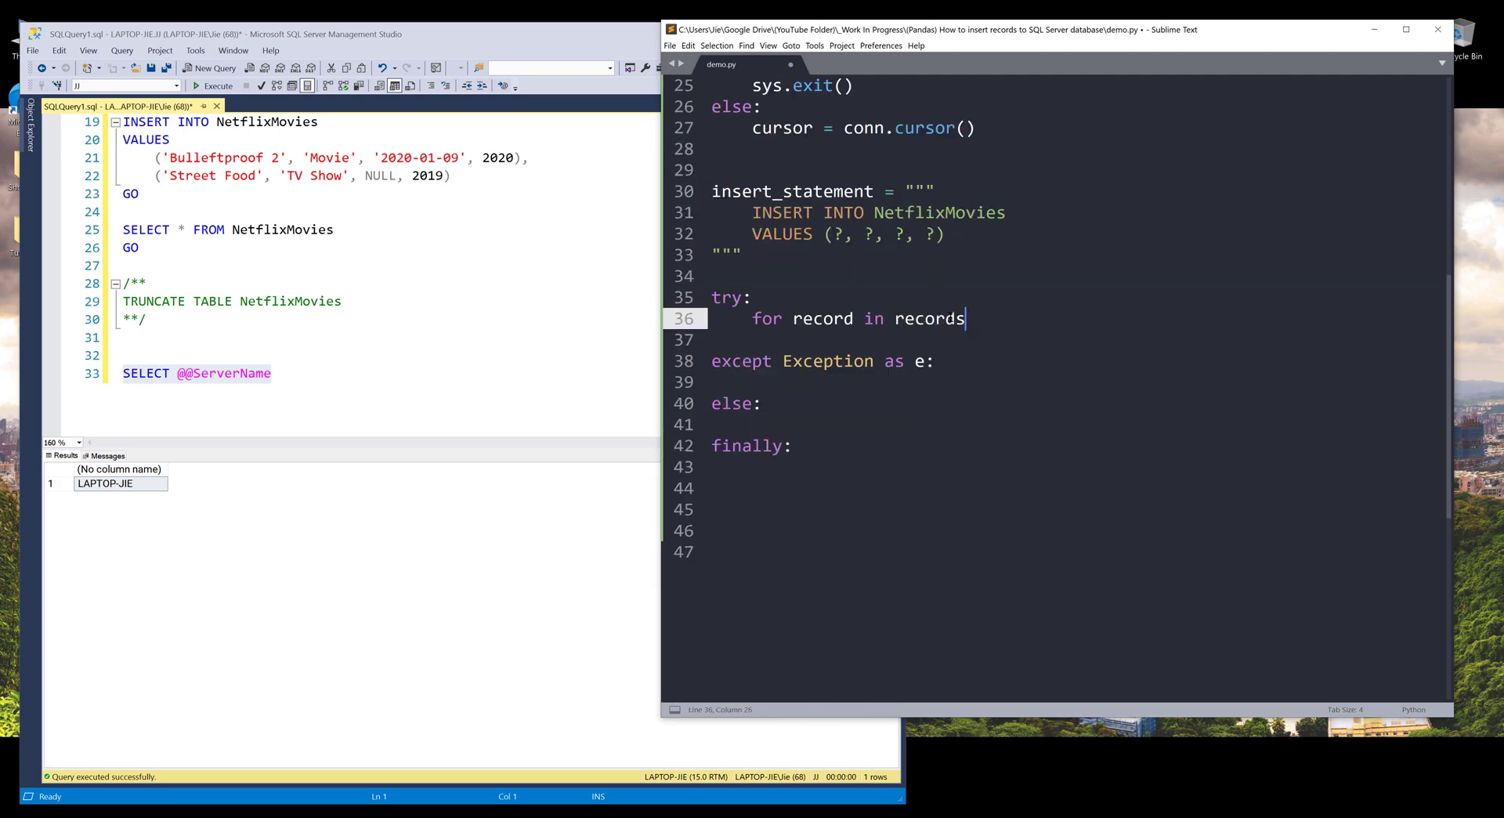
pyautogui.write(':')
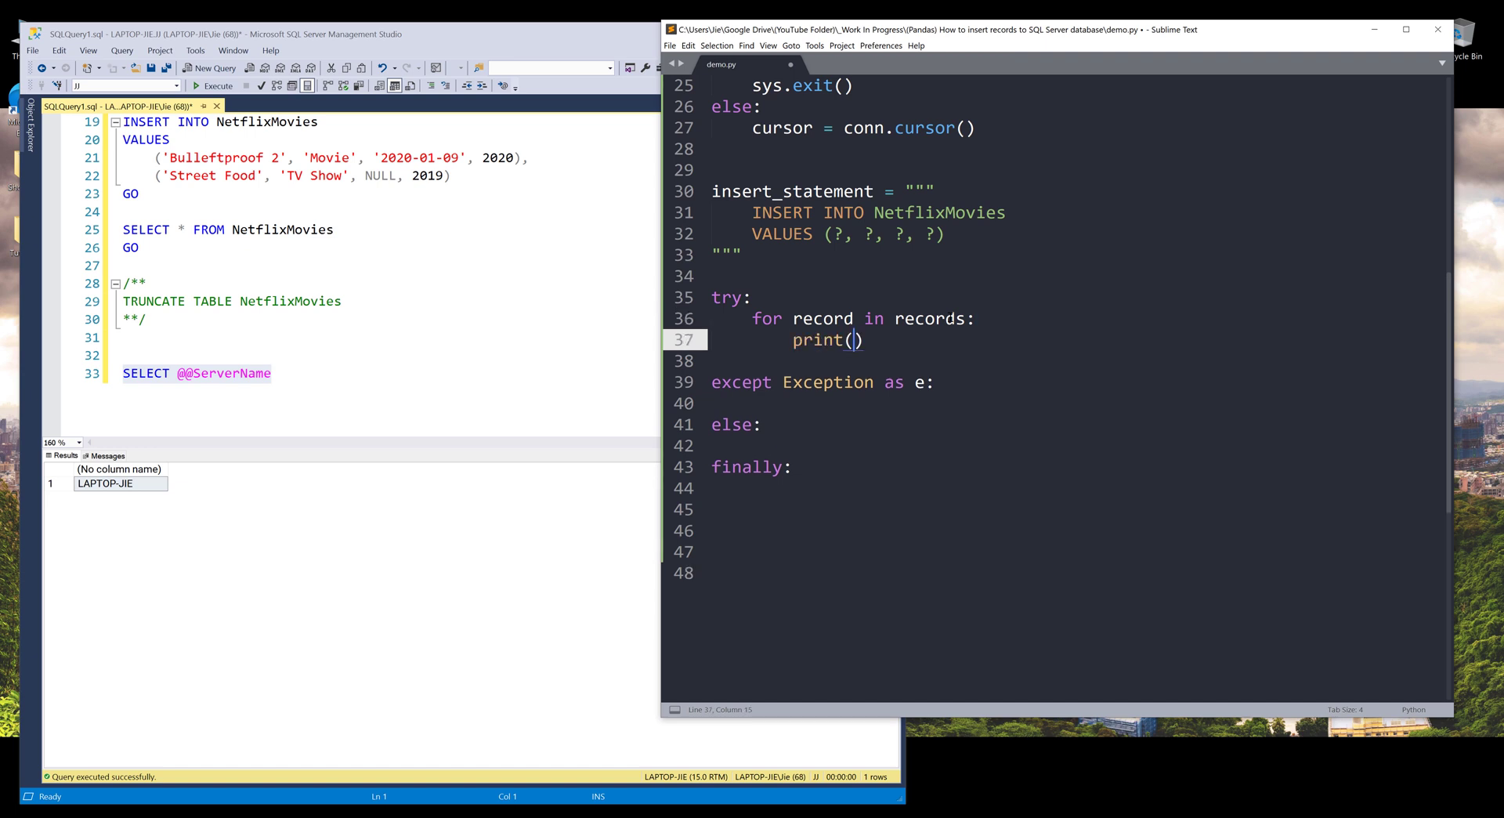
# Add cursor.execute(insert_statement, record) in the loop and cursor.rollback() on failure.
pyautogui.write('record')
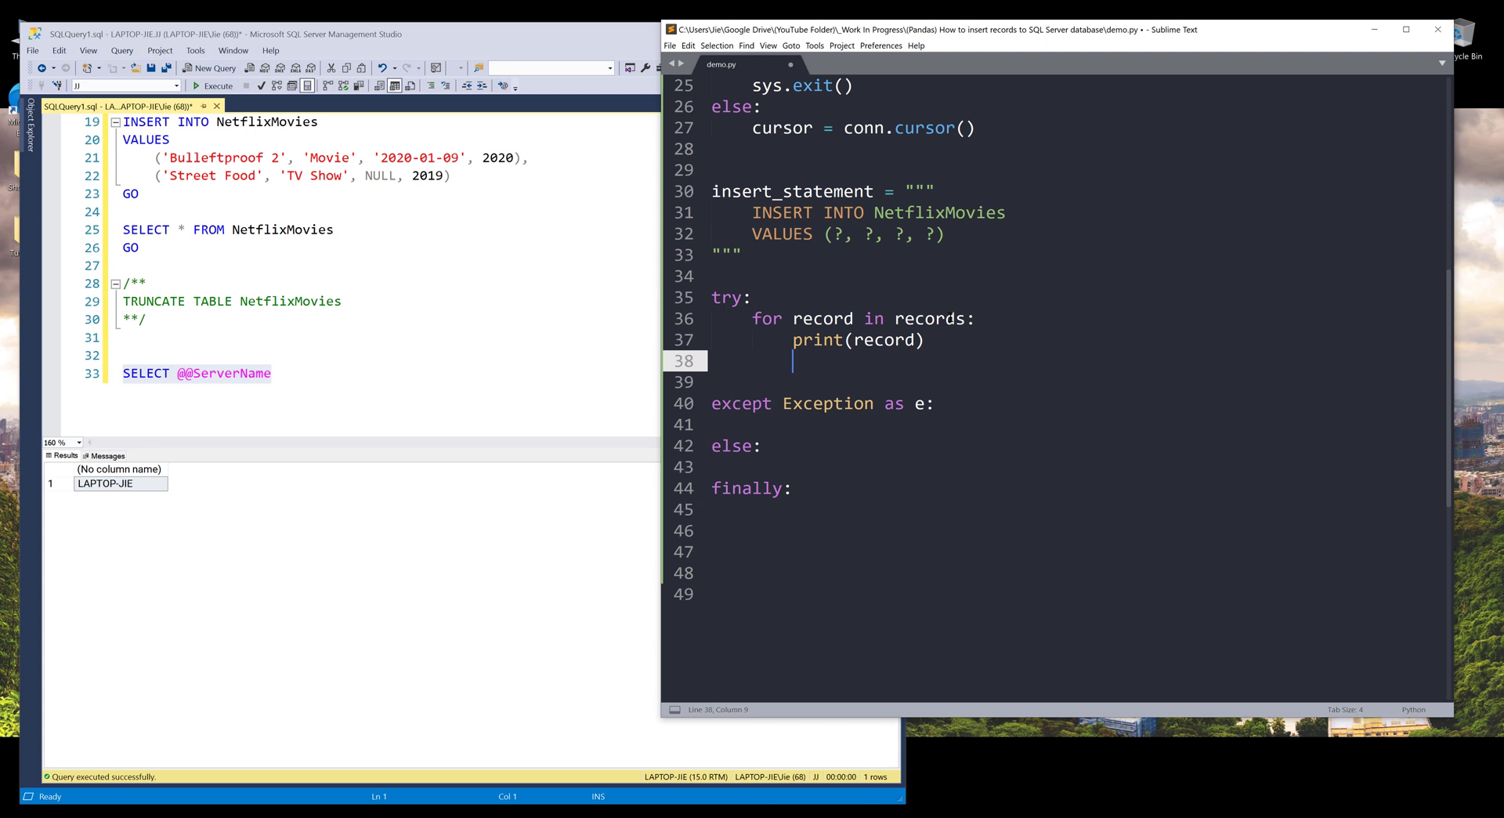
pyautogui.write('cursor.')
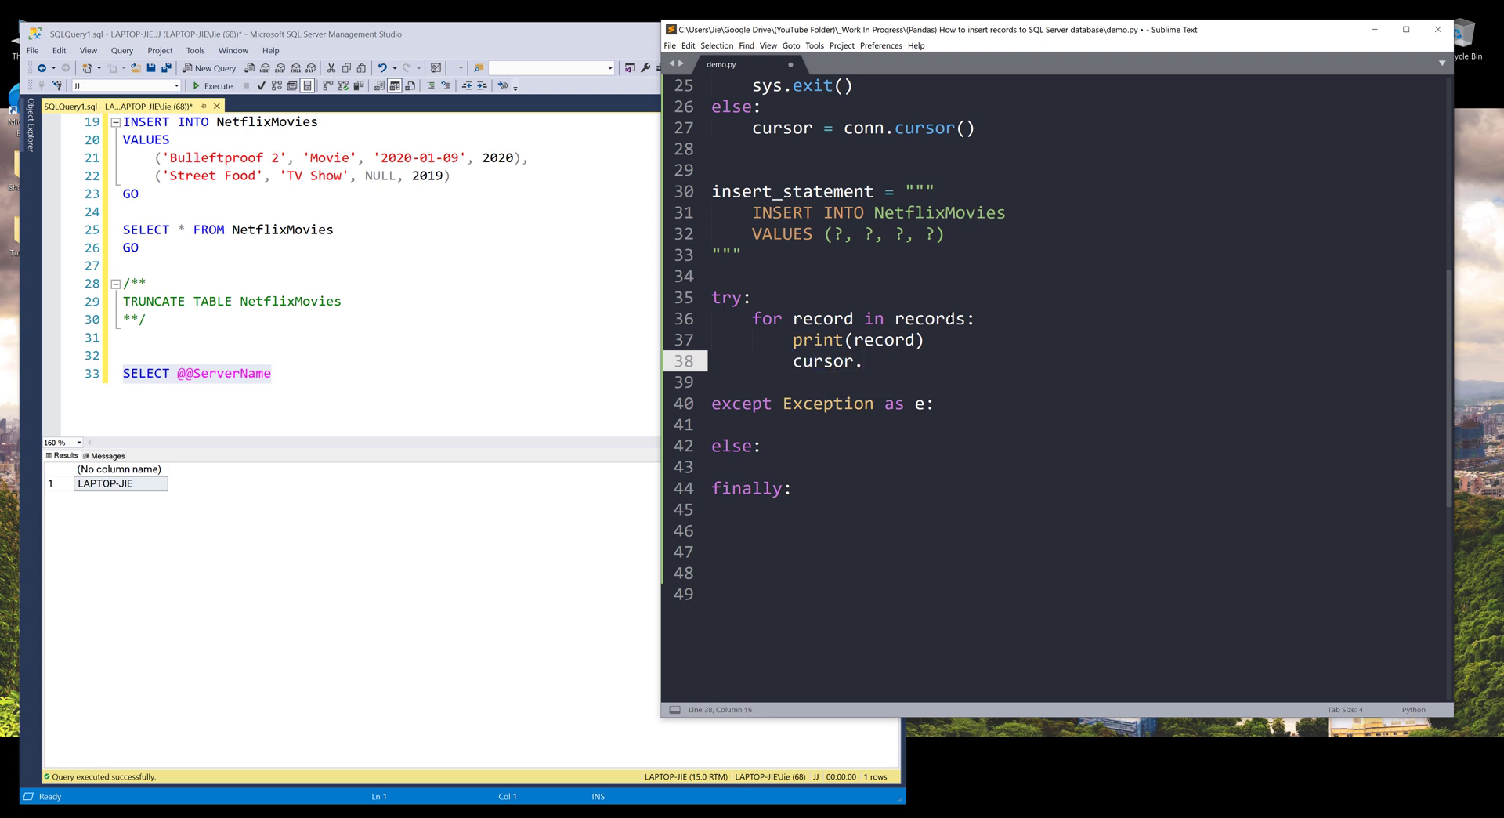
pyautogui.write('ex')
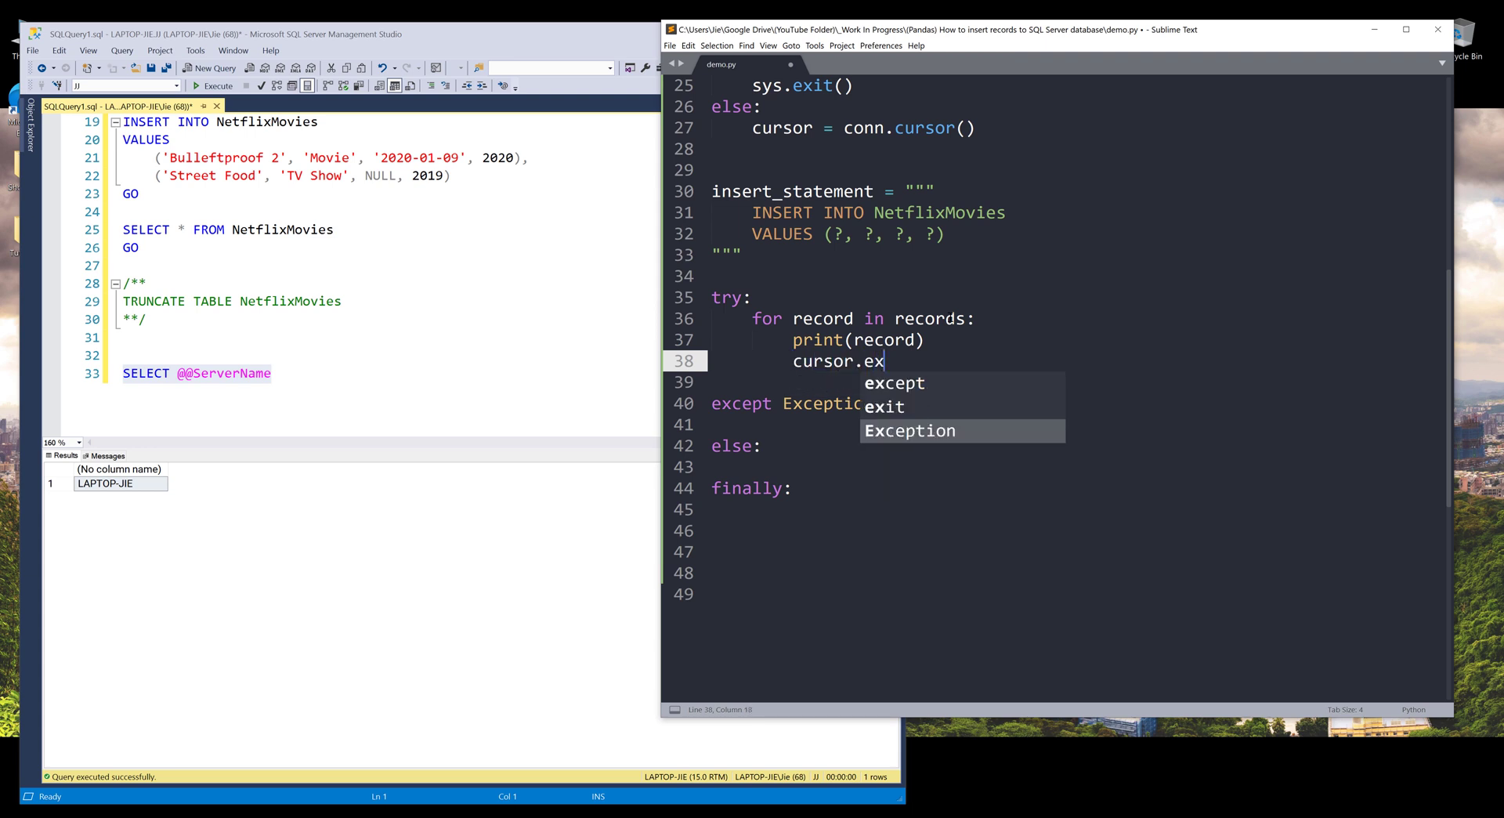
pyautogui.write('ecute(')
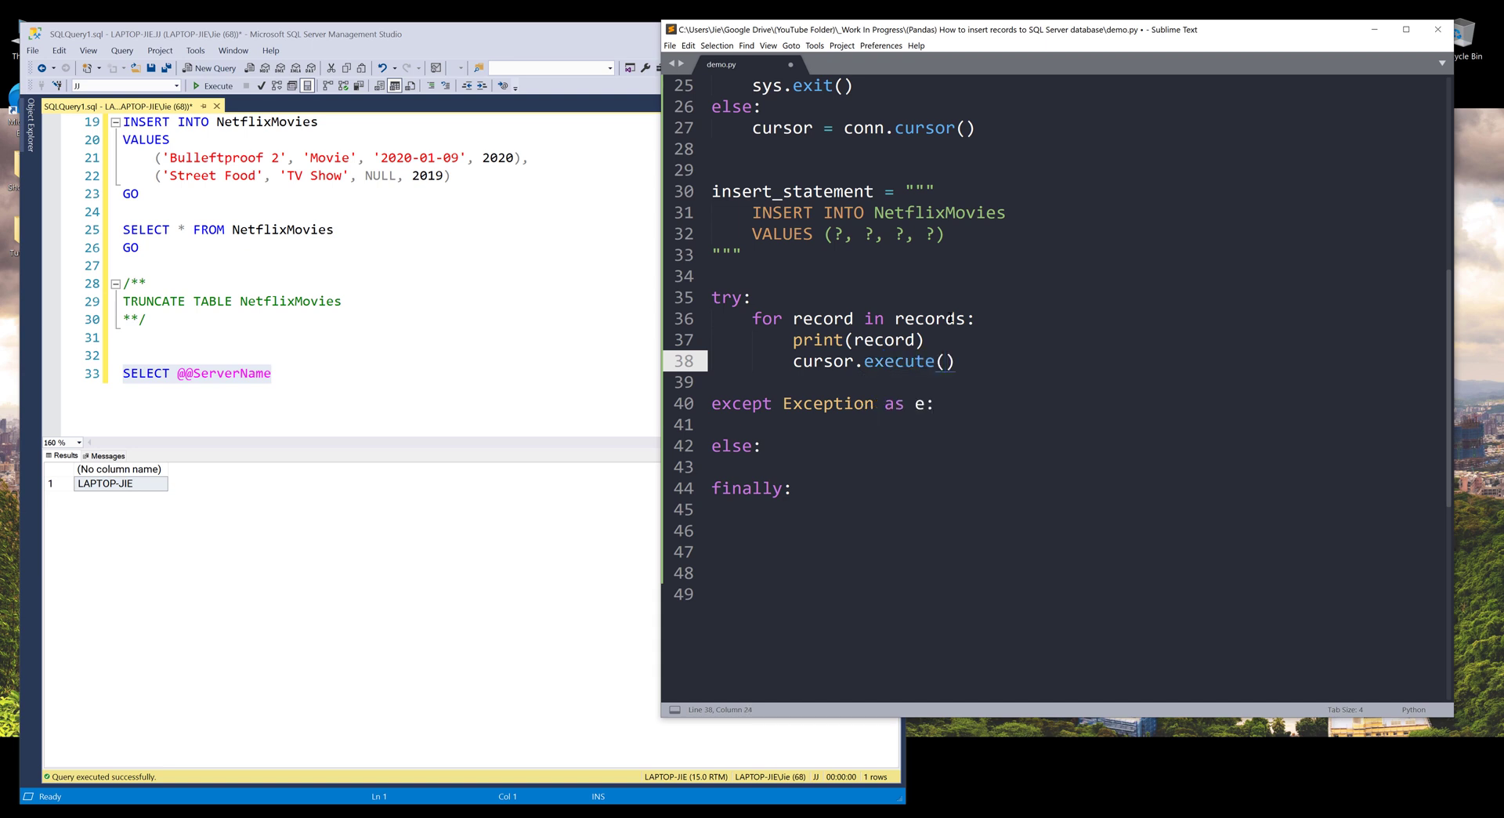
pyautogui.write('insert_statement')
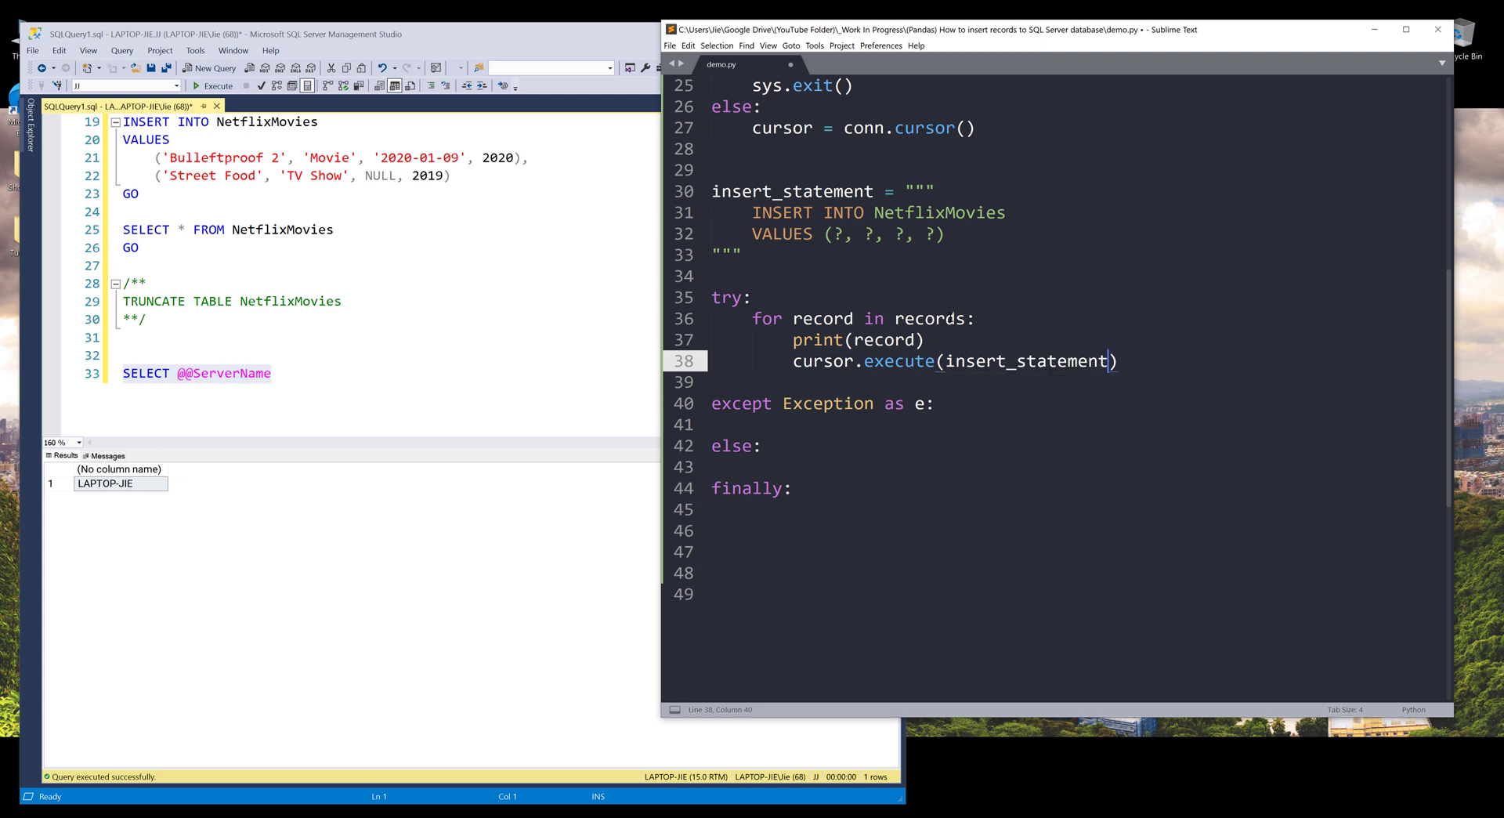
pyautogui.write(', record')
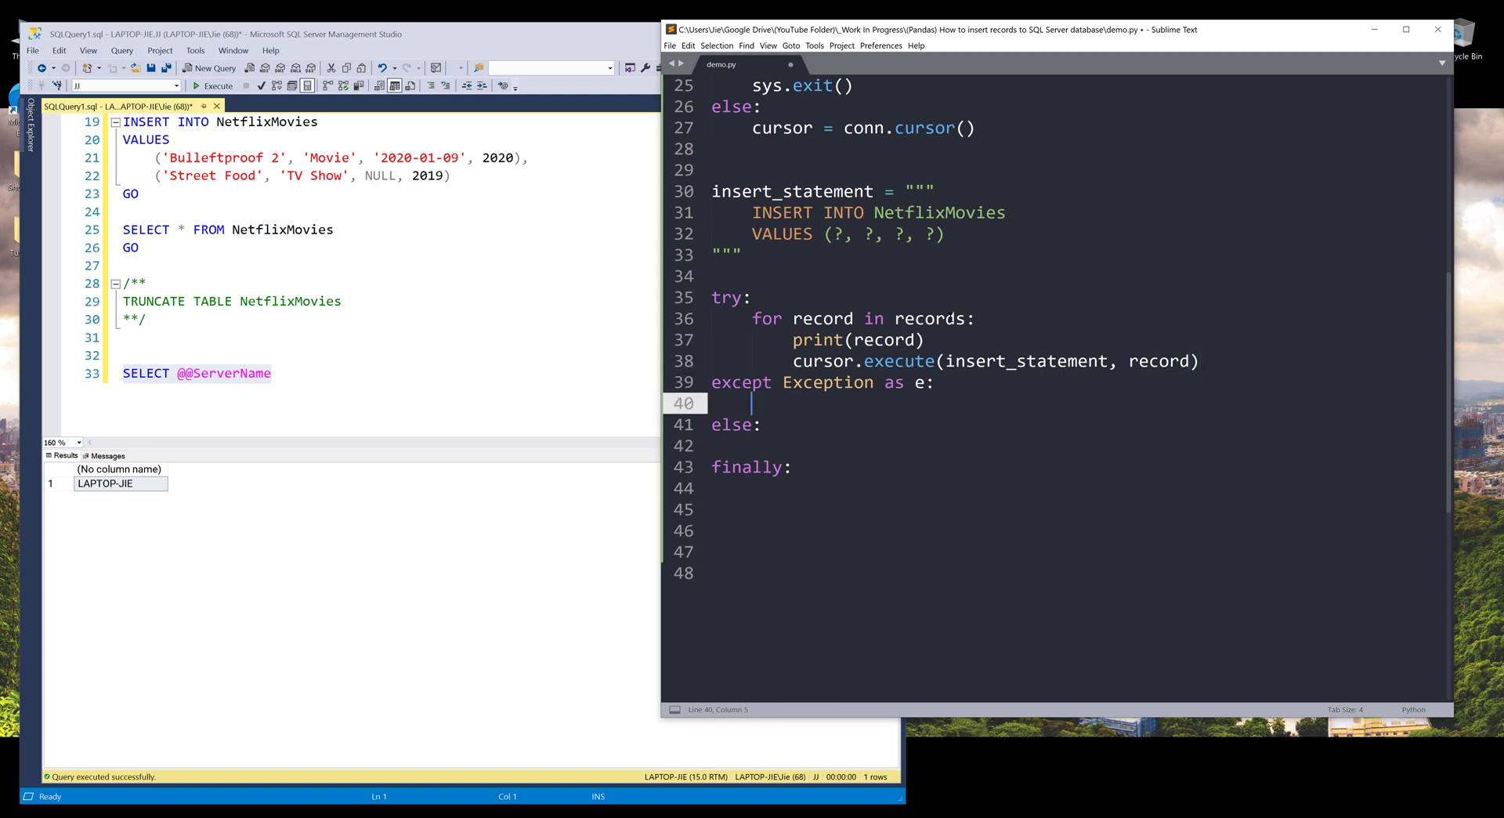
pyautogui.write('cursor.rollback')
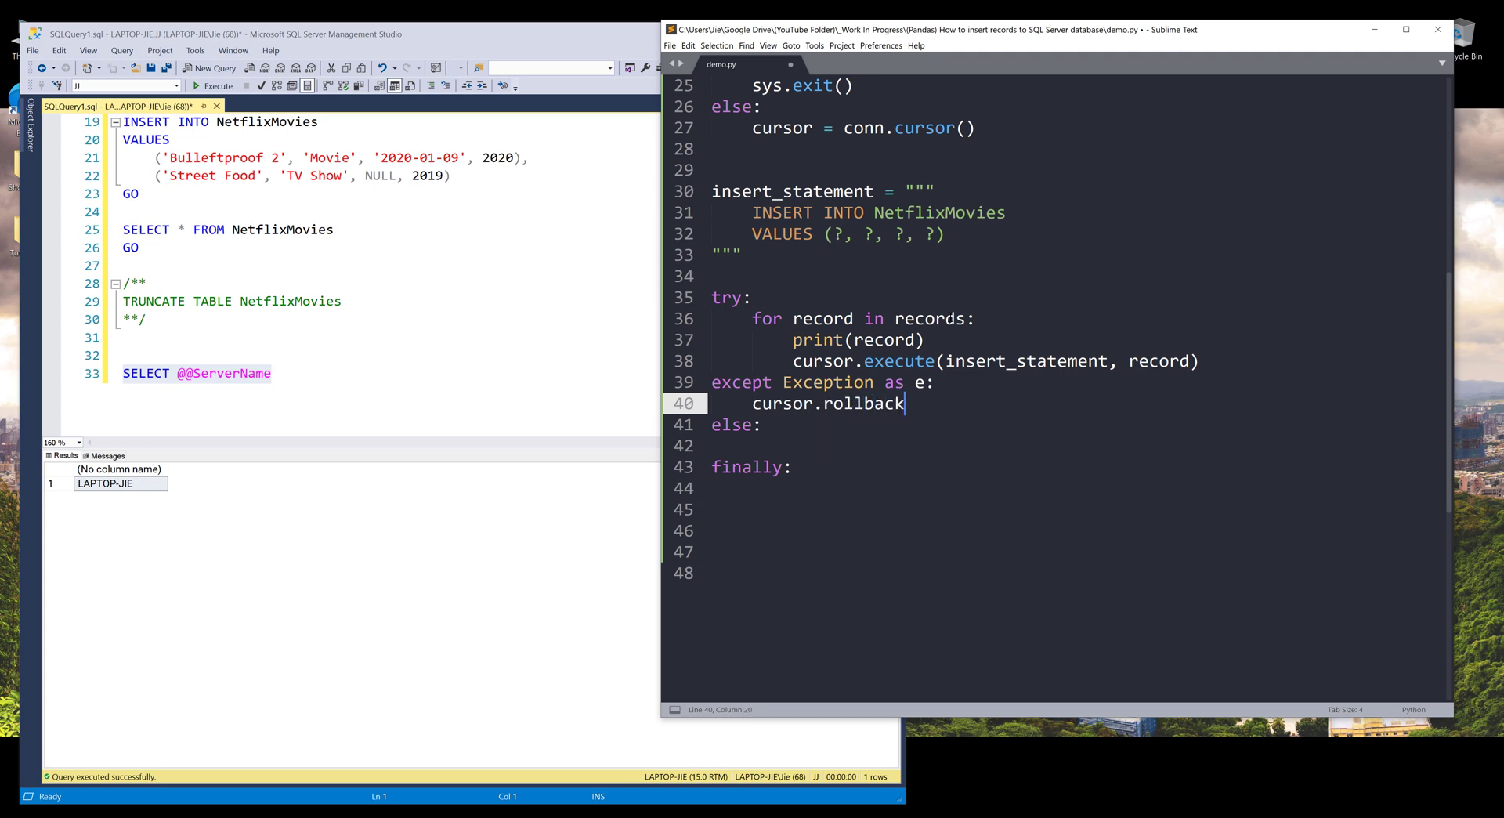
pyautogui.write('()')
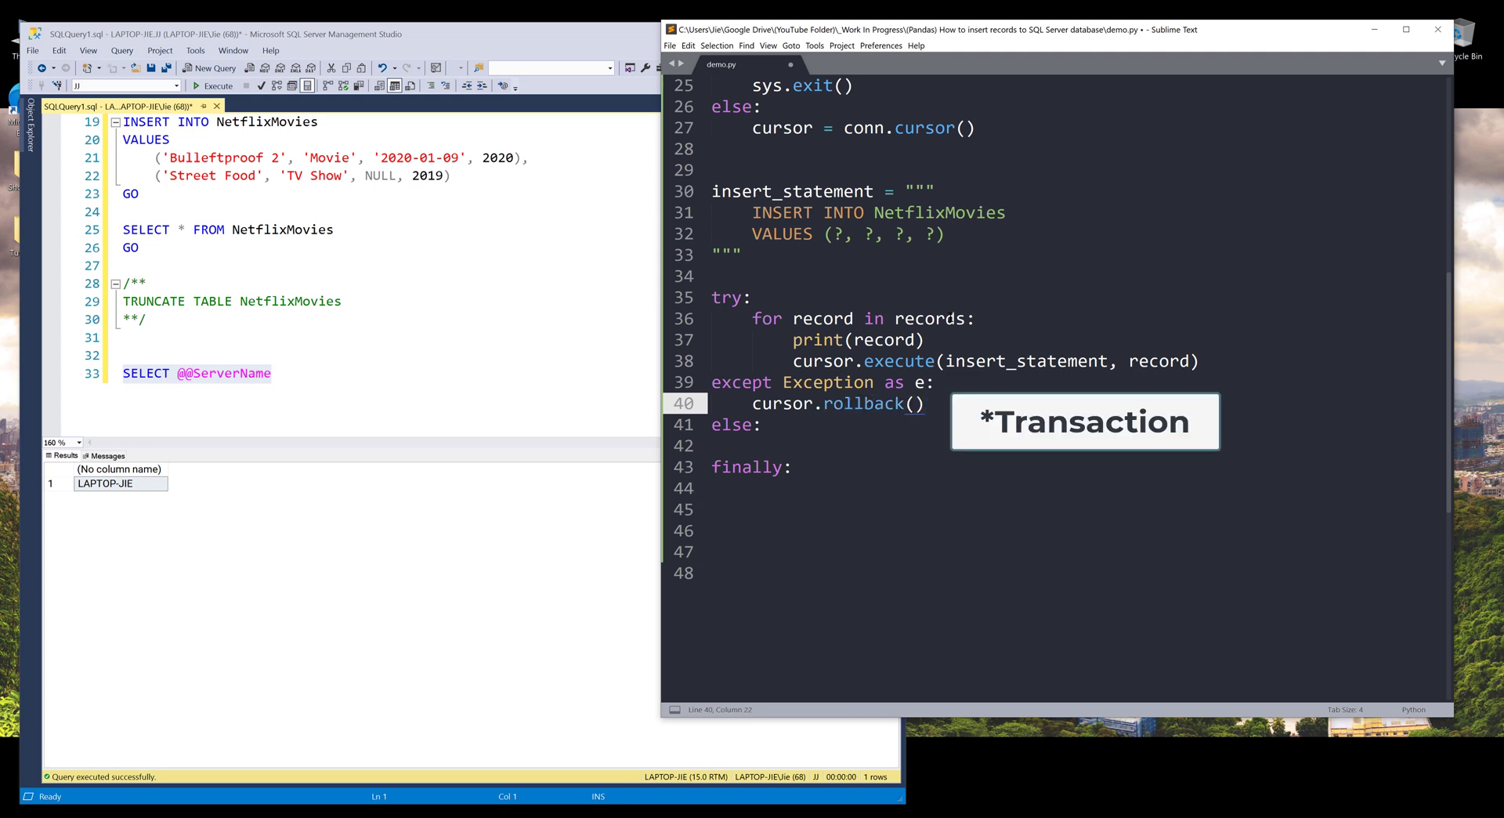
# Print the error value, a 'transaction rolledback' message, and a 'record' success message.
pyautogui.write('print(e.value')
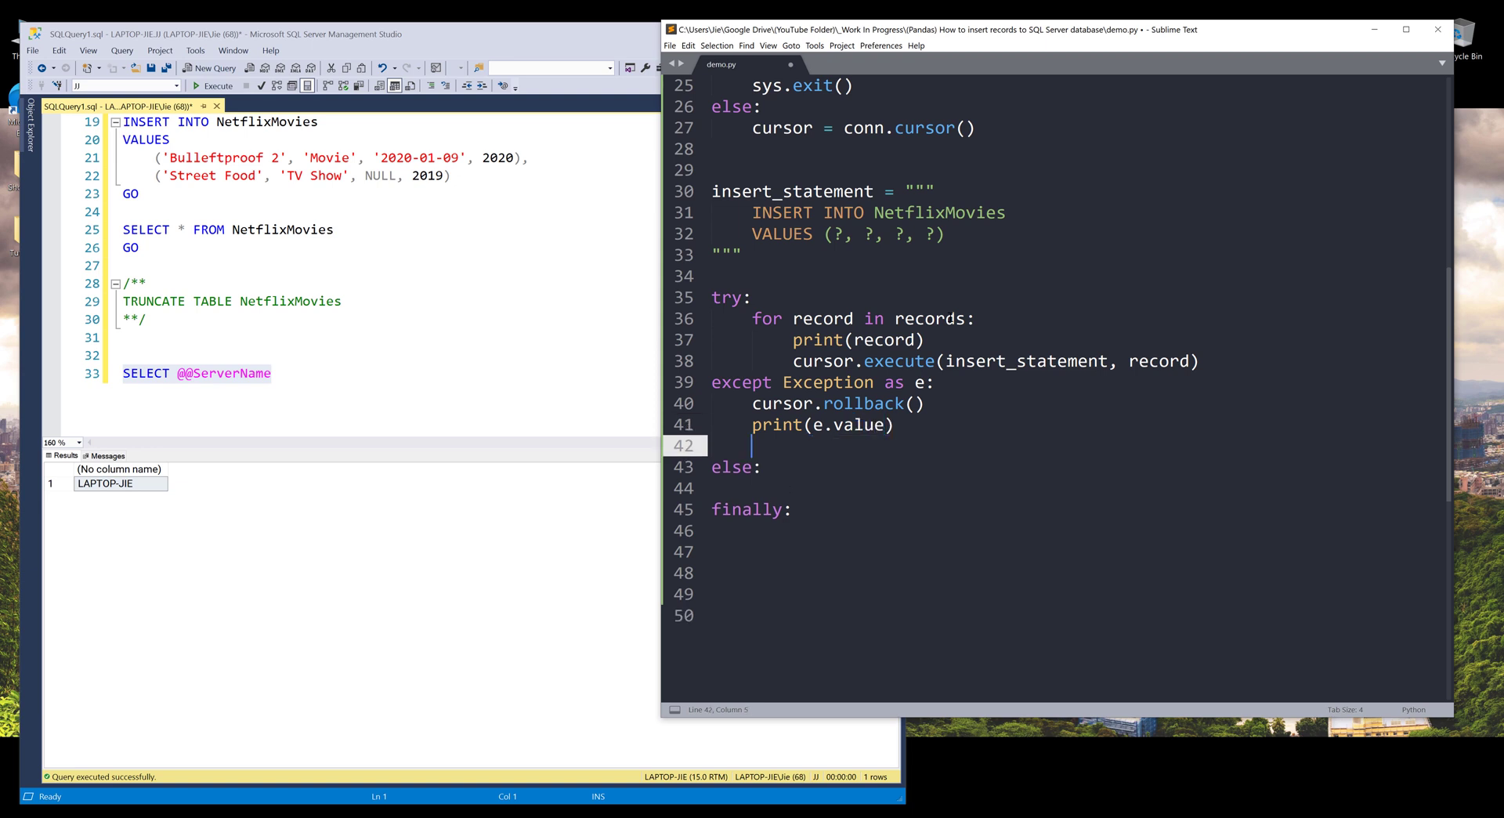
pyautogui.write("print('')")
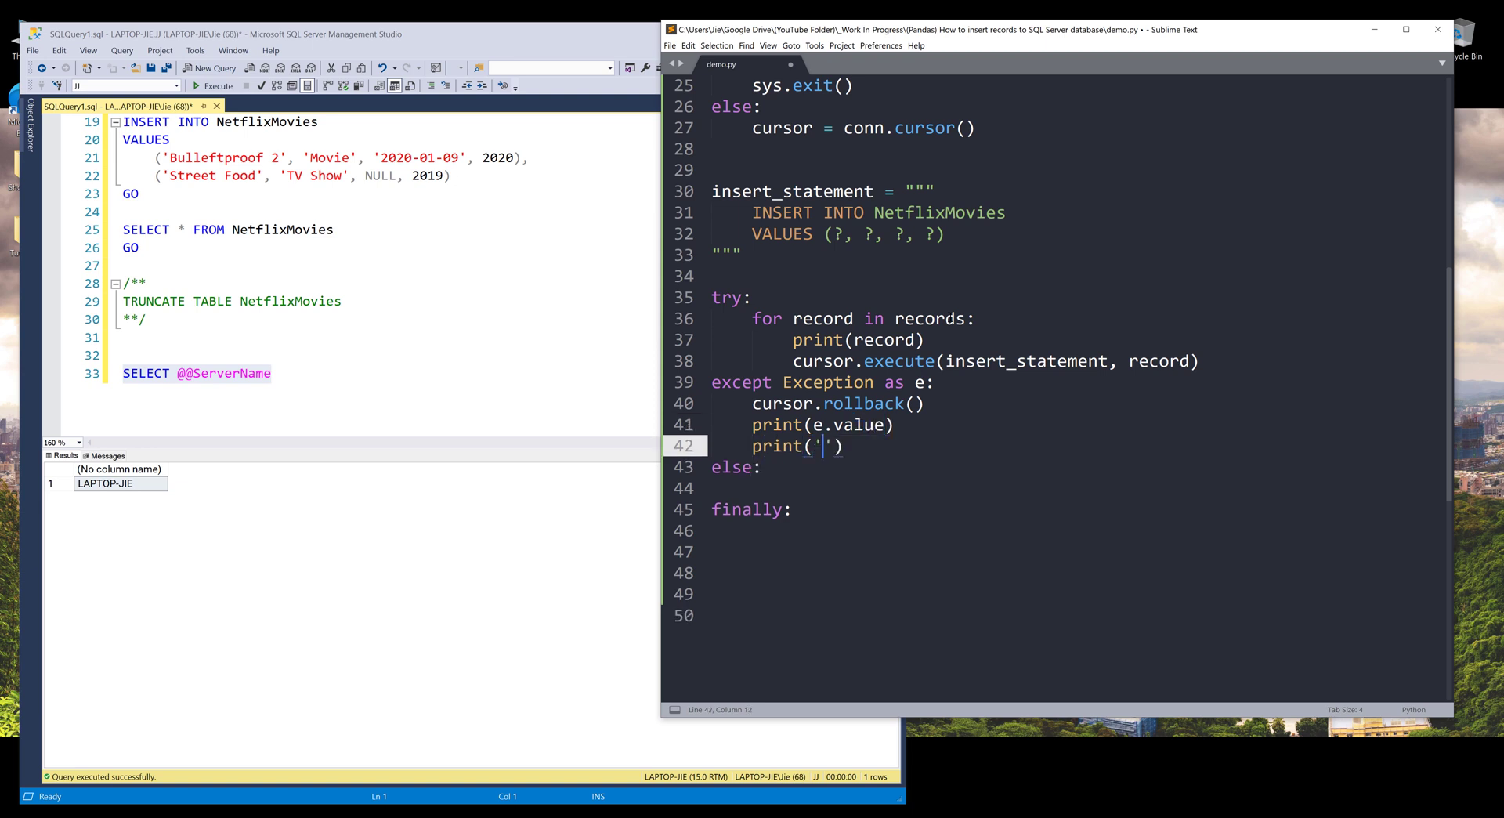
pyautogui.write('tra')
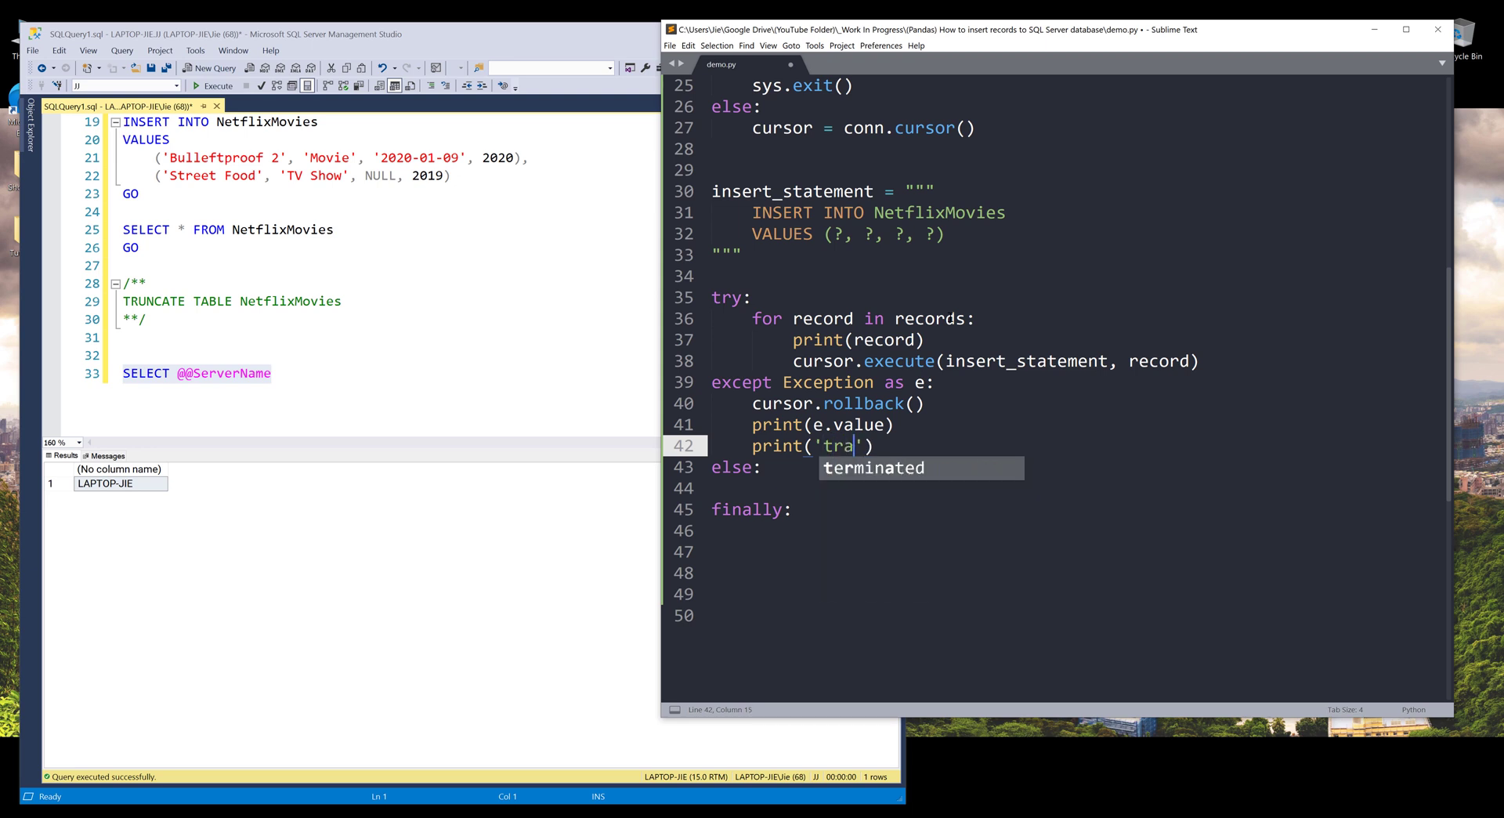
pyautogui.write('nsaction')
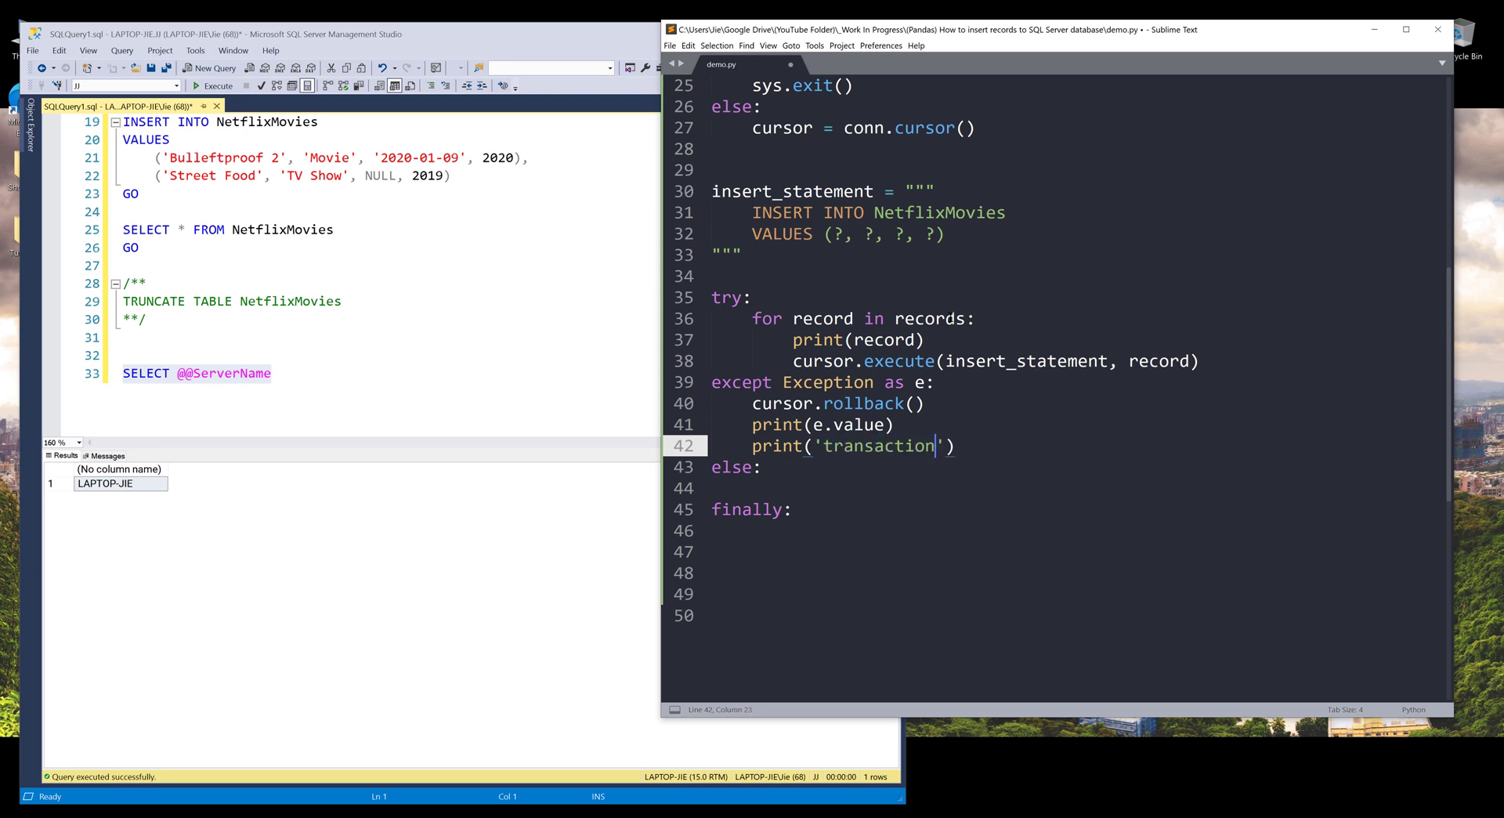
pyautogui.write('rolledback')
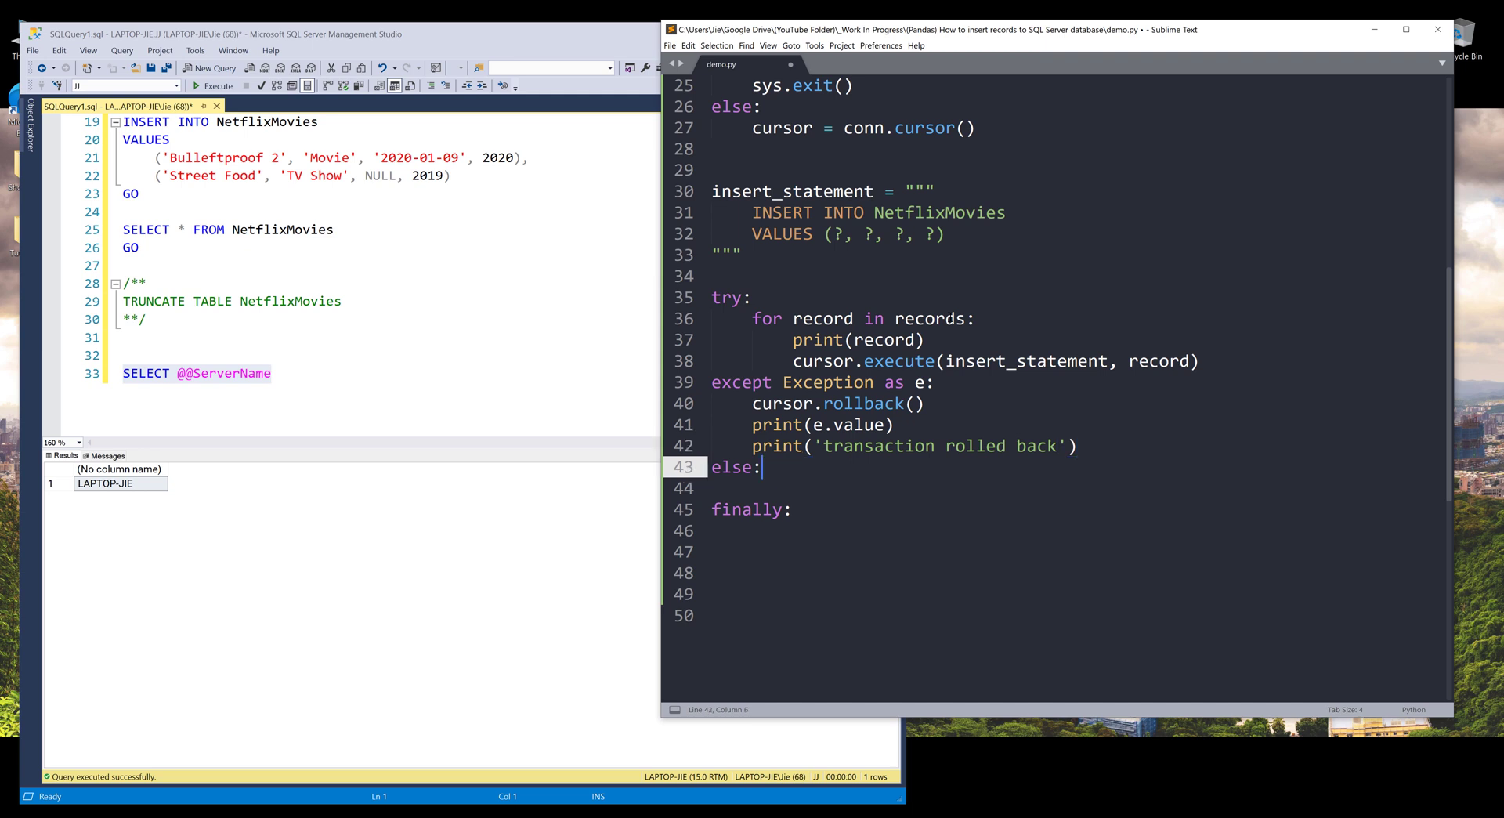
pyautogui.write('print()')
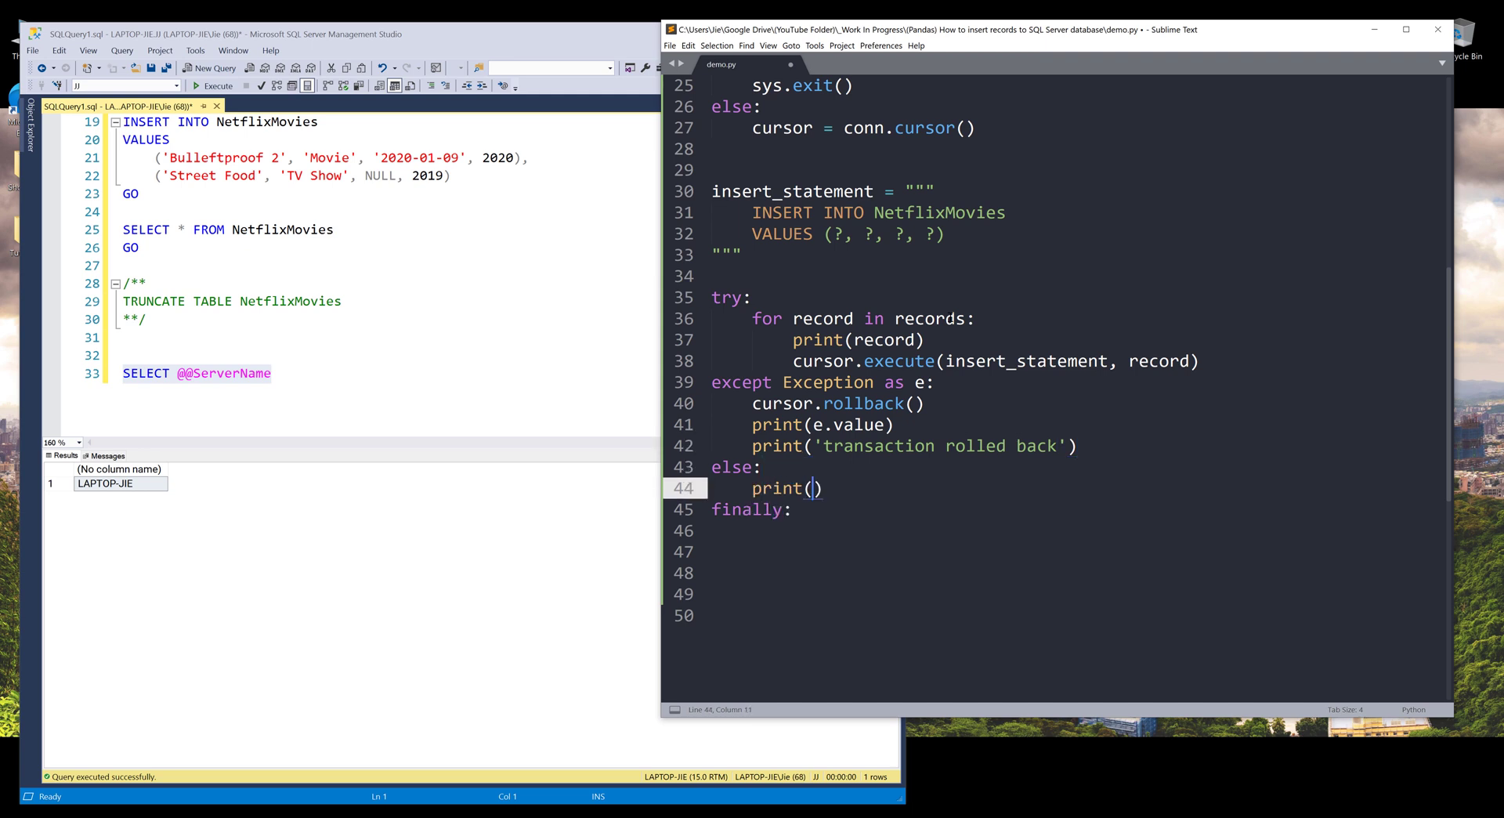
pyautogui.write("'record'")
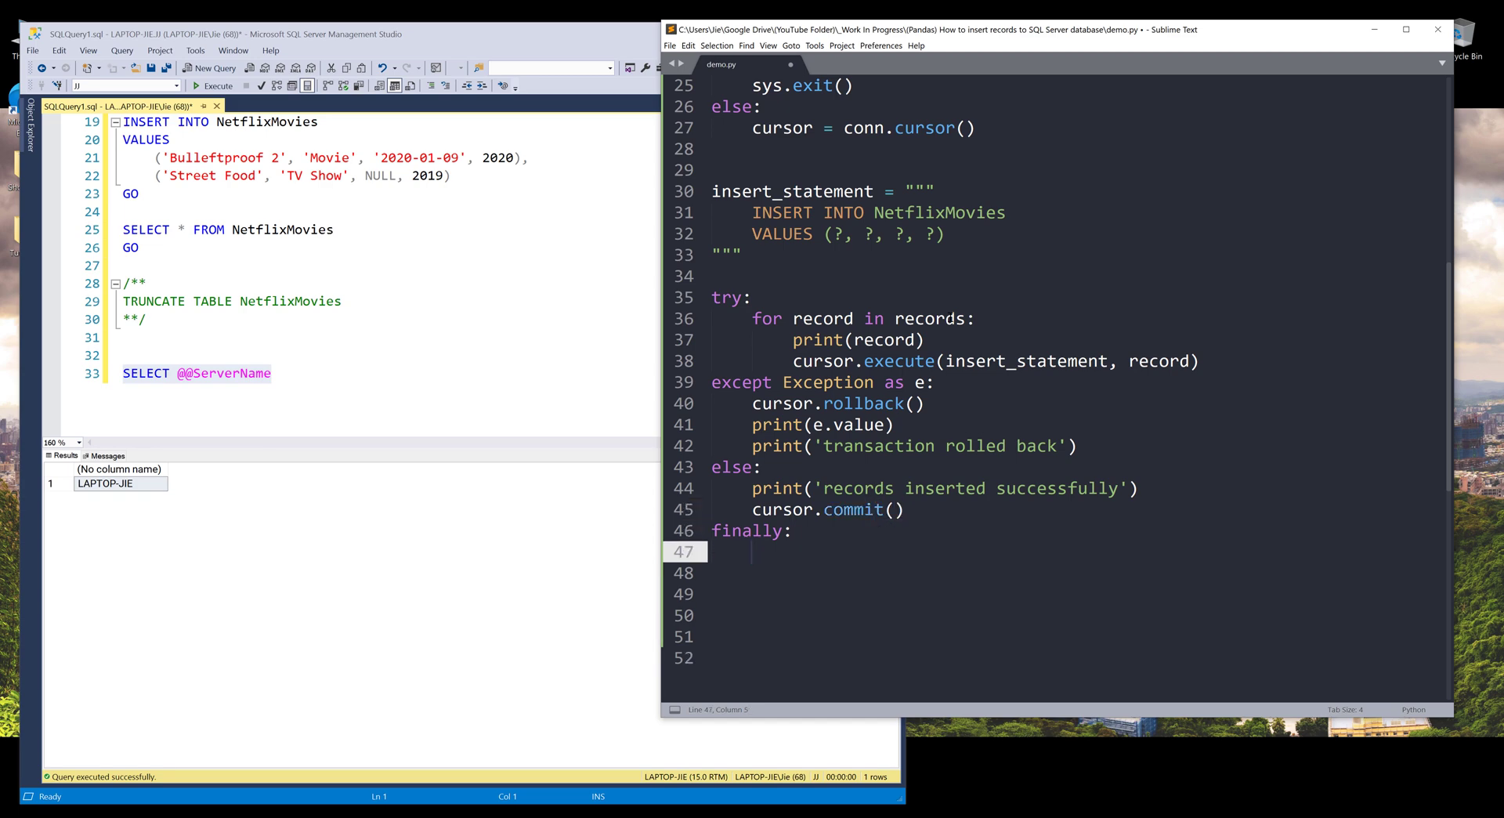
# In finally, when conn.connected, print 'connection closed' and call conn.closed().
pyautogui.write('if')
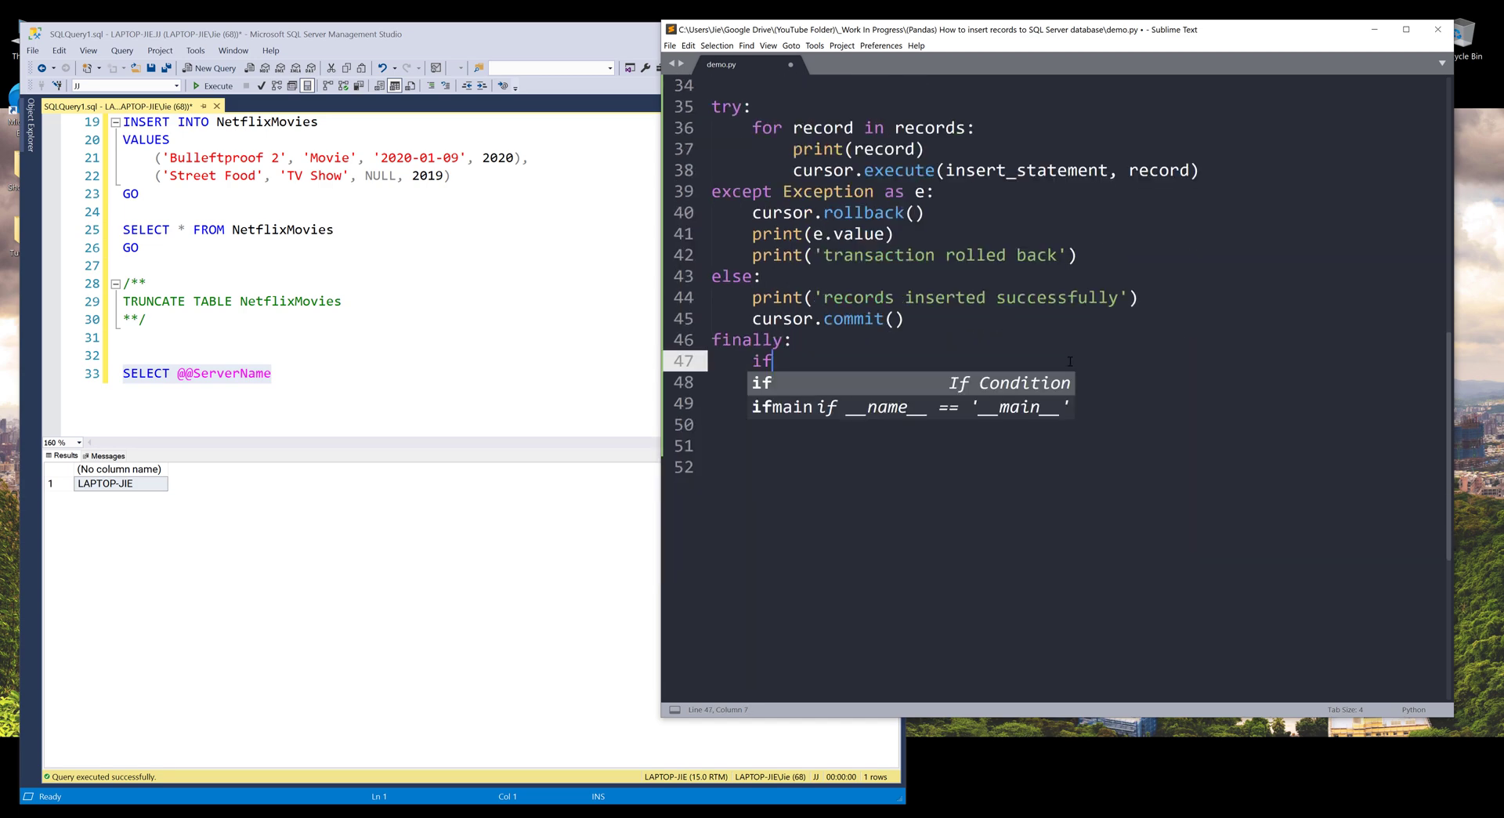
pyautogui.write('conn.connected == 1:')
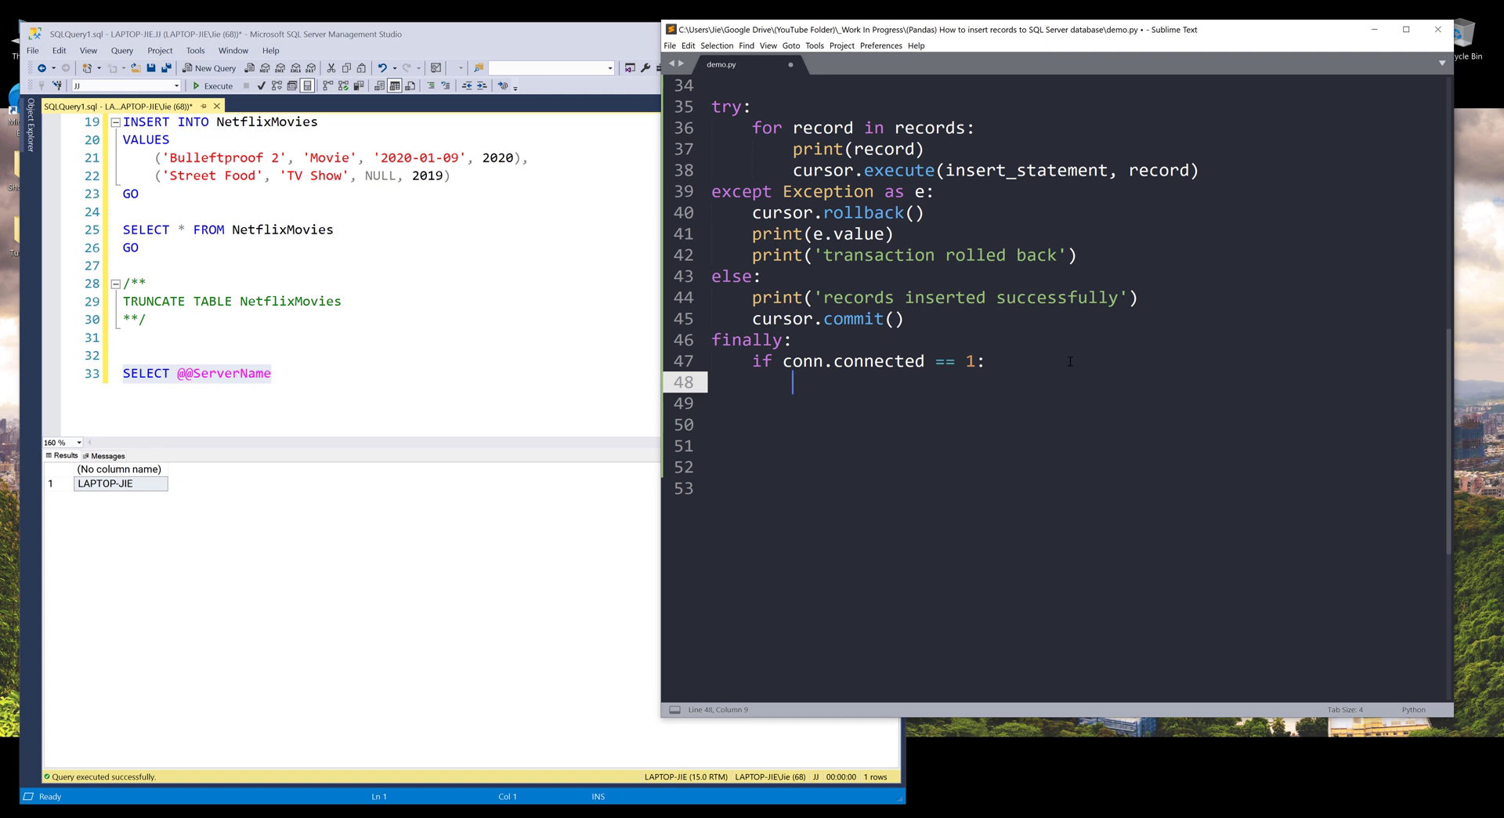
pyautogui.write('print()')
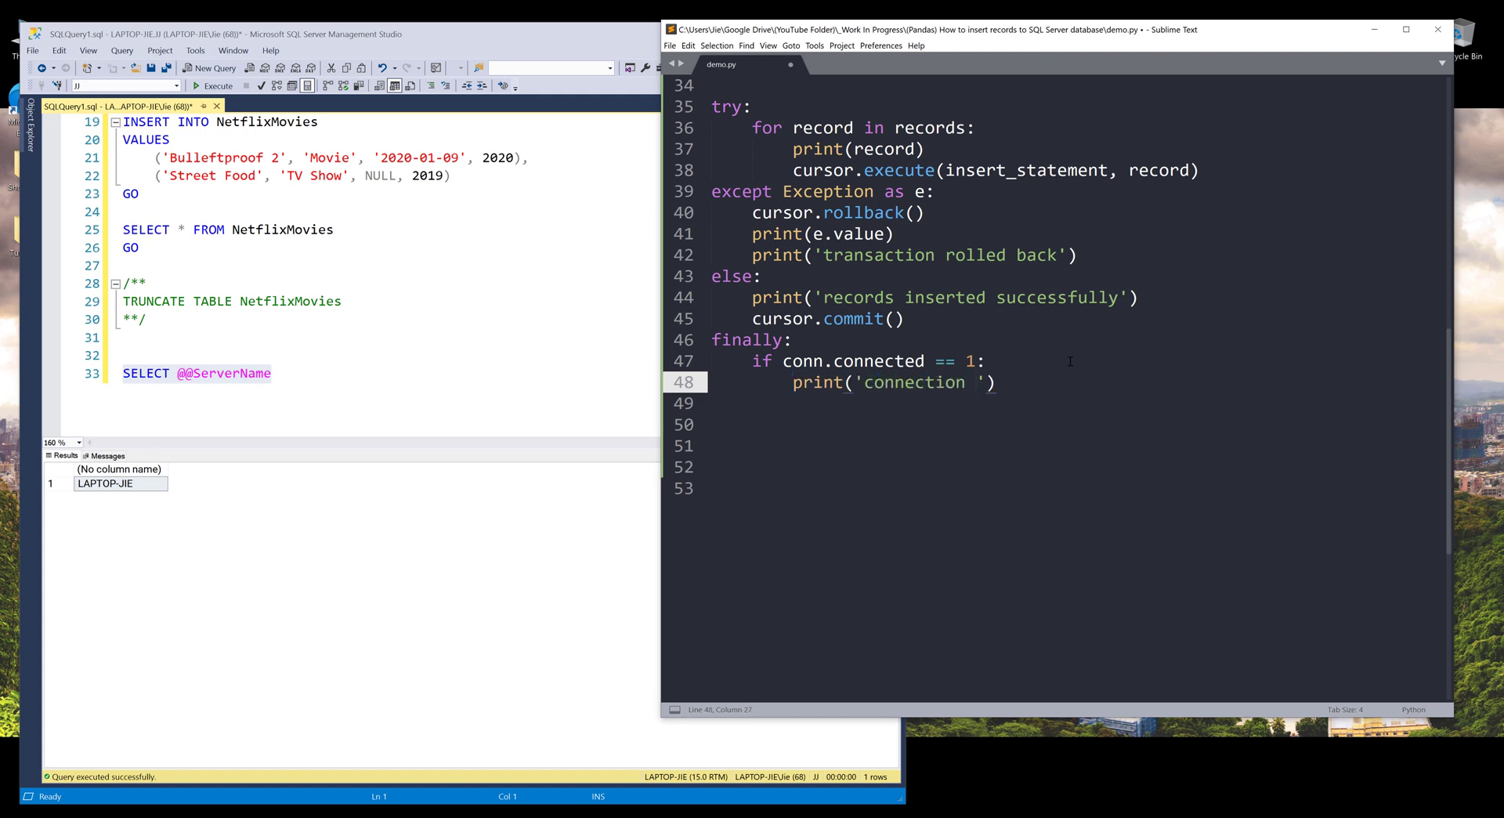
pyautogui.write('closed')
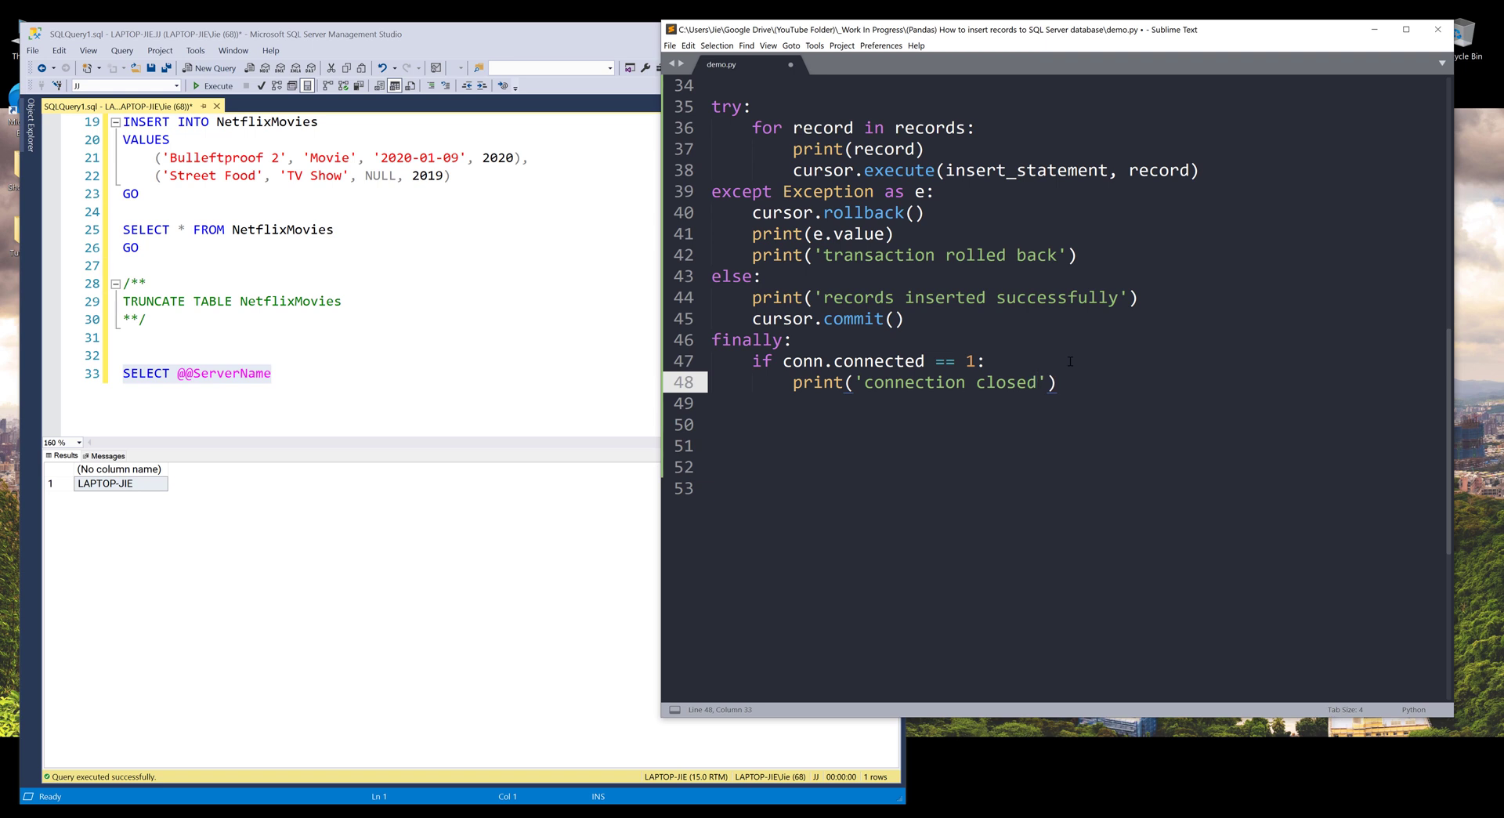
pyautogui.write('conn.closed(')
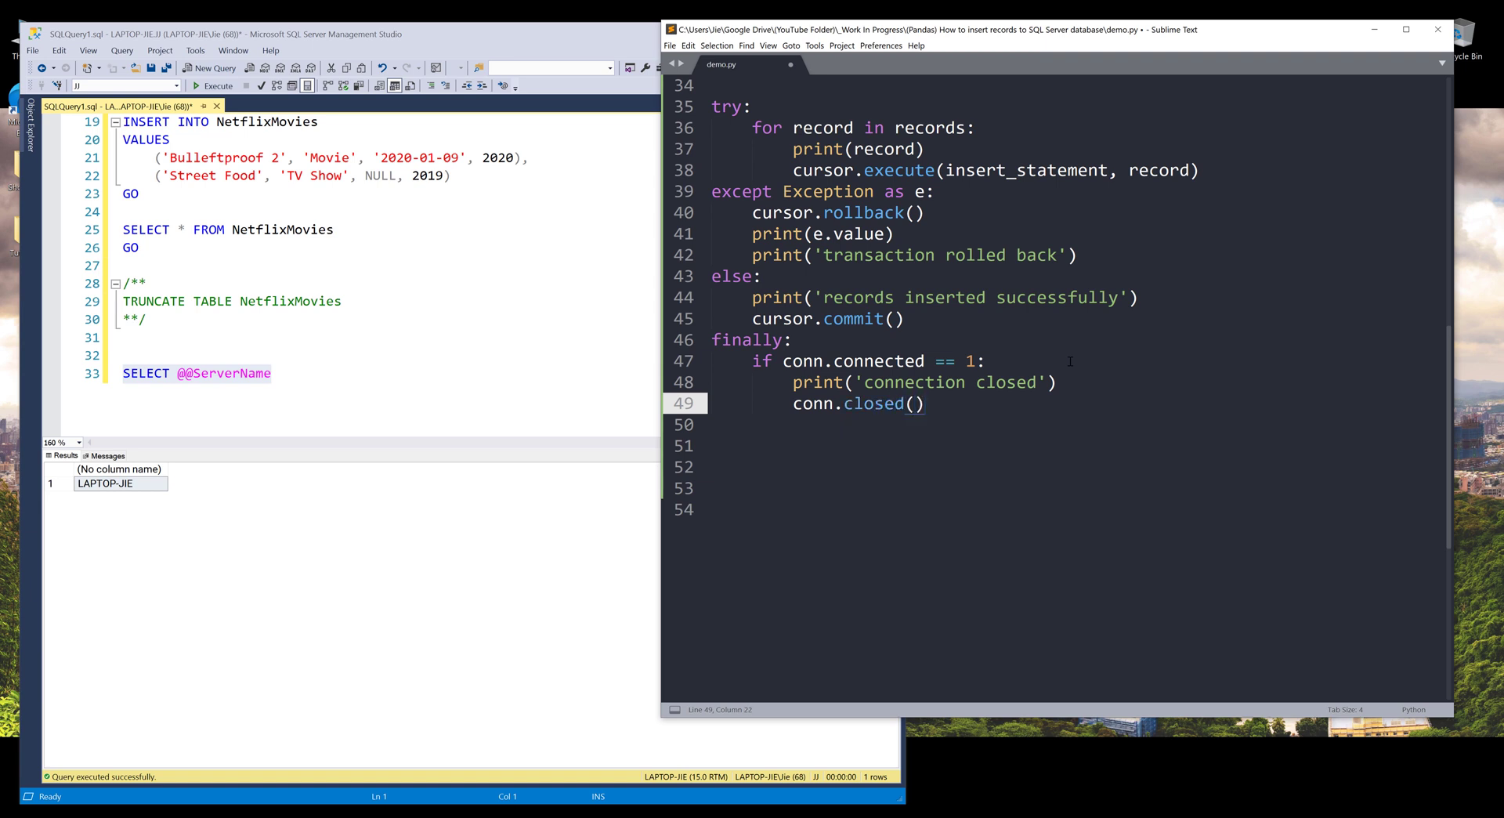
# Add cursor.close() on a new line right after cursor.commit().
pyautogui.scroll(3)
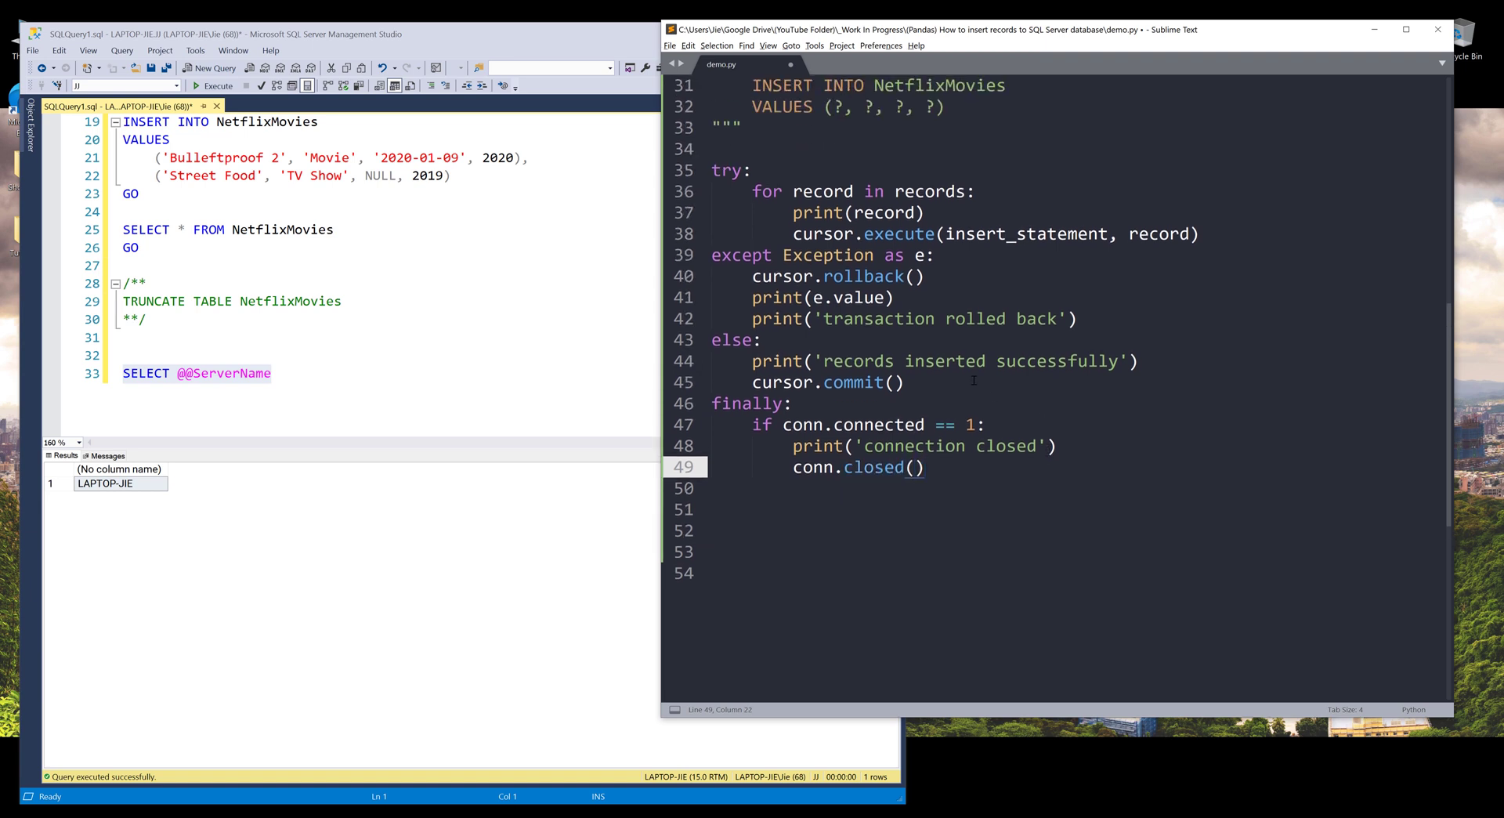
pyautogui.click(906, 381)
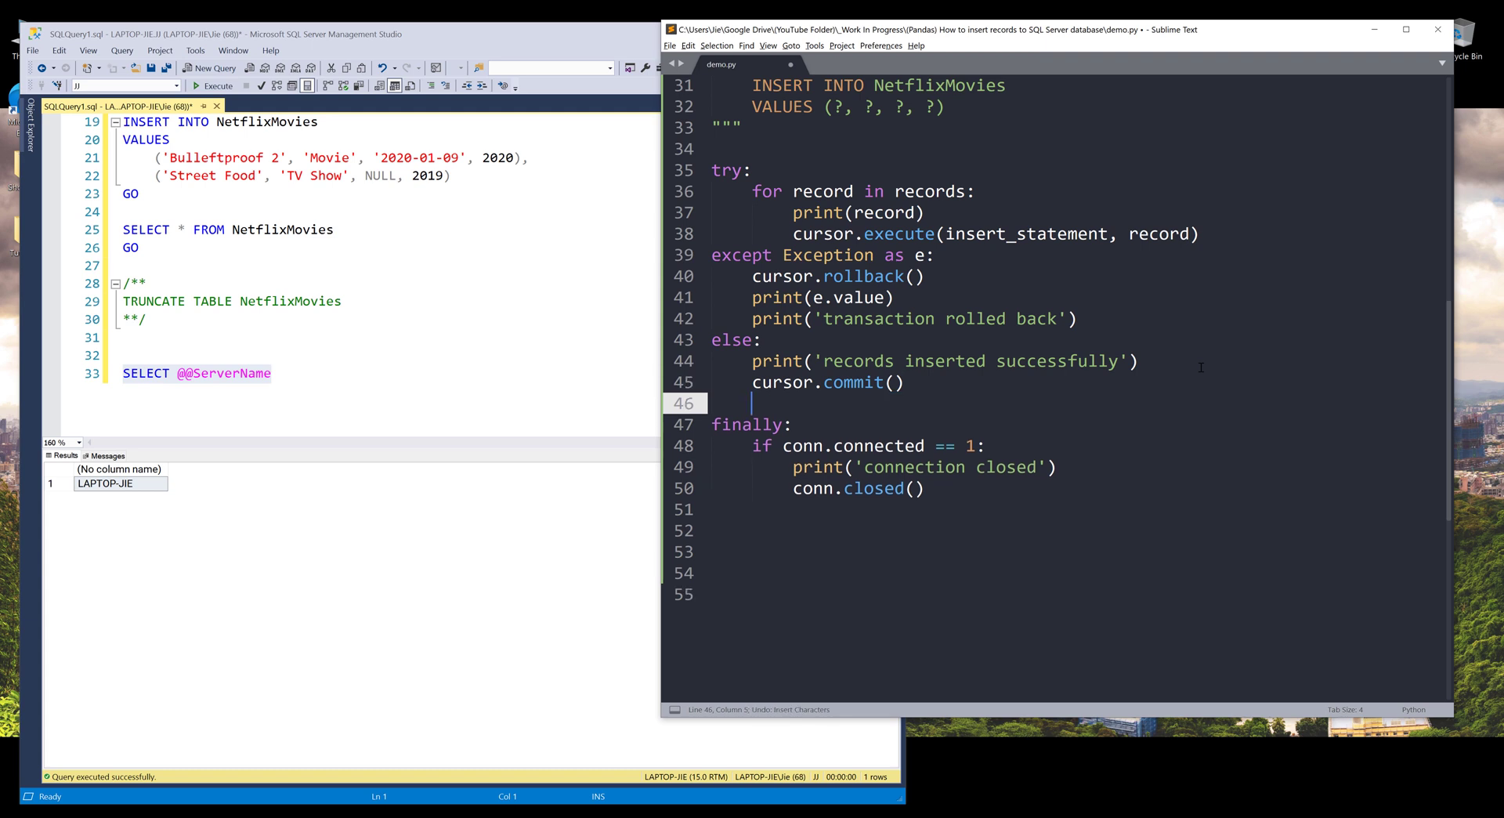
pyautogui.write('cursor')
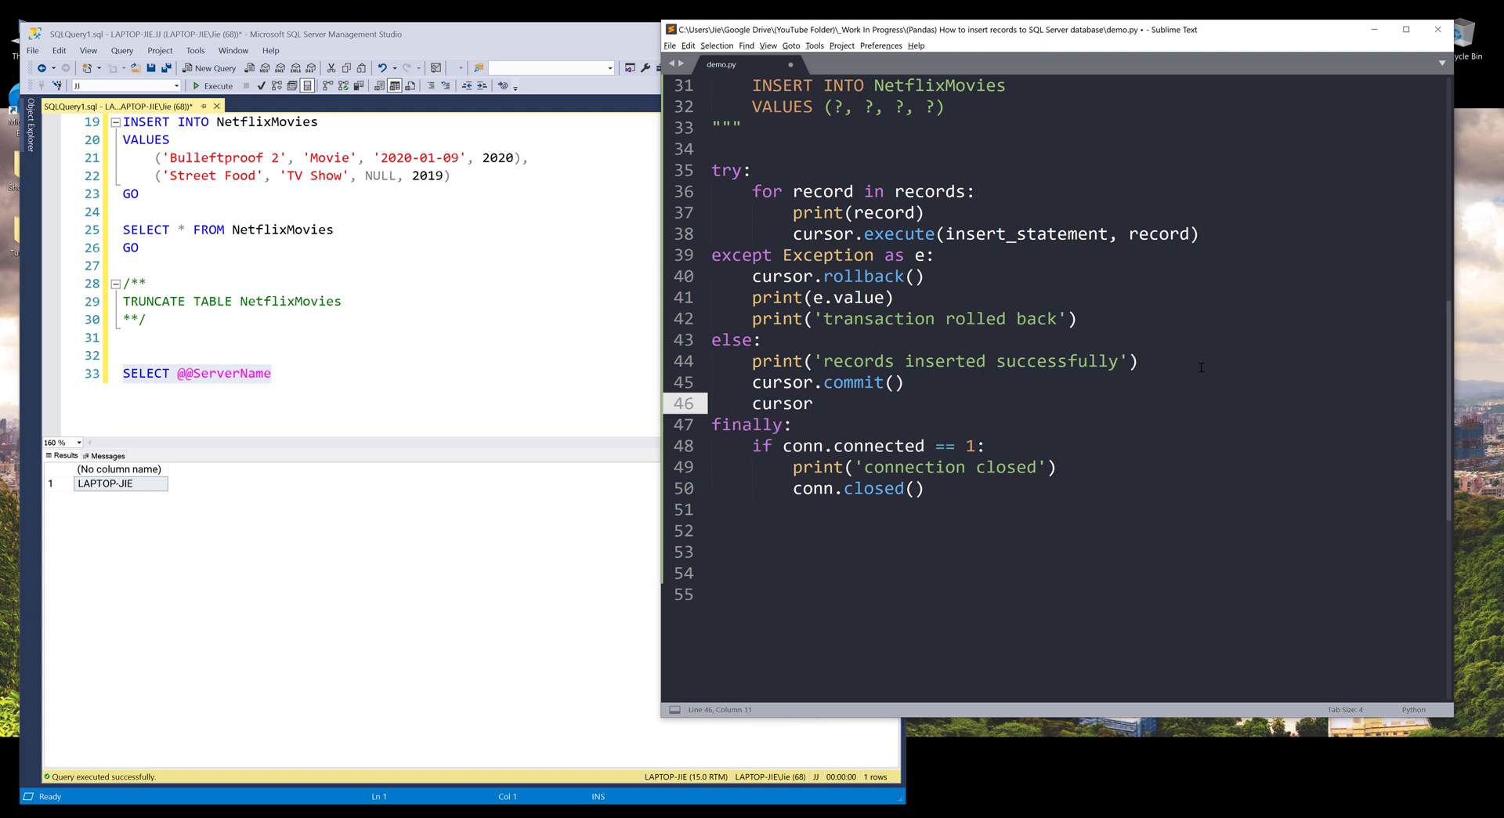
pyautogui.write('.')
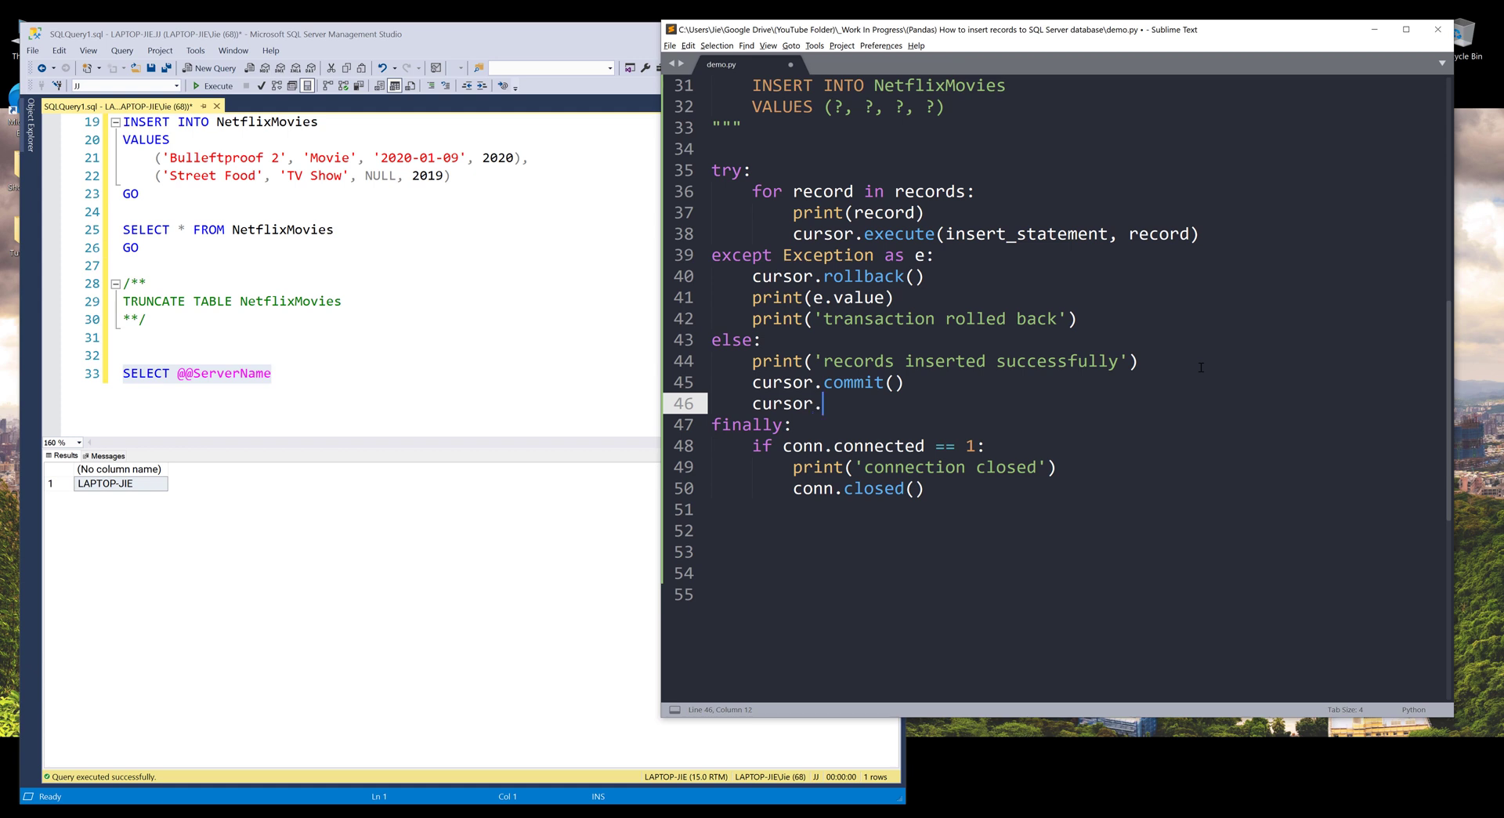
pyautogui.write('close()')
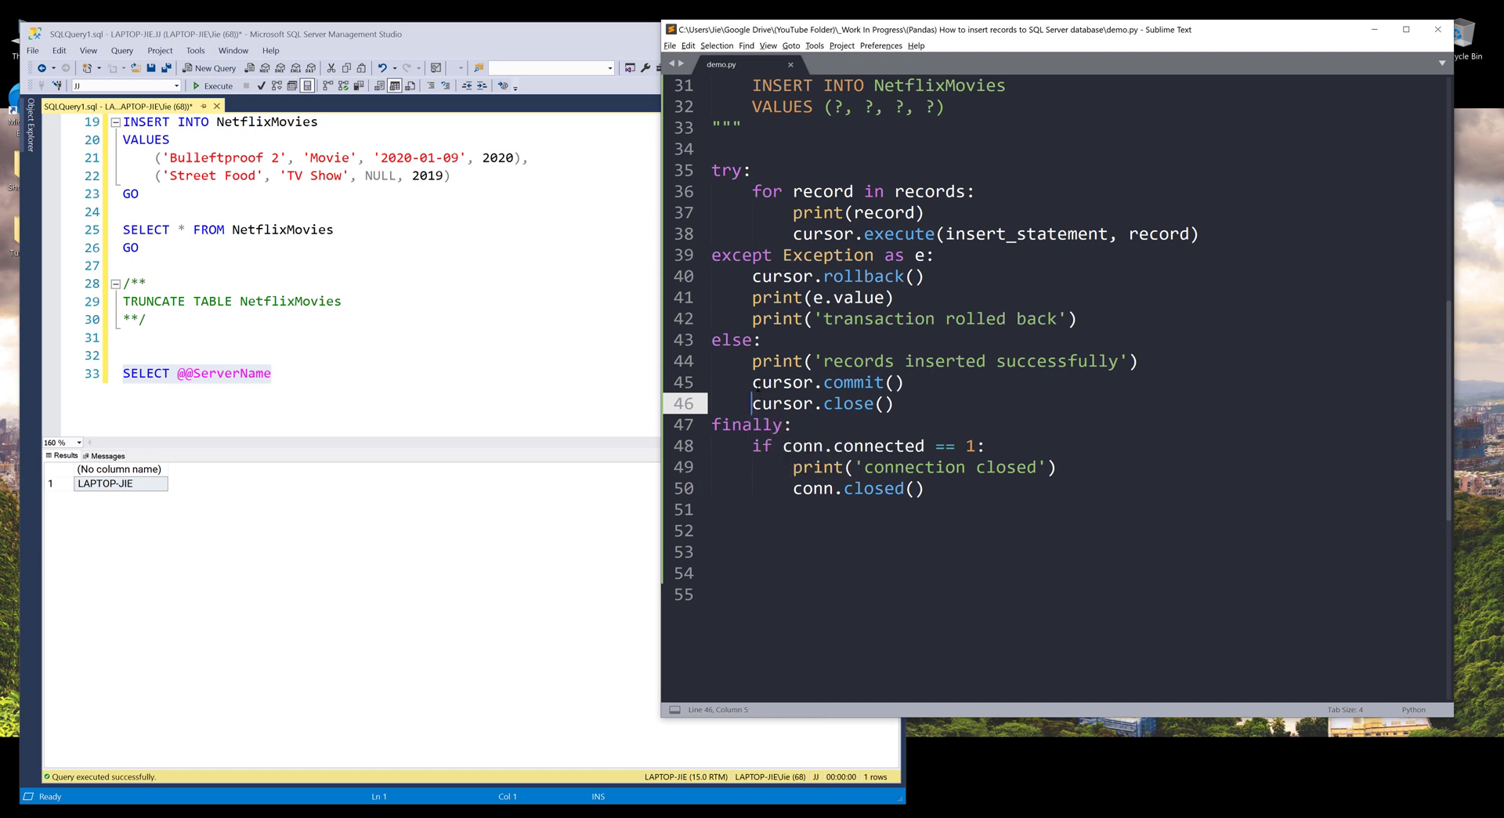
pyautogui.doubleClick(783, 381)
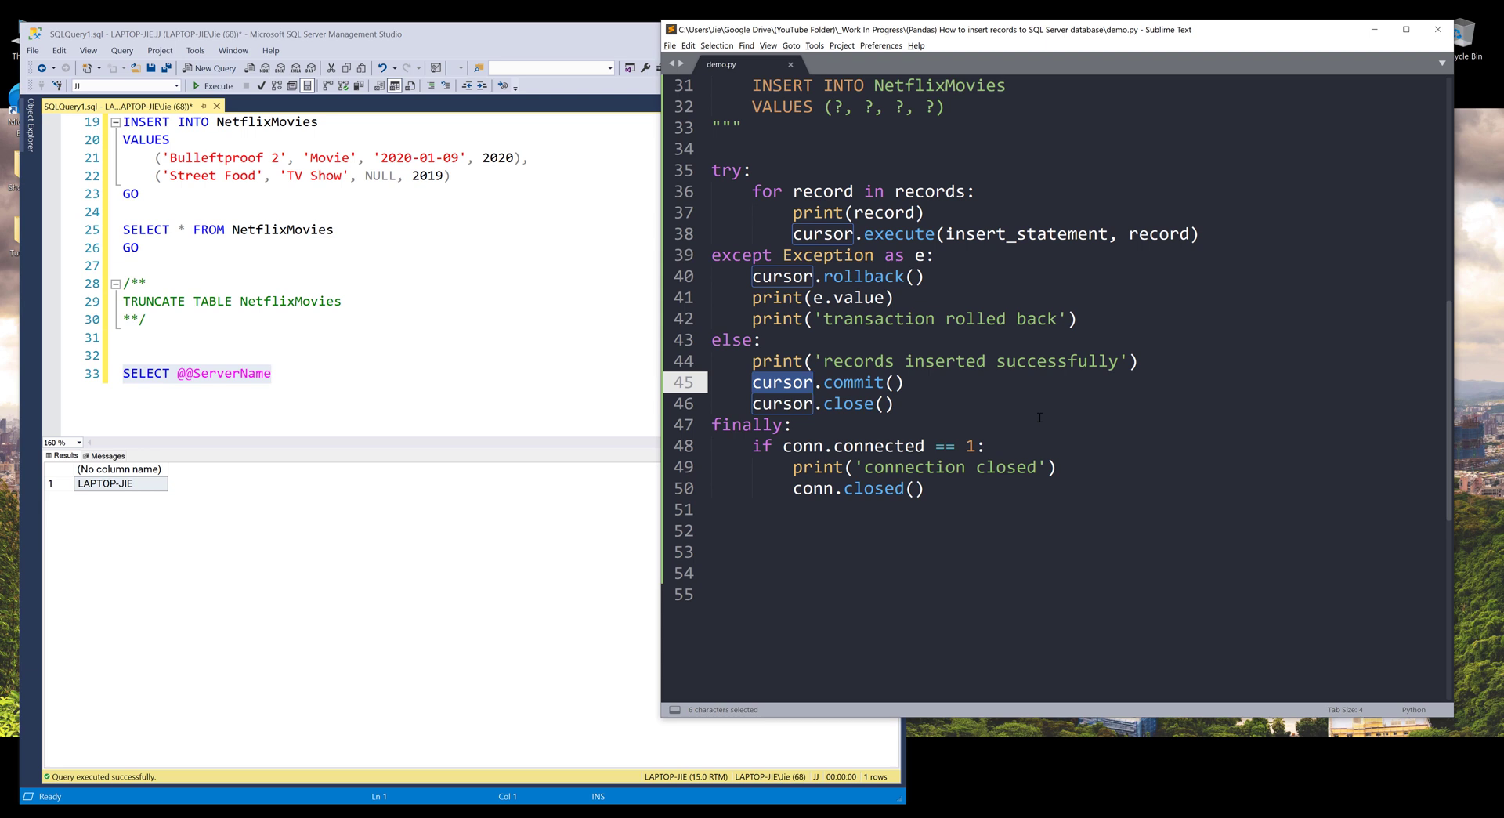
pyautogui.click(753, 381)
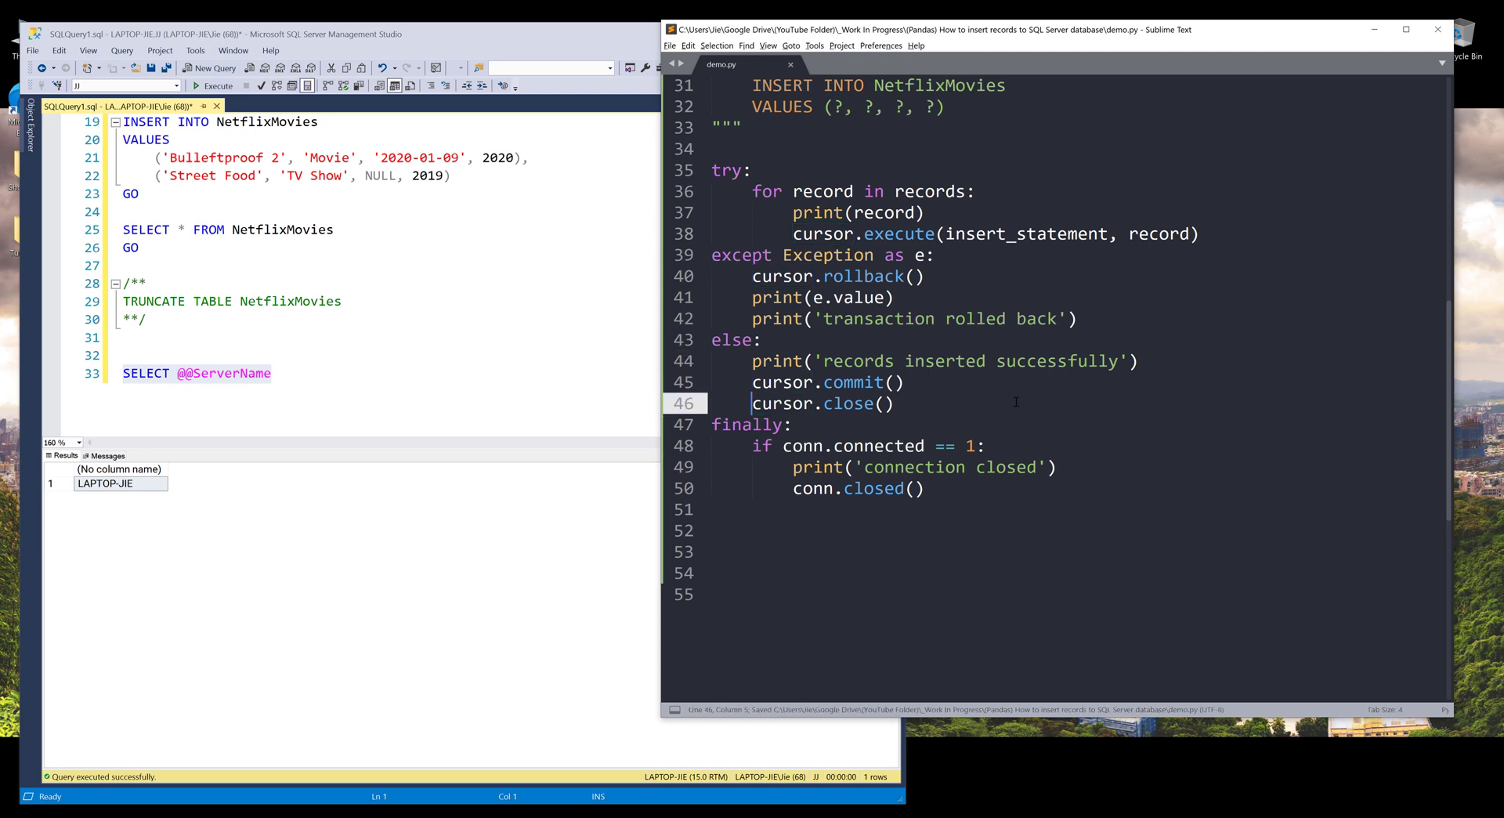
pyautogui.scroll(3)
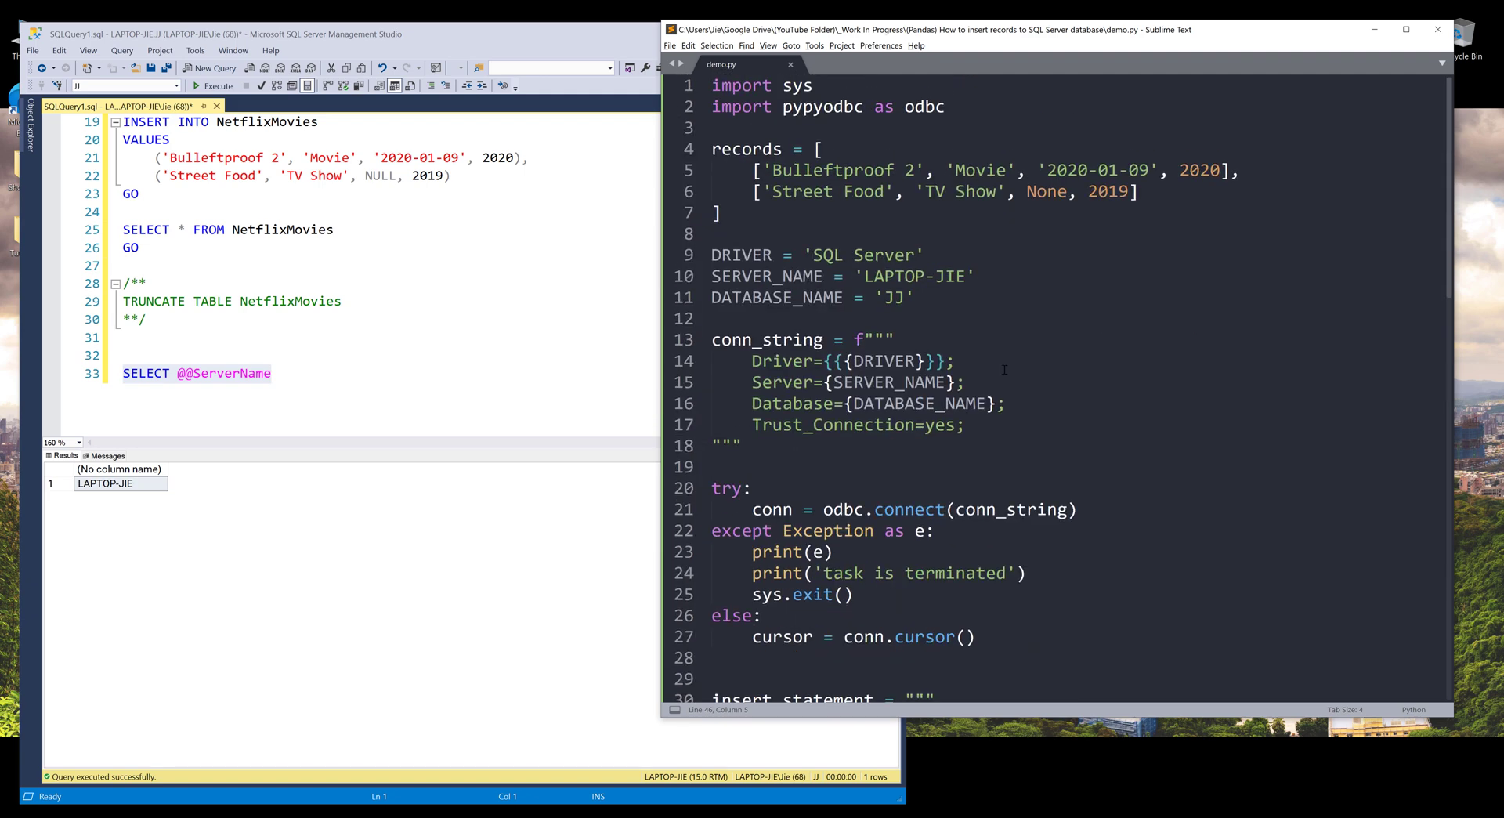
pyautogui.scroll(-3)
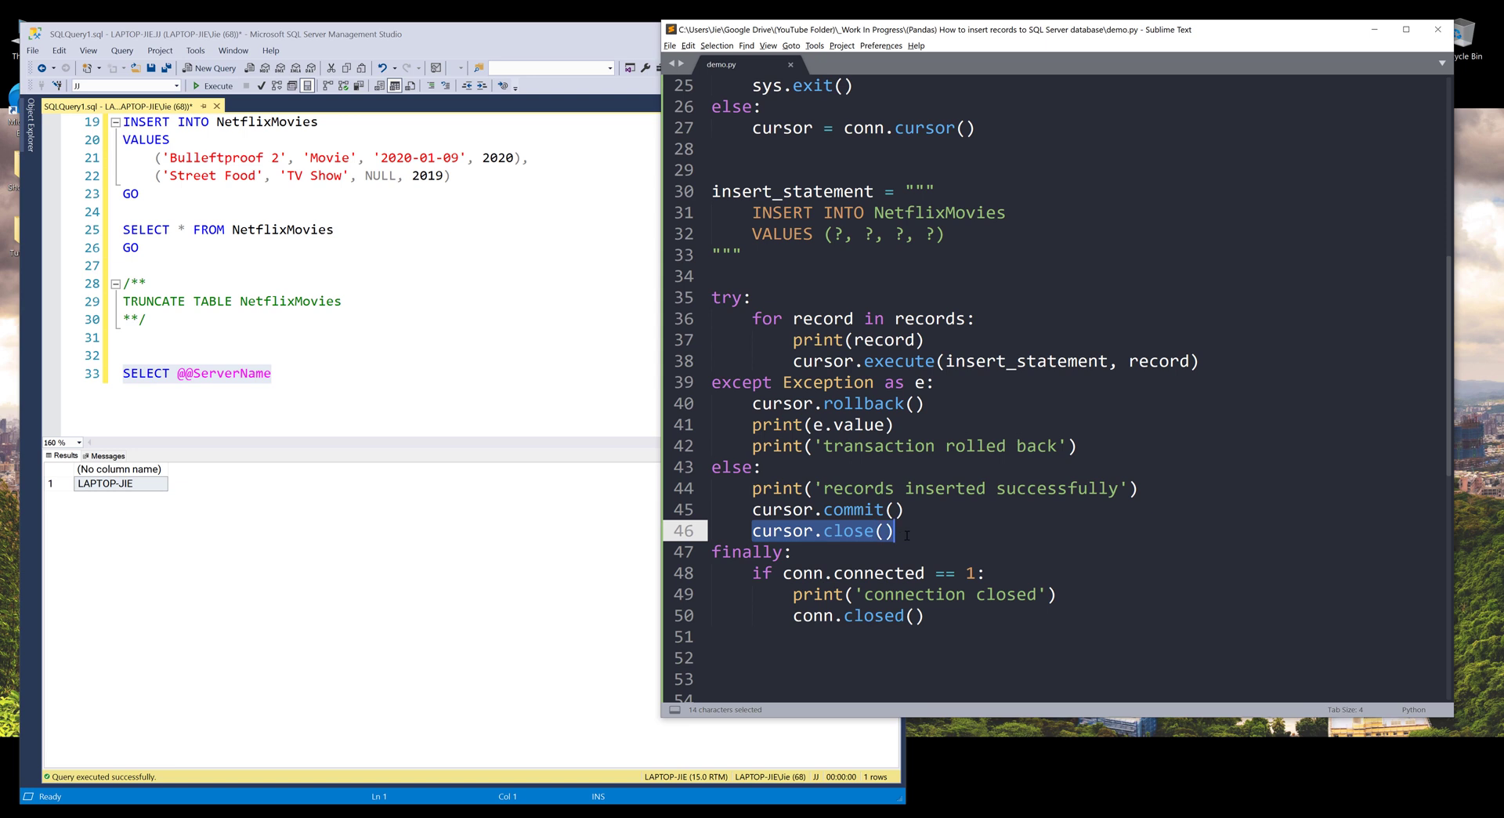
pyautogui.scroll(-3)
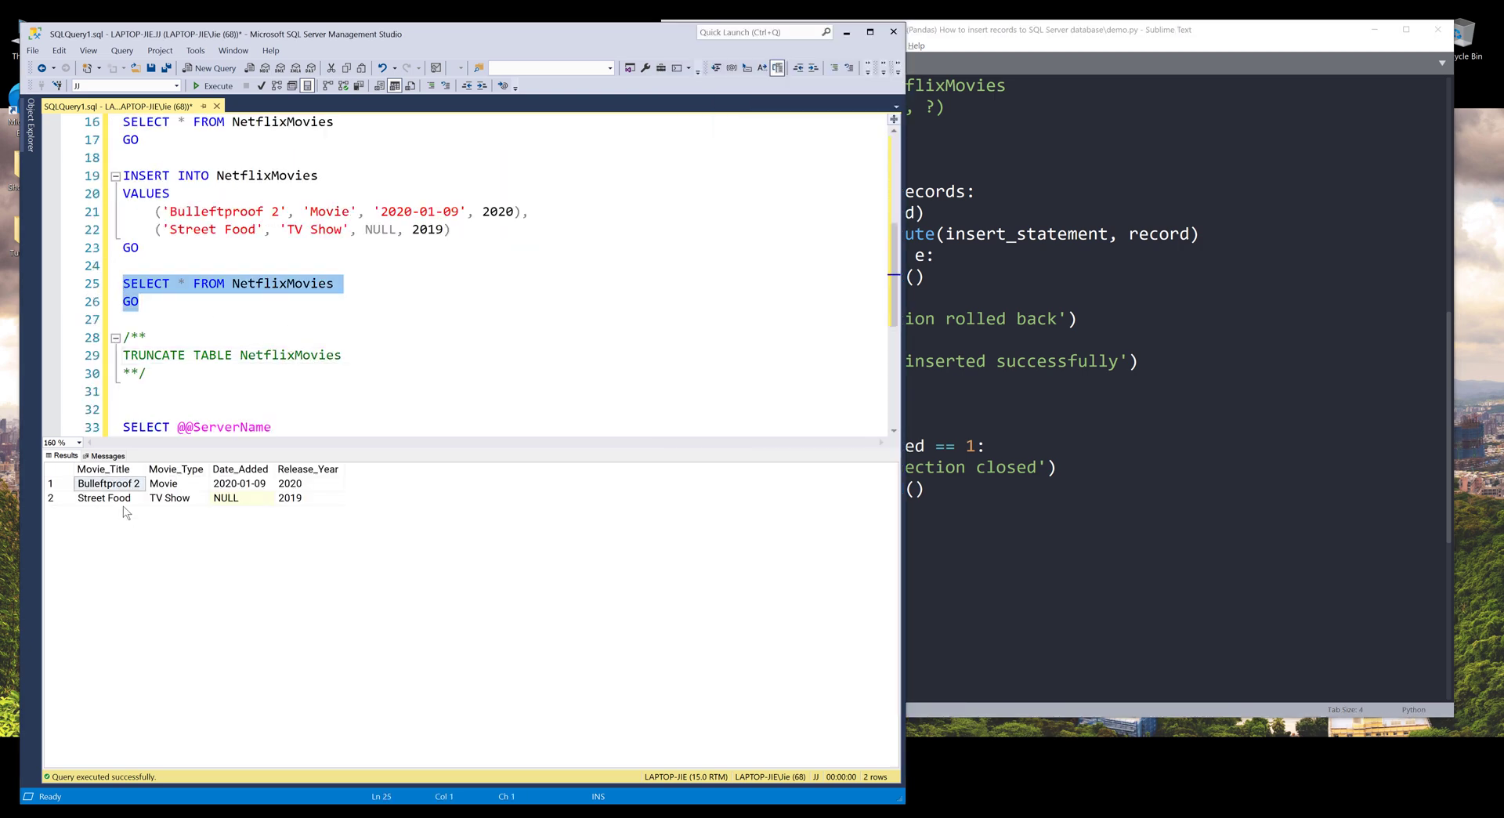
# Execute TRUNCATE TABLE NetflixMovies and re-run the query to confirm zero rows.
pyautogui.click(343, 194)
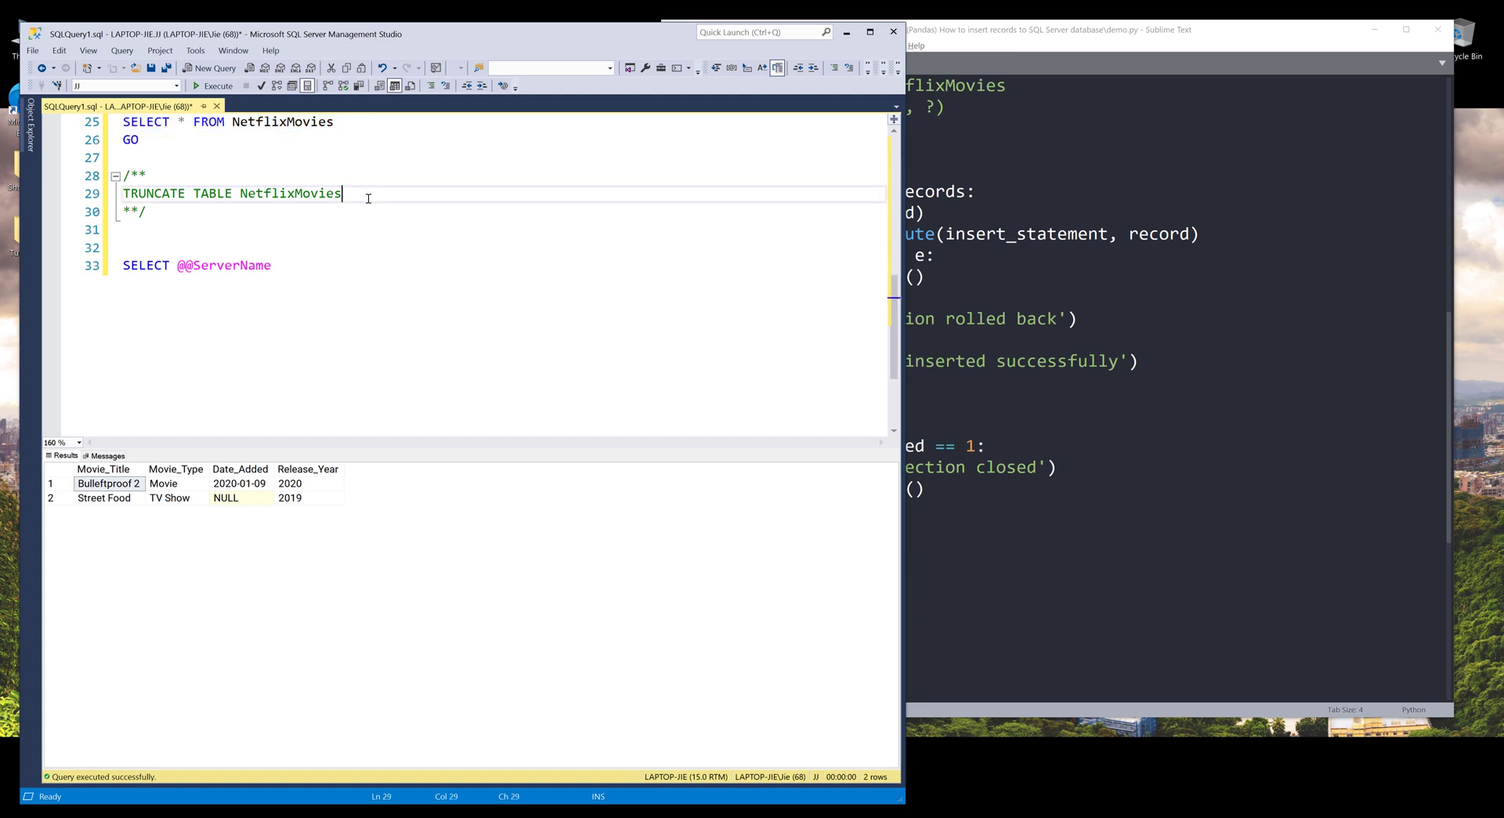
pyautogui.click(214, 85)
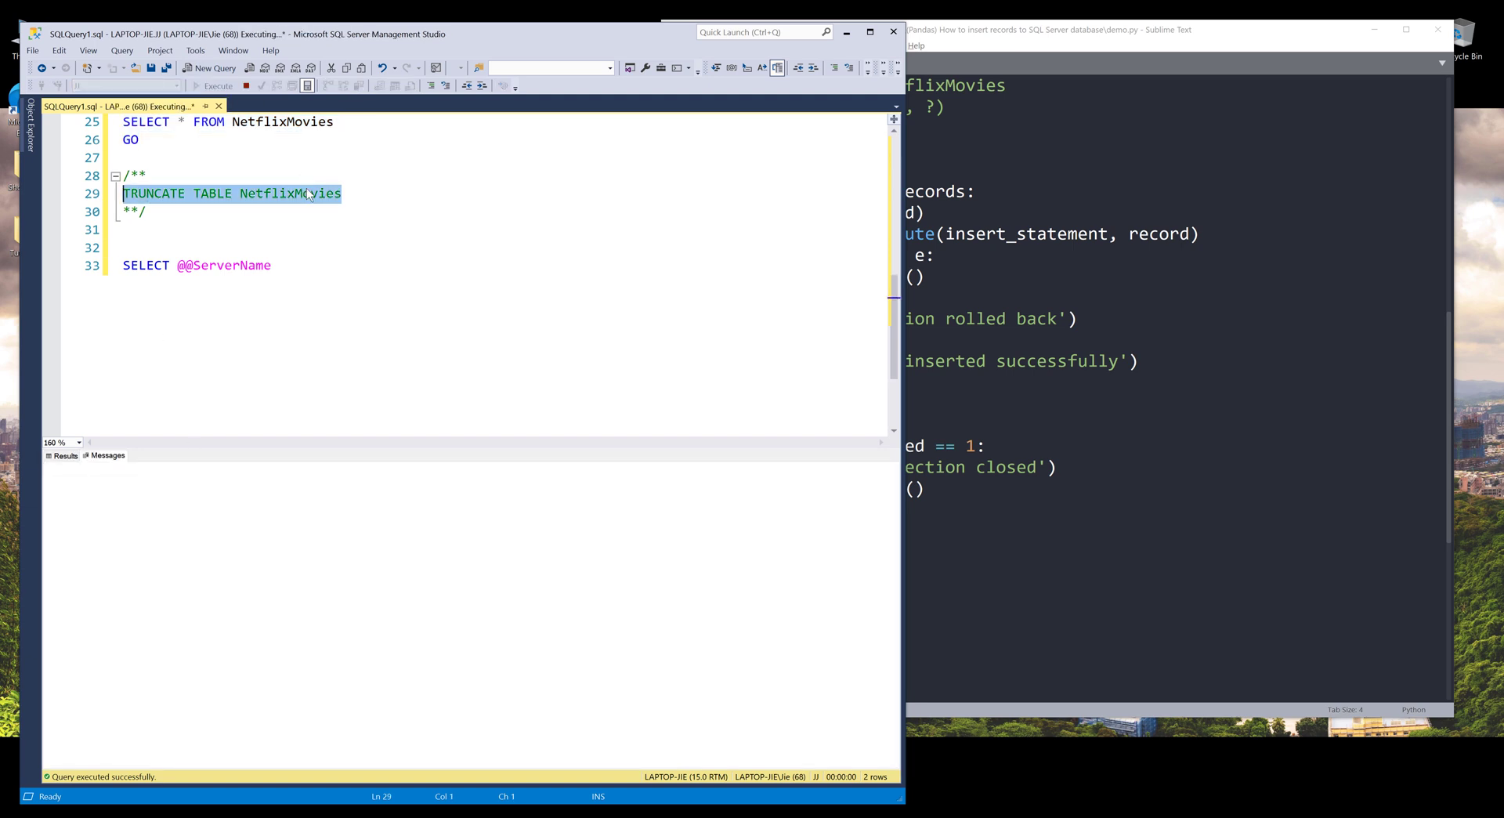
pyautogui.click(215, 85)
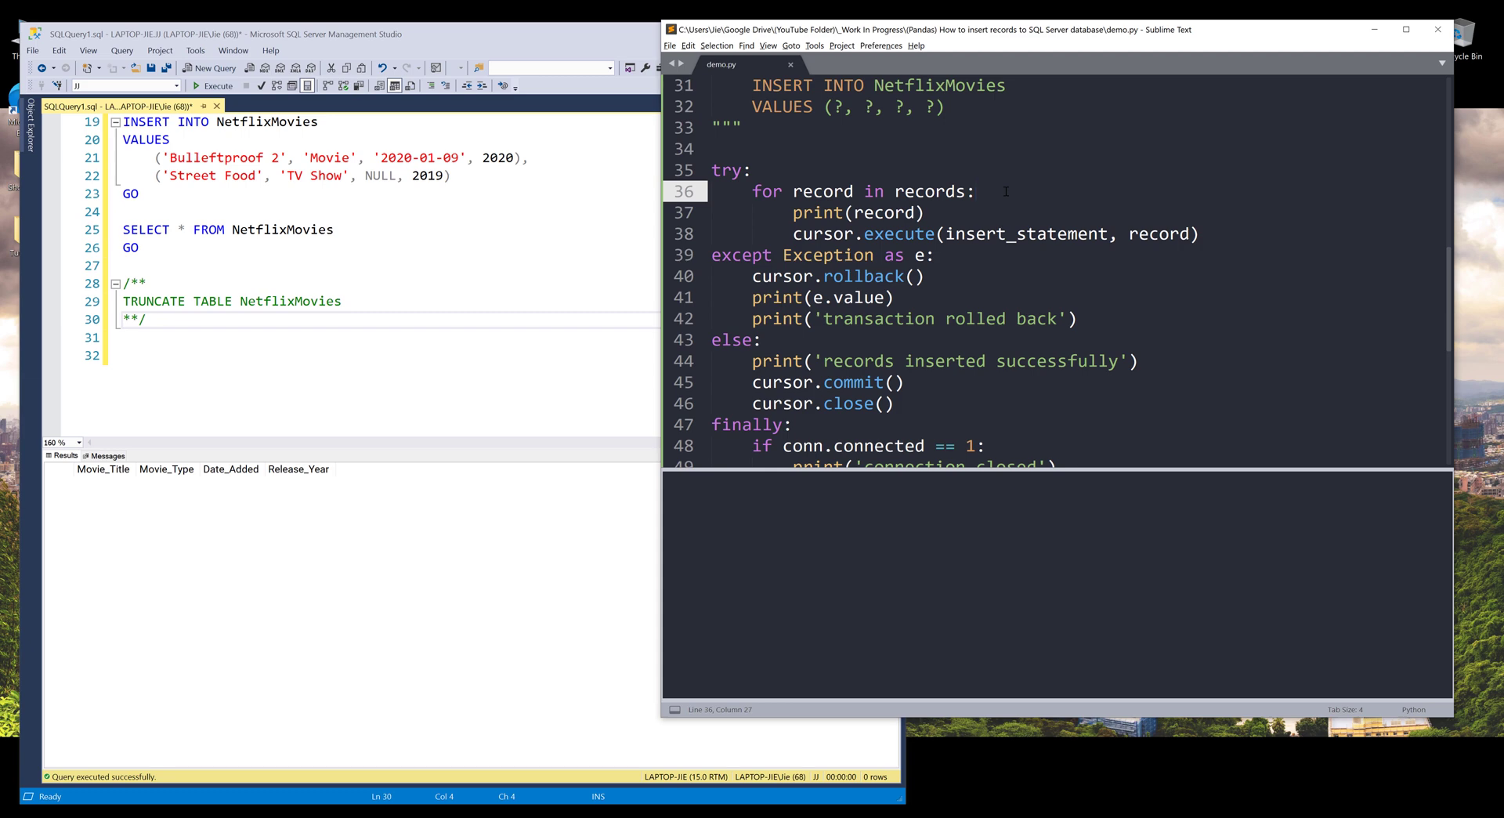
# Build demo.py with Ctrl+B, dismiss the error annotation, and rebuild the corrected script.
pyautogui.press('ctrl+b')
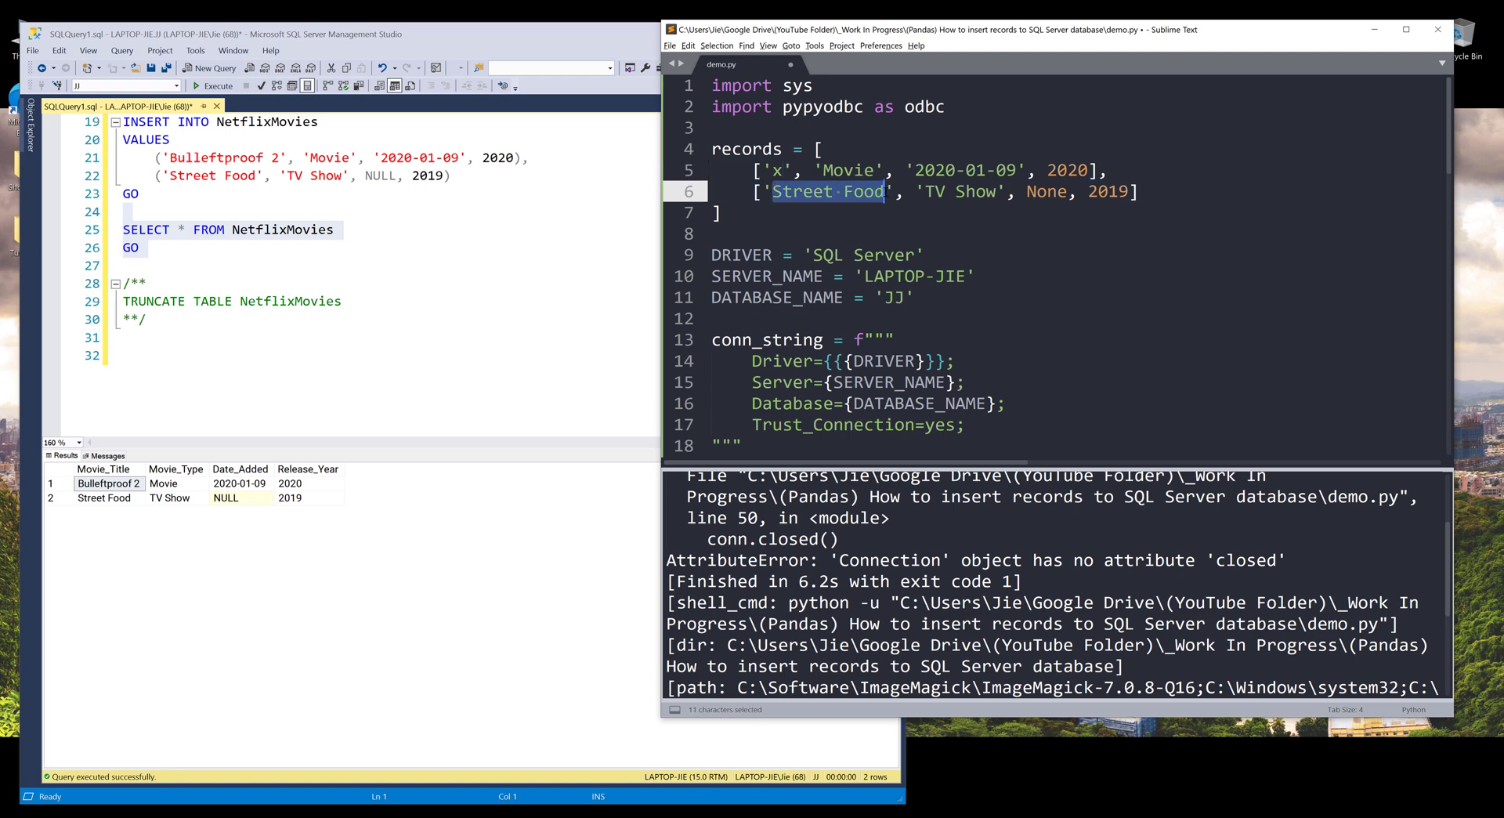
pyautogui.scroll(-3)
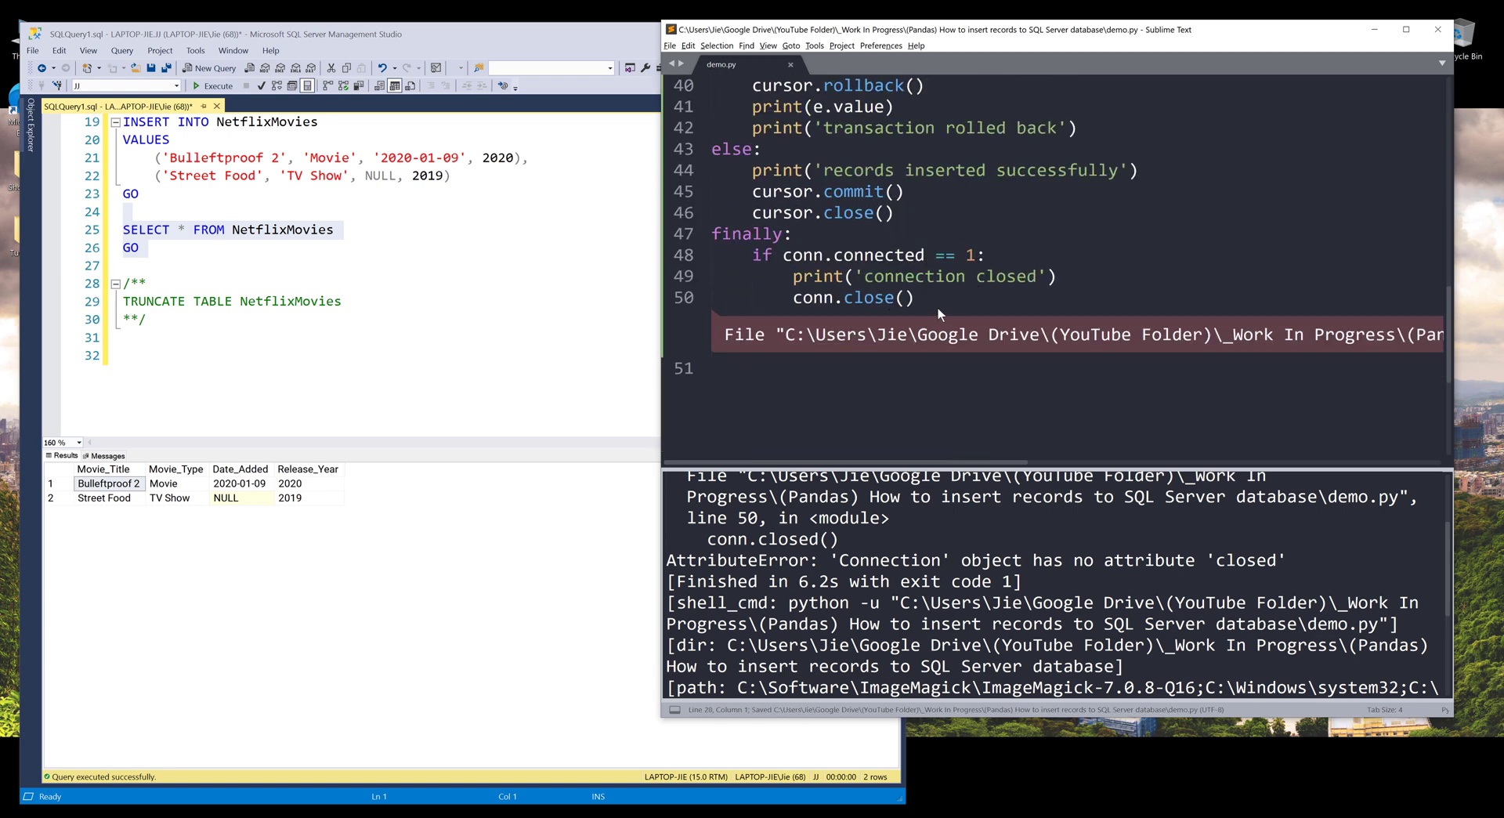
pyautogui.click(914, 297)
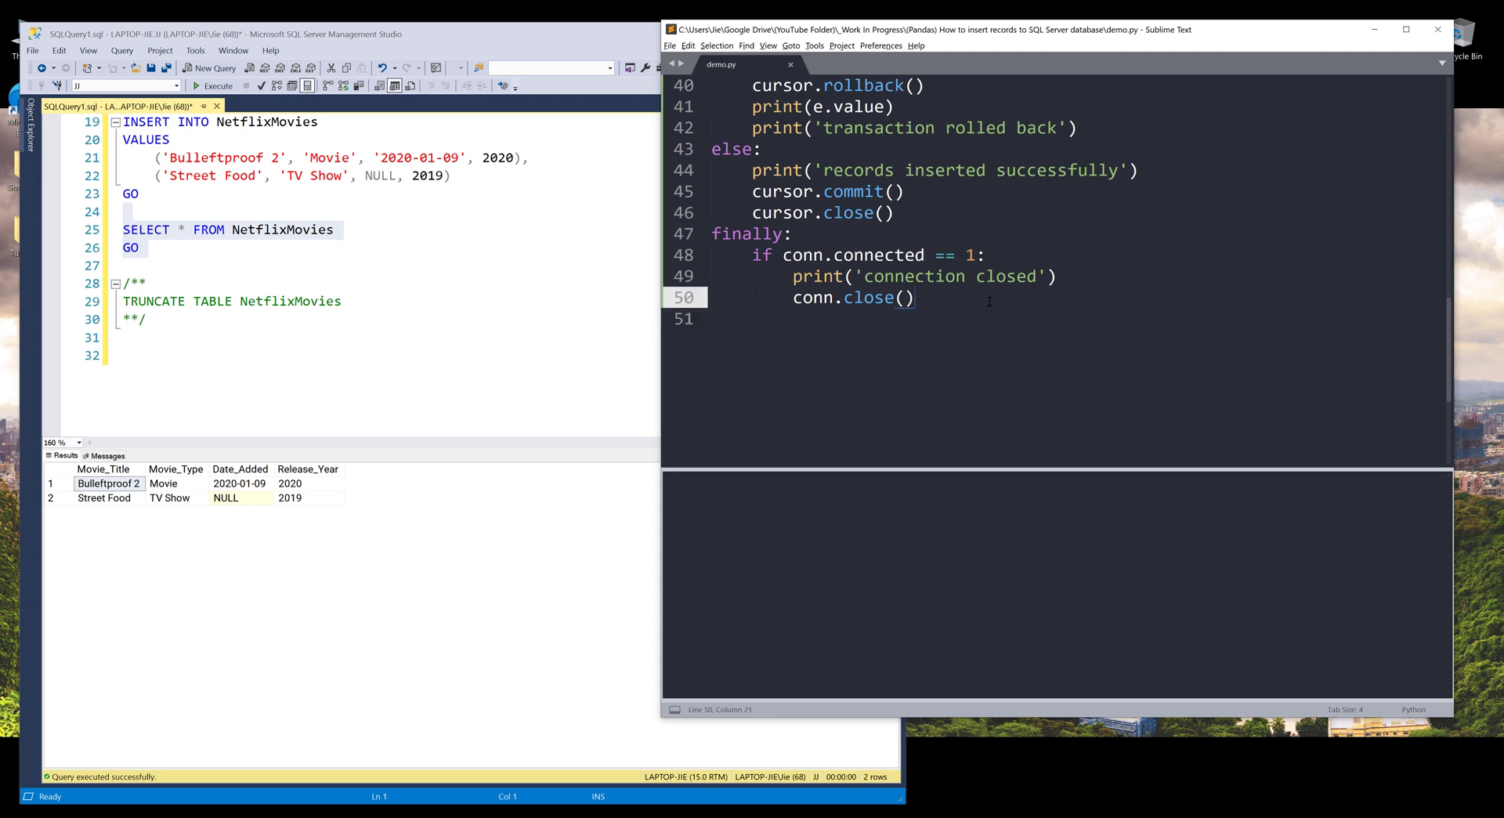
pyautogui.press('ctrl+b')
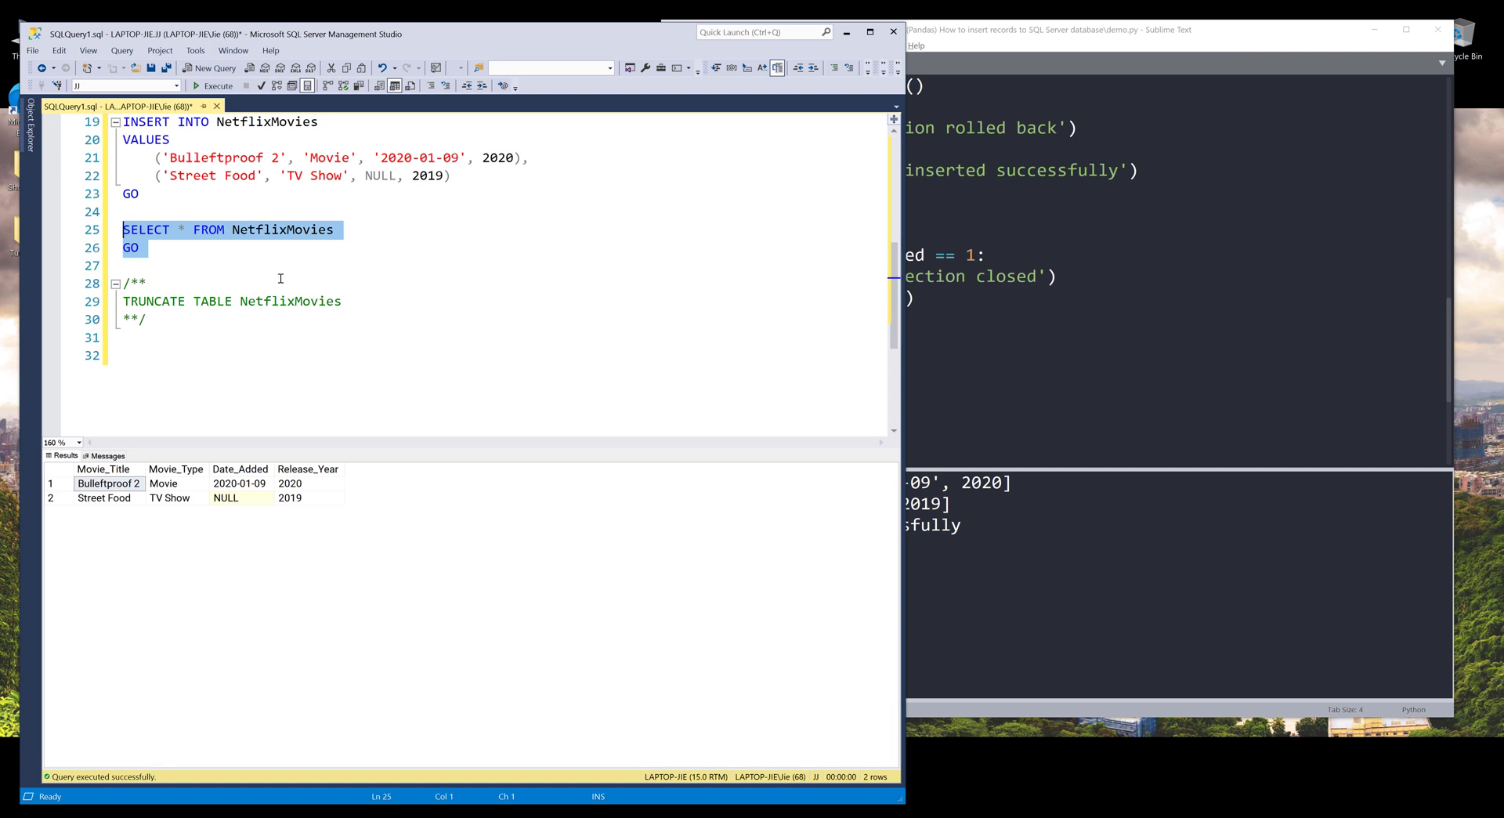
# Re-execute SELECT * FROM NetflixMovies to show four rows including x and y.
pyautogui.click(213, 85)
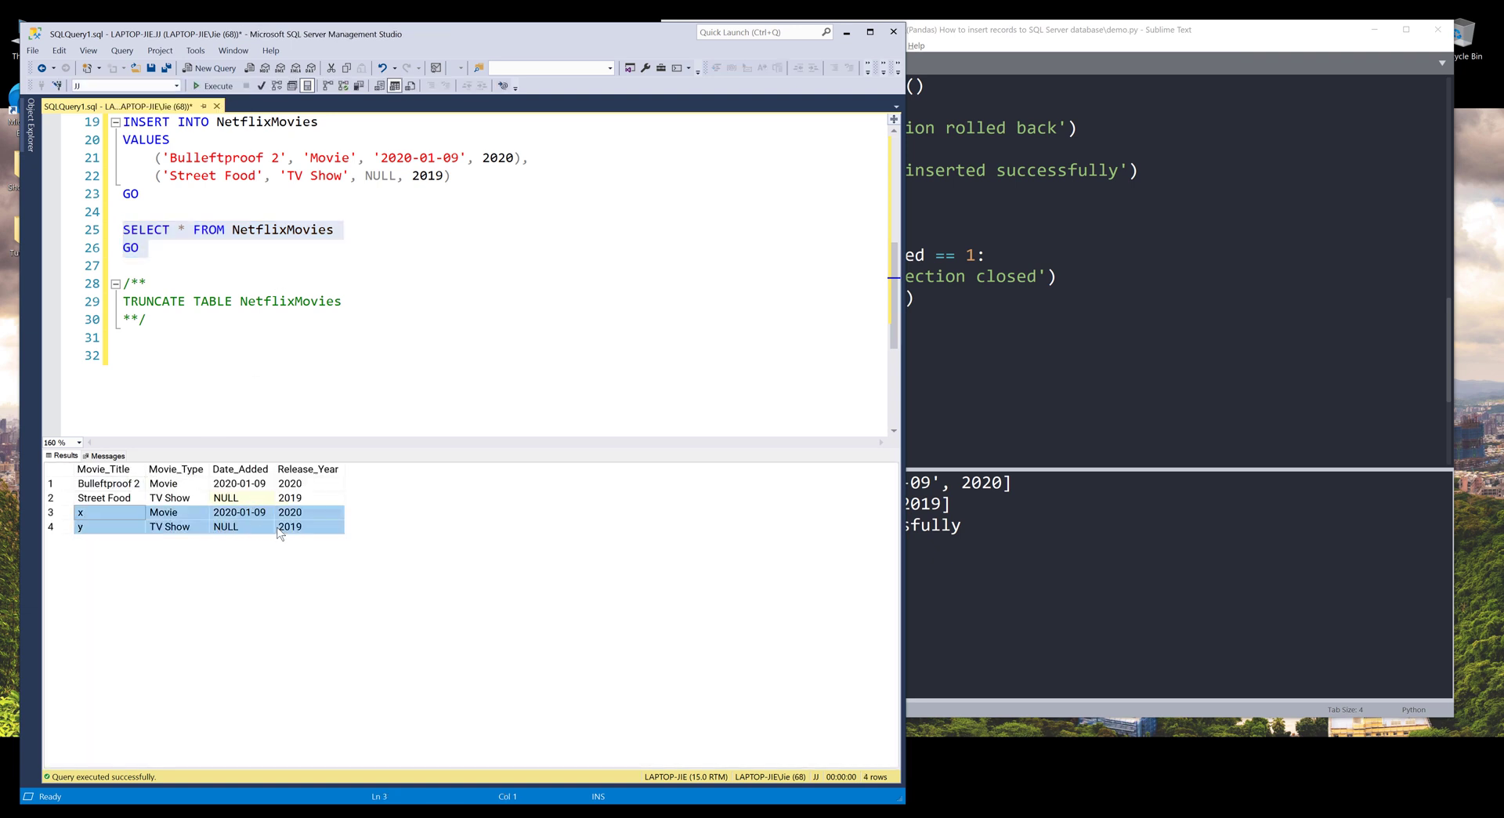
pyautogui.moveTo(285, 525)
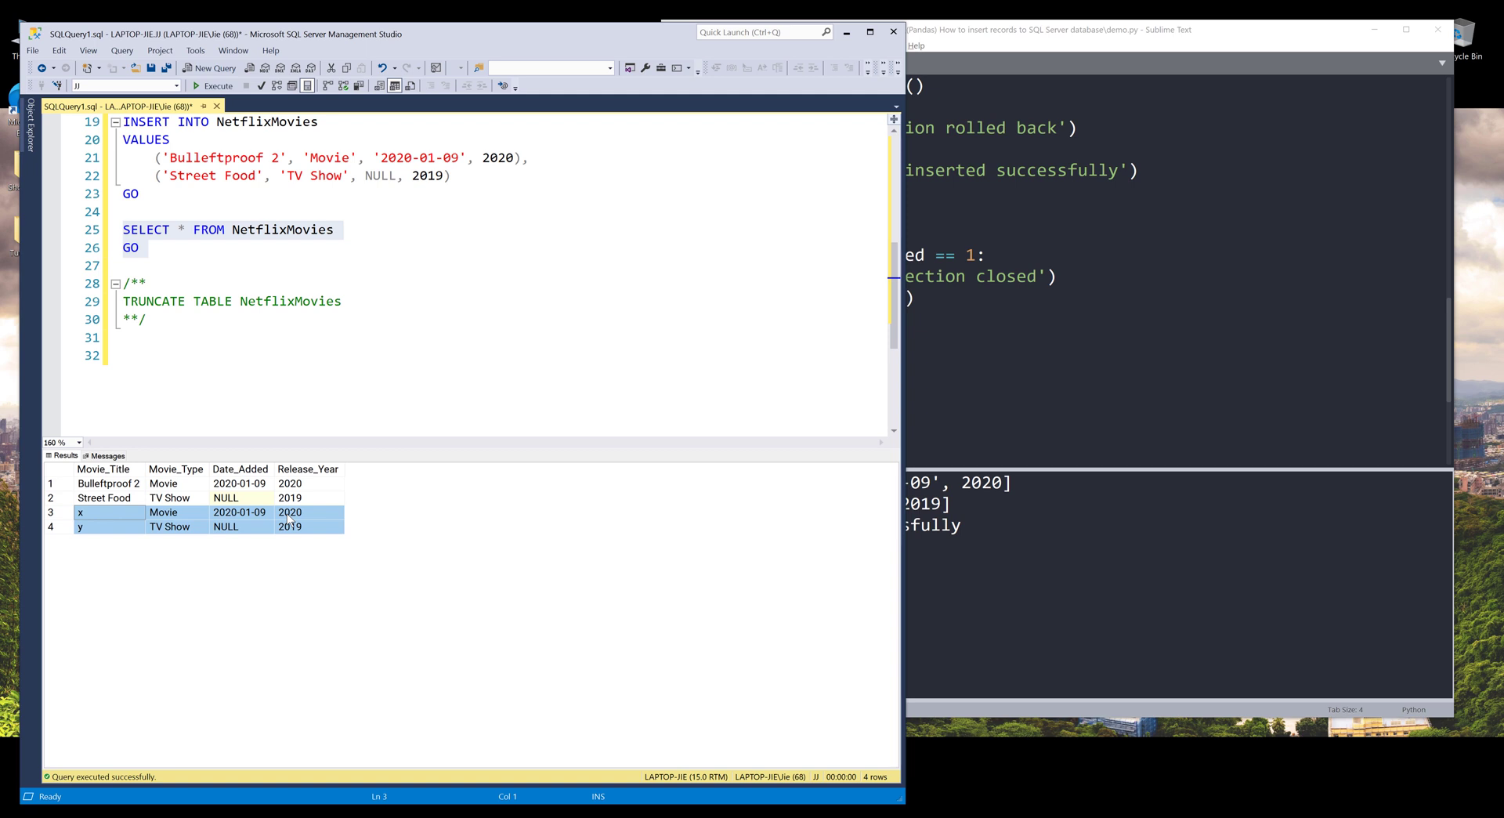